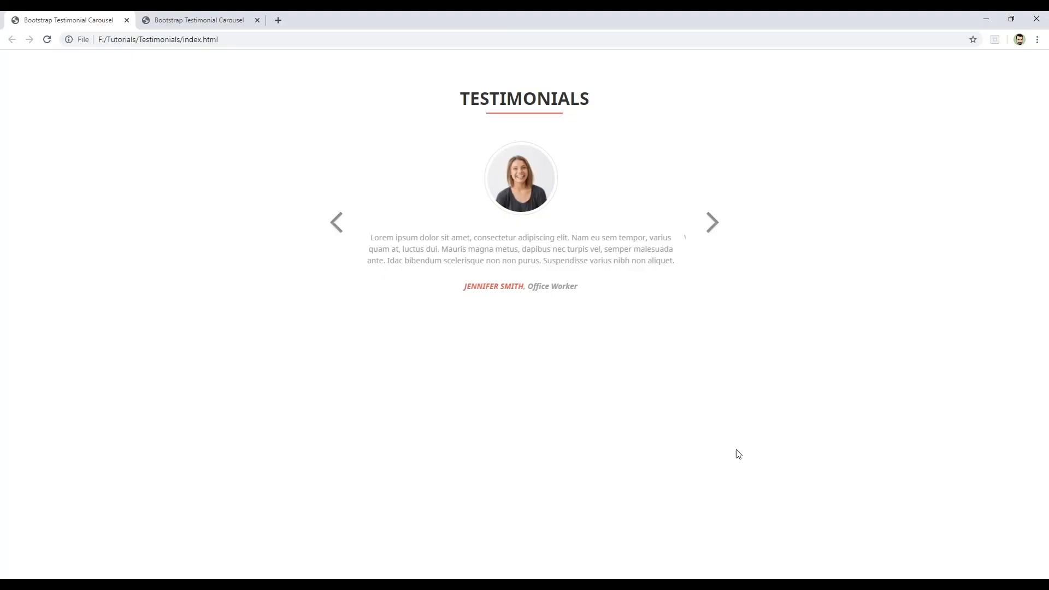
# Advance the carousel to the next testimonial, then restore down and minimize Chrome
pyautogui.click(713, 222)
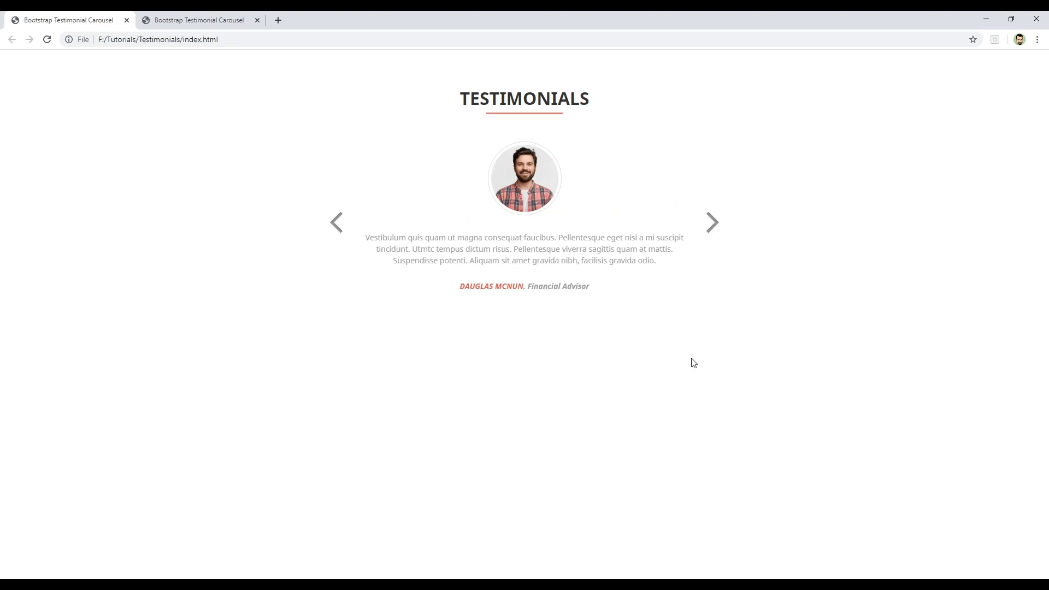
pyautogui.moveTo(501, 149)
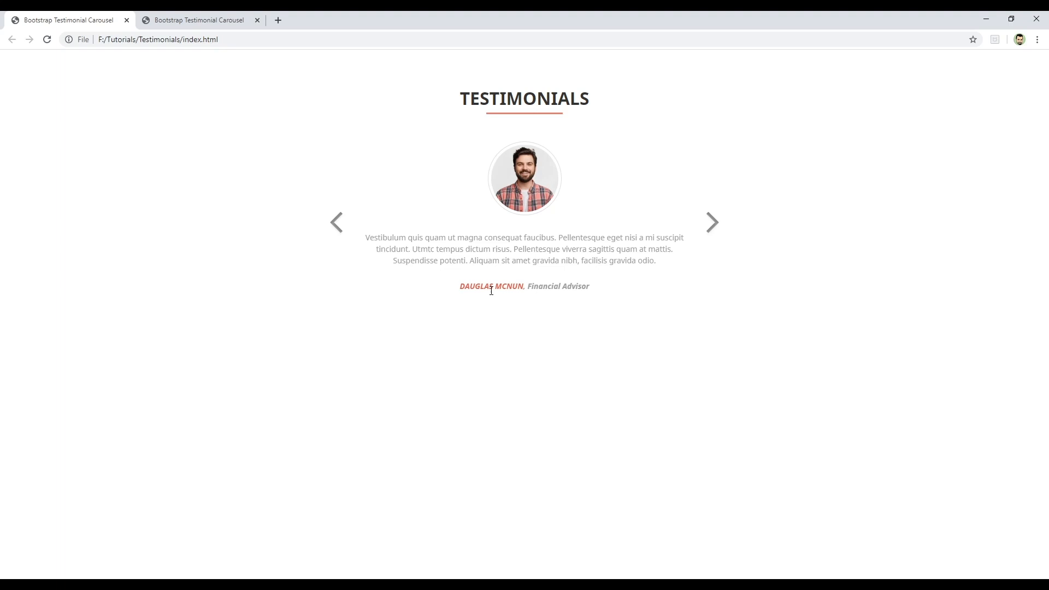
pyautogui.moveTo(566, 286)
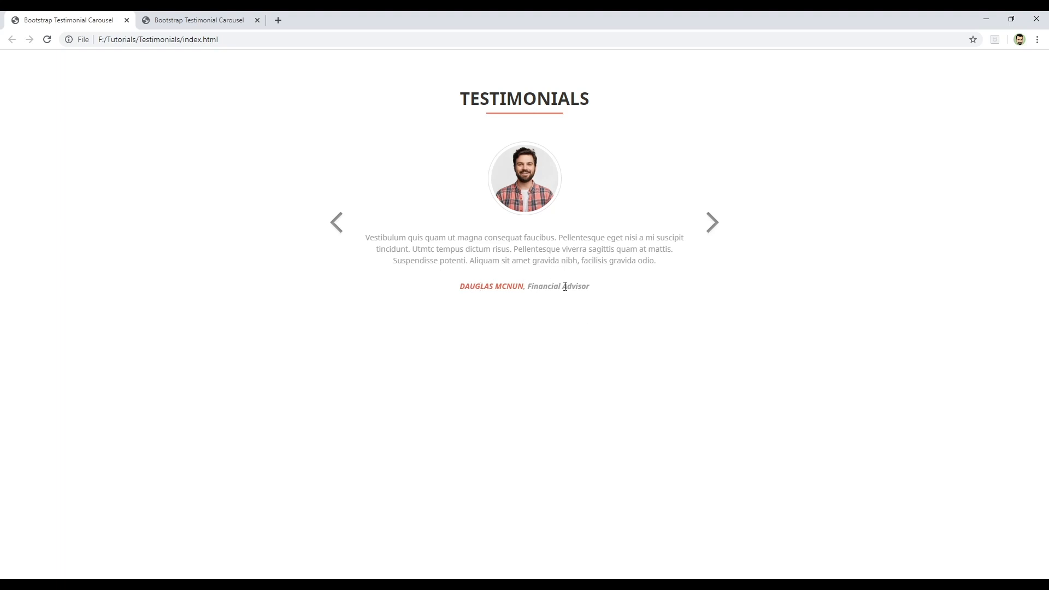
pyautogui.click(712, 222)
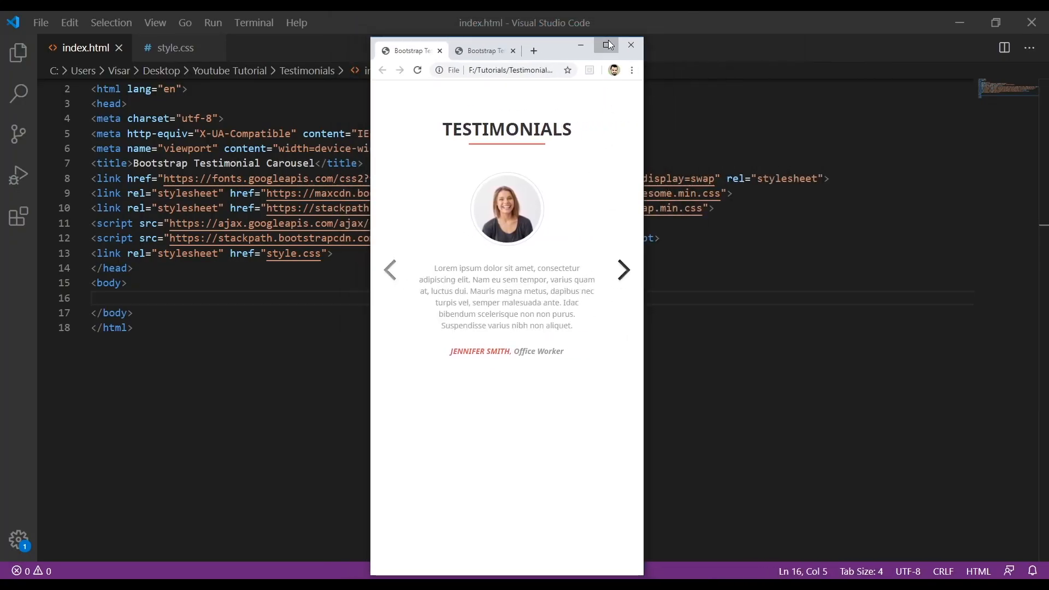
pyautogui.click(608, 44)
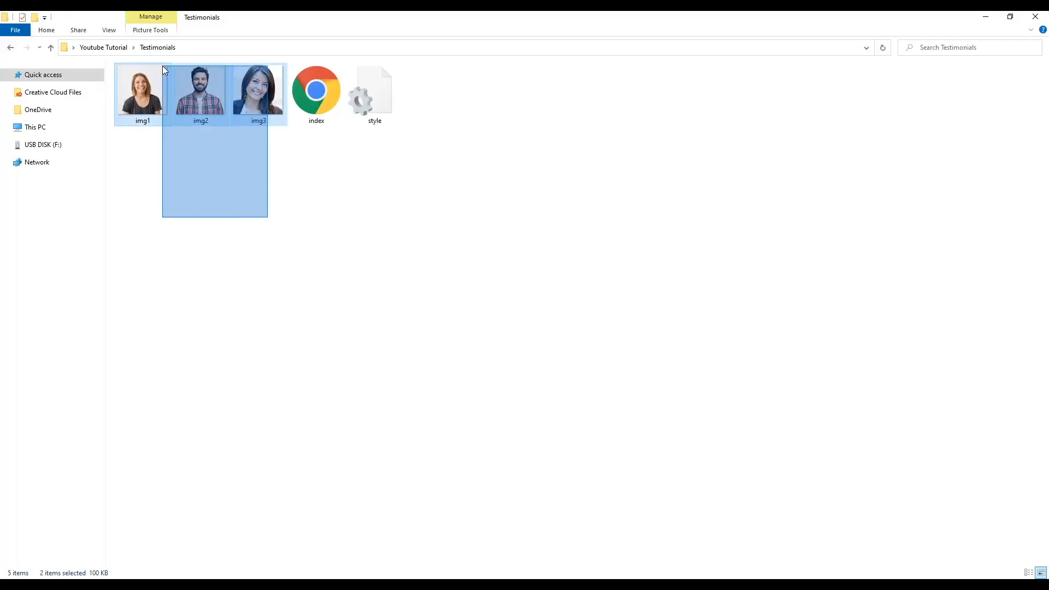
pyautogui.click(433, 500)
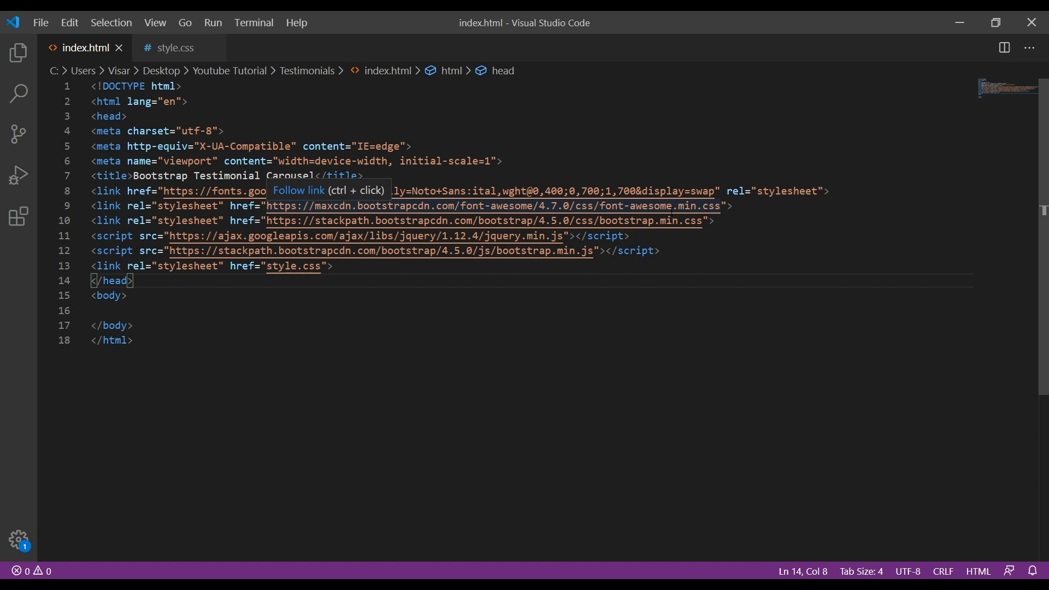
pyautogui.moveTo(630, 251)
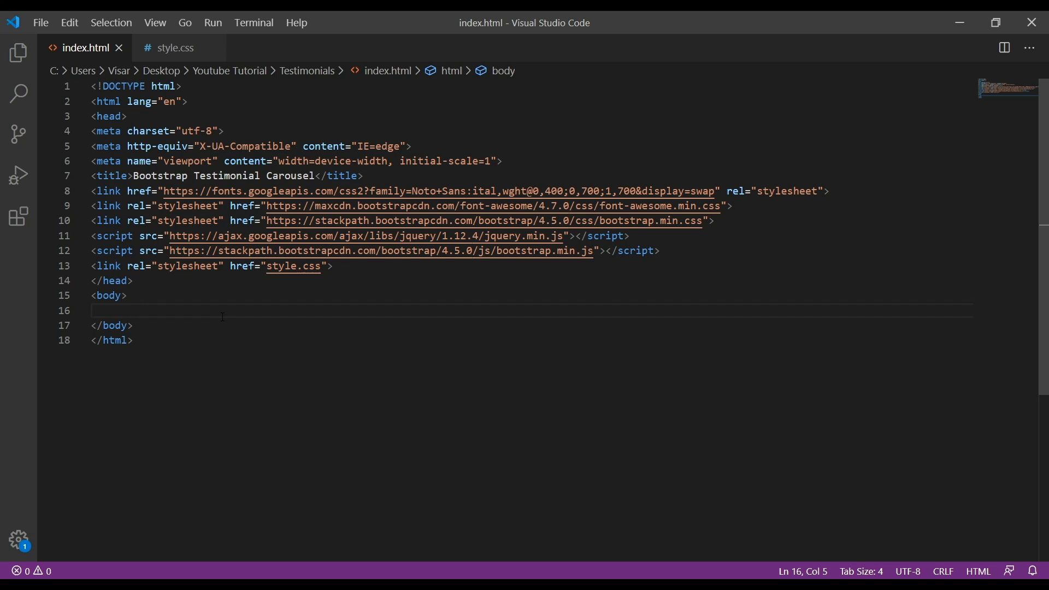
# Expand a .container div holding a .row div in the body via Emmet
pyautogui.write('.')
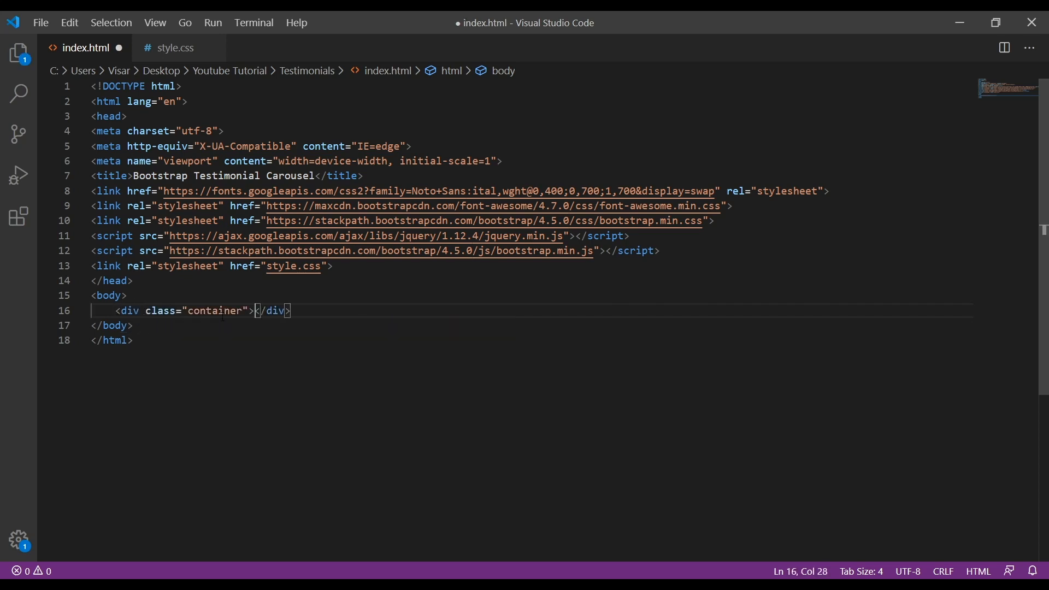
pyautogui.press('Enter')
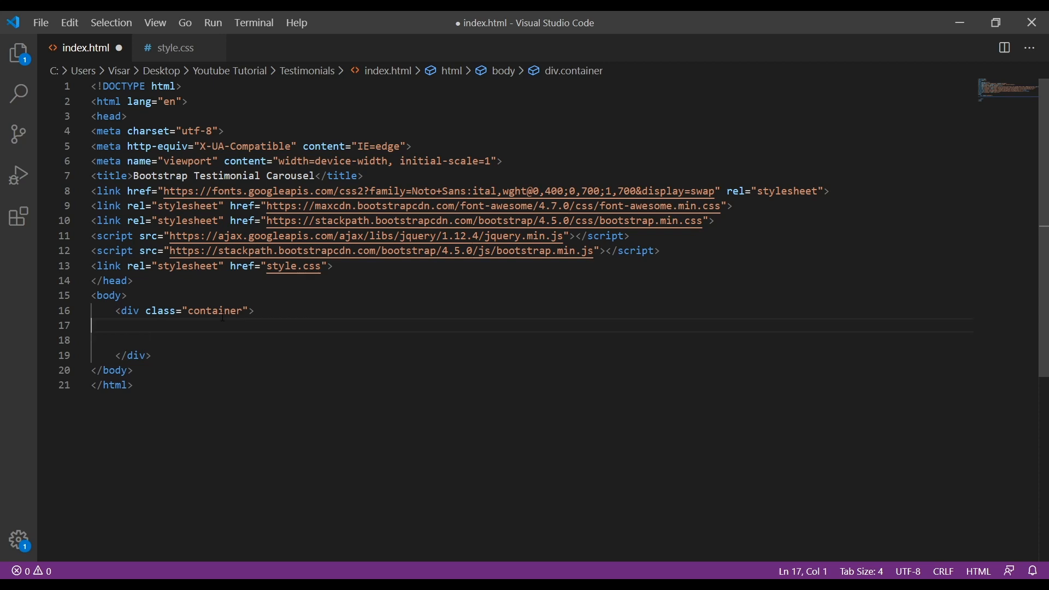
pyautogui.write('.row')
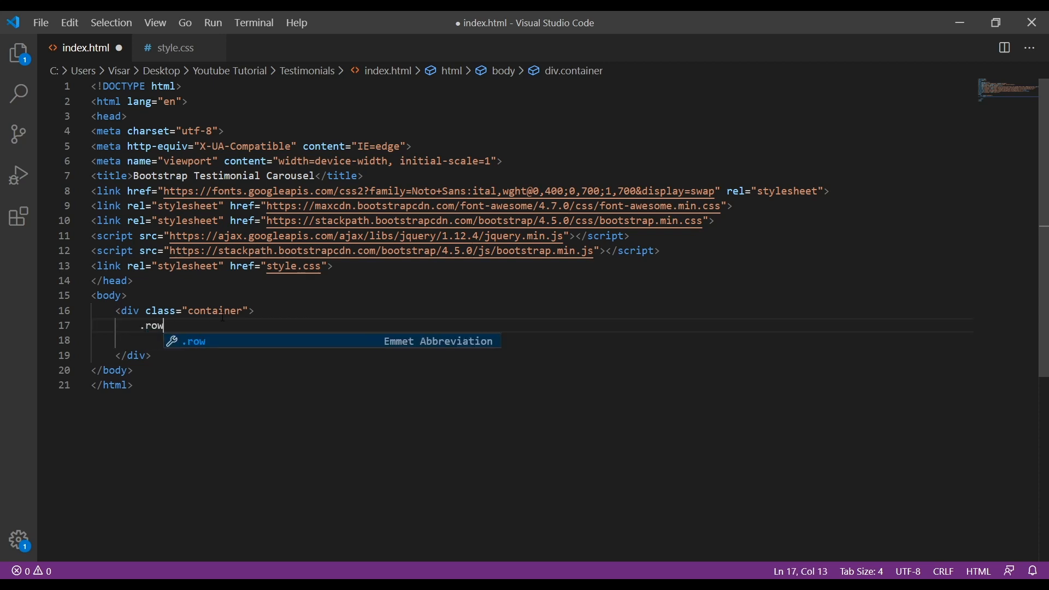
pyautogui.press('Tab')
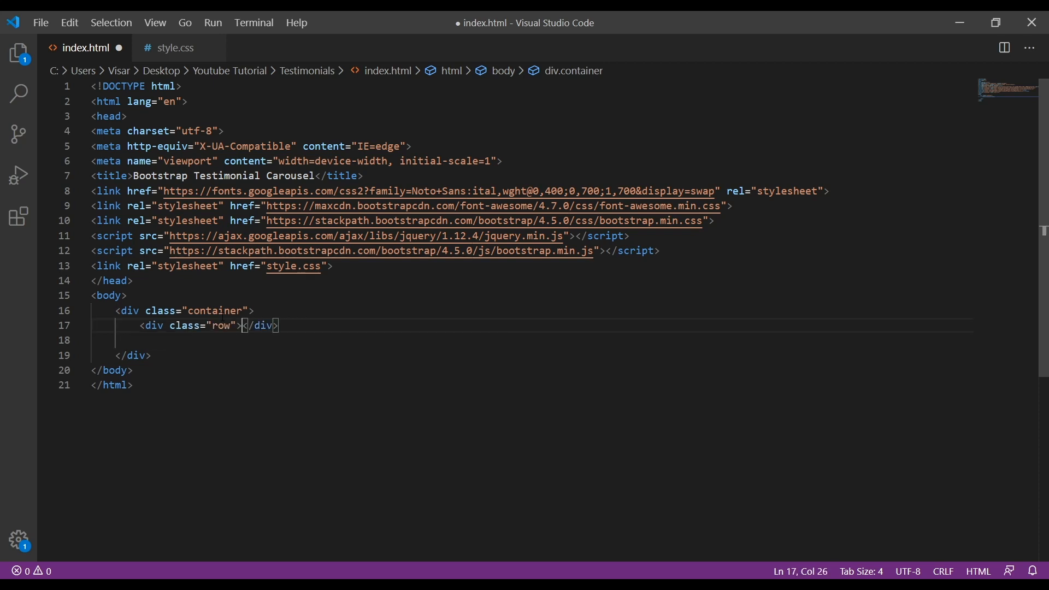
pyautogui.press('Enter')
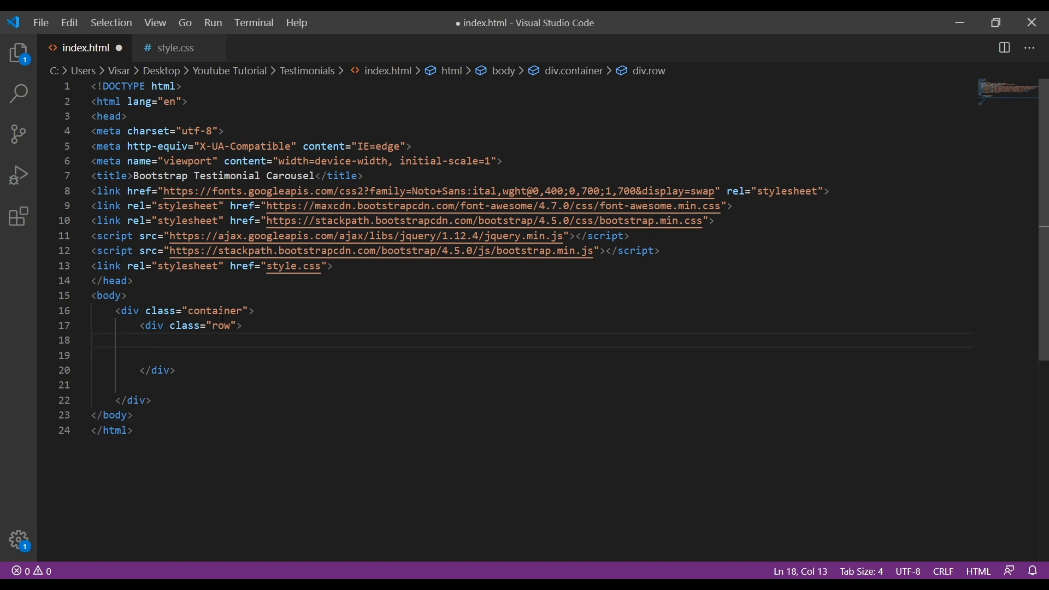
# Add a col-md-8 col-center m-auto column div inside the row
pyautogui.write('.')
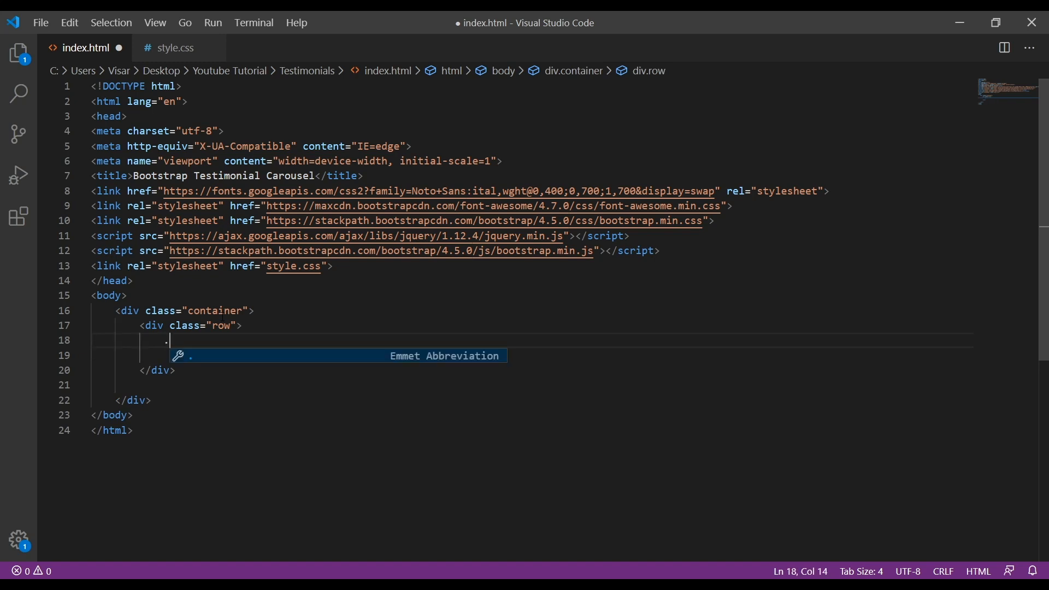
pyautogui.write('col-md')
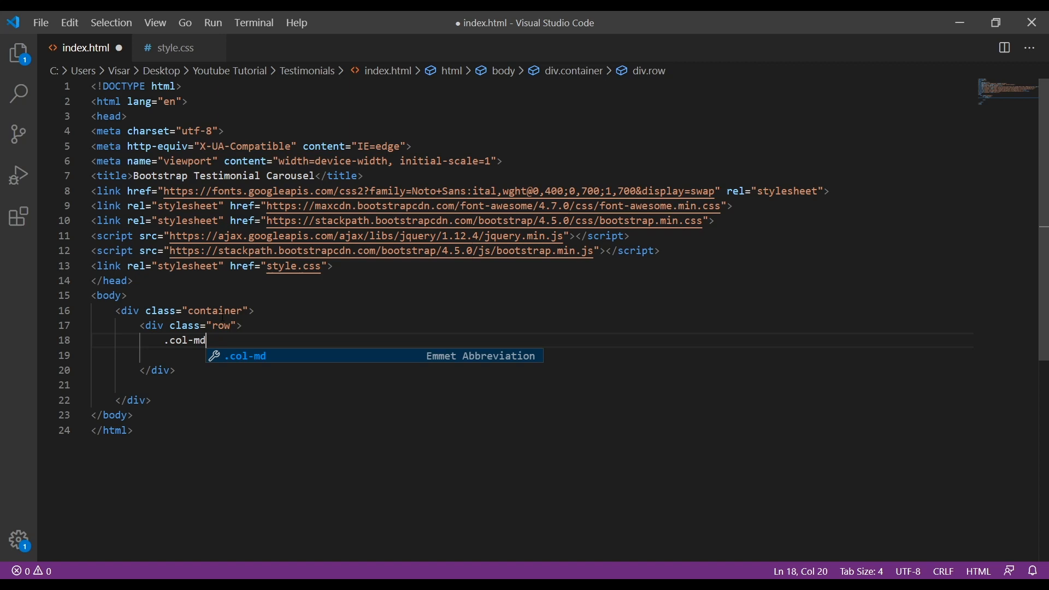
pyautogui.write('-8')
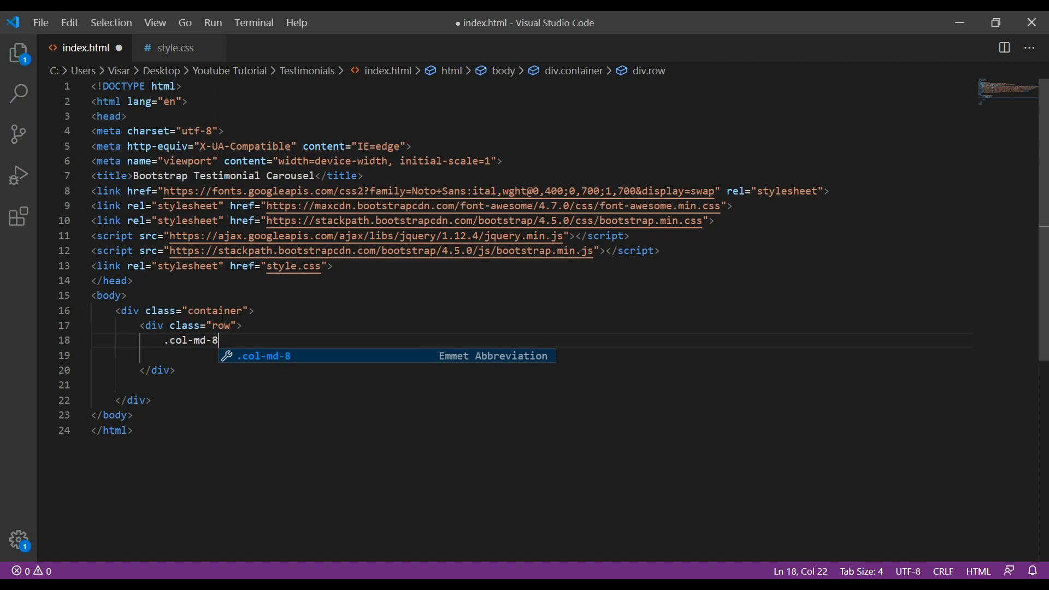
pyautogui.write('.col-cen')
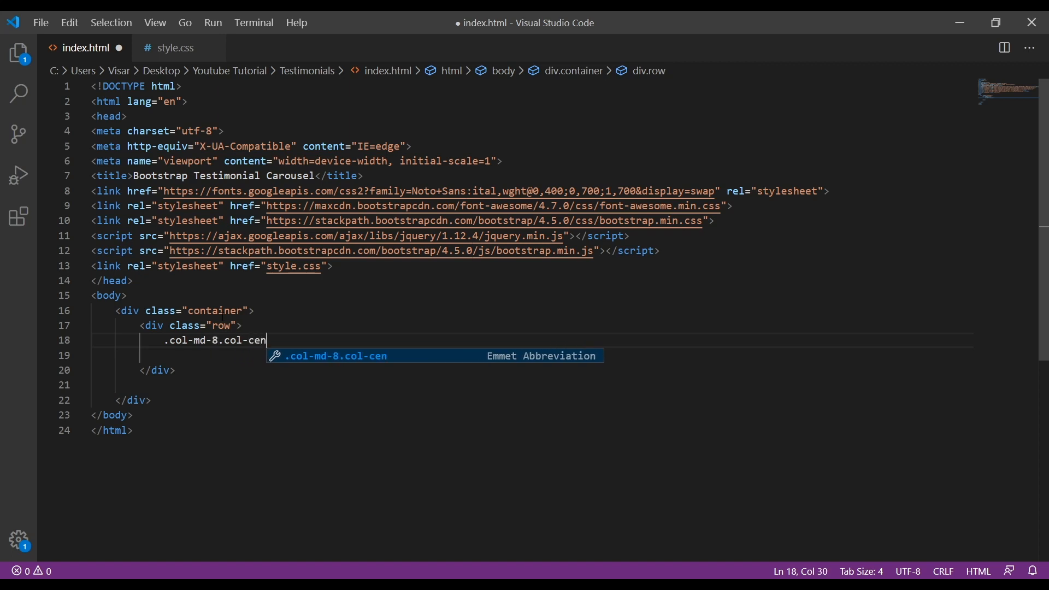
pyautogui.write('ter')
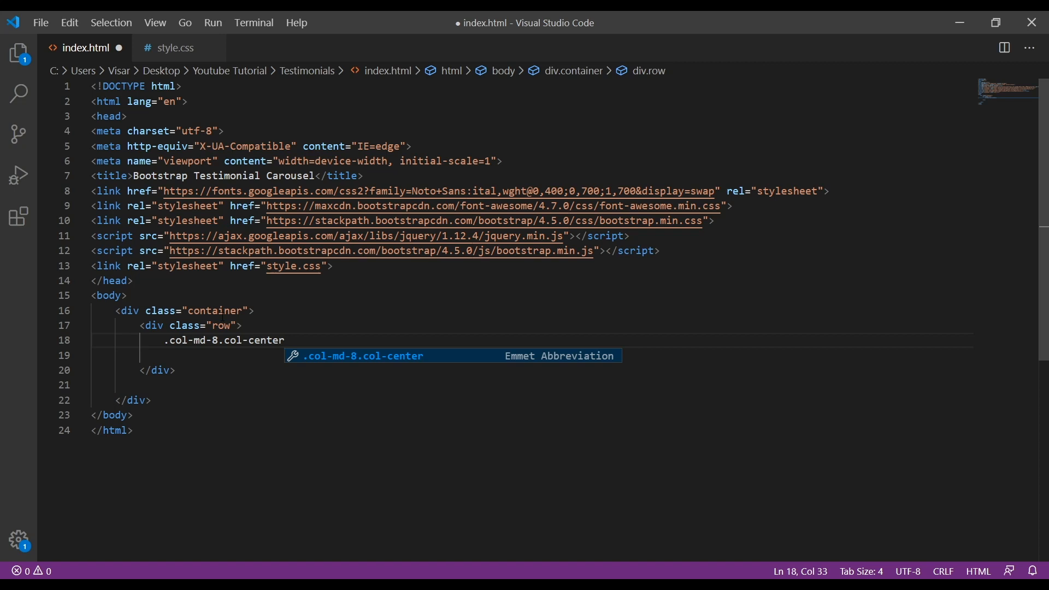
pyautogui.write('.m-')
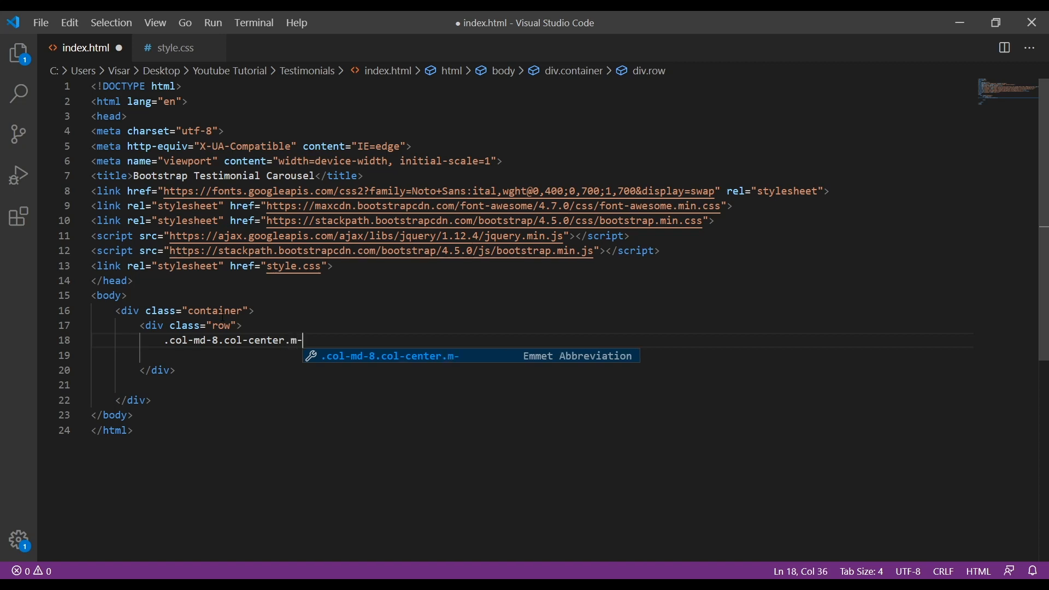
pyautogui.write('auto')
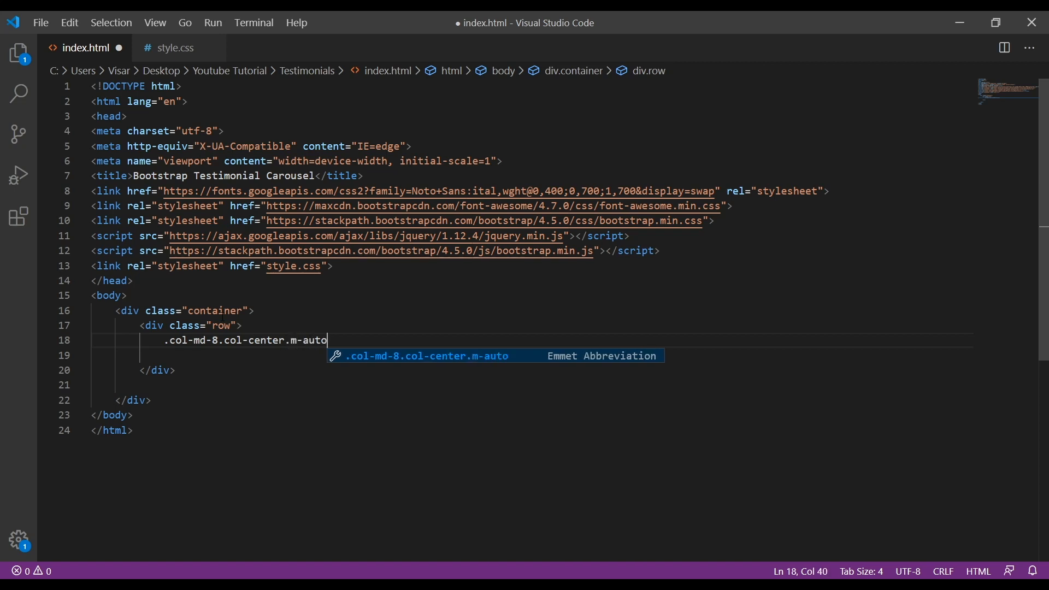
pyautogui.press('Tab')
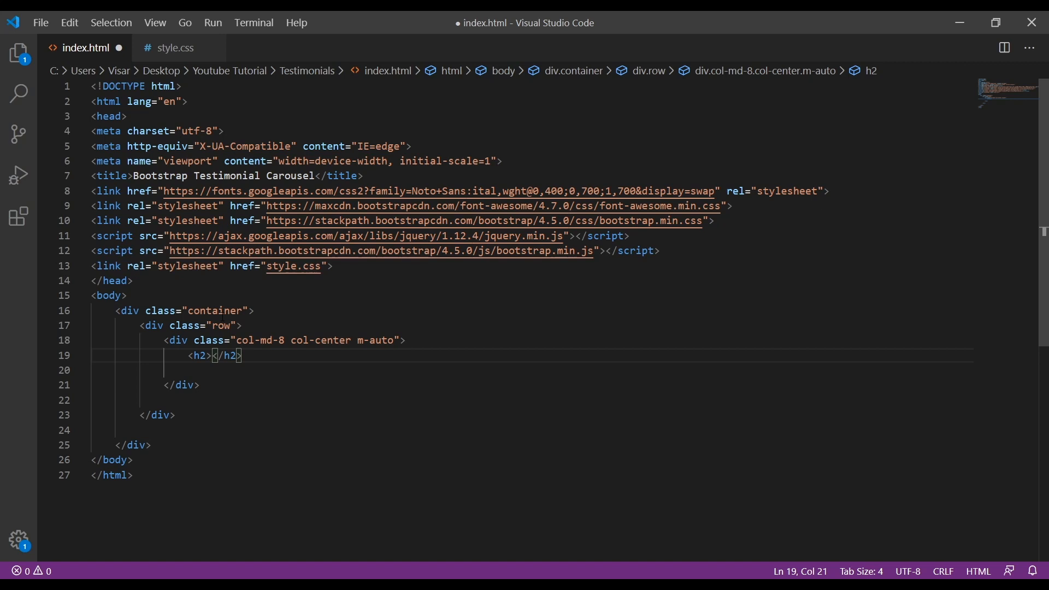
# Fill the h2 with Testimonials and create the #myCarousel div beneath it
pyautogui.write('Te')
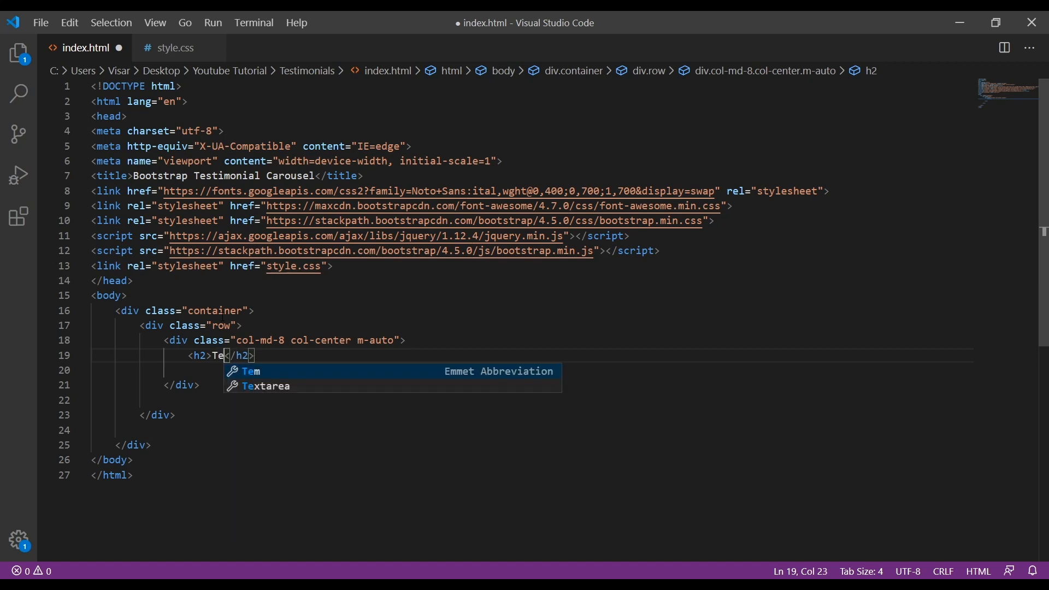
pyautogui.write('stimonials')
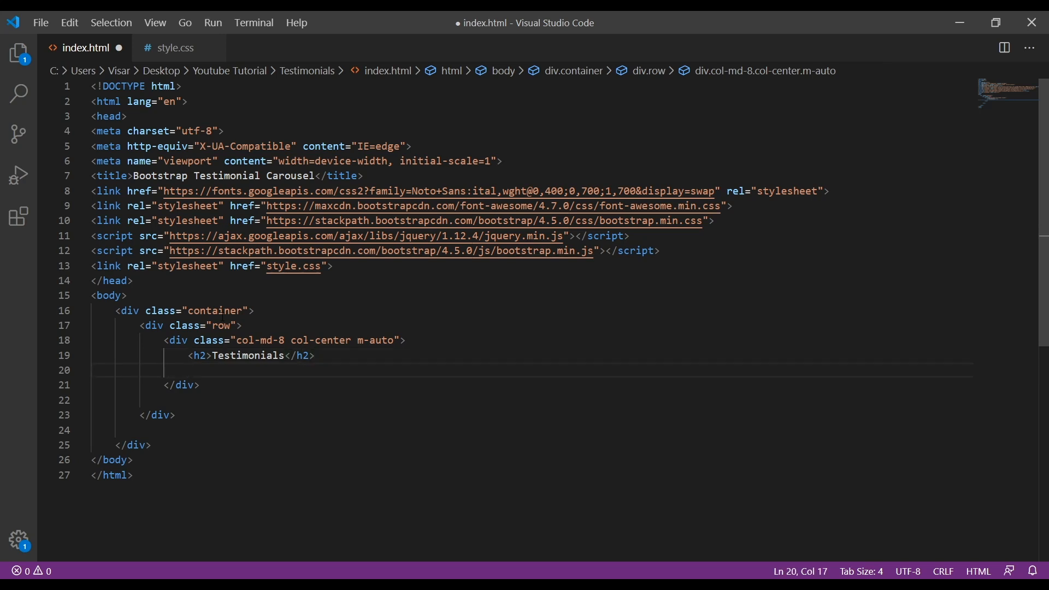
pyautogui.write('#id')
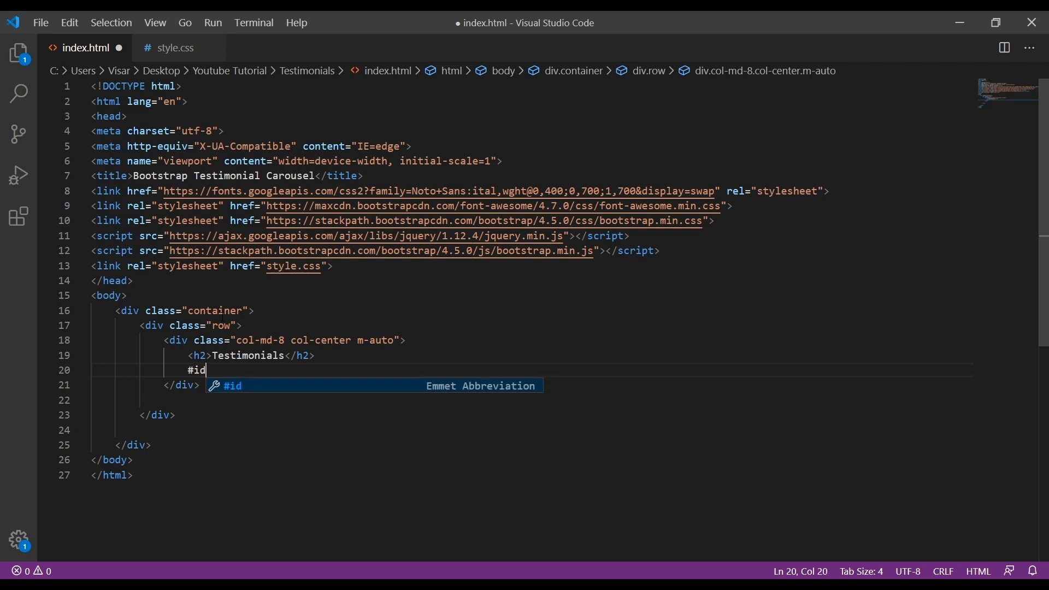
pyautogui.write('myCa')
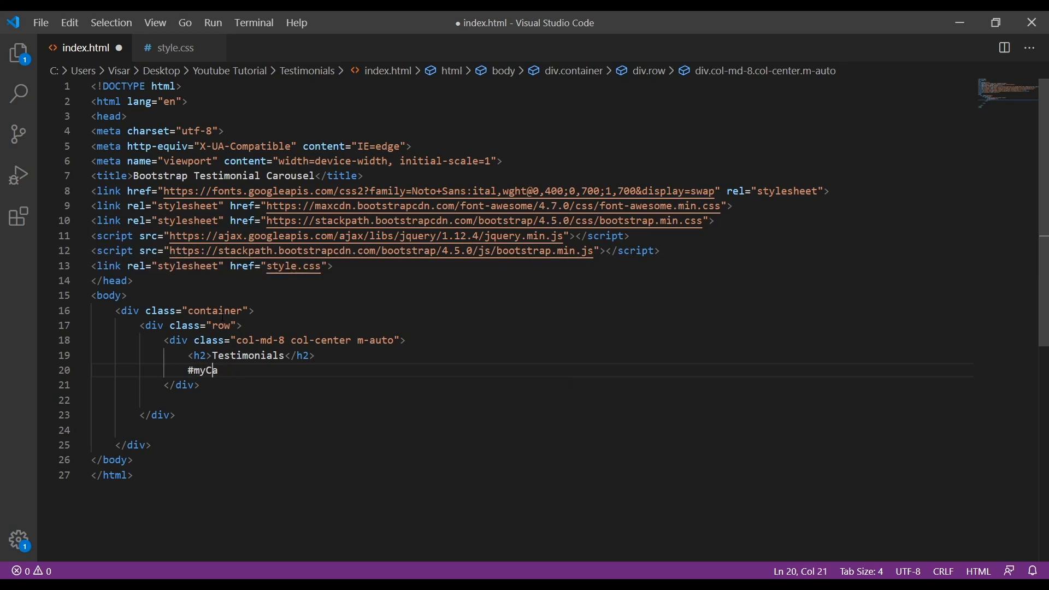
pyautogui.write('r')
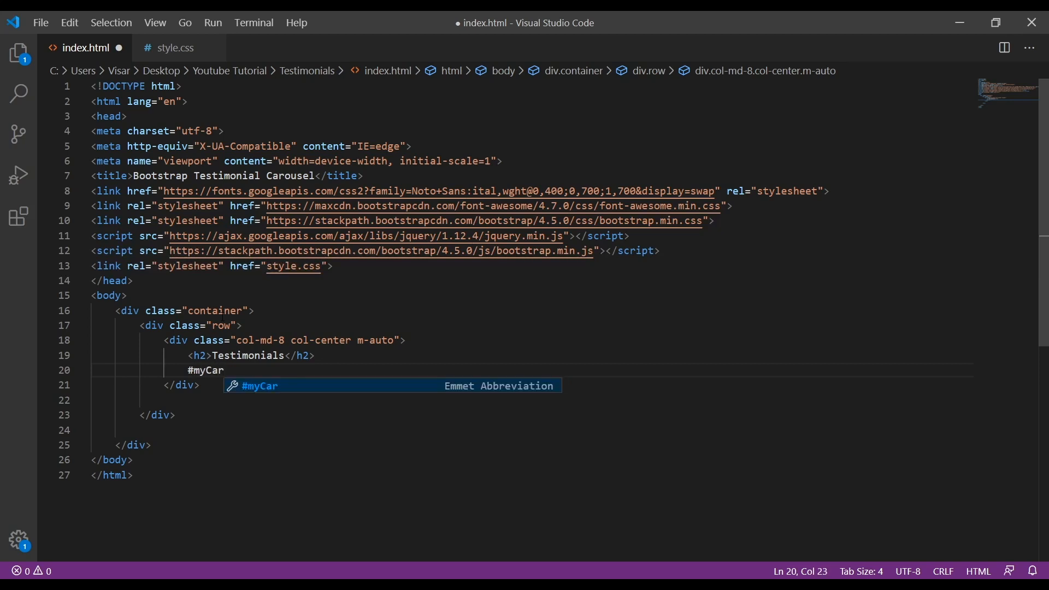
pyautogui.press('Tab')
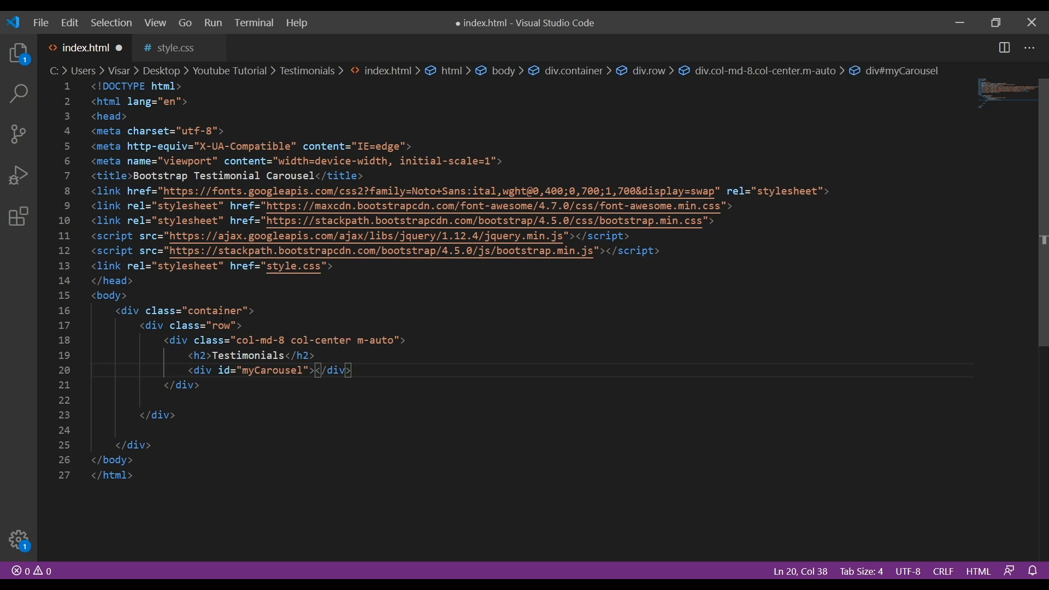
pyautogui.press('Enter')
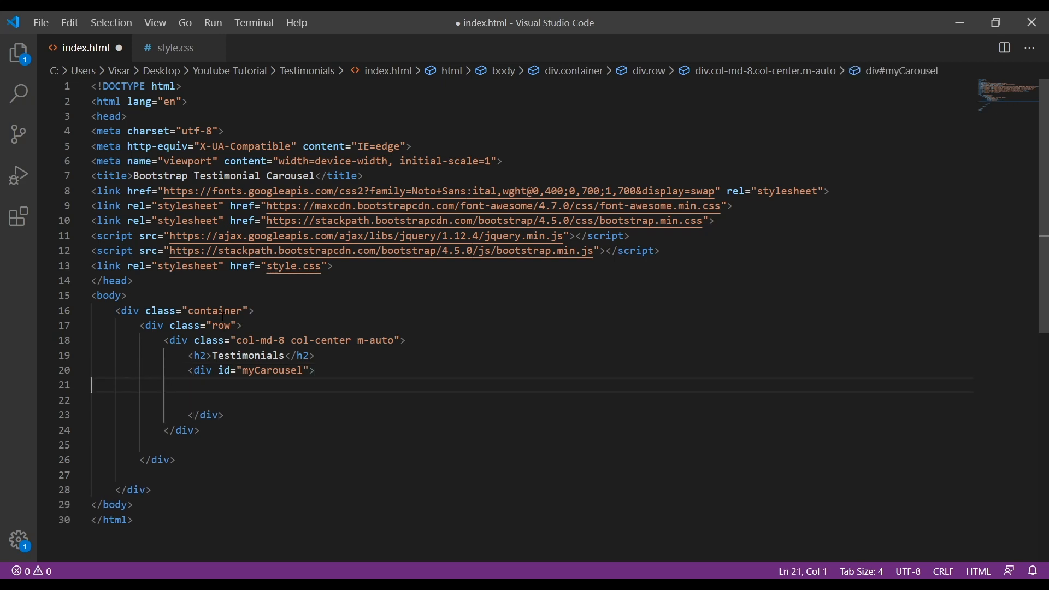
# Give myCarousel class="carousel slide" and data-ride="carousel"
pyautogui.write('class="')
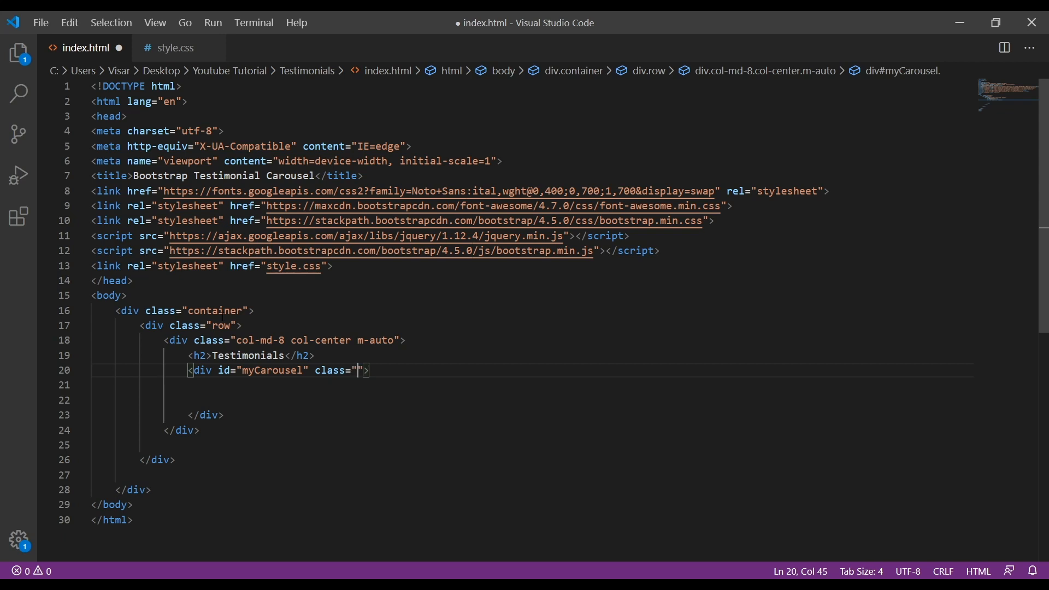
pyautogui.write('car')
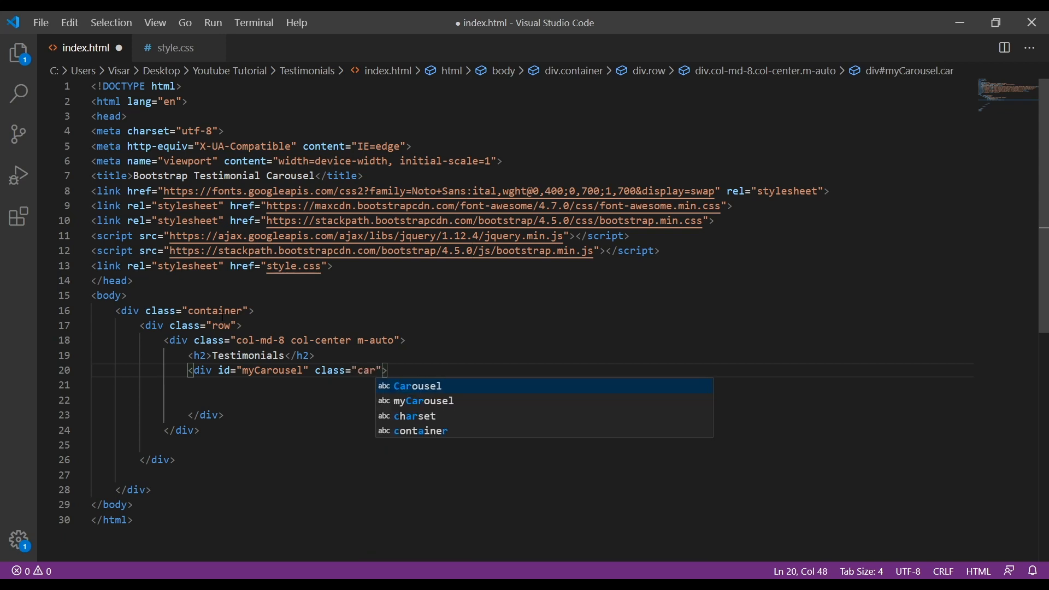
pyautogui.write('ousel')
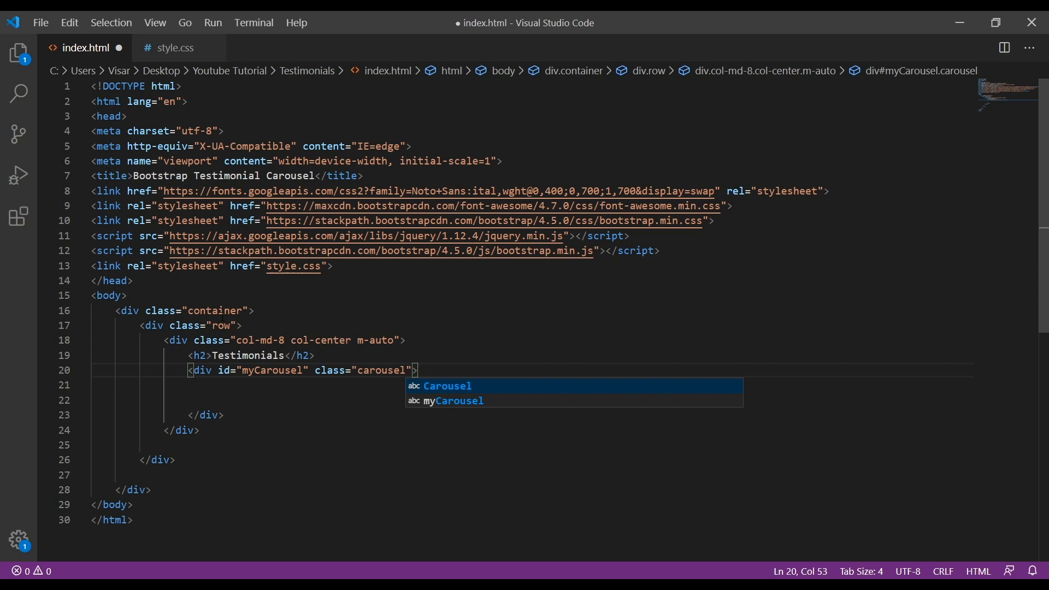
pyautogui.write('slide')
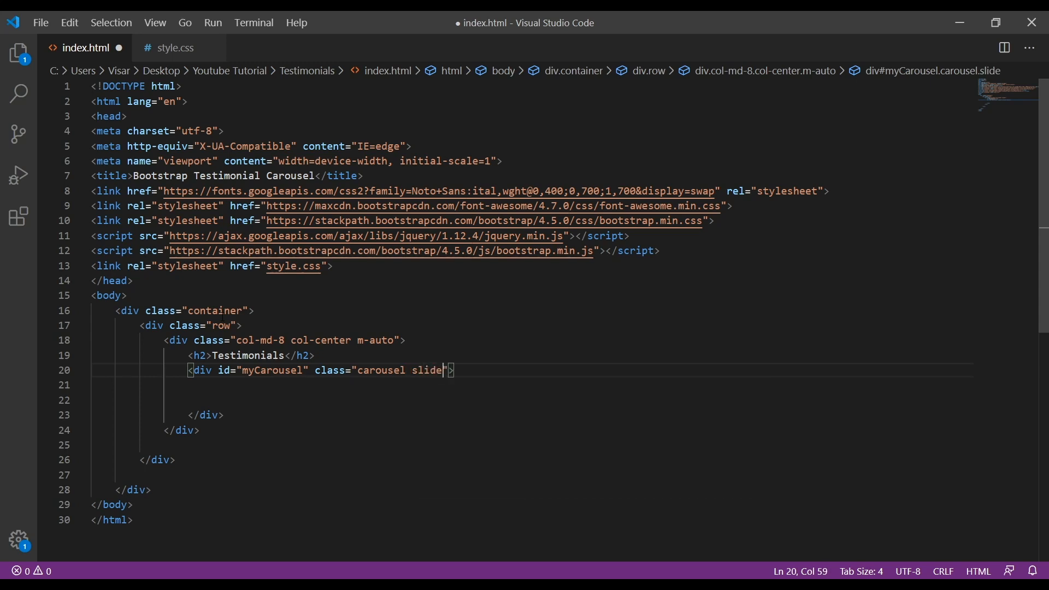
pyautogui.write('" "')
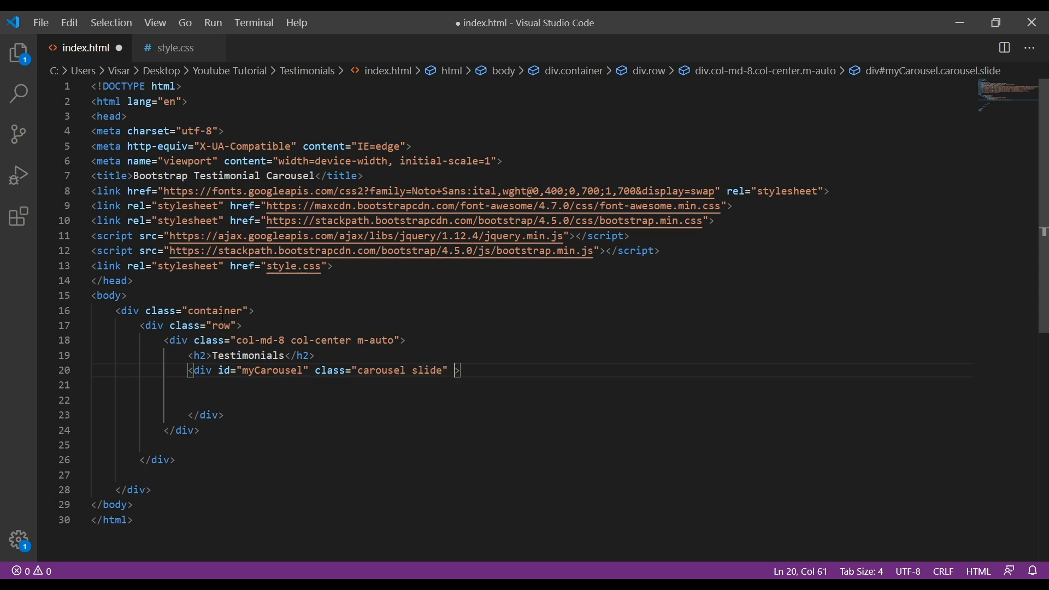
pyautogui.write('data')
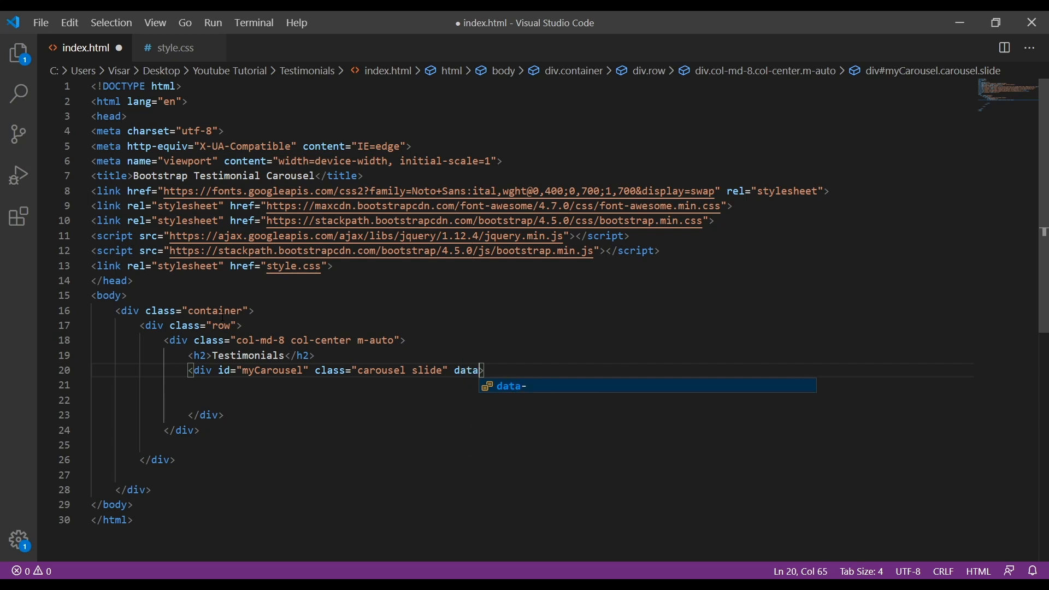
pyautogui.write('-ride="carous')
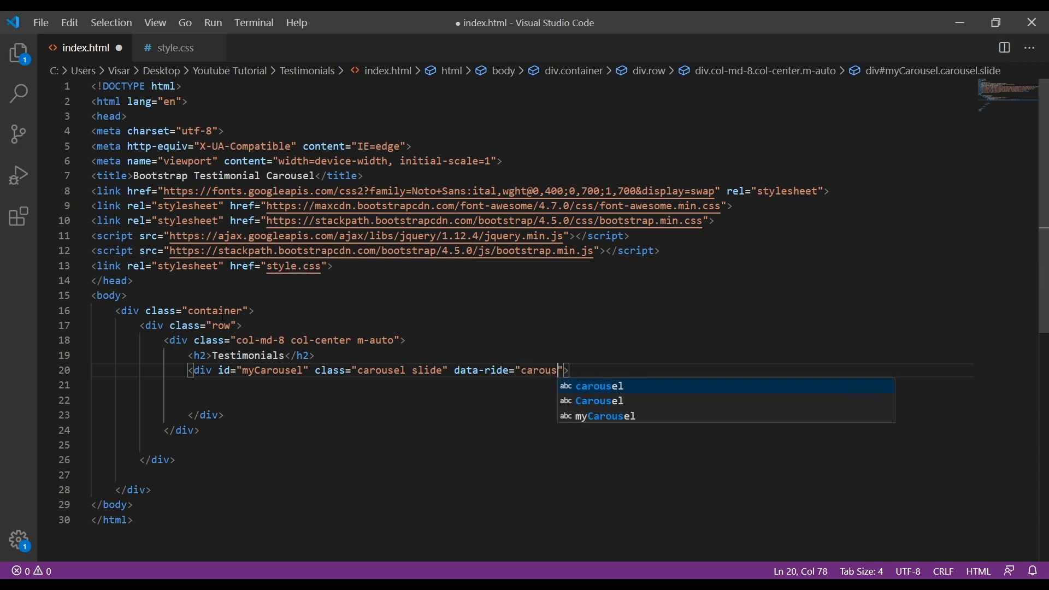
pyautogui.press('Enter')
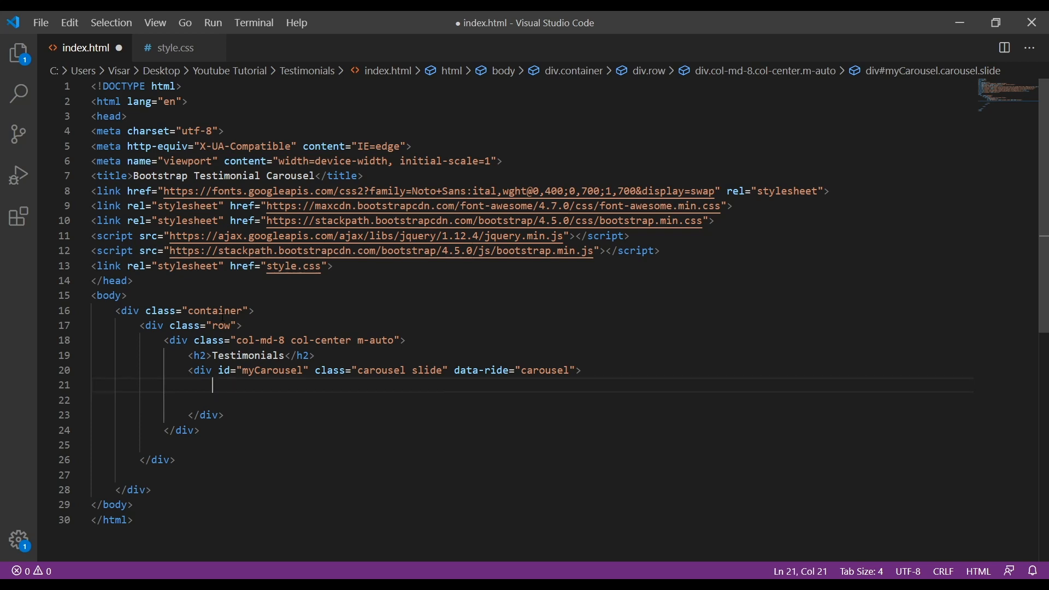
# Add a carousel-inner div inside myCarousel
pyautogui.write('.')
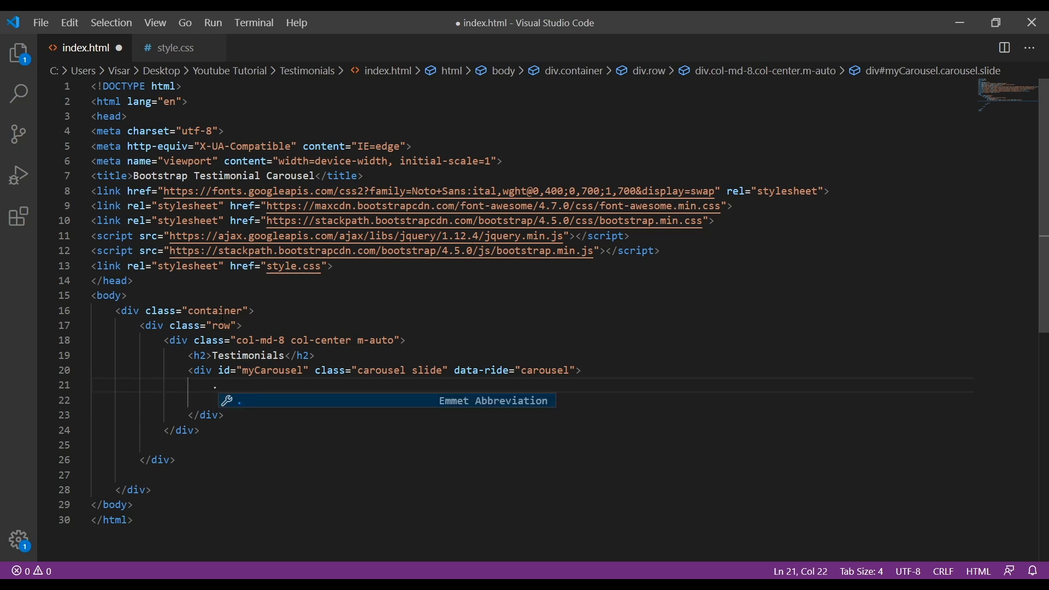
pyautogui.write('car')
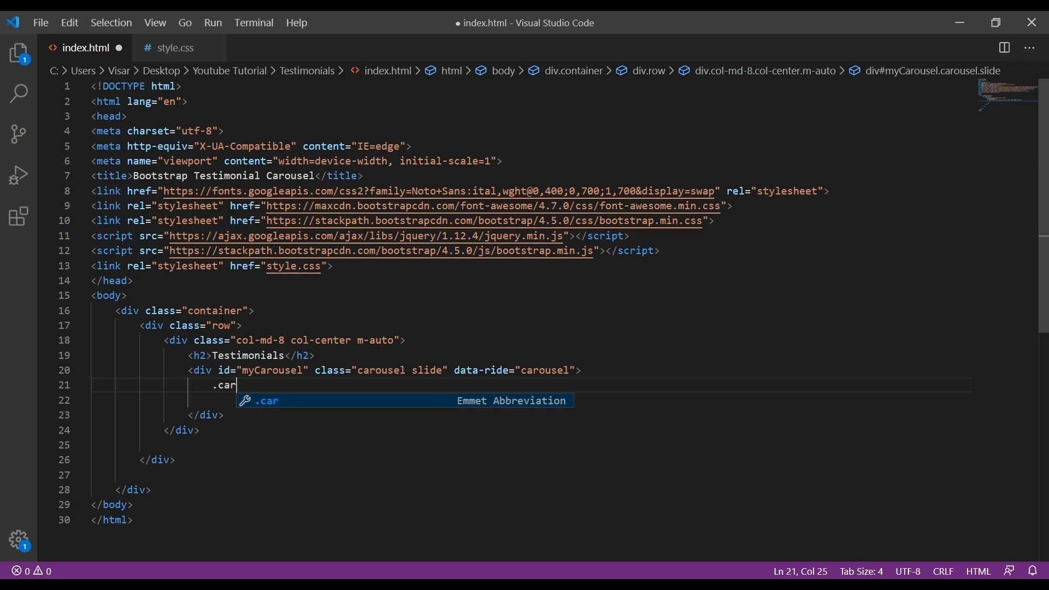
pyautogui.write('ousel-')
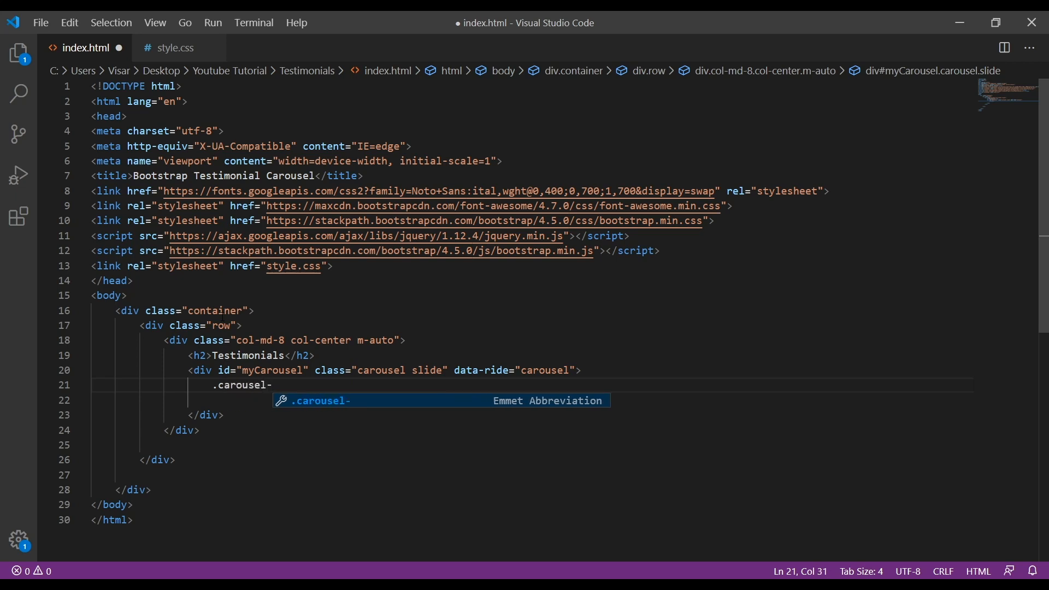
pyautogui.write('innere')
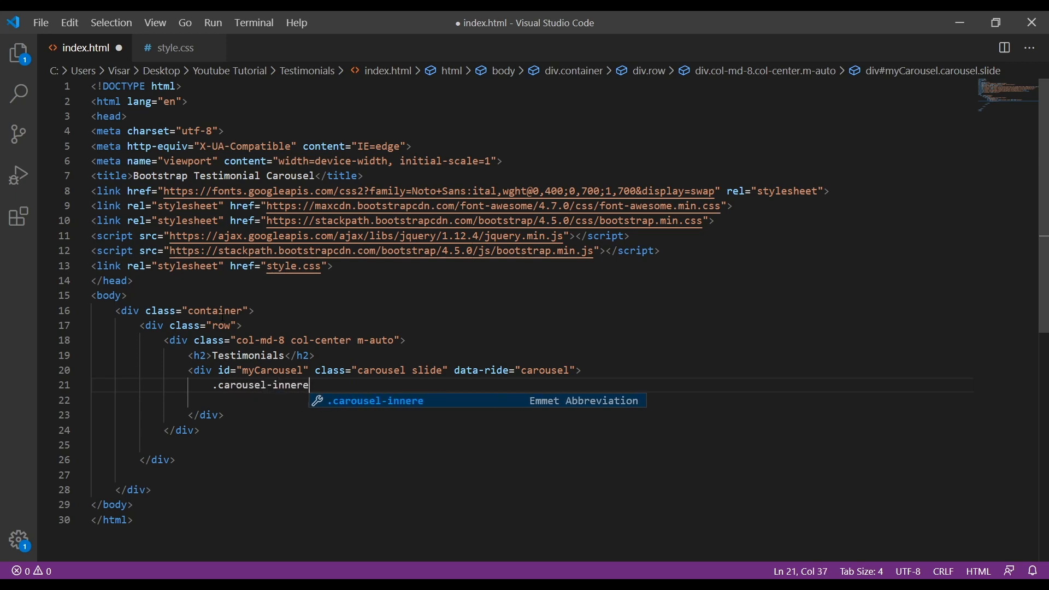
pyautogui.press('Backspace')
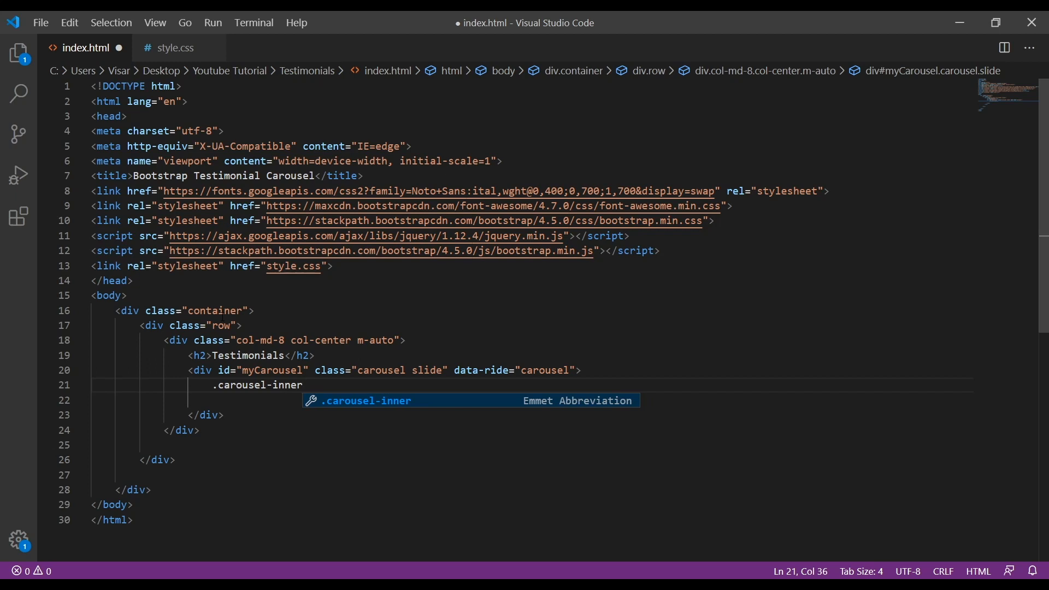
pyautogui.press('Tab')
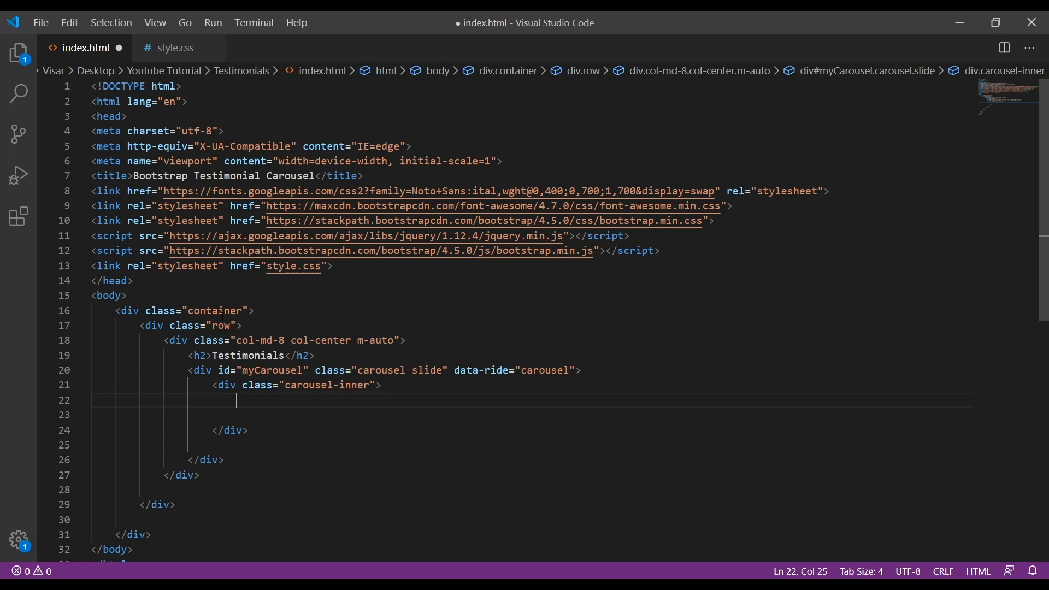
# Nest an item carousel-item active div inside carousel-inner
pyautogui.write('.')
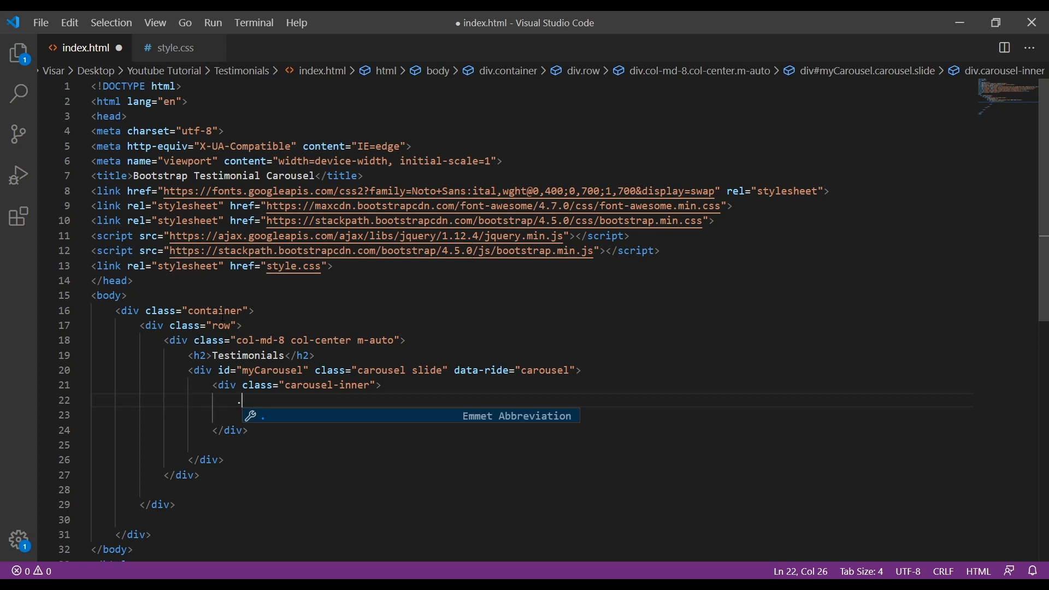
pyautogui.write('item')
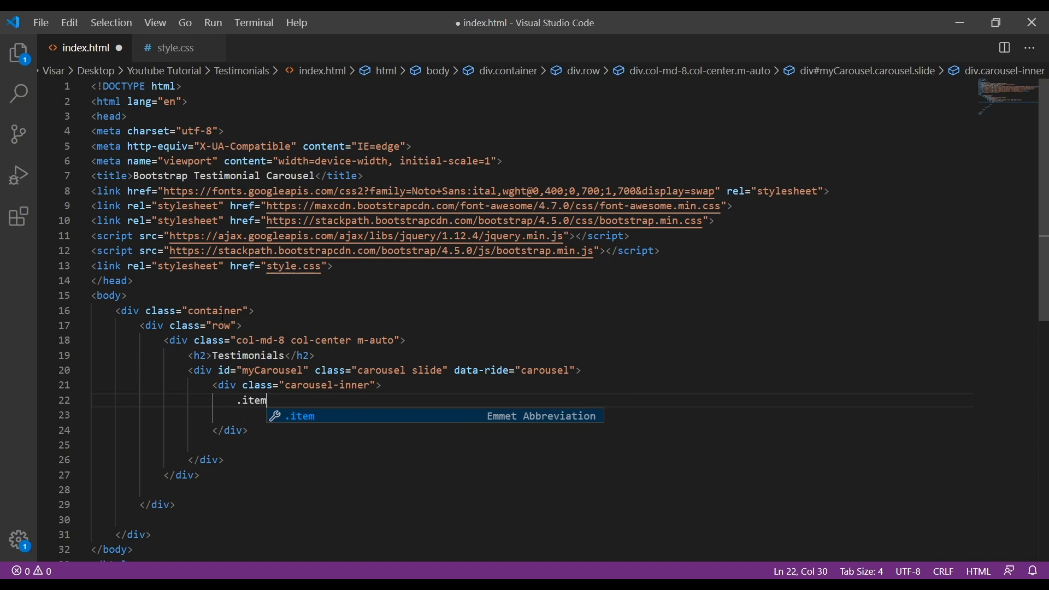
pyautogui.write('.carousel')
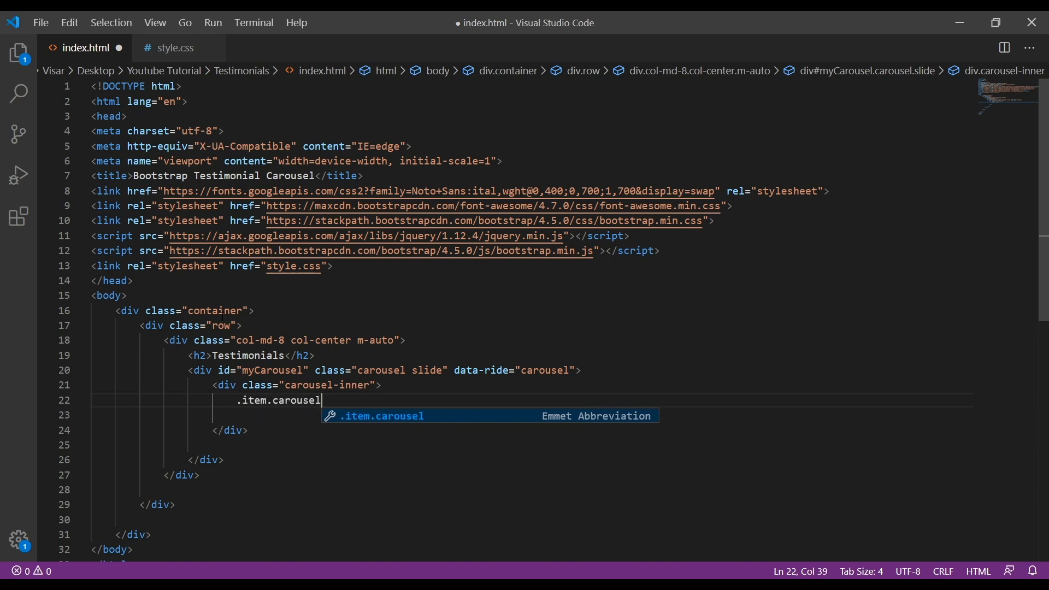
pyautogui.write('-item')
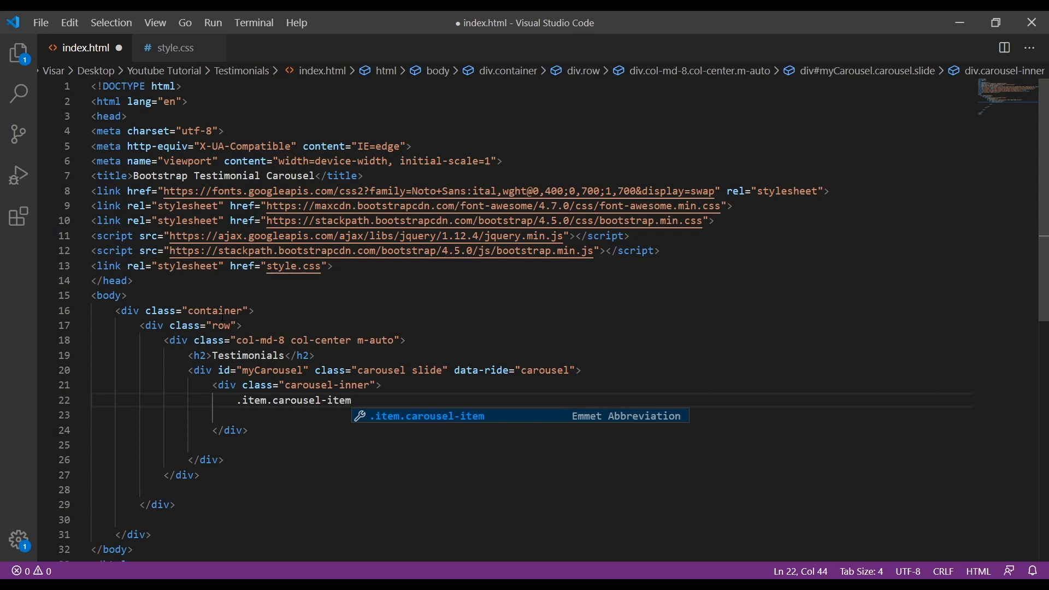
pyautogui.write('.ac')
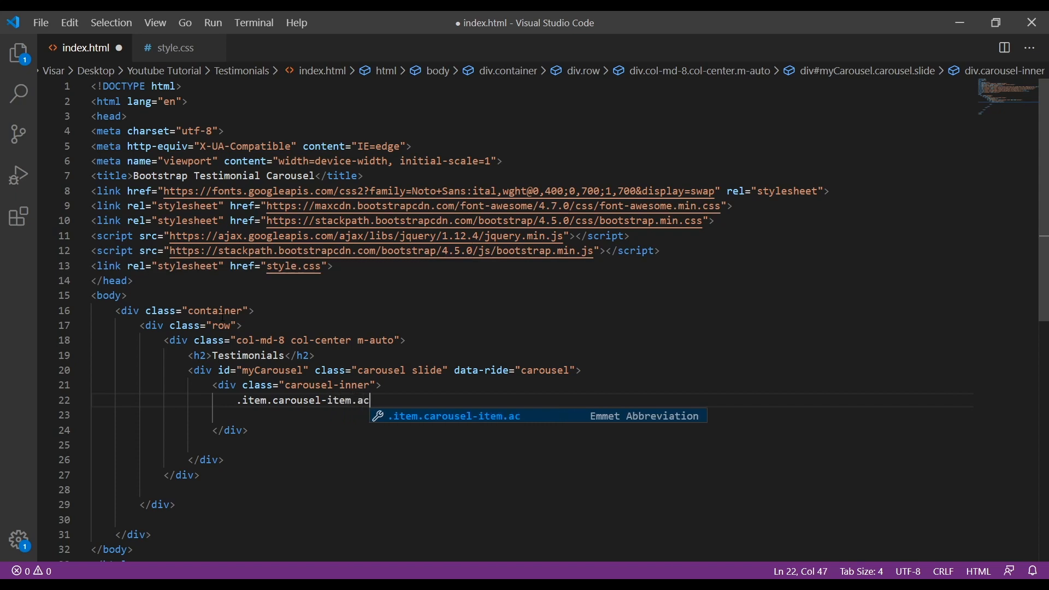
pyautogui.write('tive')
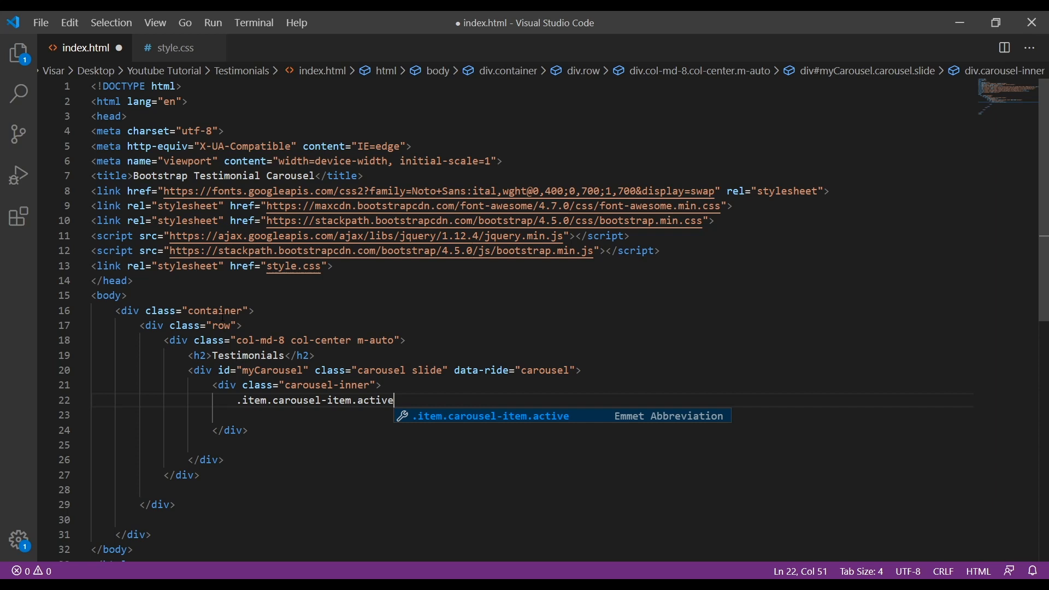
pyautogui.press('Tab')
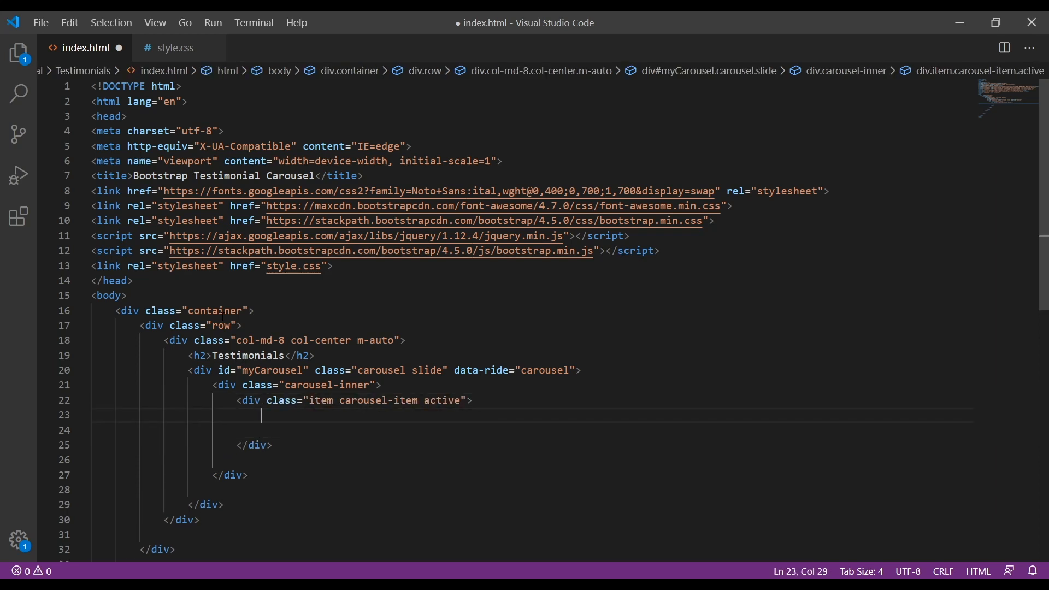
# Place an img1.jpg image inside the active carousel item
pyautogui.write('<img src="" alt="">')
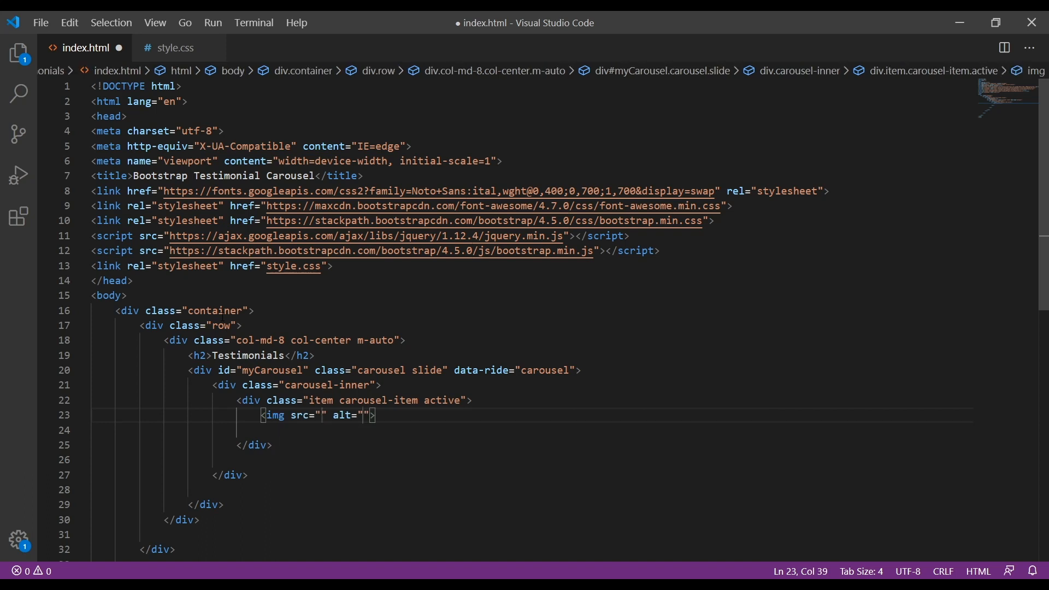
pyautogui.write('img1')
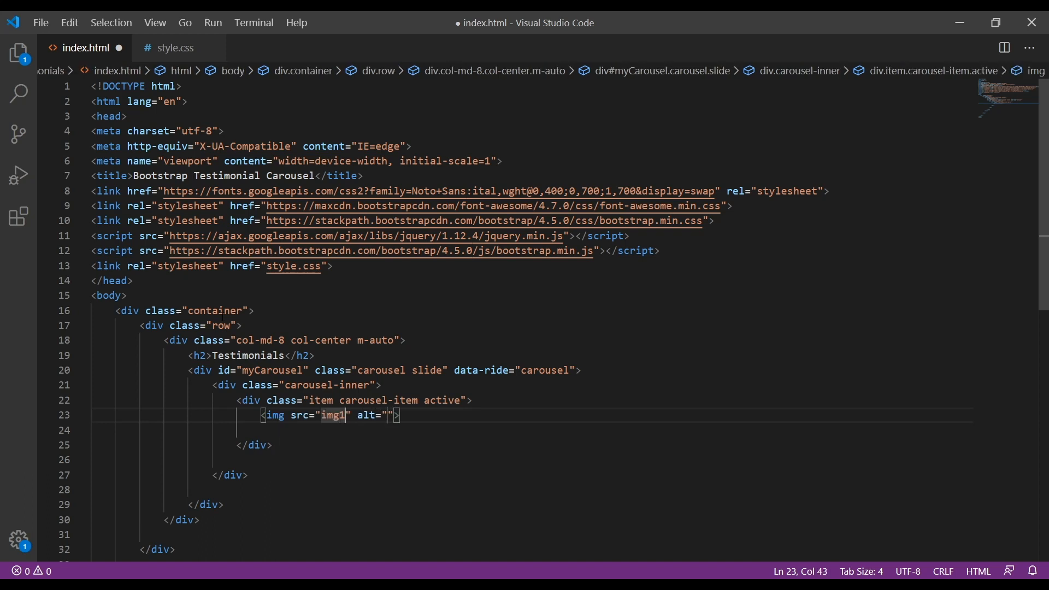
pyautogui.write('.jpg')
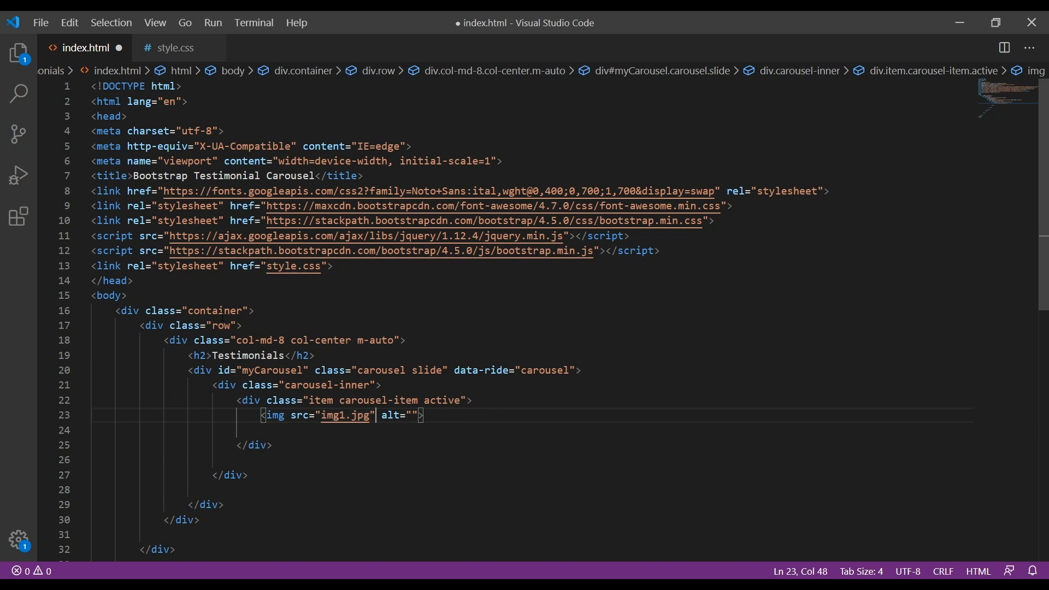
pyautogui.press('Enter')
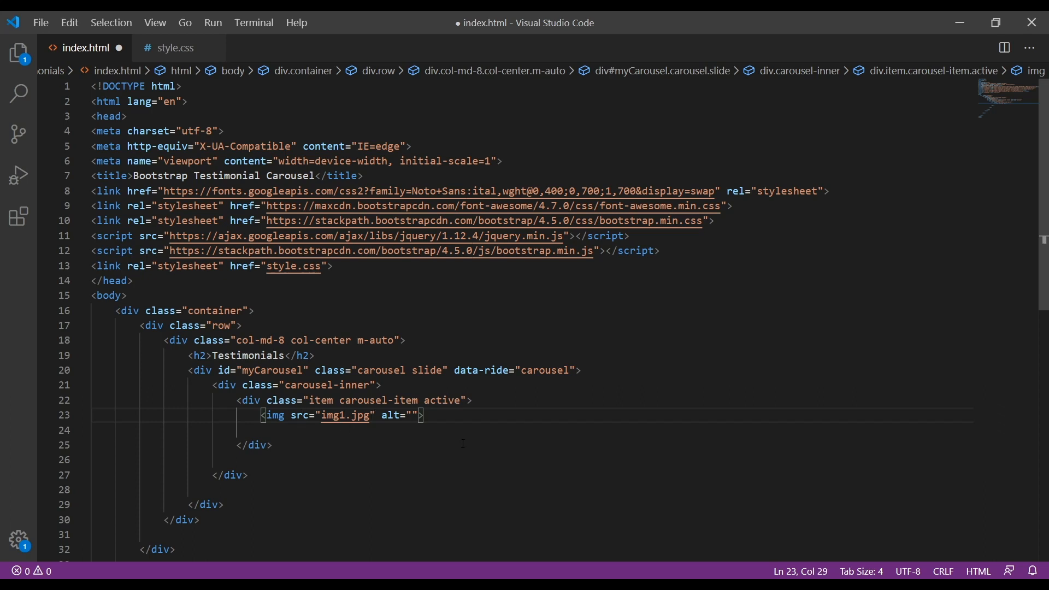
# Wrap the img1.jpg image in an img-box div closed right after the image
pyautogui.write('.')
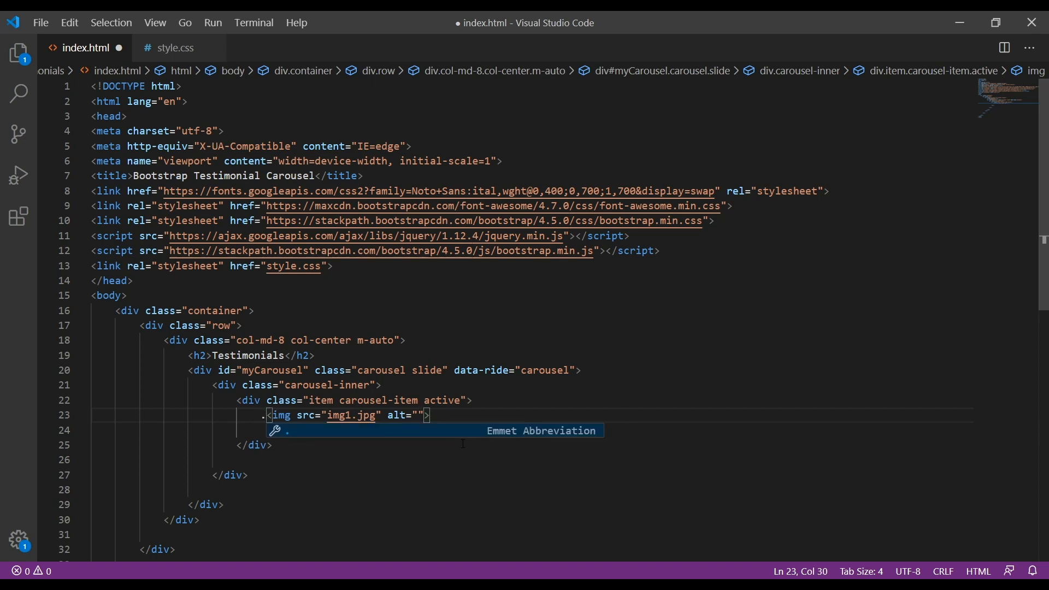
pyautogui.write('img')
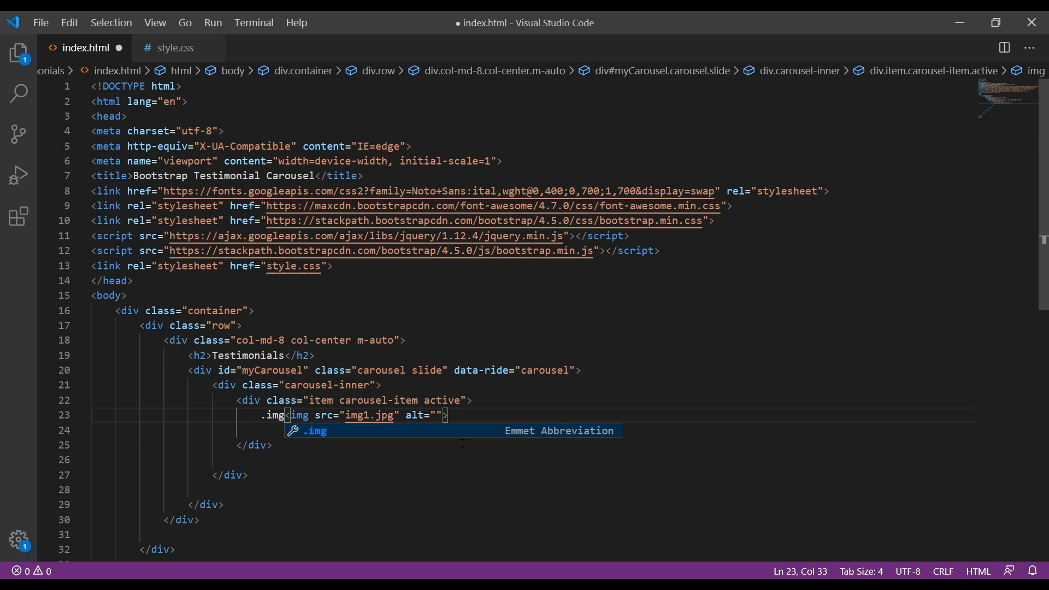
pyautogui.press('Tab')
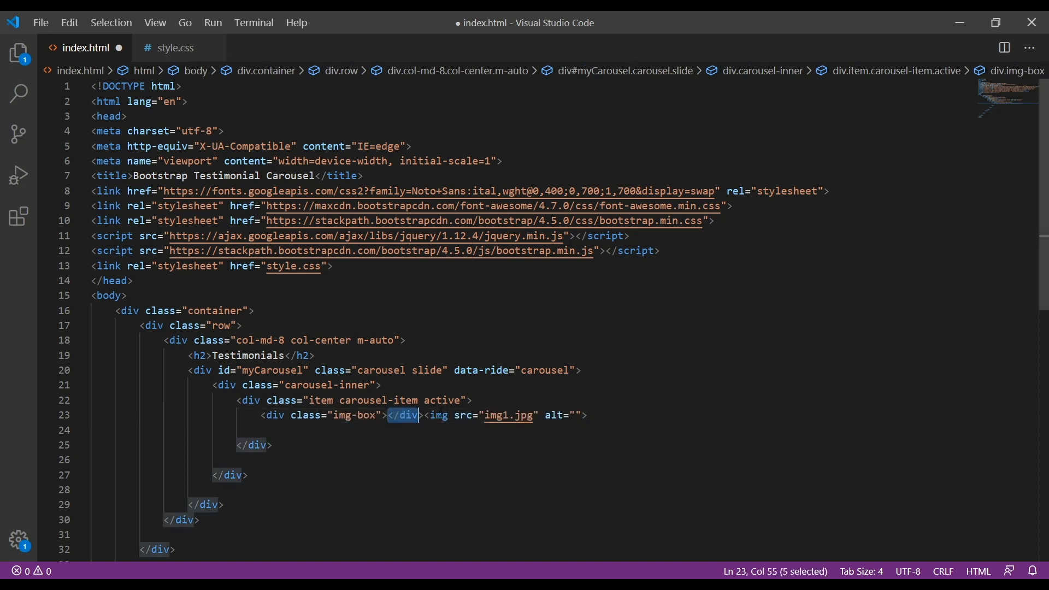
pyautogui.press('Delete')
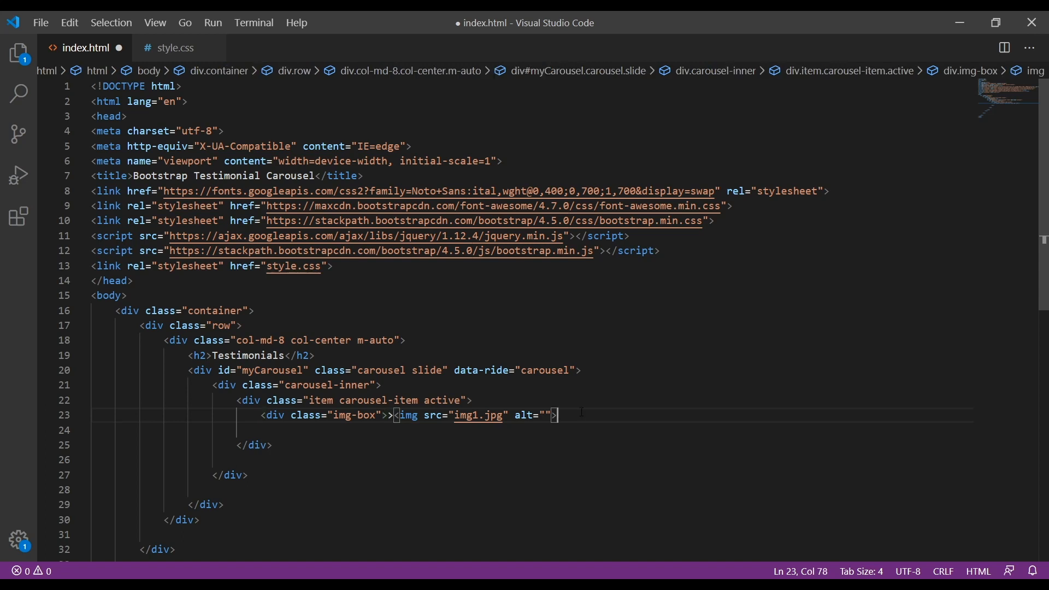
pyautogui.write('></div>')
pyautogui.click(533, 429)
pyautogui.write('<p></p>')
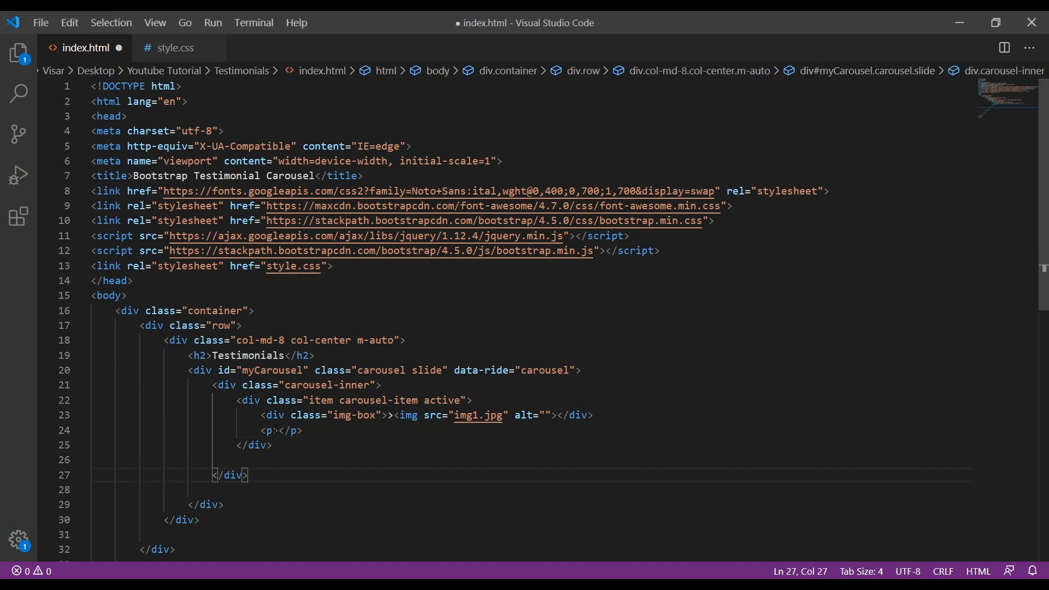
# Fill the quote paragraph with Lorem ipsum text and give it class testimonial
pyautogui.write('Lorem ipsum dolor sit amet, consectetur adipiscing elit. Nam eu sem tempor, varius quam at, luctus dui. Mauris magna')
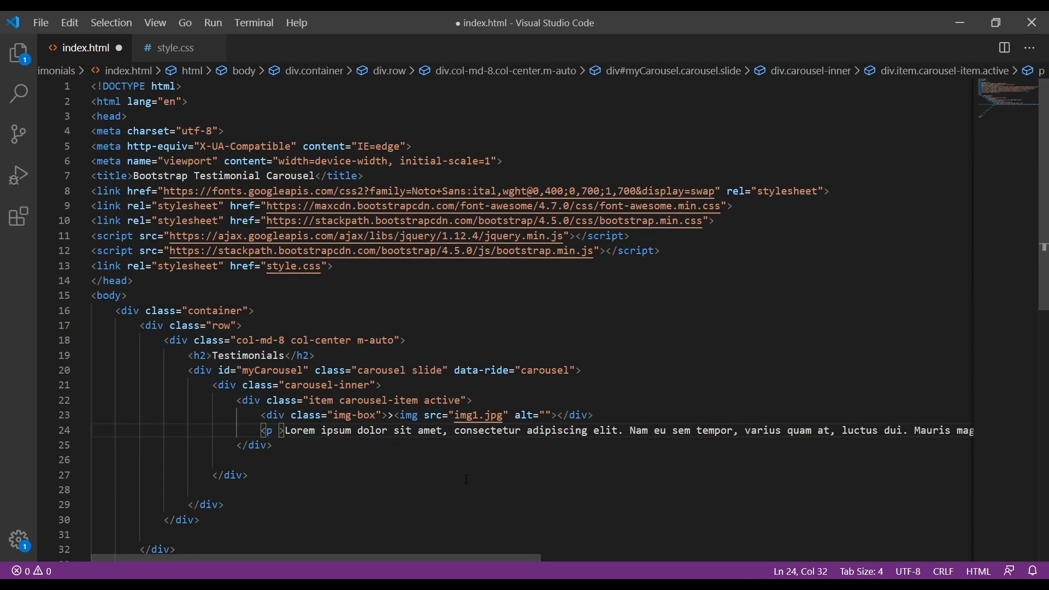
pyautogui.write('class=""')
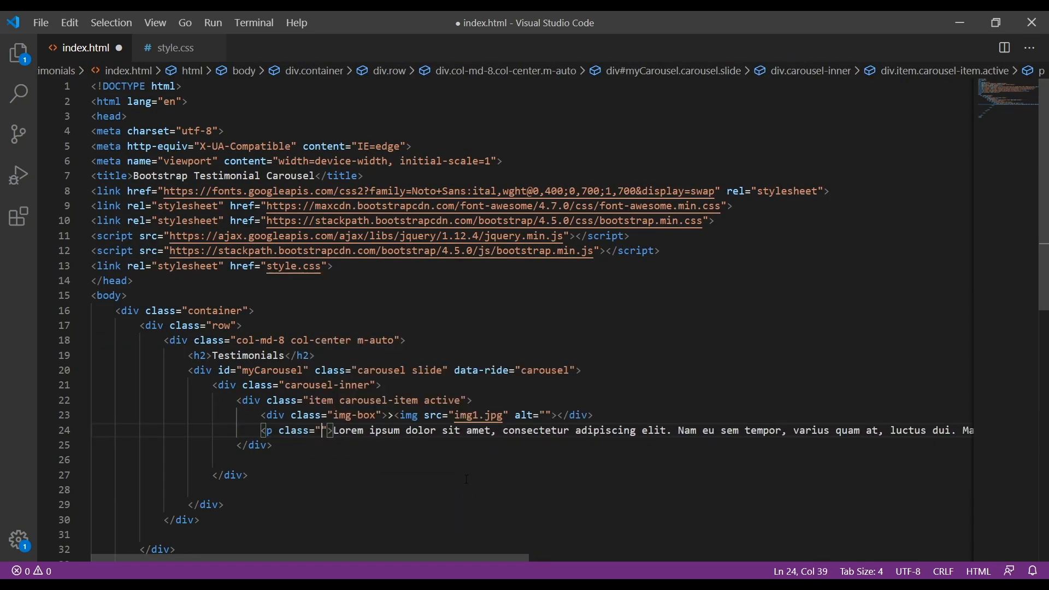
pyautogui.write('testim')
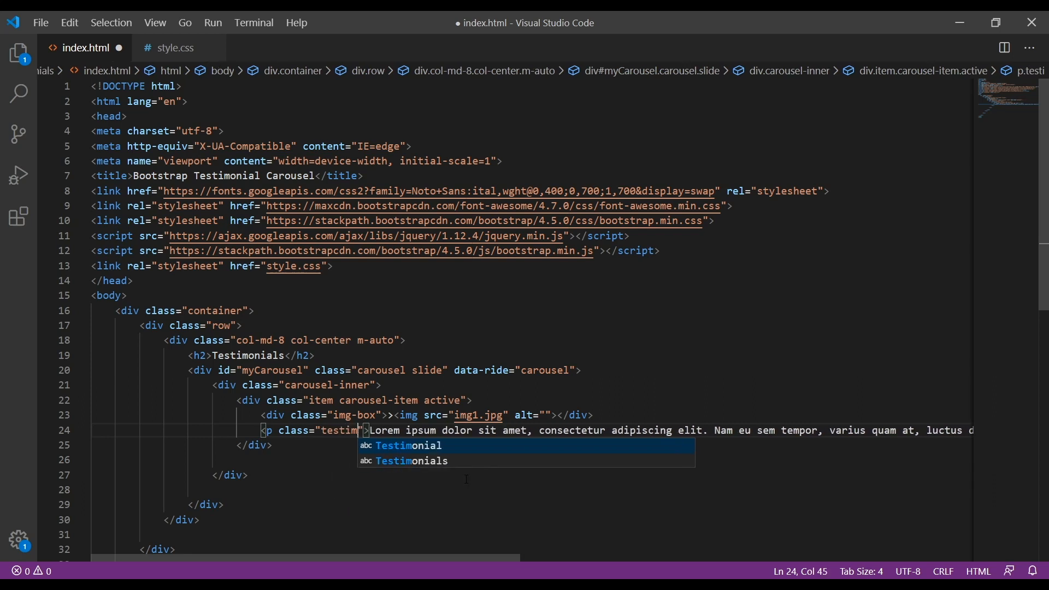
pyautogui.write('onial')
pyautogui.write('<p></p>')
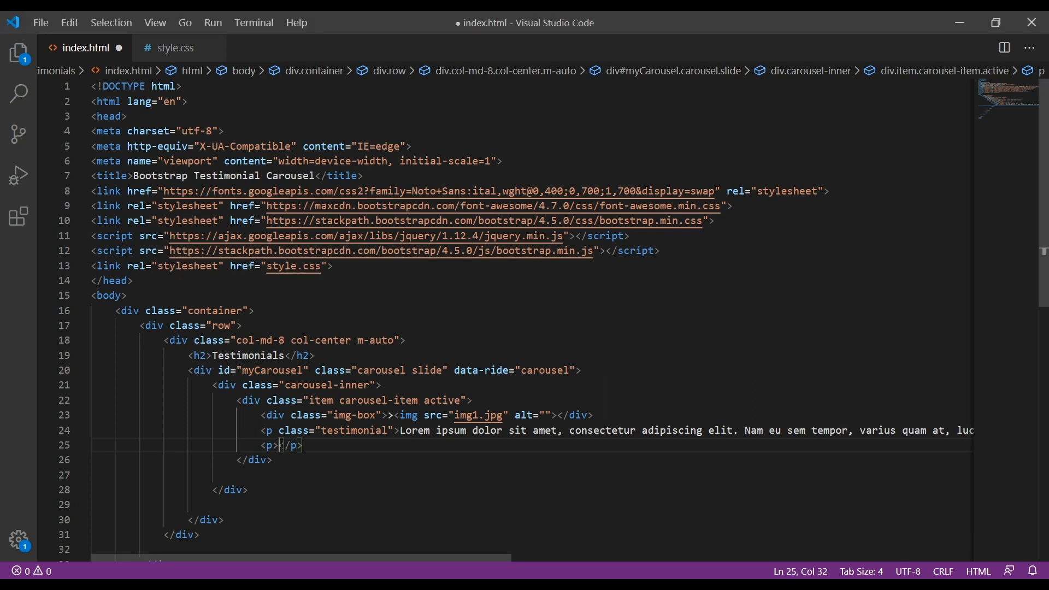
# Add an overview paragraph crediting bold Jennifer Smith, Office Worker
pyautogui.write('Jennifer Smith')
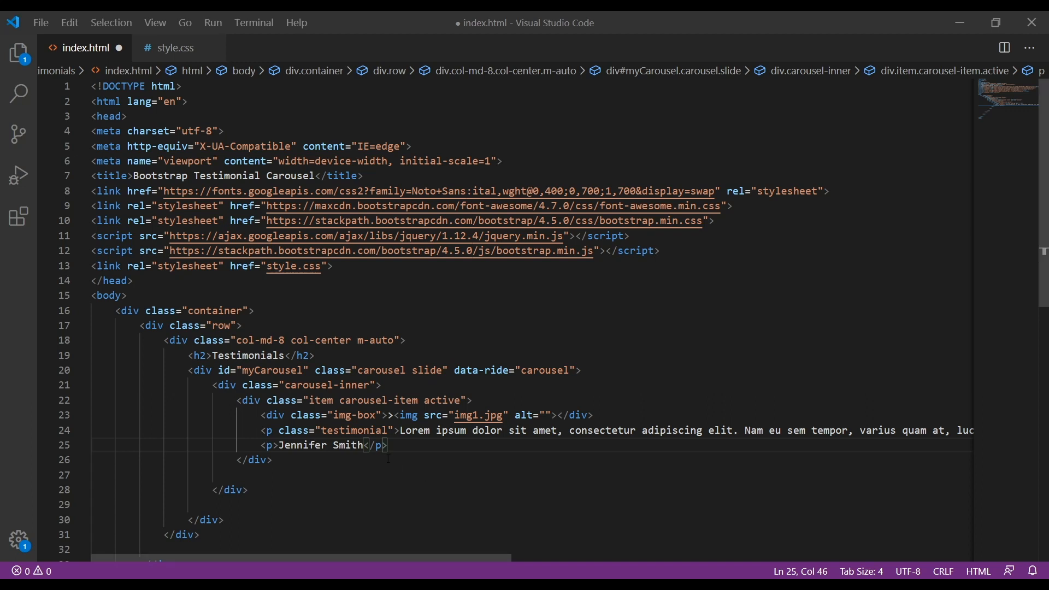
pyautogui.write(', Office Worker')
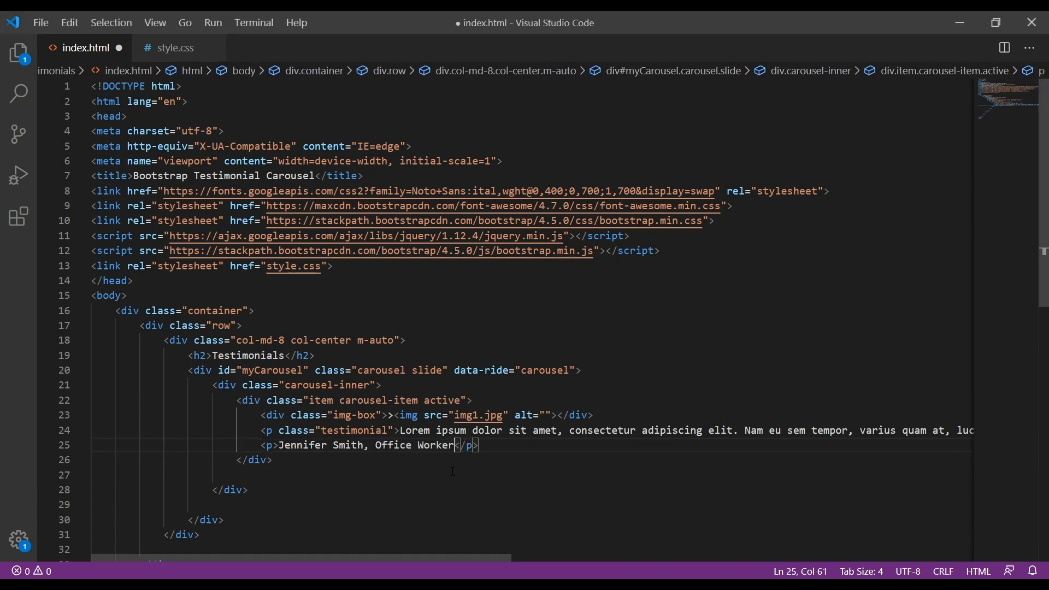
pyautogui.moveTo(269, 431)
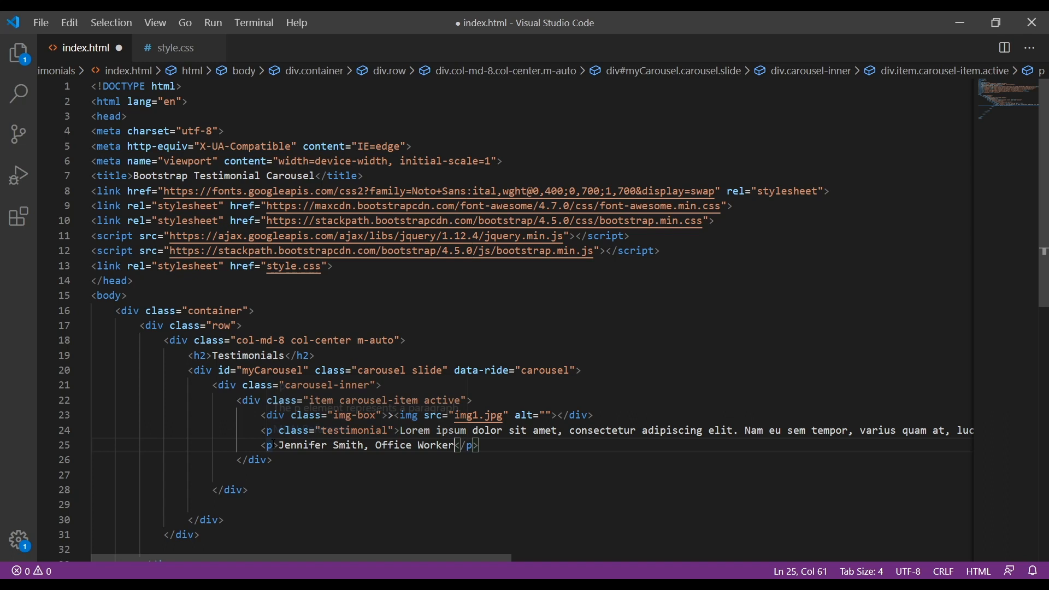
pyautogui.write('class=""')
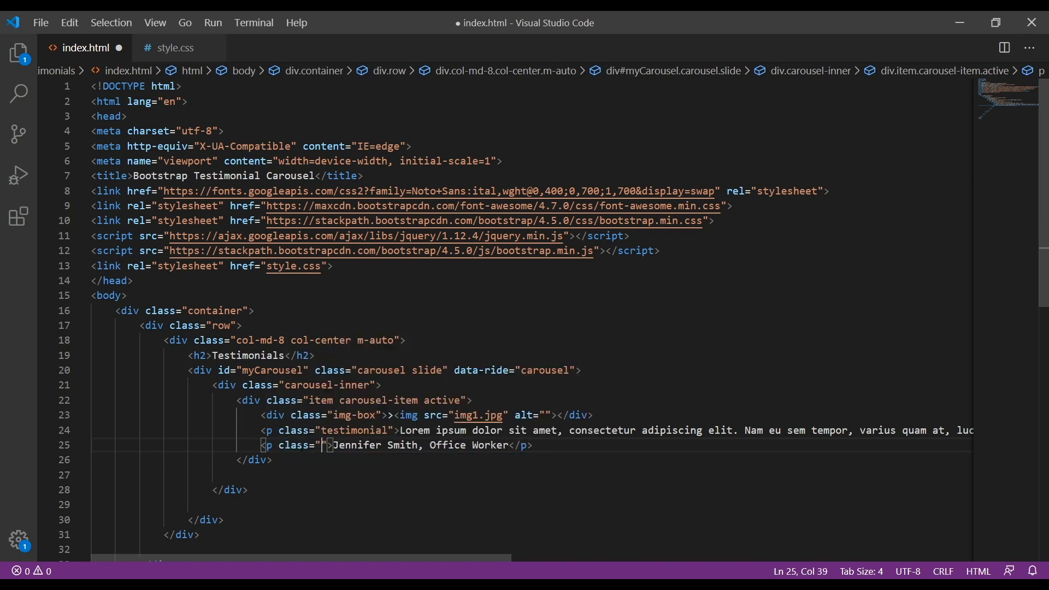
pyautogui.write('over')
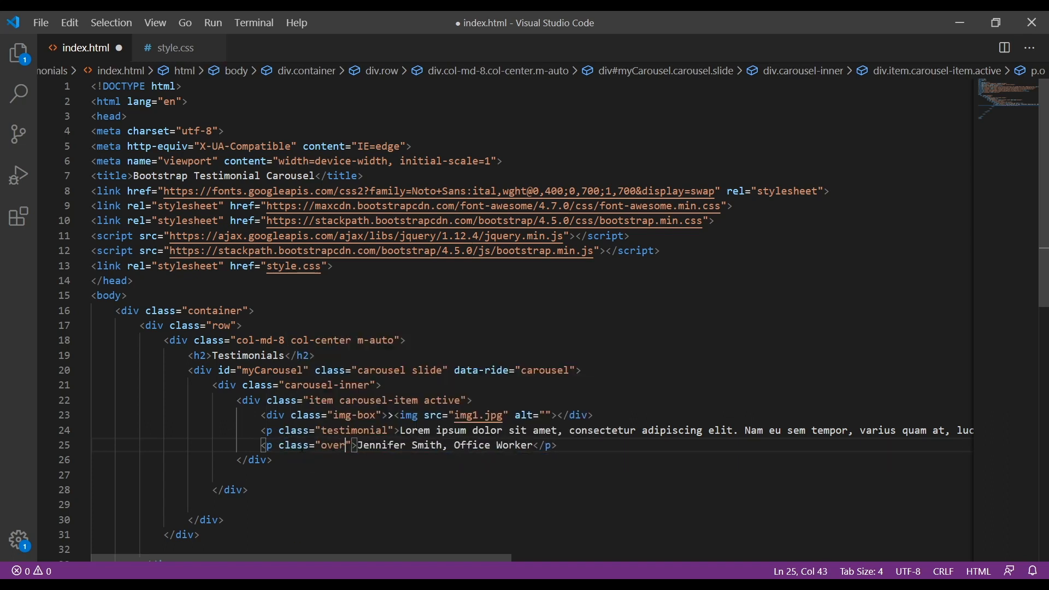
pyautogui.write('view')
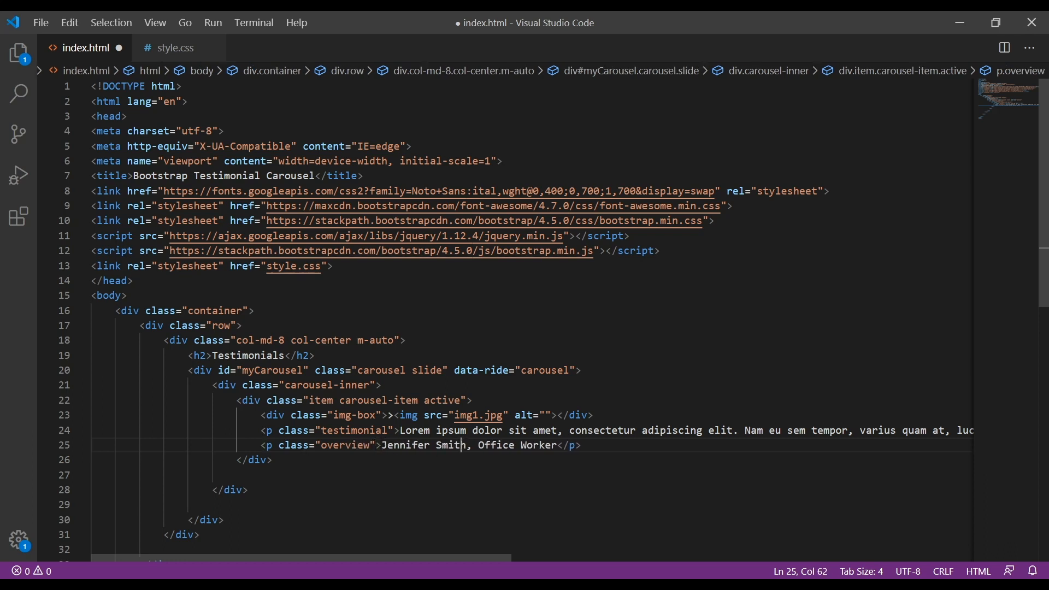
pyautogui.write('<b>')
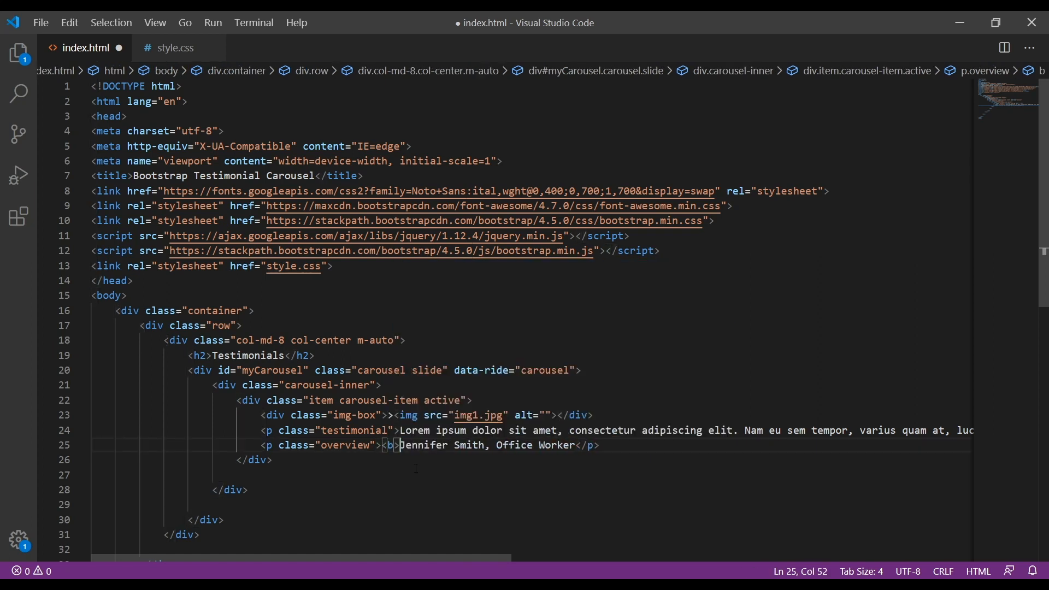
pyautogui.write('</b>')
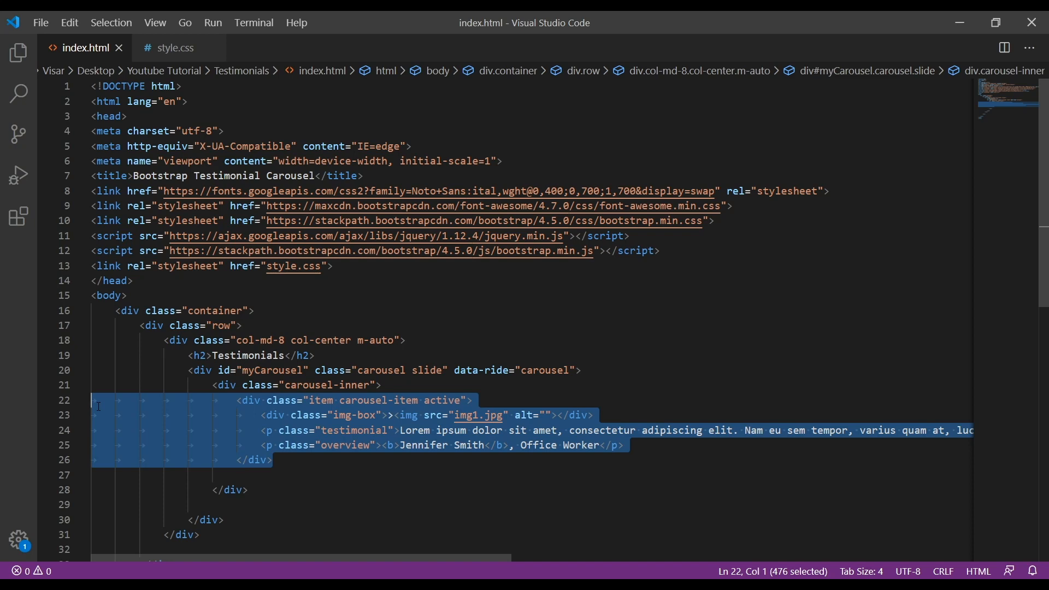
pyautogui.moveTo(78, 410)
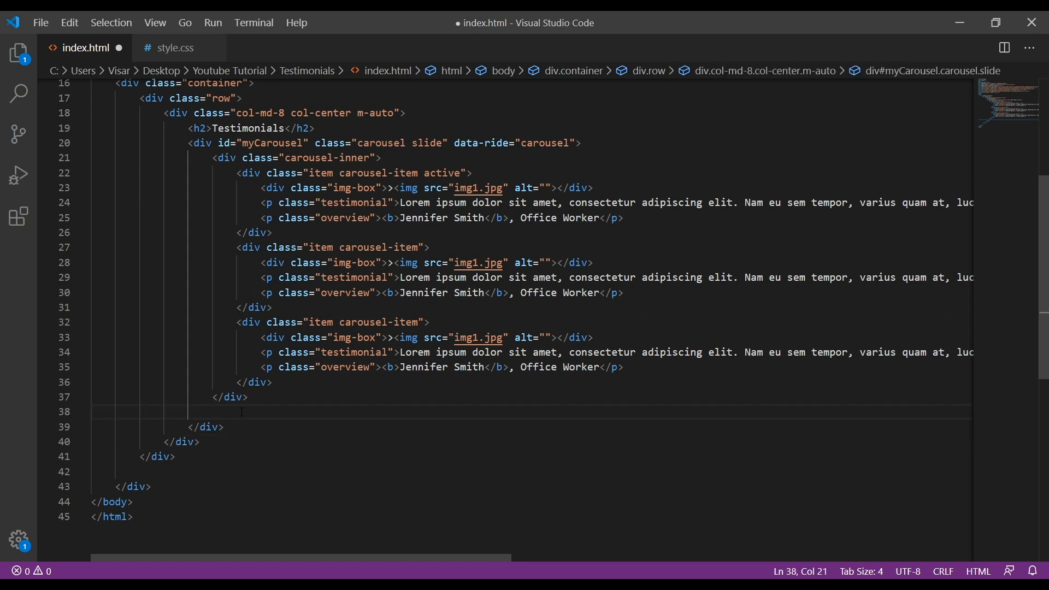
# Add an a link to #myCarousel with classes carousel-control left carousel-control-prev
pyautogui.write('a')
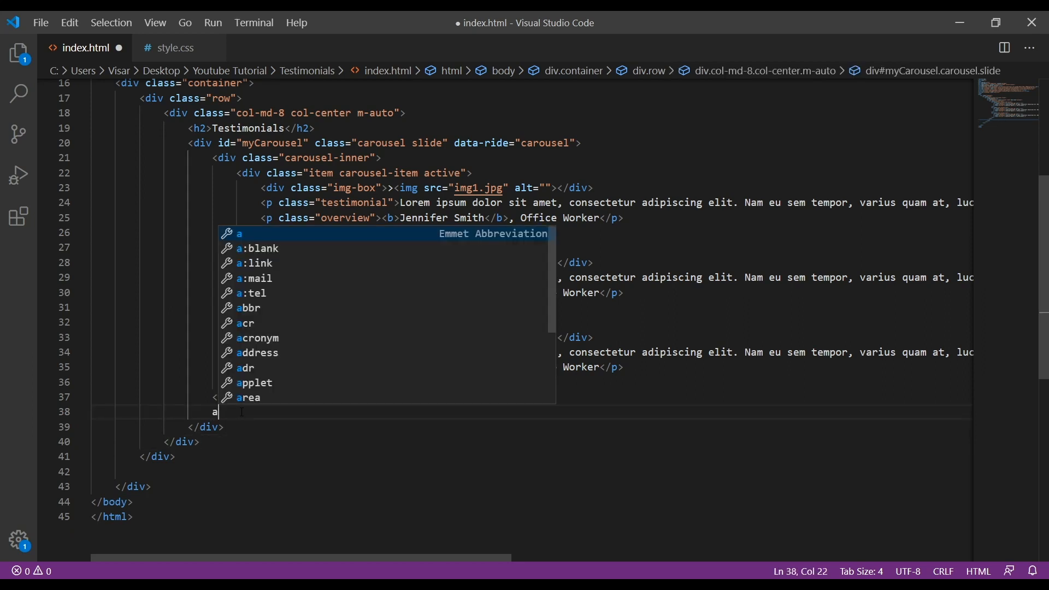
pyautogui.press('Tab')
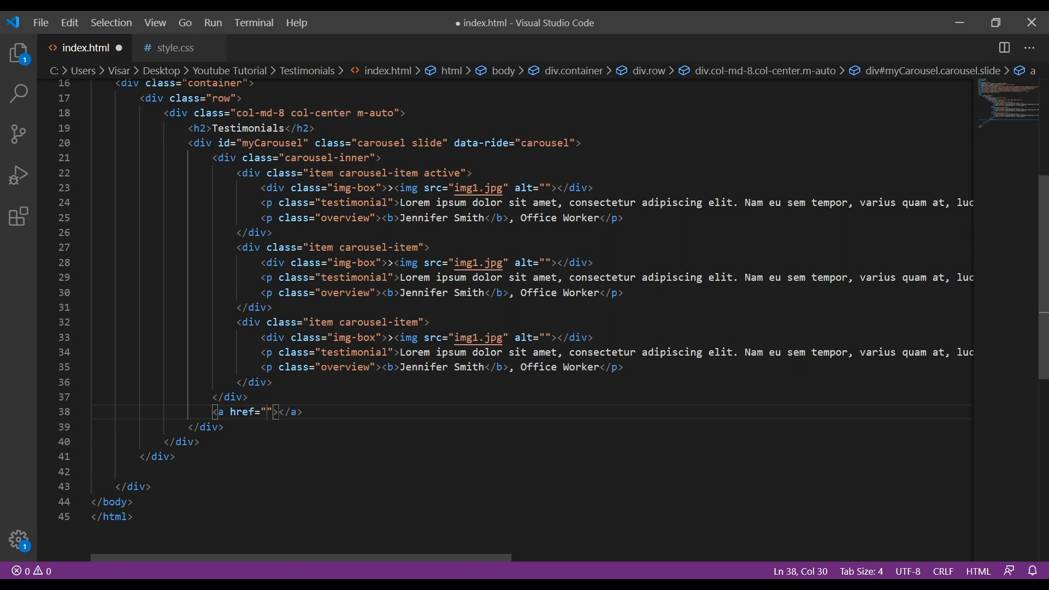
pyautogui.write('myCarousel')
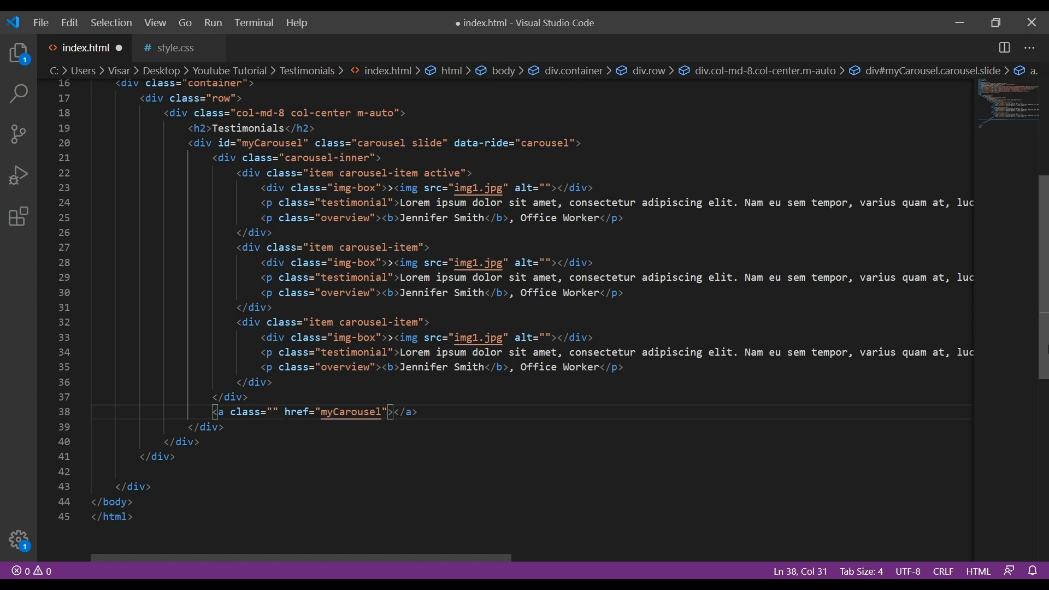
pyautogui.write('c')
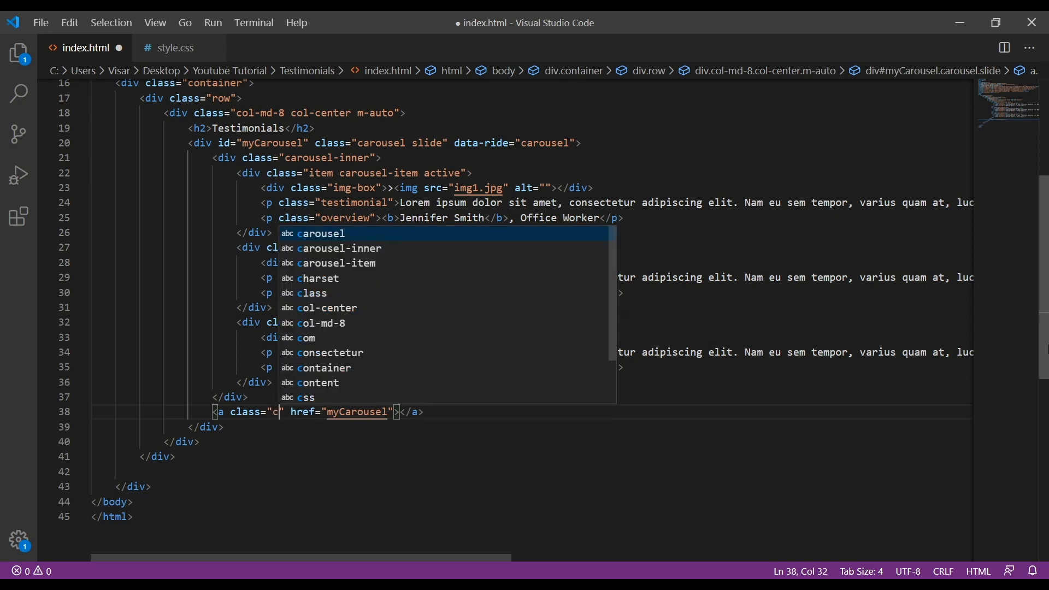
pyautogui.write('arousel')
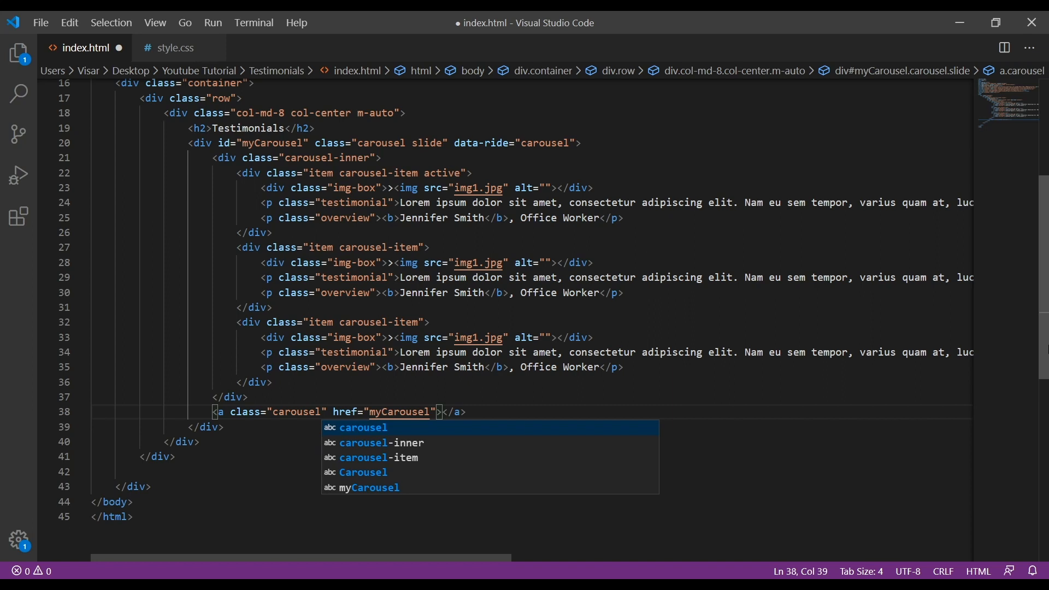
pyautogui.write('-control')
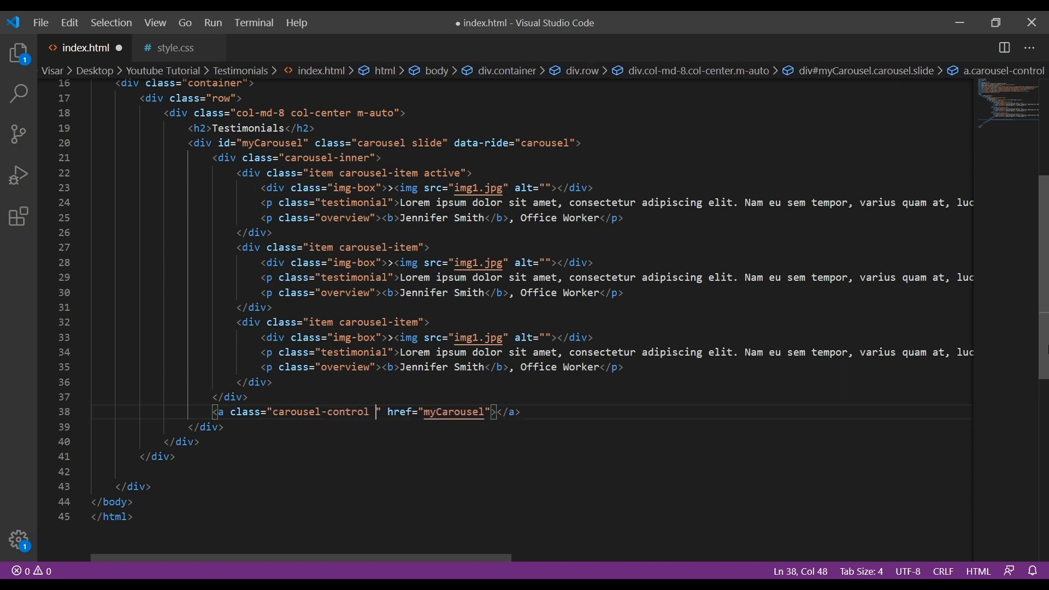
pyautogui.write('left')
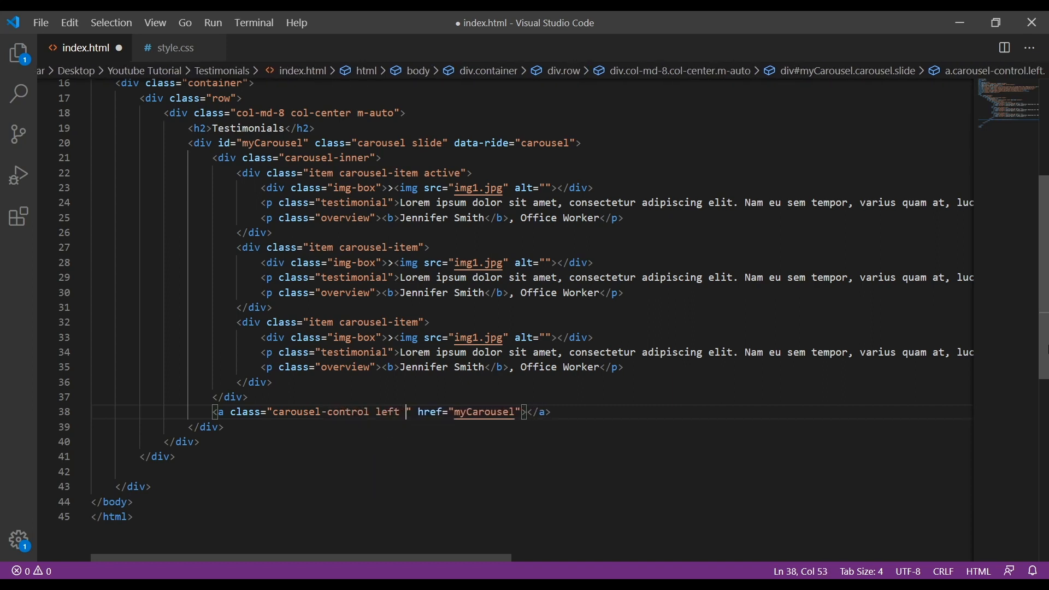
pyautogui.write('carousel-control-')
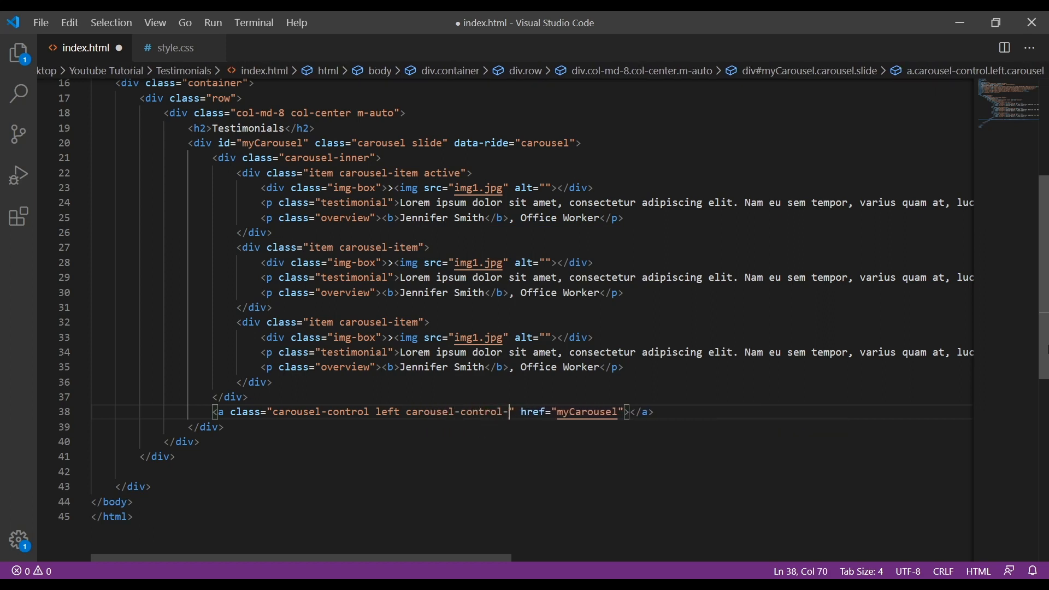
pyautogui.write('prev')
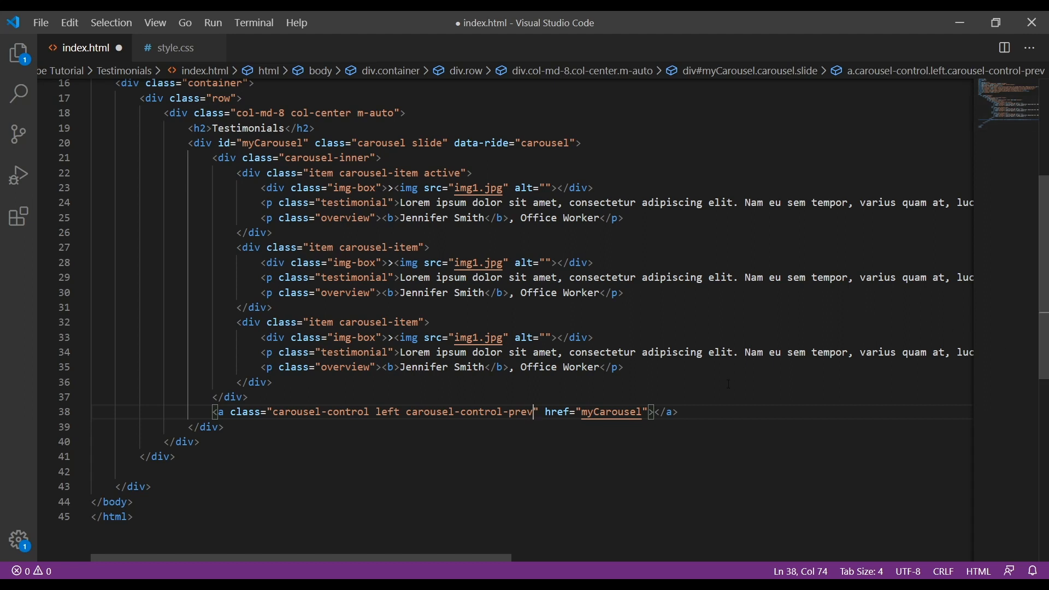
# Give it data-slide="prev" and an fa fa-angle-left icon, then make the copy the right arrow
pyautogui.write('d')
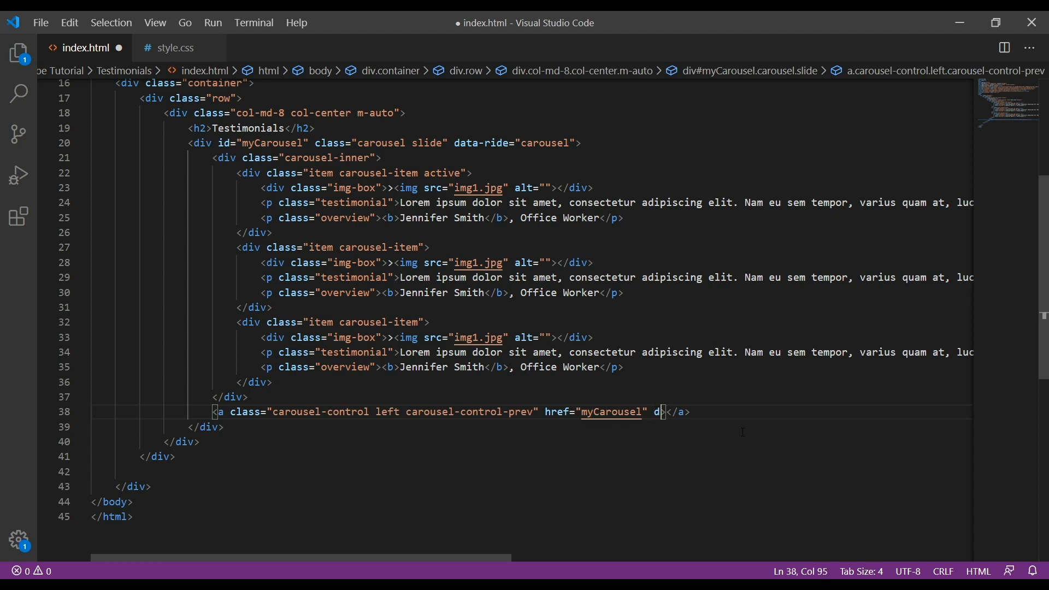
pyautogui.write('ata-slide')
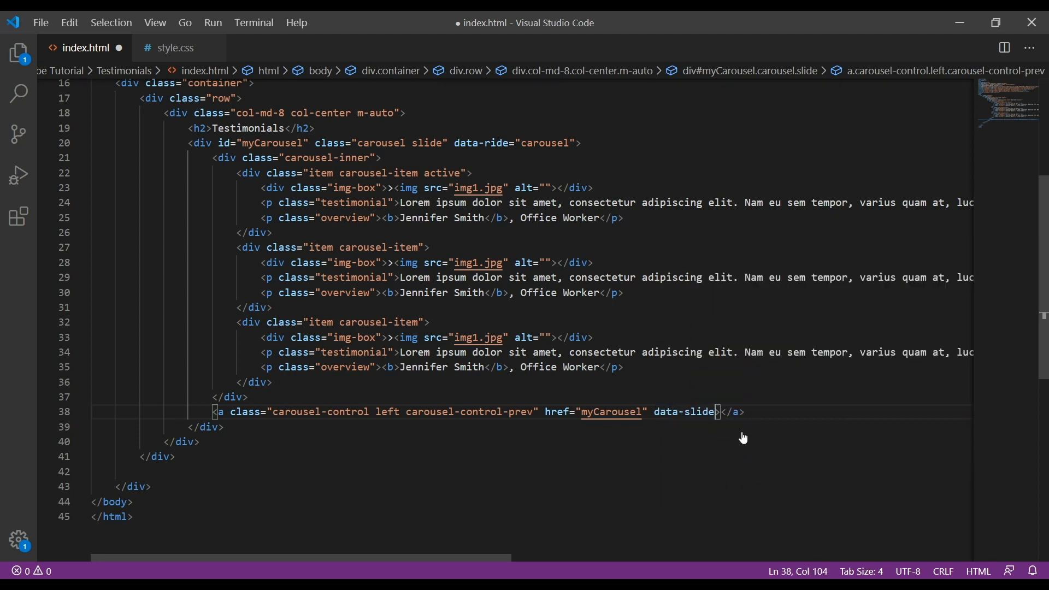
pyautogui.write('="p"')
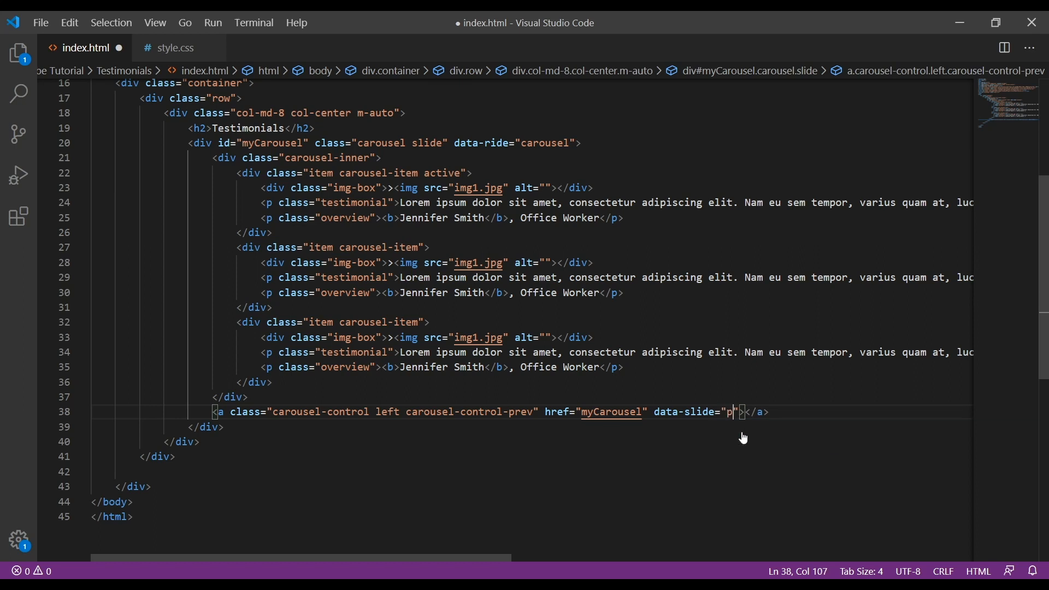
pyautogui.write('rev')
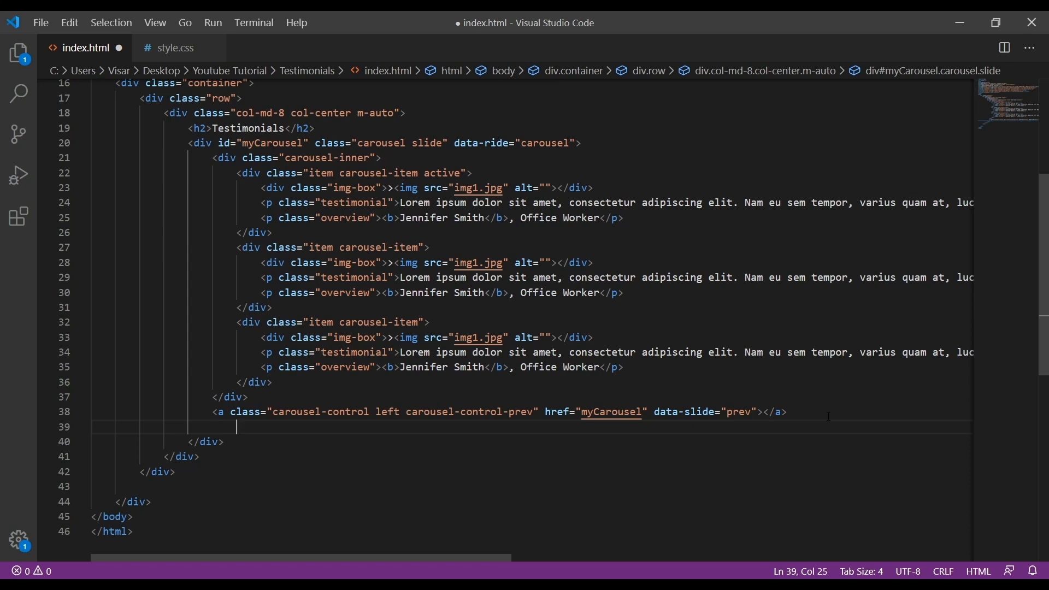
pyautogui.write('i class="f"></i>')
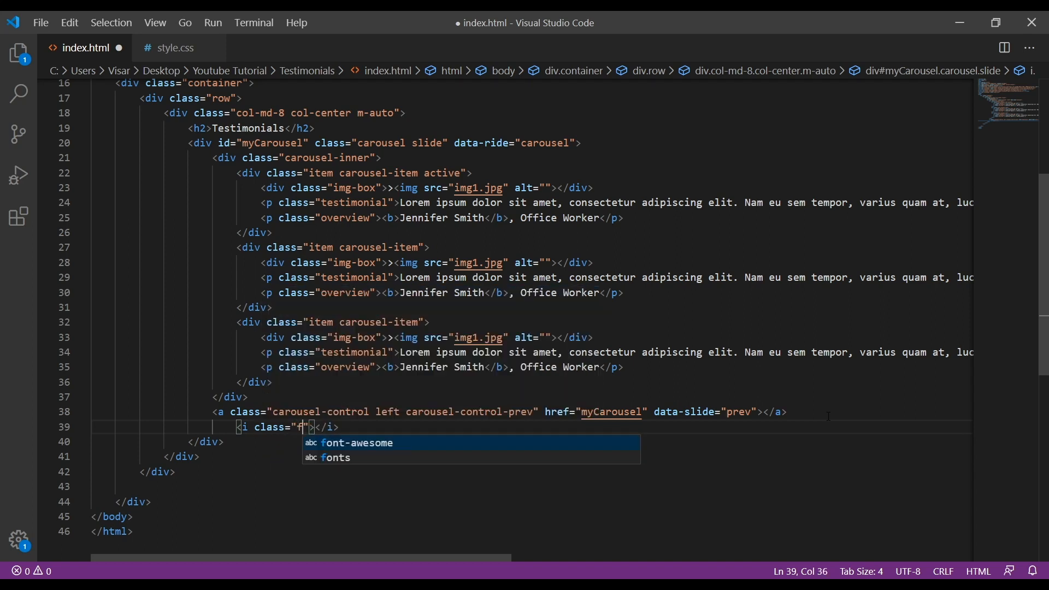
pyautogui.write('a')
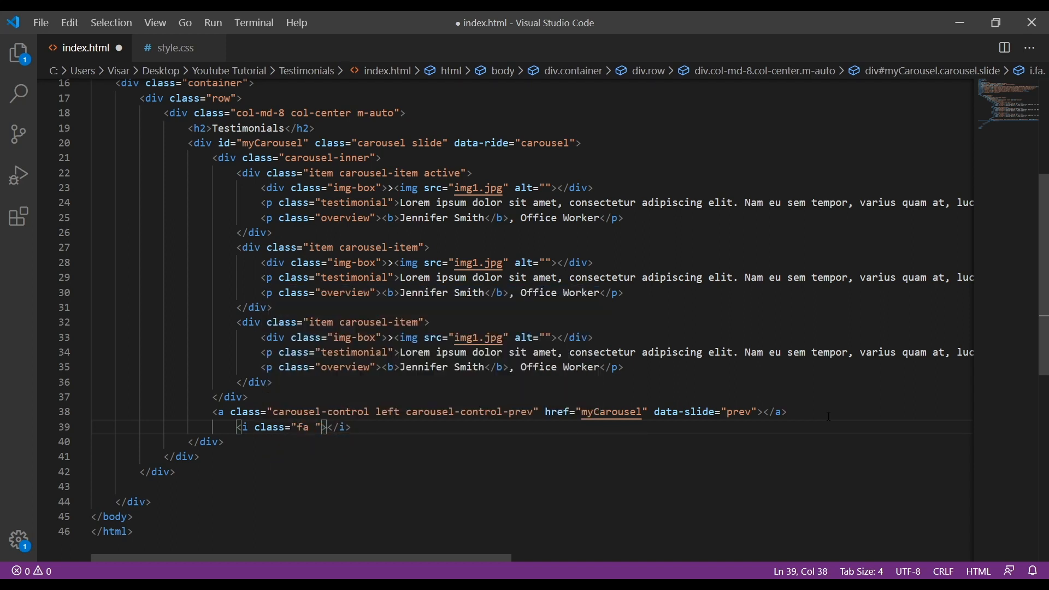
pyautogui.write('fa')
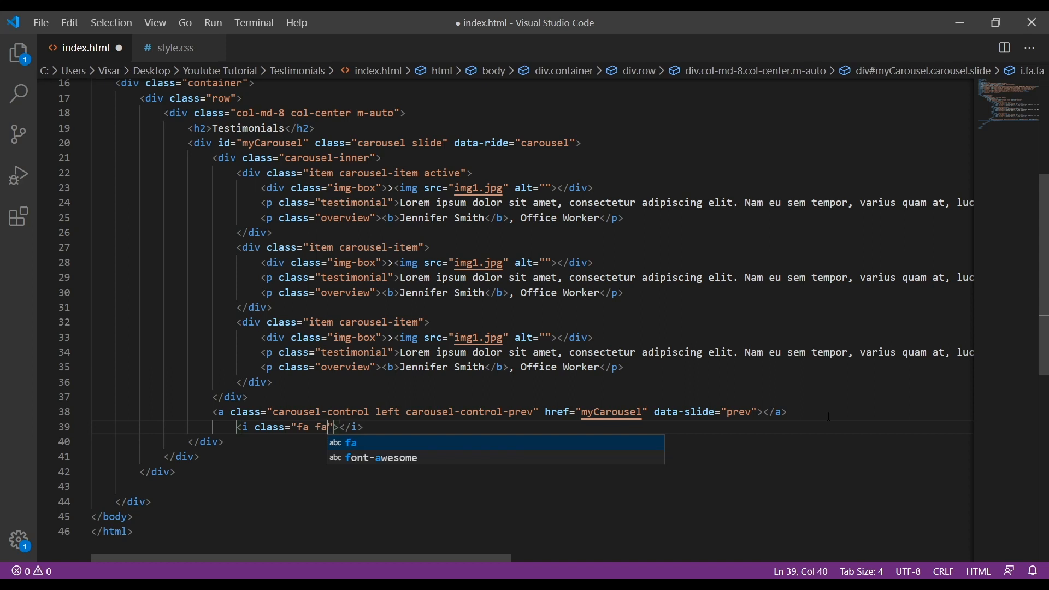
pyautogui.write('-')
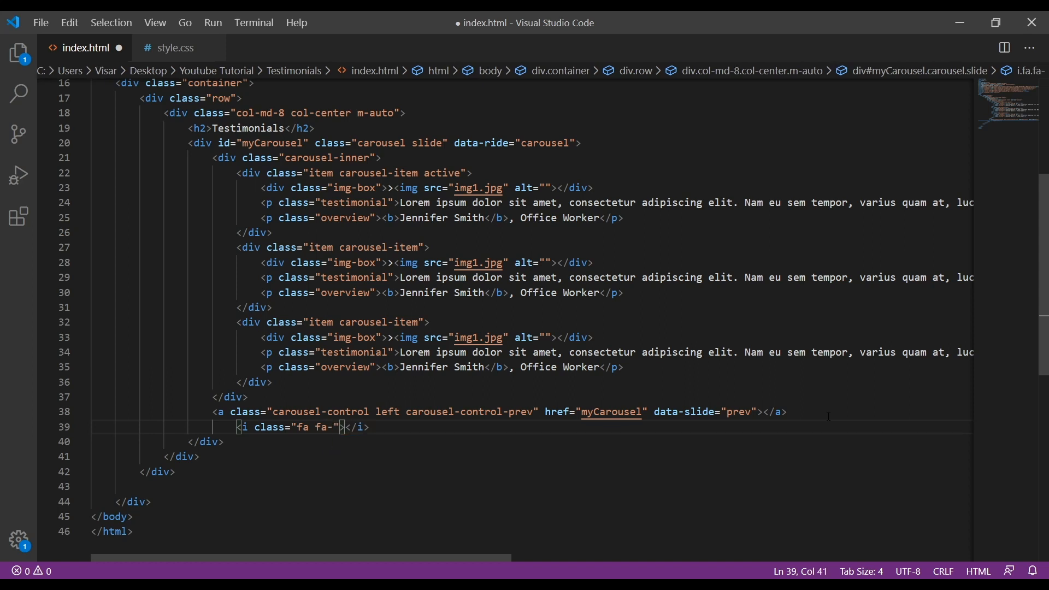
pyautogui.write('angle-le')
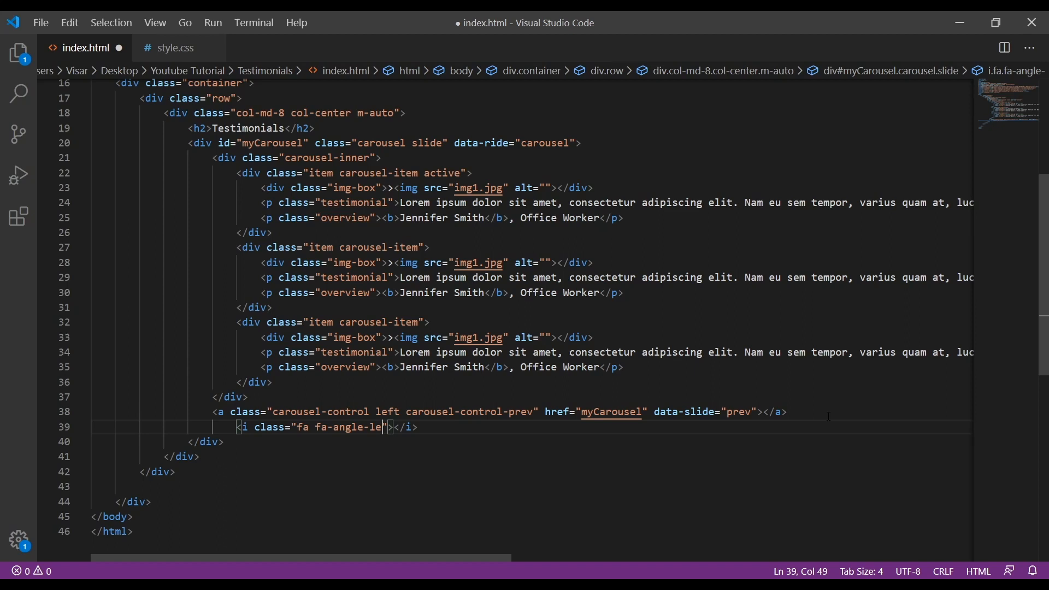
pyautogui.write('ft')
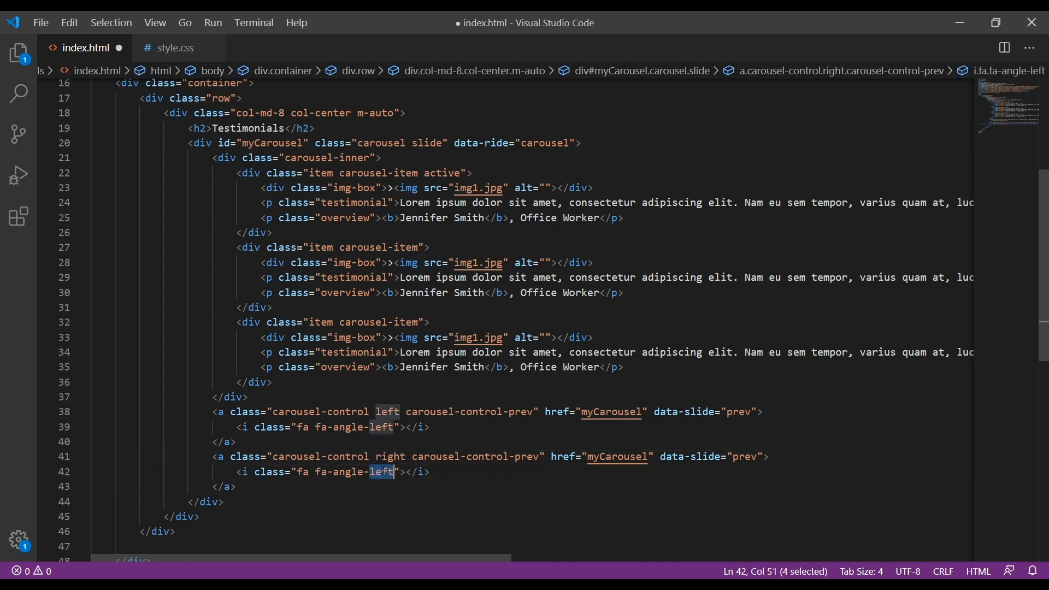
pyautogui.write('right')
pyautogui.click(426, 337)
pyautogui.write('3')
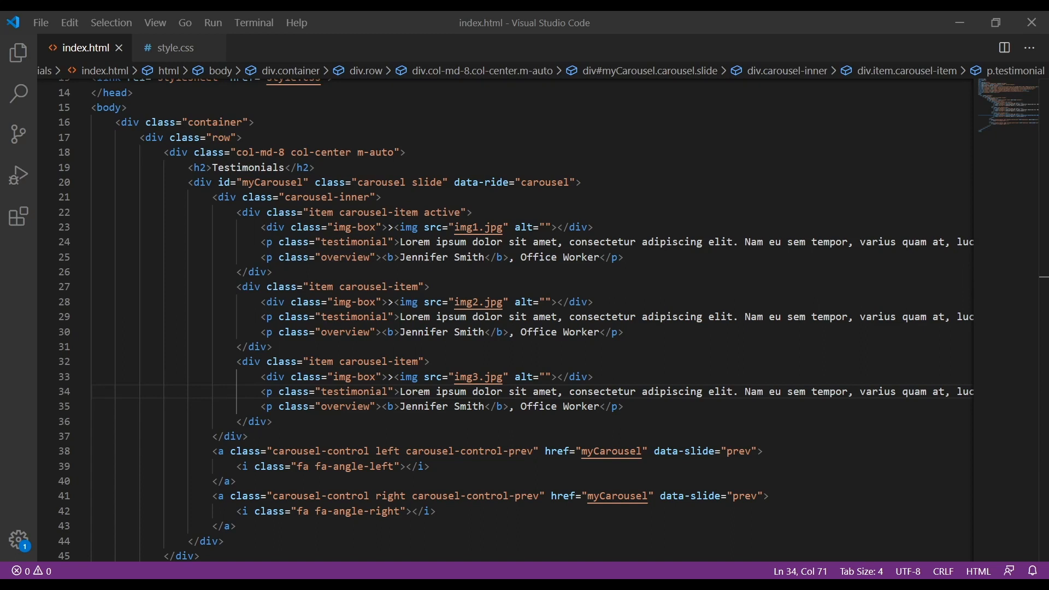
# Rewrite the second slide for Dauglas McNun, Financial Advisor, and set the third job to Athlete
pyautogui.click(268, 348)
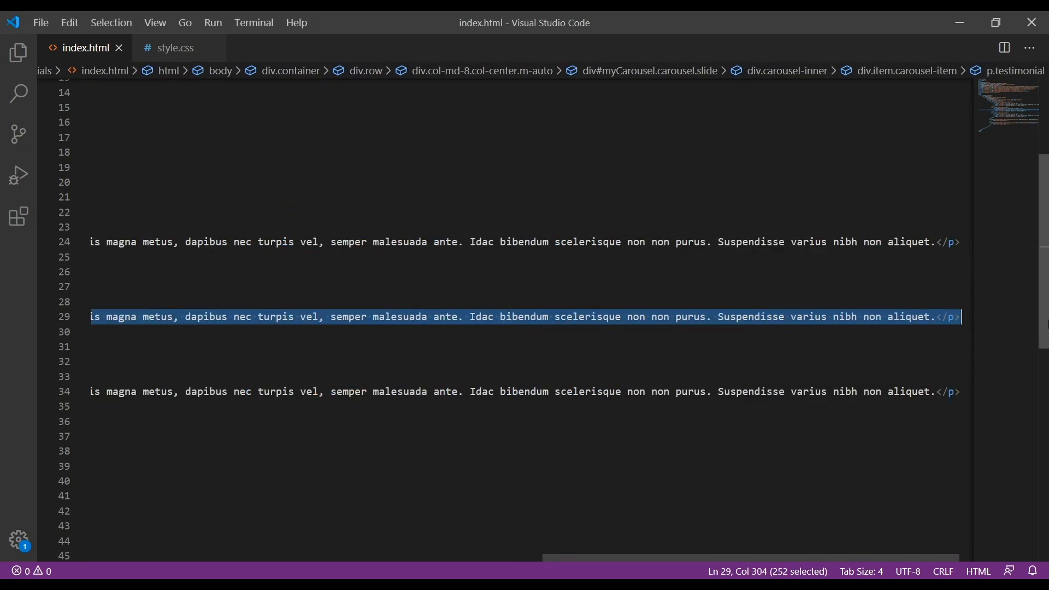
pyautogui.write('us dictum risus. Pellentesque viverra sagittis quam at mattis. Suspendisse potenti. Aliquam sit amet gravida nibh, facilisis gravida odio.')
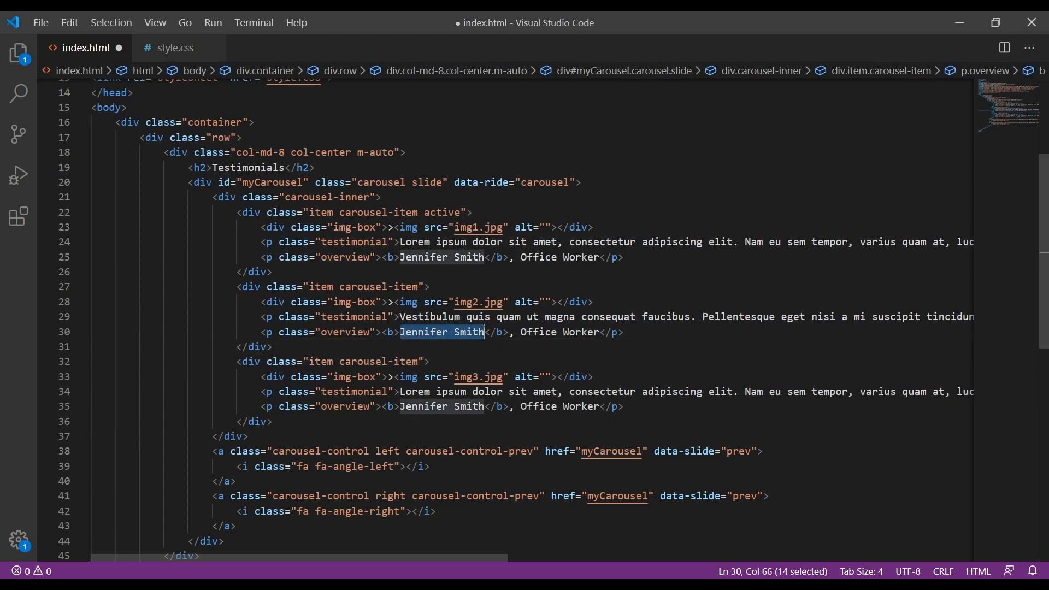
pyautogui.write('Dauglas McNun')
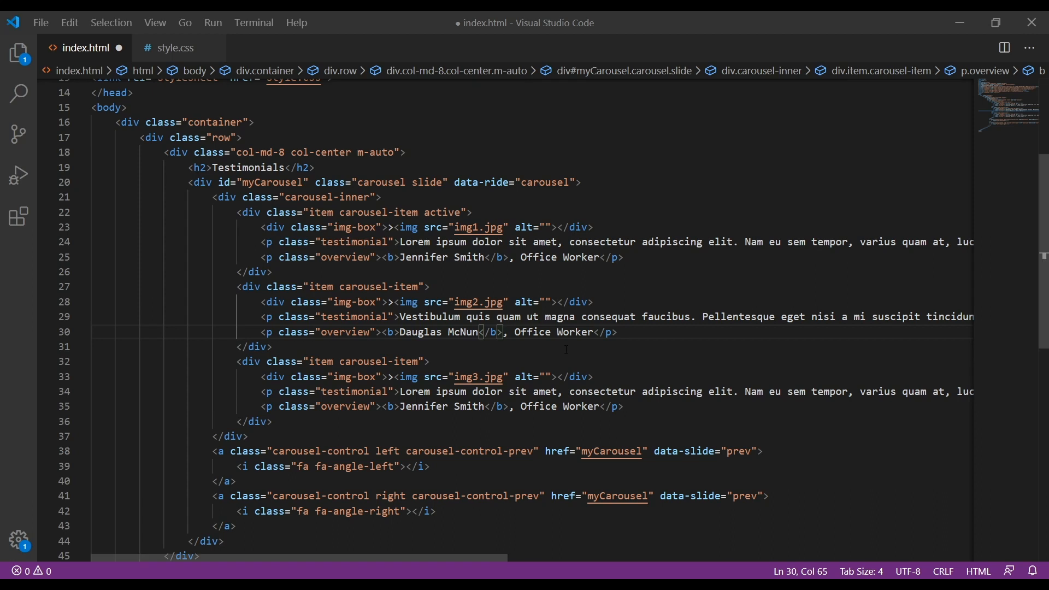
pyautogui.write('Financial Advisor')
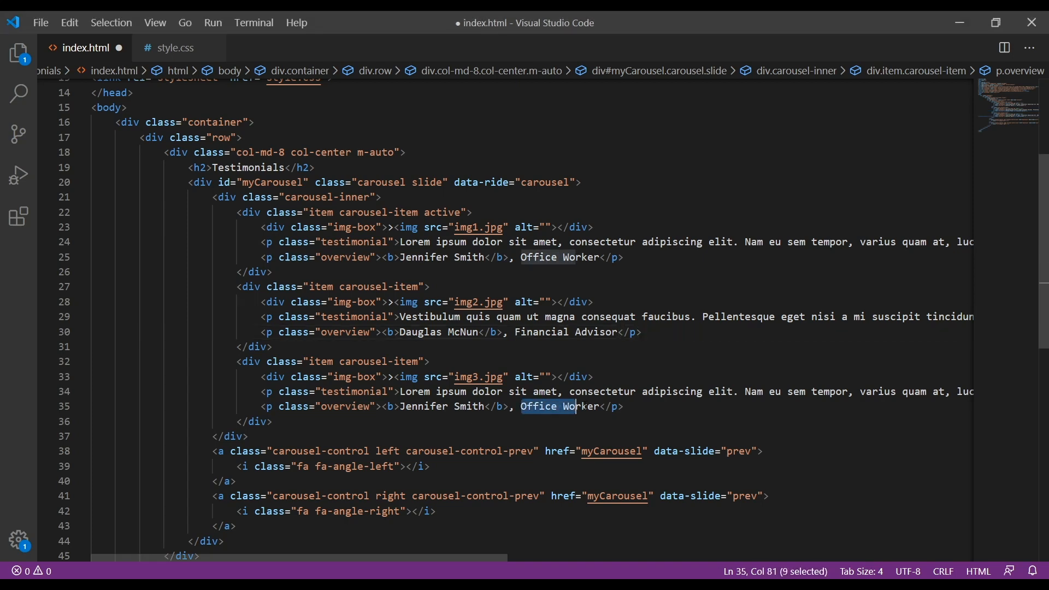
pyautogui.write('Athlete')
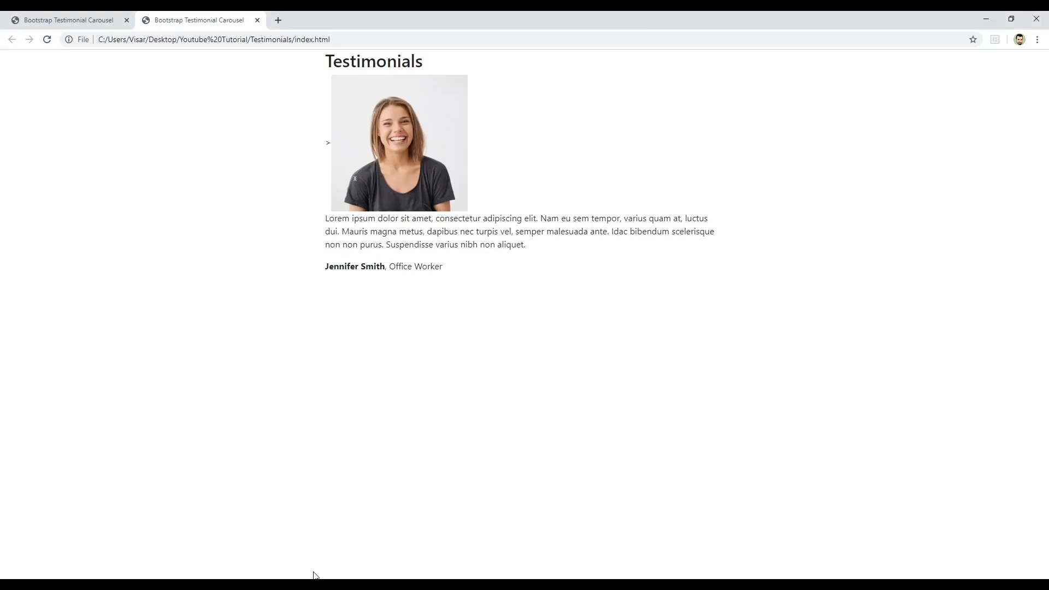
pyautogui.moveTo(385, 364)
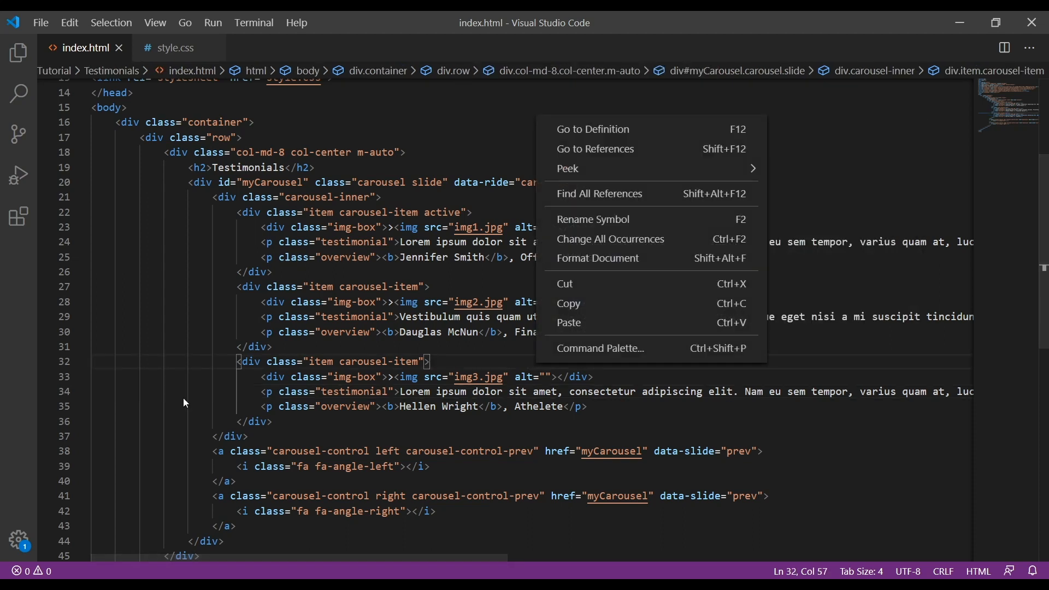
pyautogui.moveTo(381, 392)
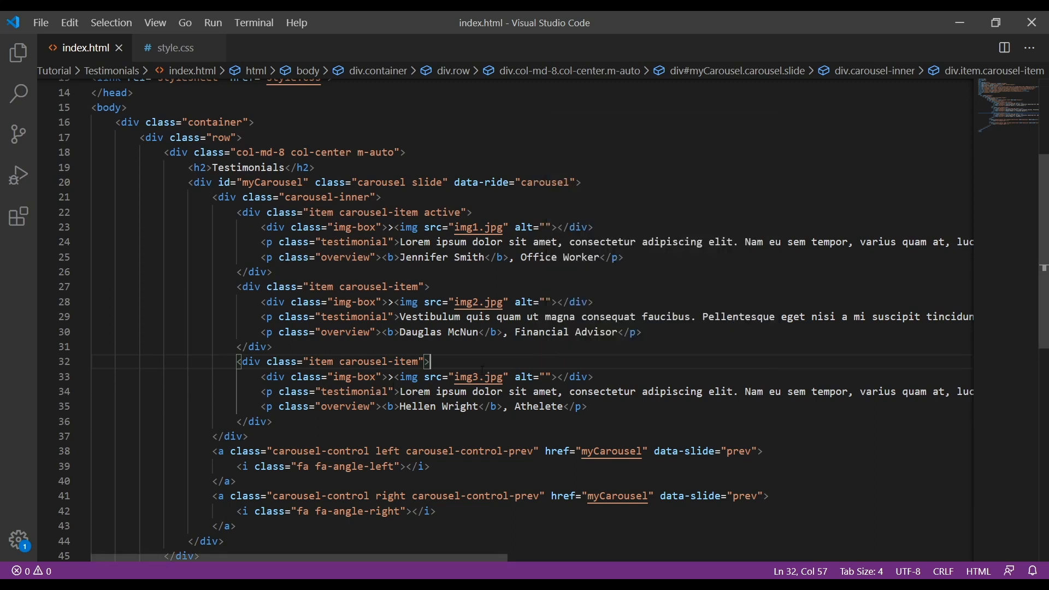
pyautogui.moveTo(483, 351)
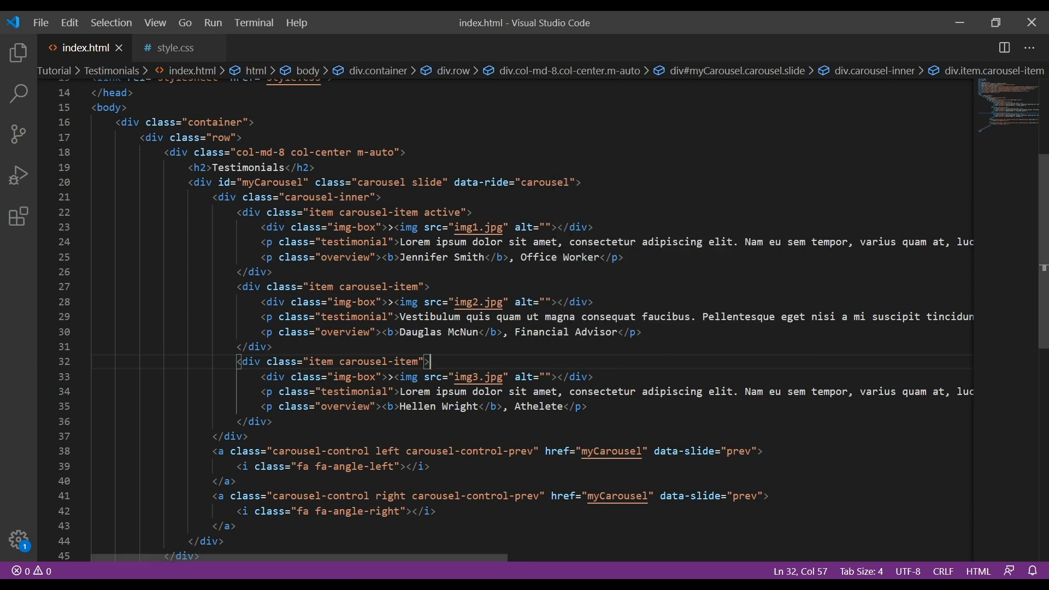
# Switch to the style.css file for editing
pyautogui.click(175, 47)
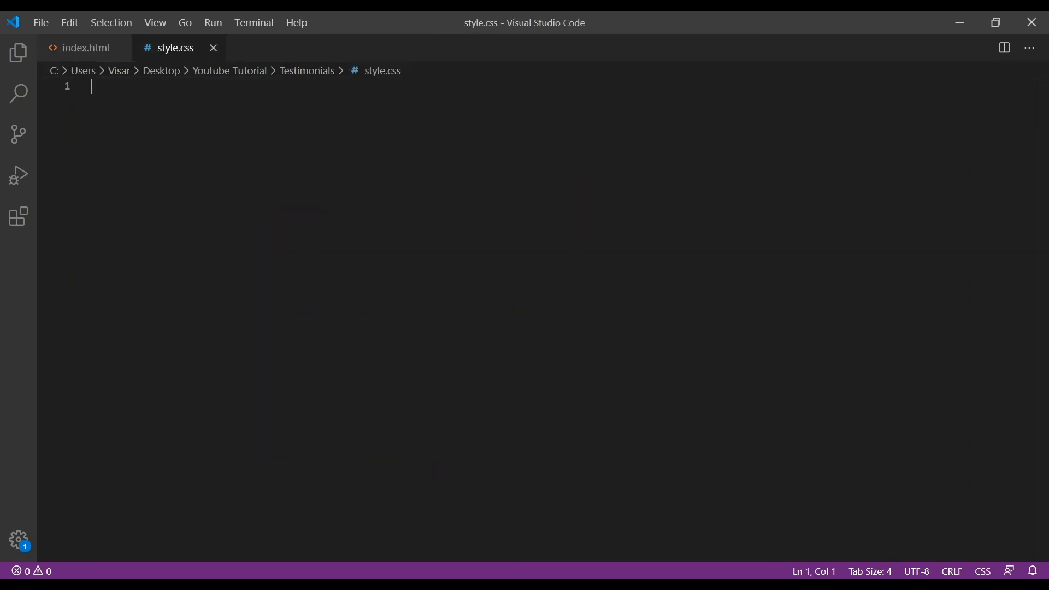
pyautogui.moveTo(352, 245)
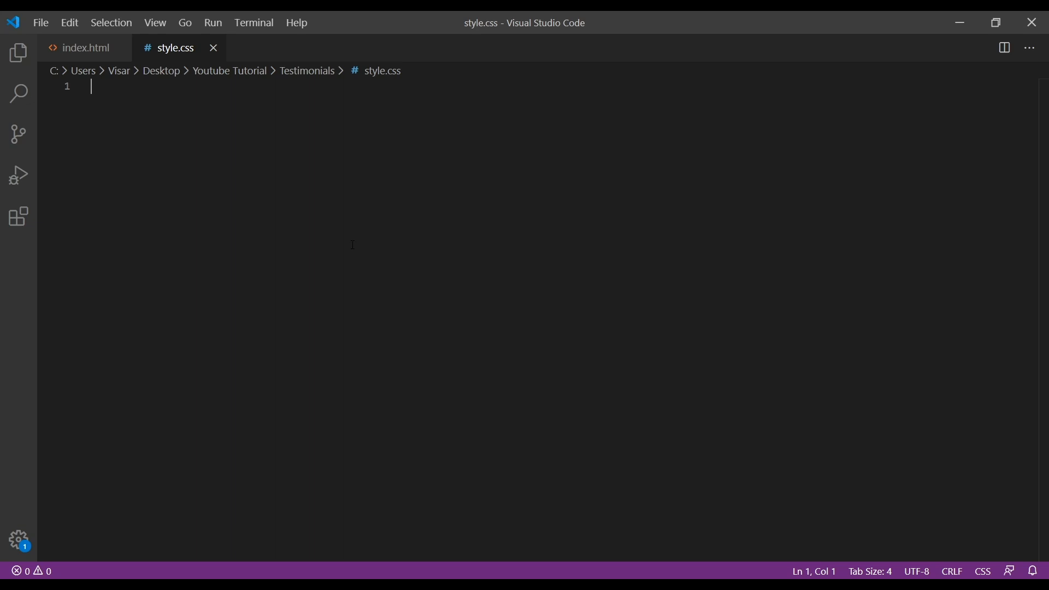
# Write a body rule with font-family 'Noto Sans', sans-serif and start its padding
pyautogui.write('body {')
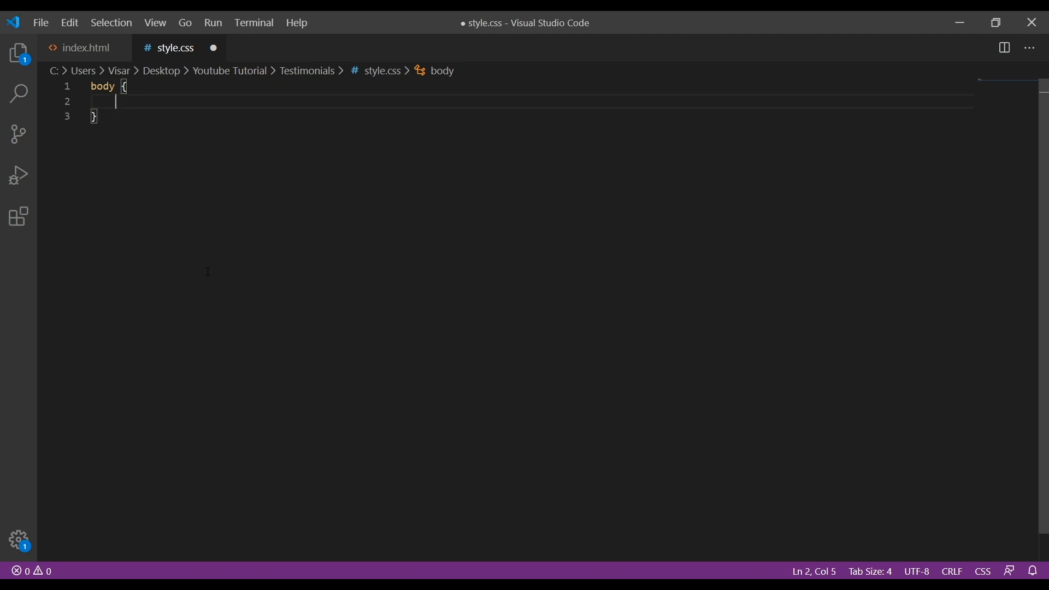
pyautogui.write('font-family: ;')
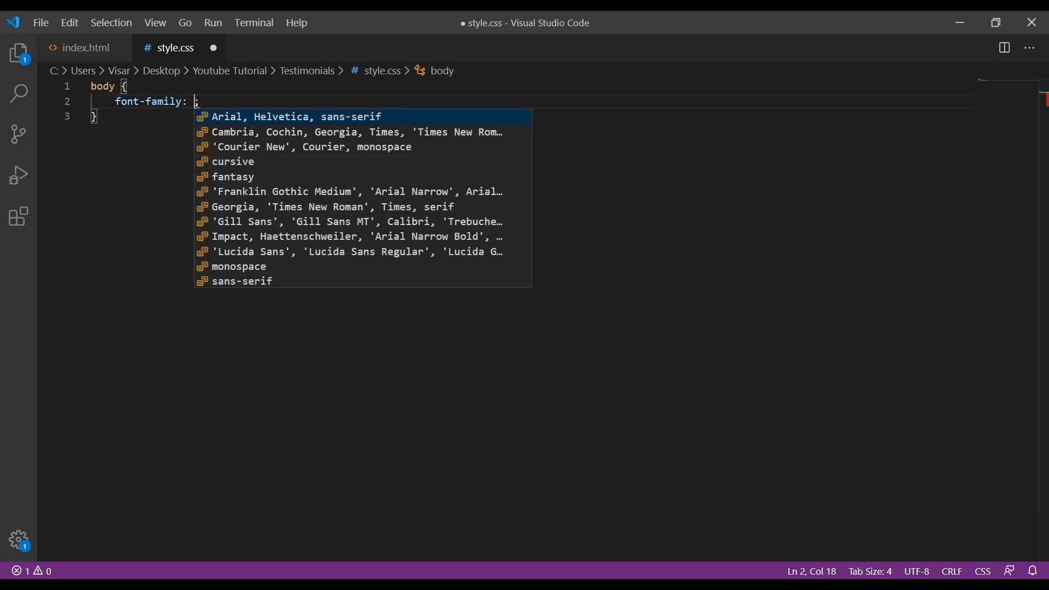
pyautogui.press('Escape')
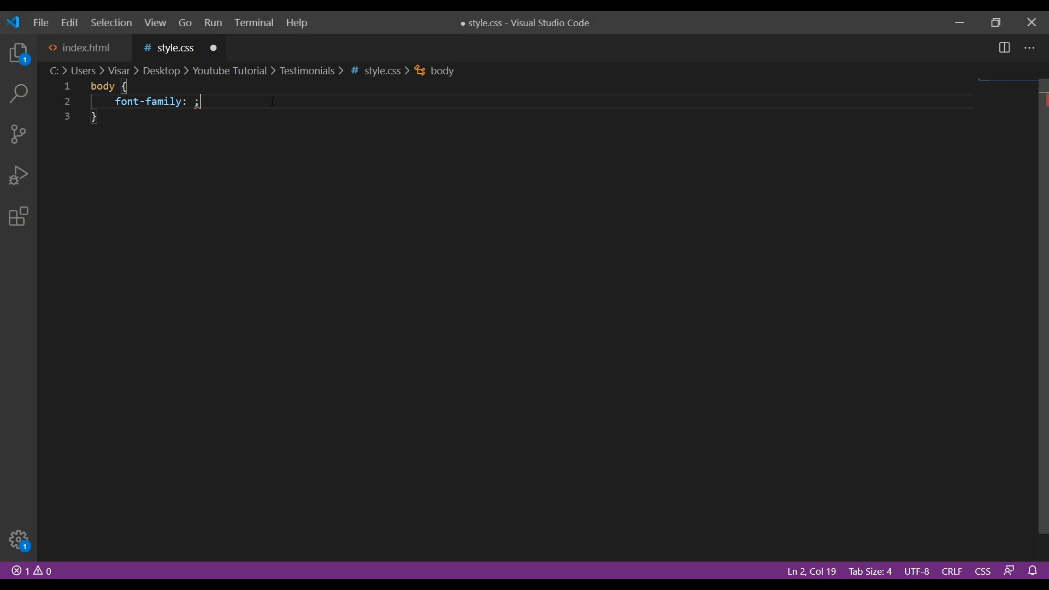
pyautogui.write("'Noto Sans', sans-serif")
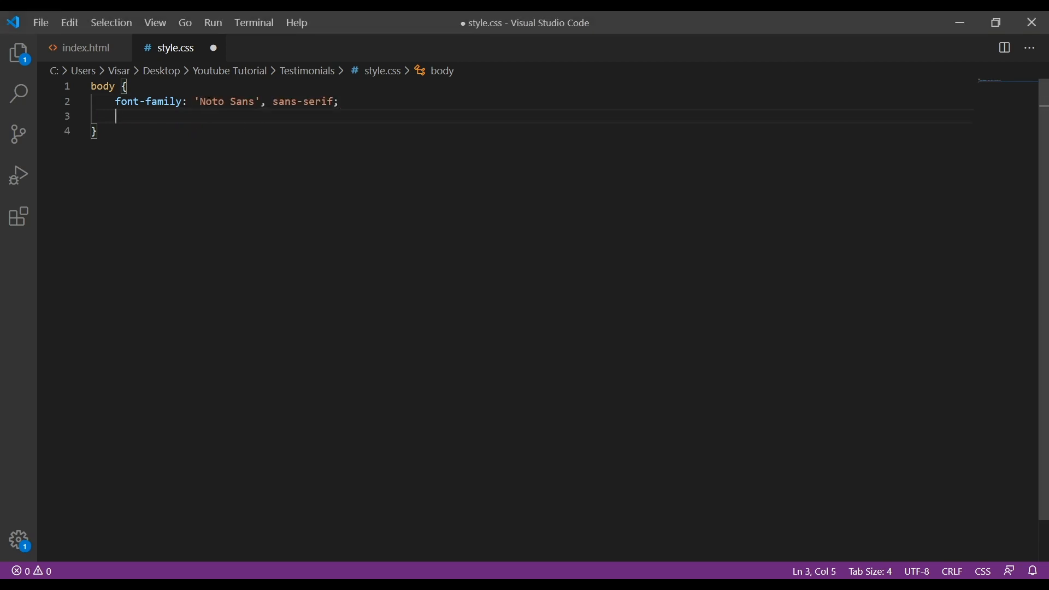
pyautogui.write('padding: 40px 0;')
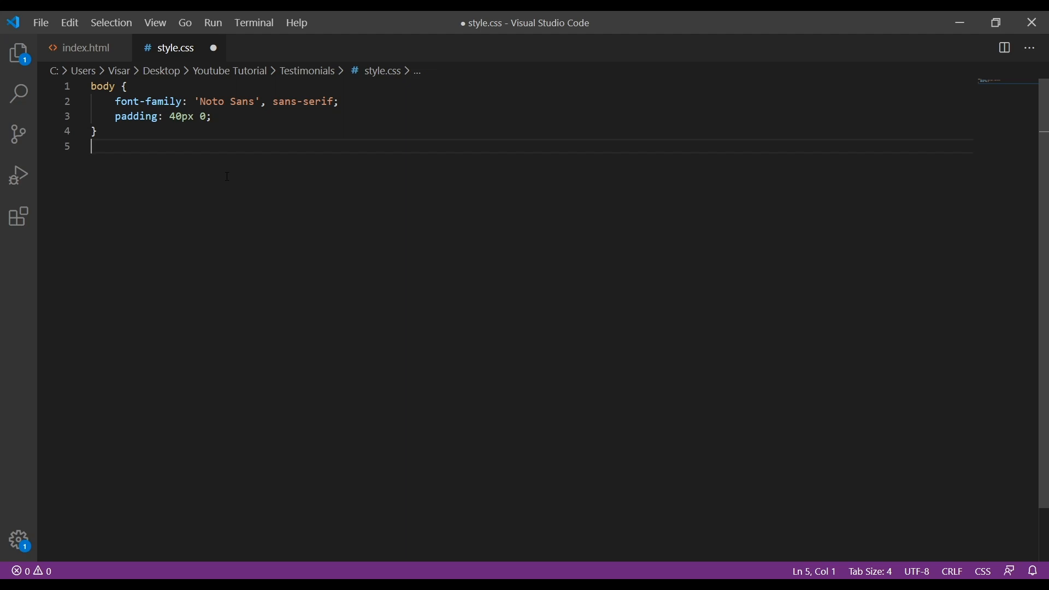
# Start the h2 rule with #333 colour, centred, uppercase, bold Noto Sans text
pyautogui.write('h2 {')
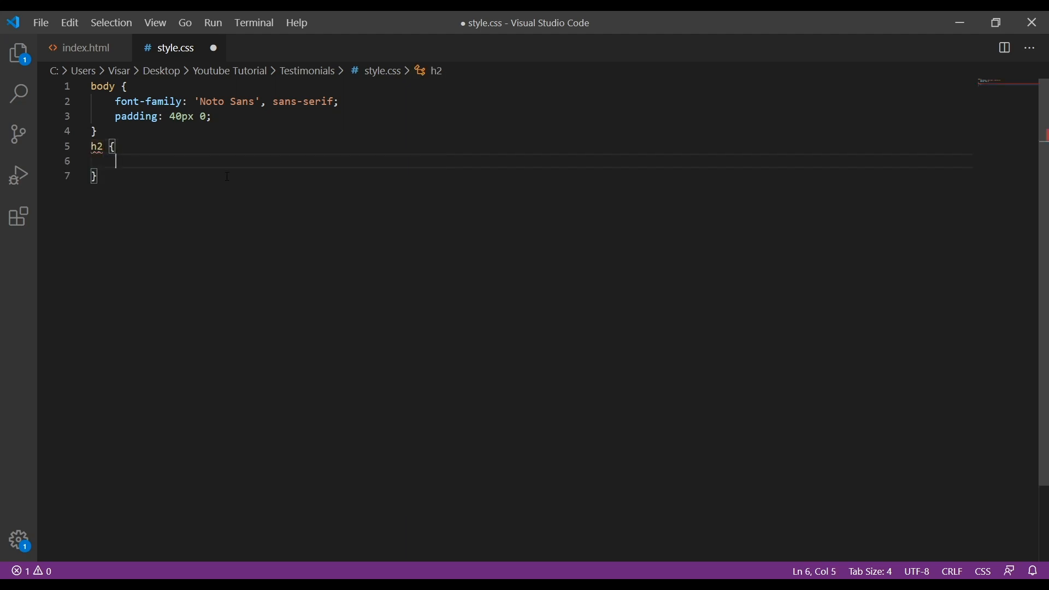
pyautogui.write('color: ;')
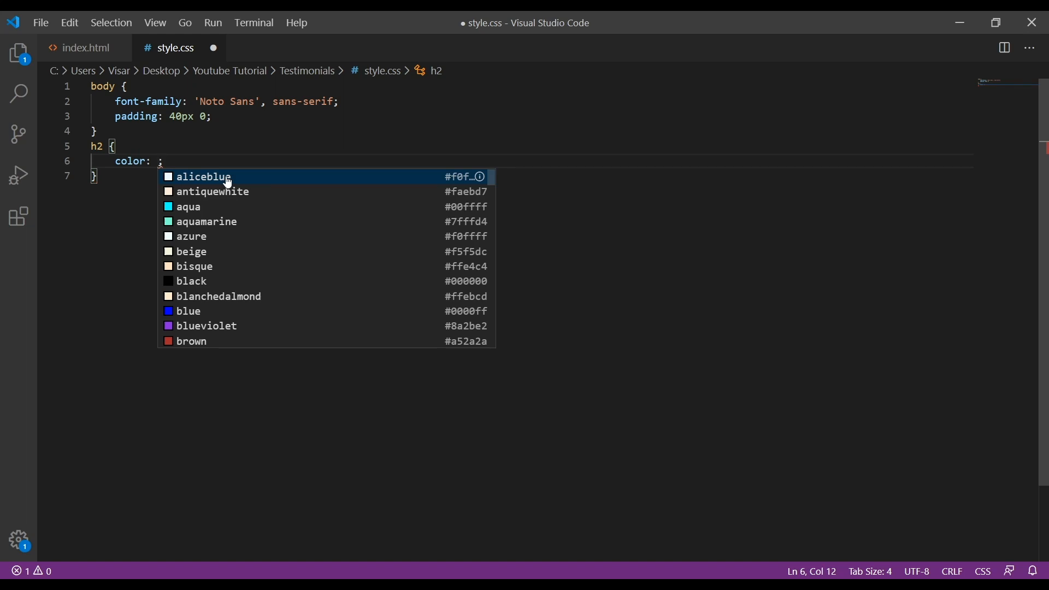
pyautogui.write('#333')
pyautogui.write('text-align: center;')
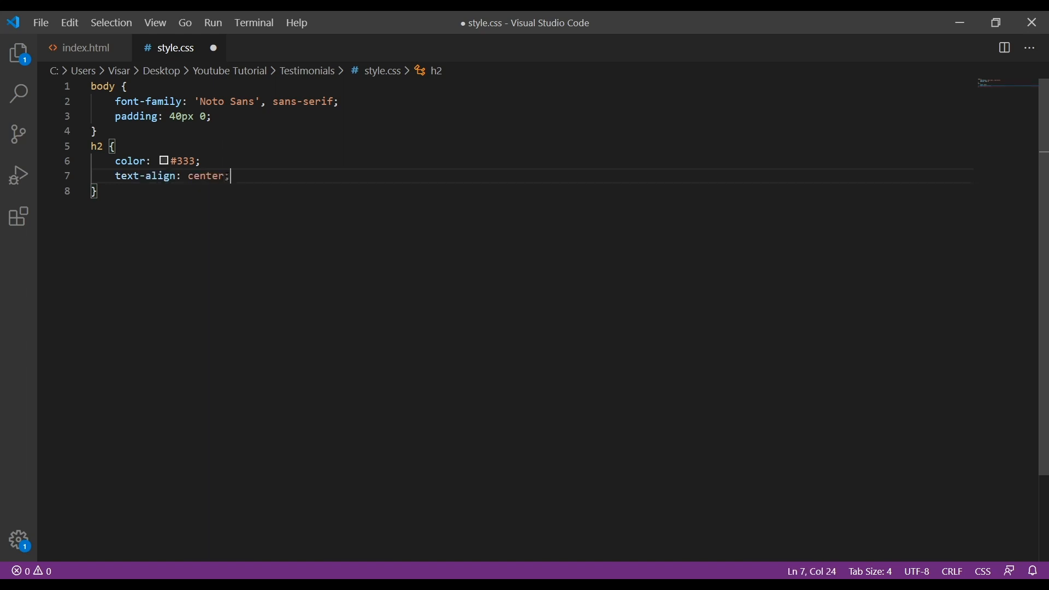
pyautogui.write('text-transform: uppercase;')
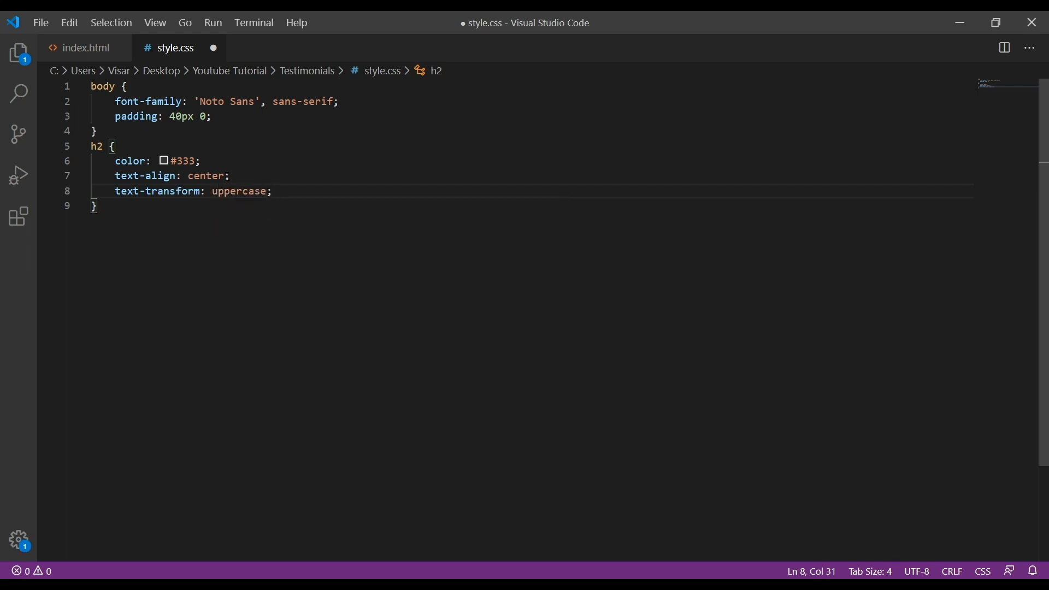
pyautogui.write("font-family: 'Noto Sans', sans-serif;")
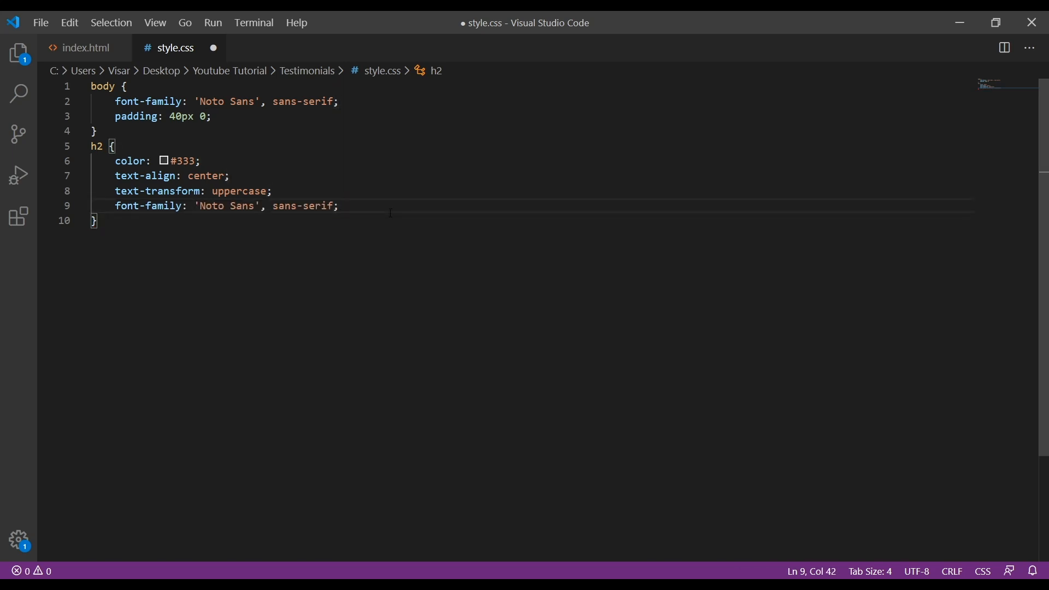
pyautogui.write('font-weight: bold;')
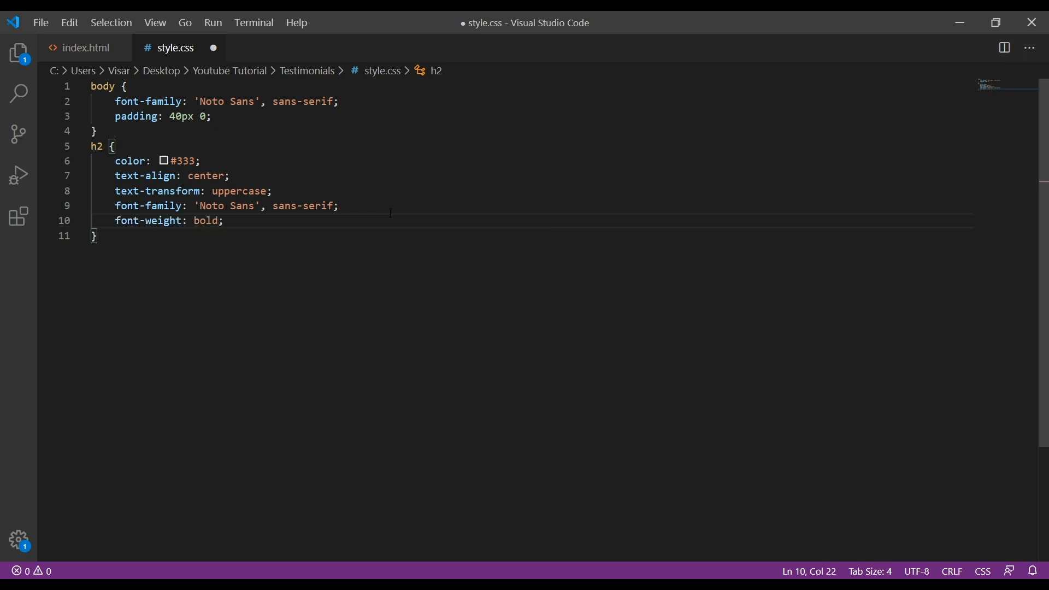
# Add position relative and margin 30px 0 60px to the h2 rule and save
pyautogui.press('Enter')
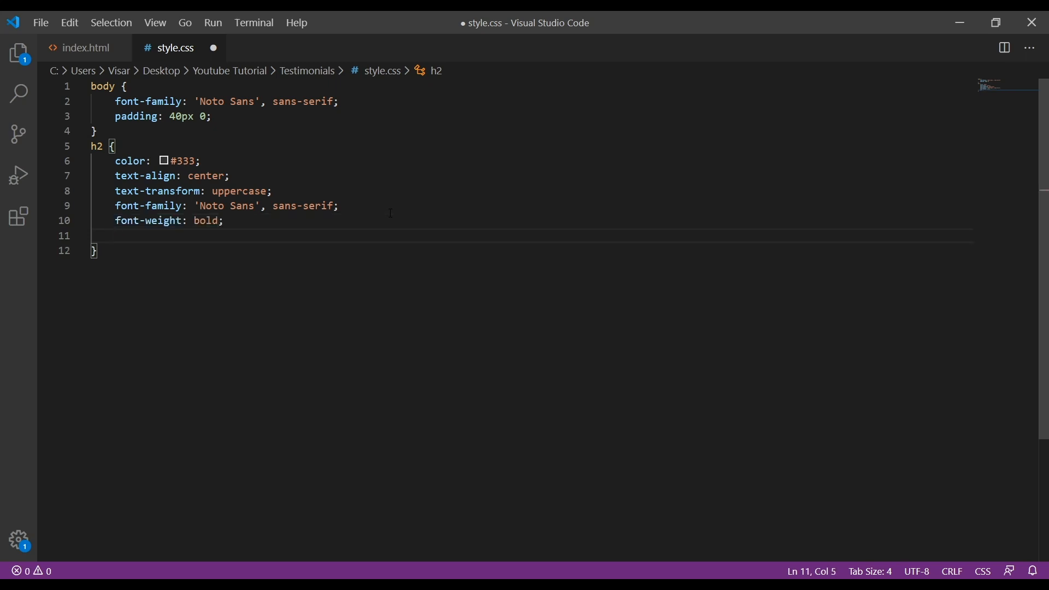
pyautogui.write('position: relative;')
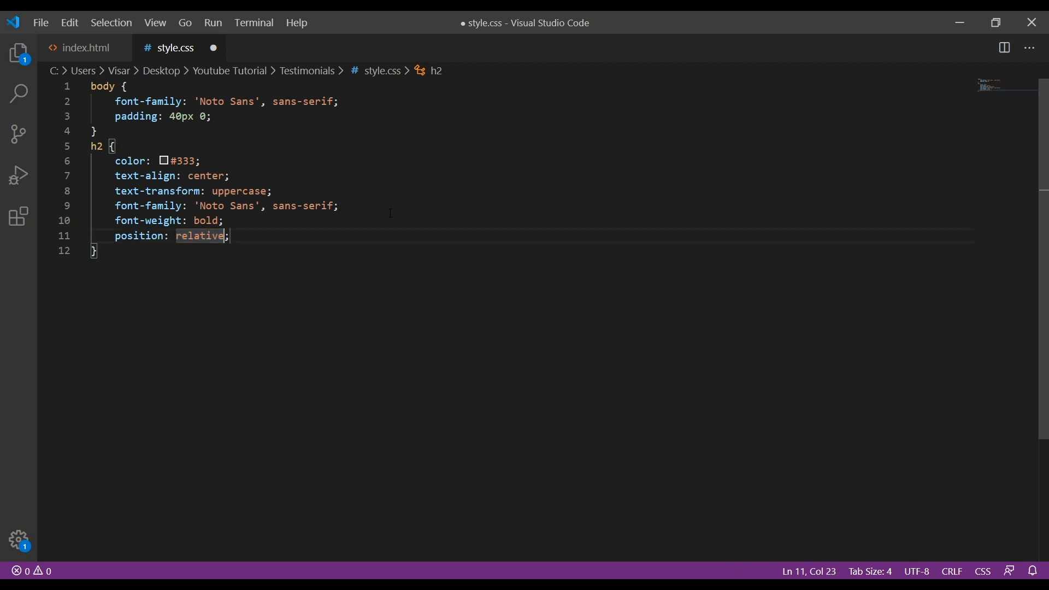
pyautogui.write('ma')
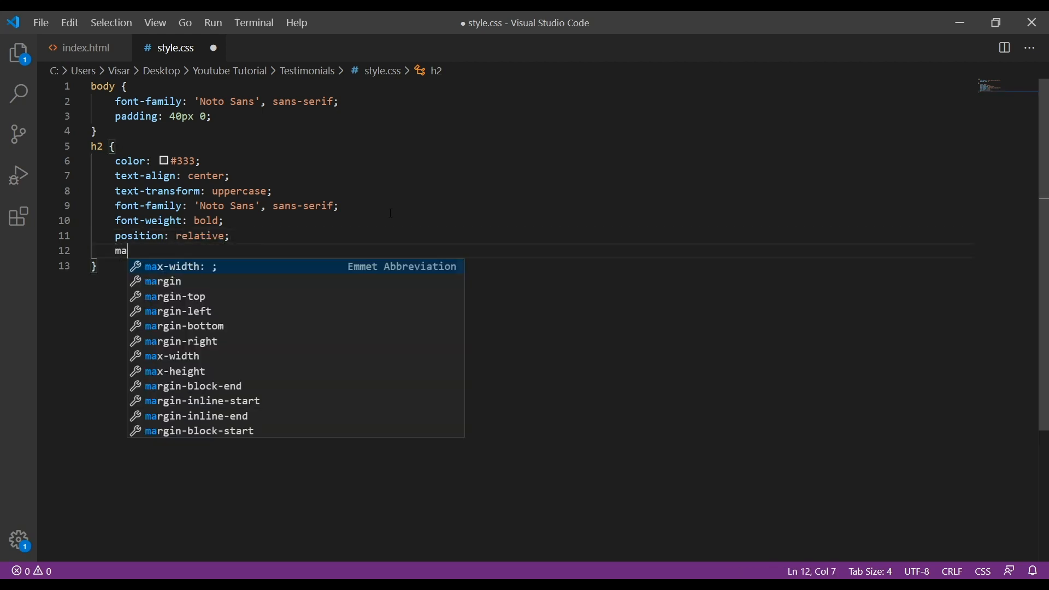
pyautogui.write('rgin: 30px;')
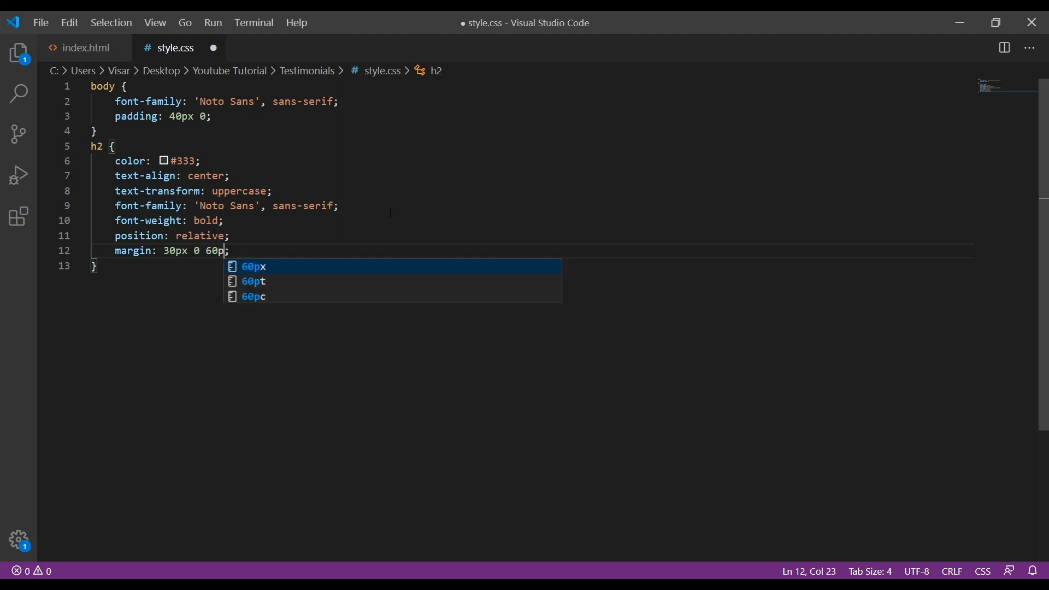
pyautogui.press('Enter')
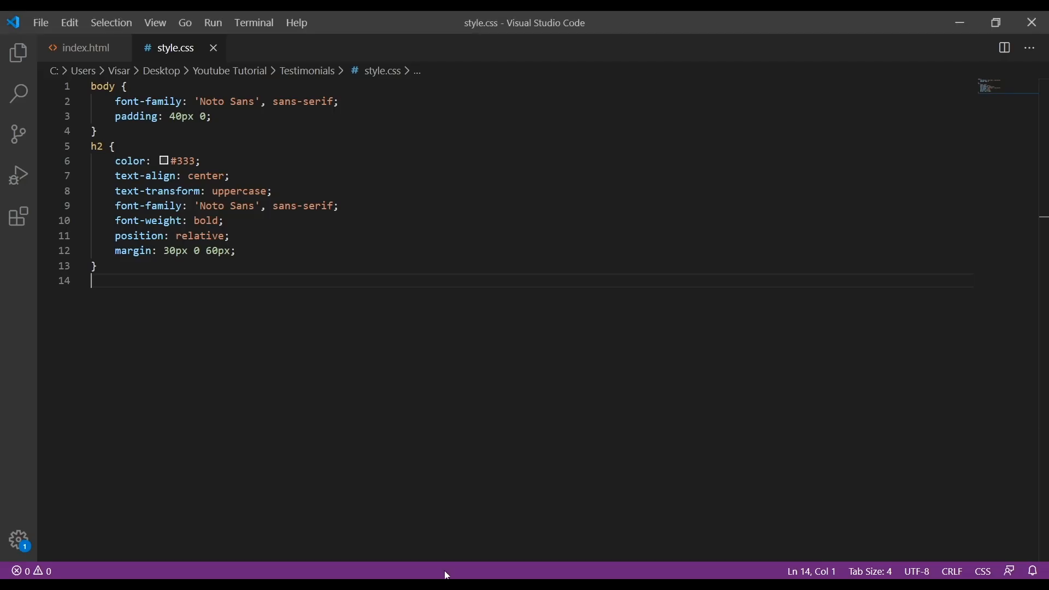
# Begin h2::after with width 140px, position absolute, margin 0 auto and height 3px
pyautogui.press('Enter')
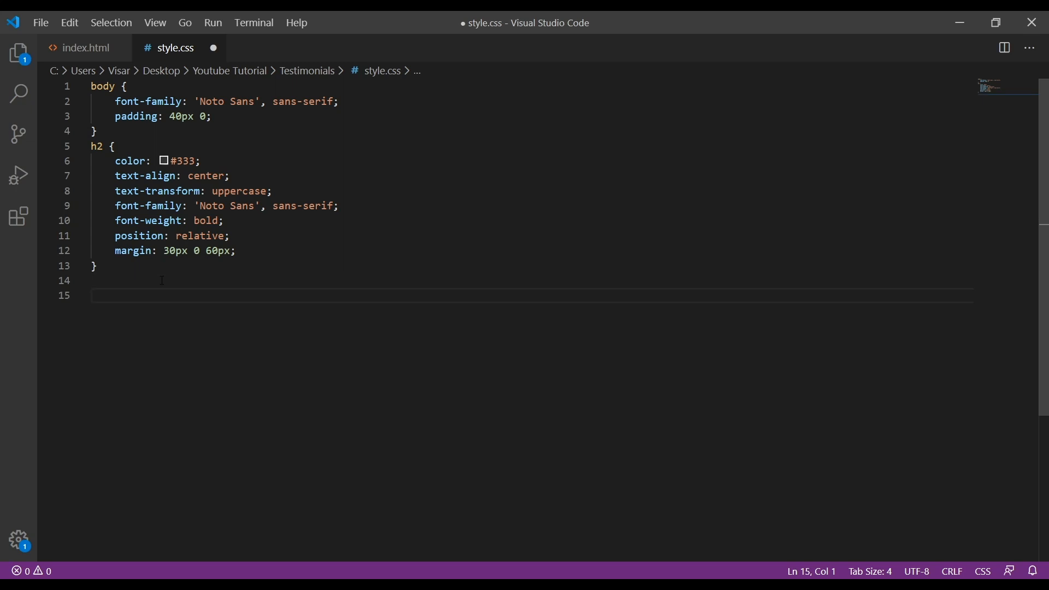
pyautogui.press('Backspace')
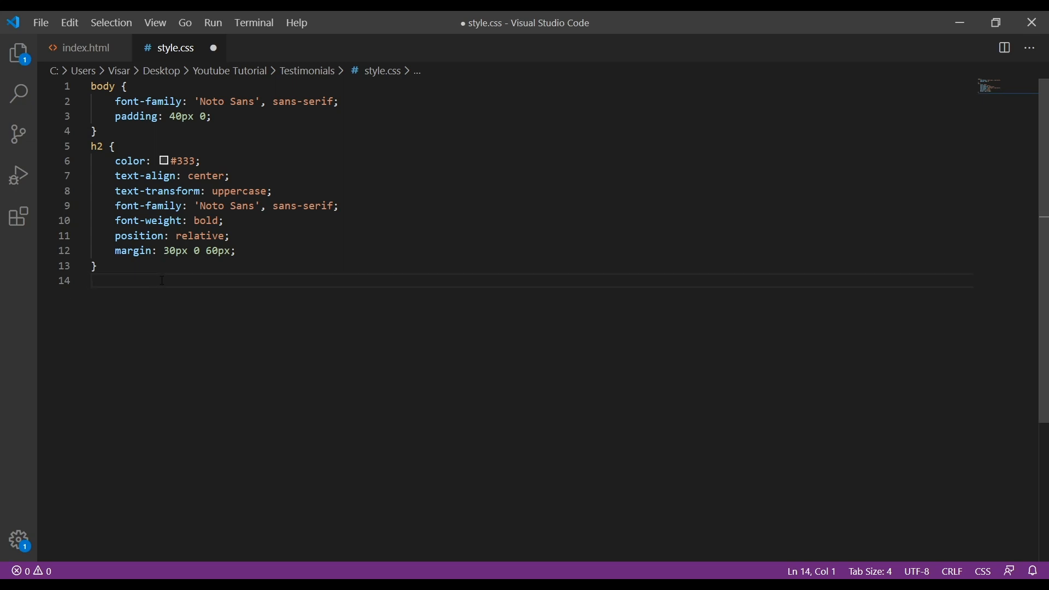
pyautogui.write('h2')
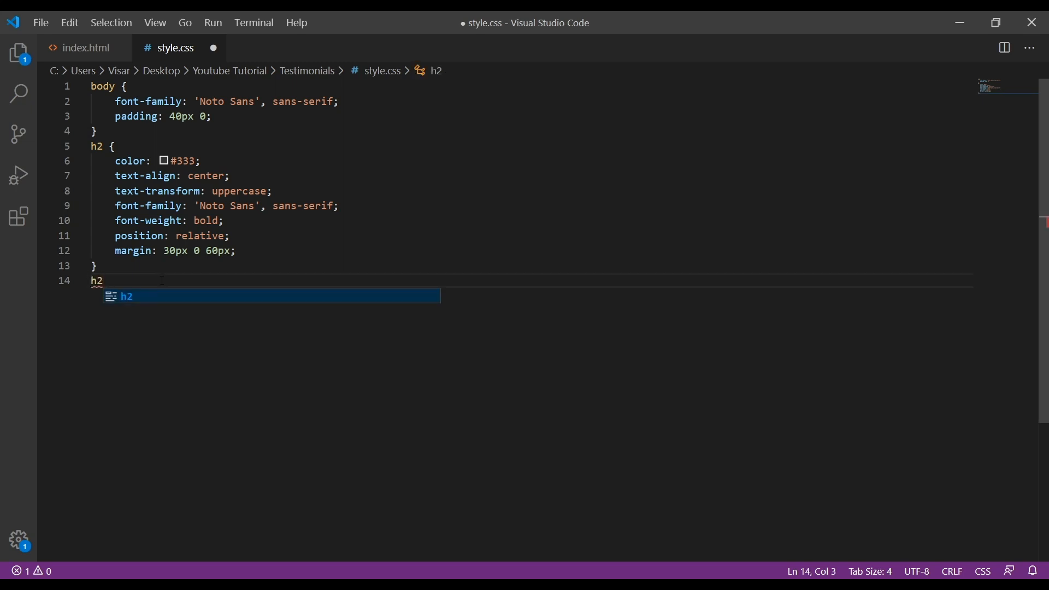
pyautogui.write('::after {')
pyautogui.write('content: "";')
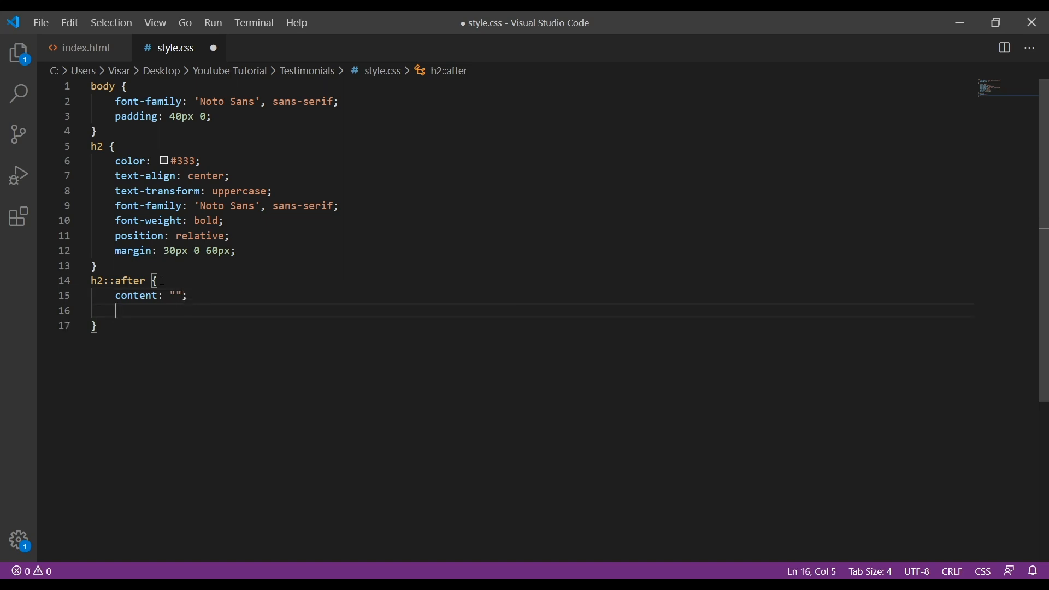
pyautogui.write('width: 140;')
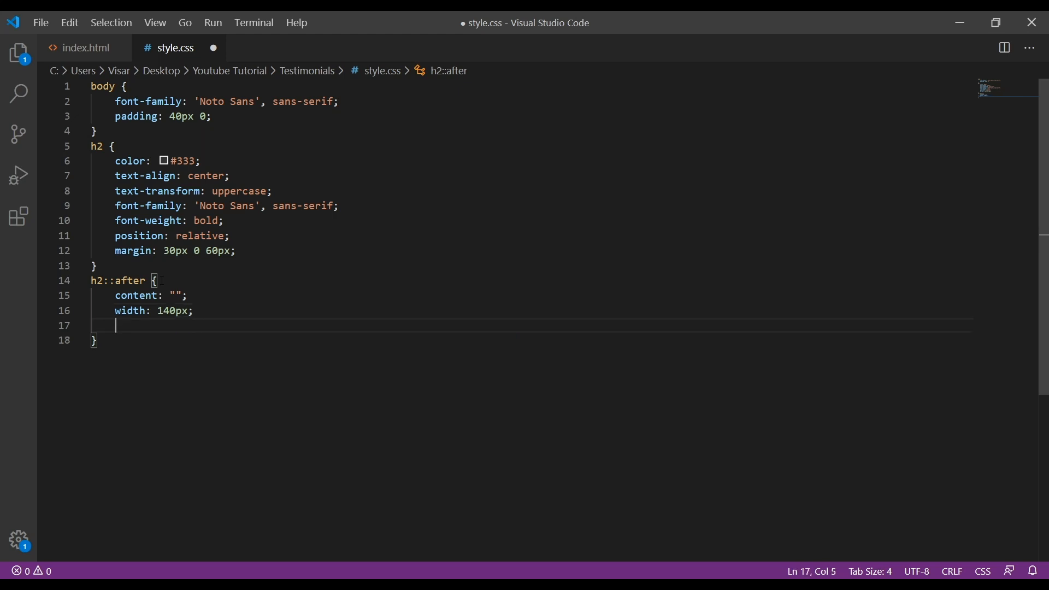
pyautogui.write('position: absolute;')
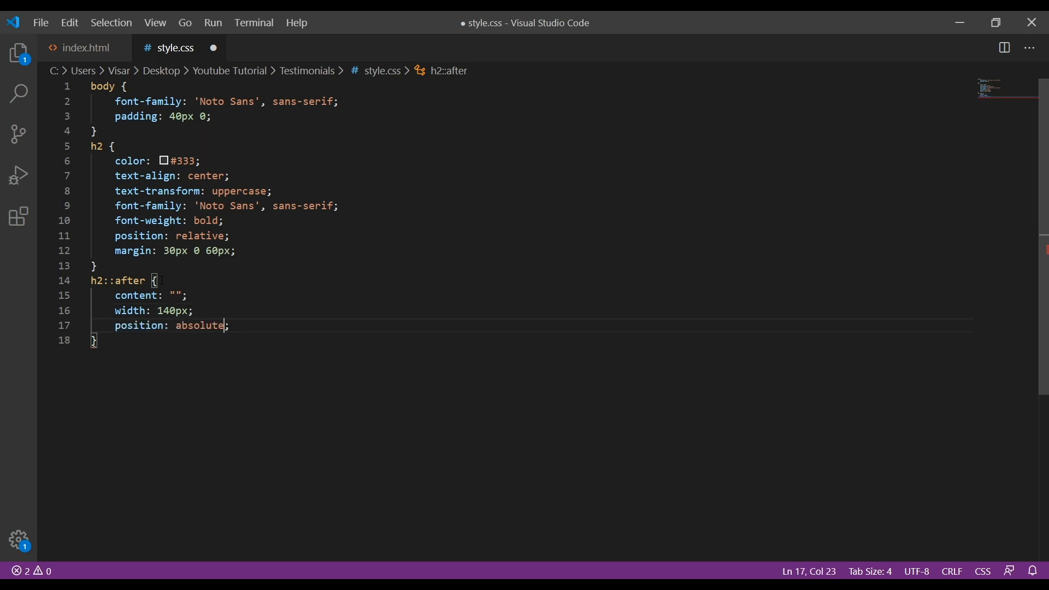
pyautogui.write('mar')
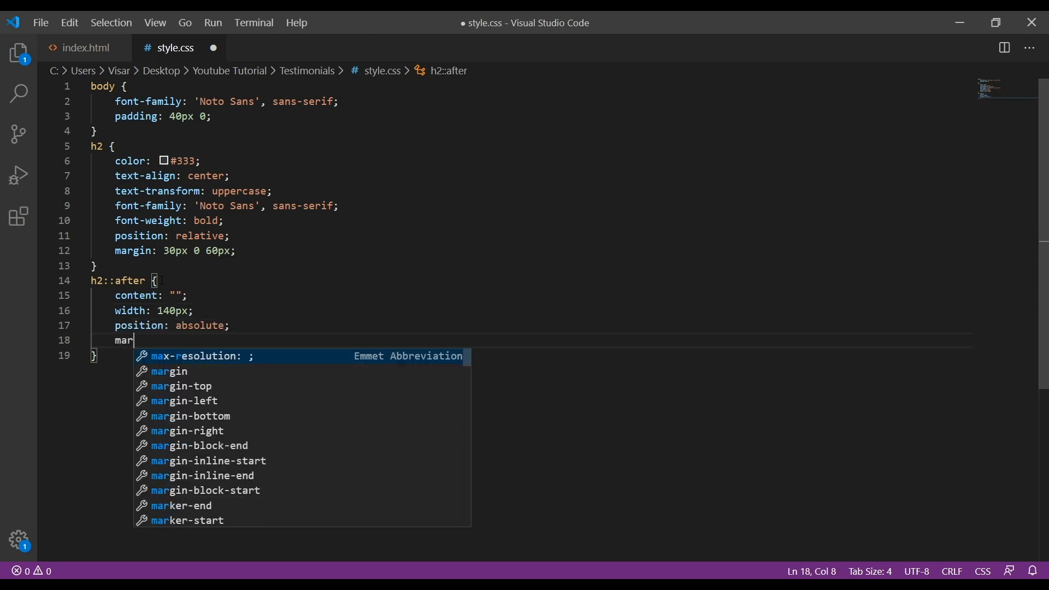
pyautogui.write('gin: 0 a;')
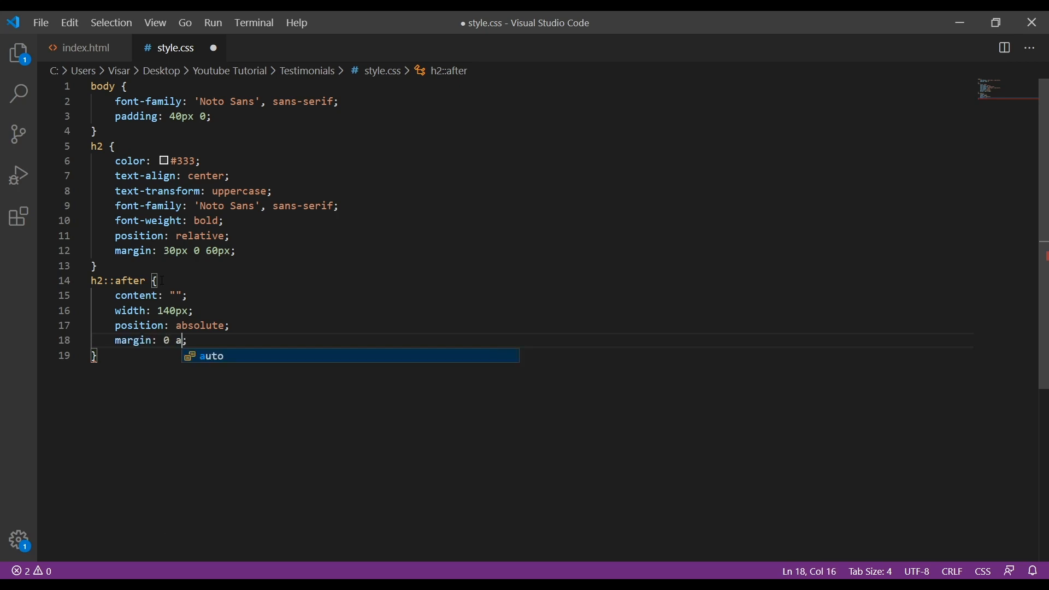
pyautogui.press('Enter')
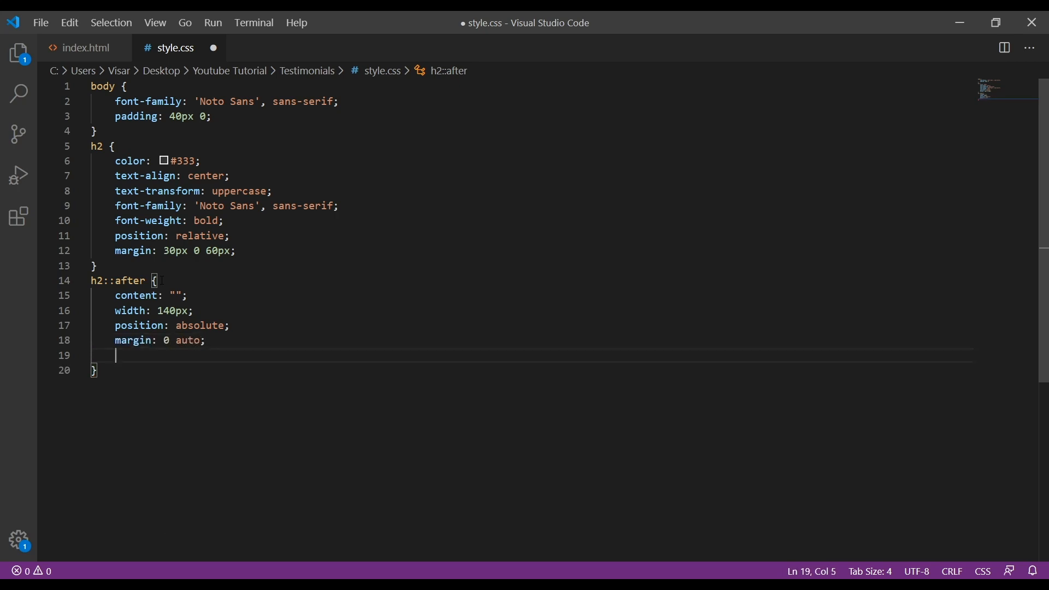
pyautogui.write('height: 3;')
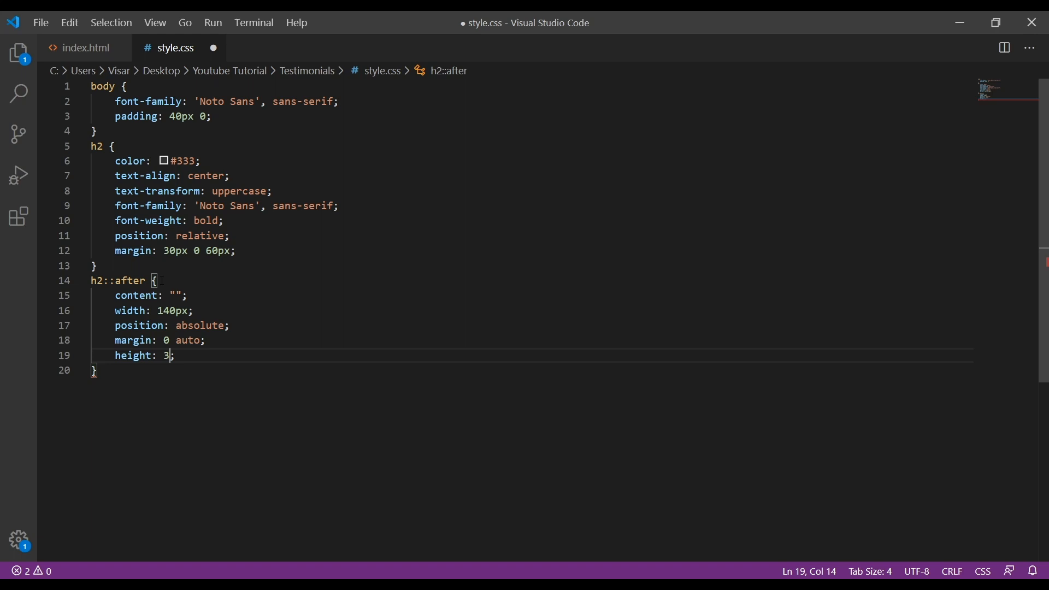
pyautogui.write('px;')
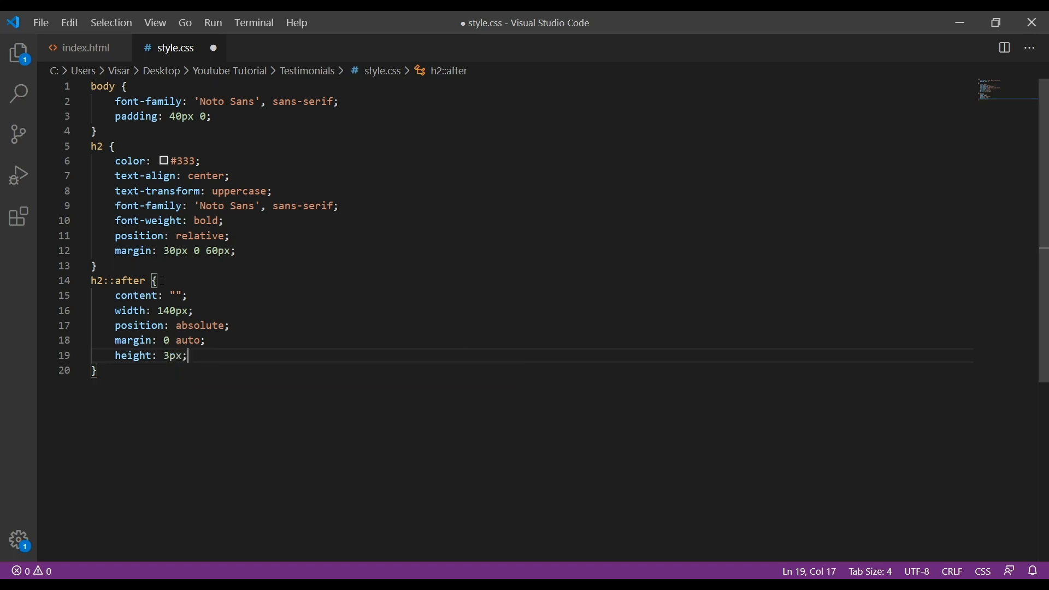
# Finish h2::after with background #db584e, left/right 0, bottom -10px and opacity .8
pyautogui.write('background-color: ;')
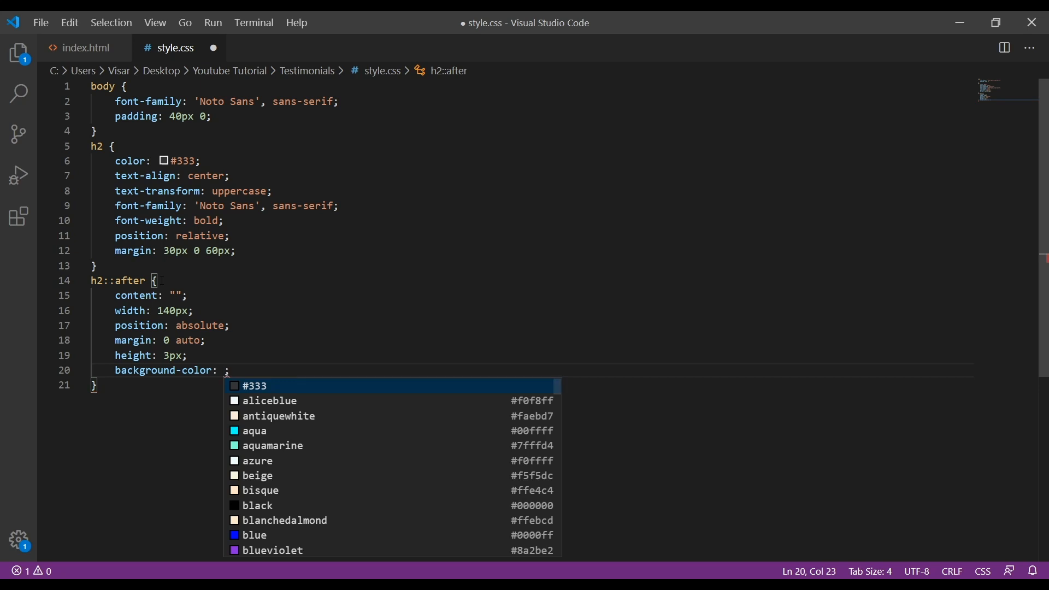
pyautogui.write('#d')
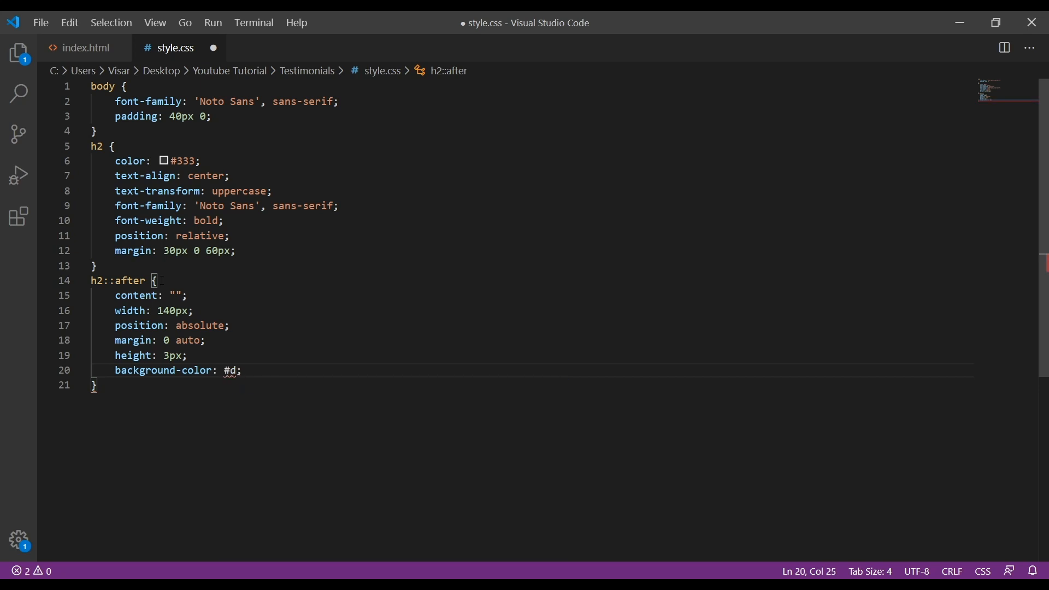
pyautogui.write('b5')
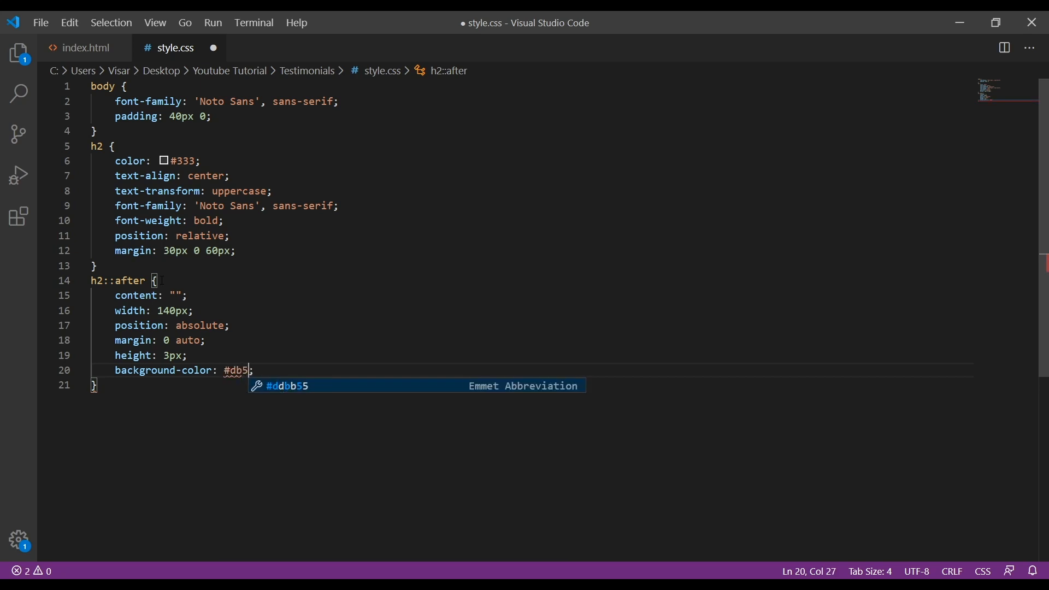
pyautogui.write('84e')
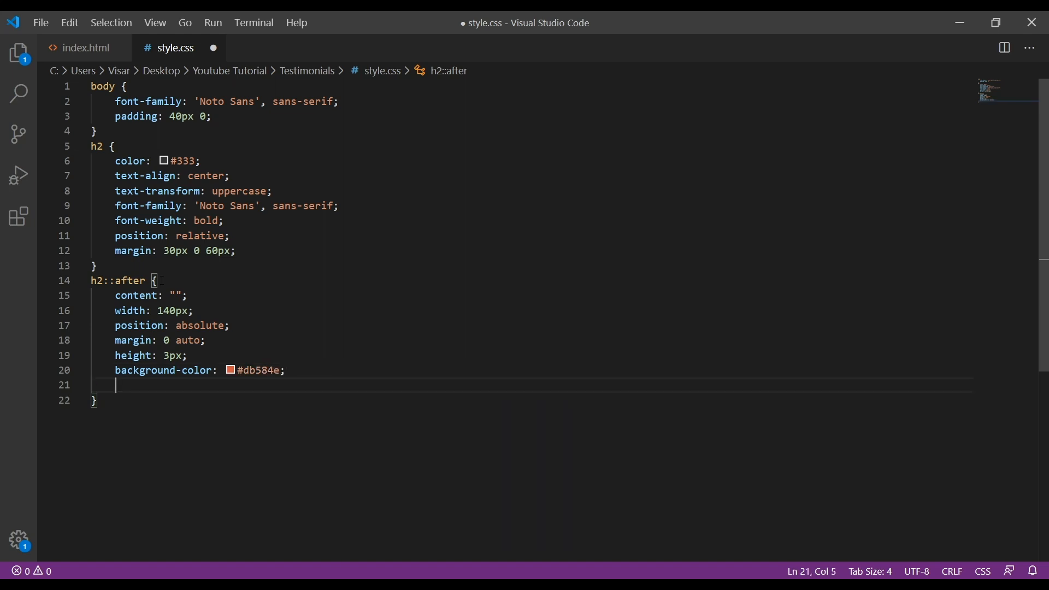
pyautogui.write('left: ;')
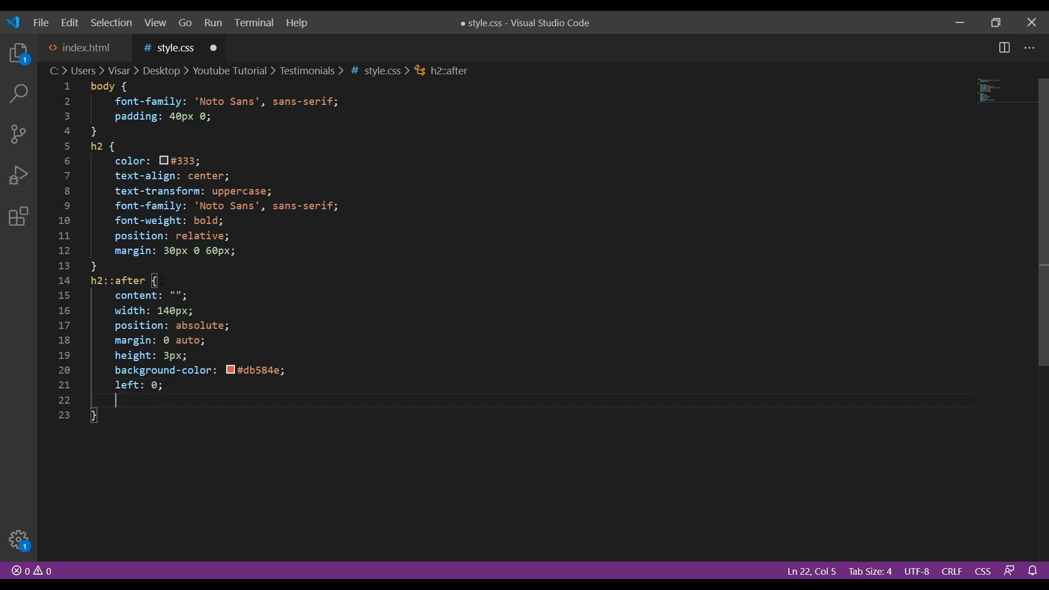
pyautogui.write('right: 0;')
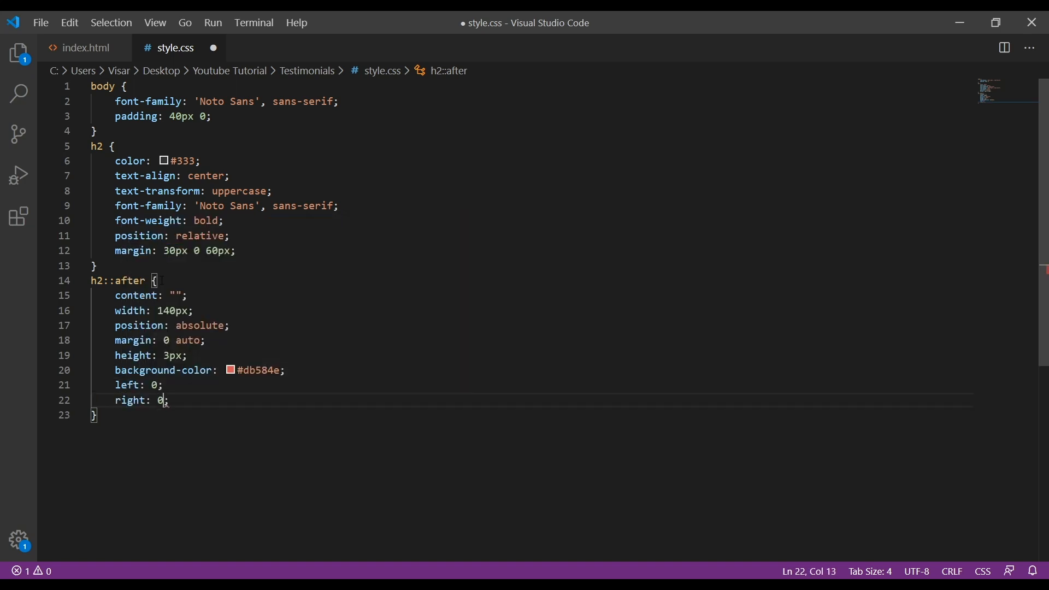
pyautogui.write('bo')
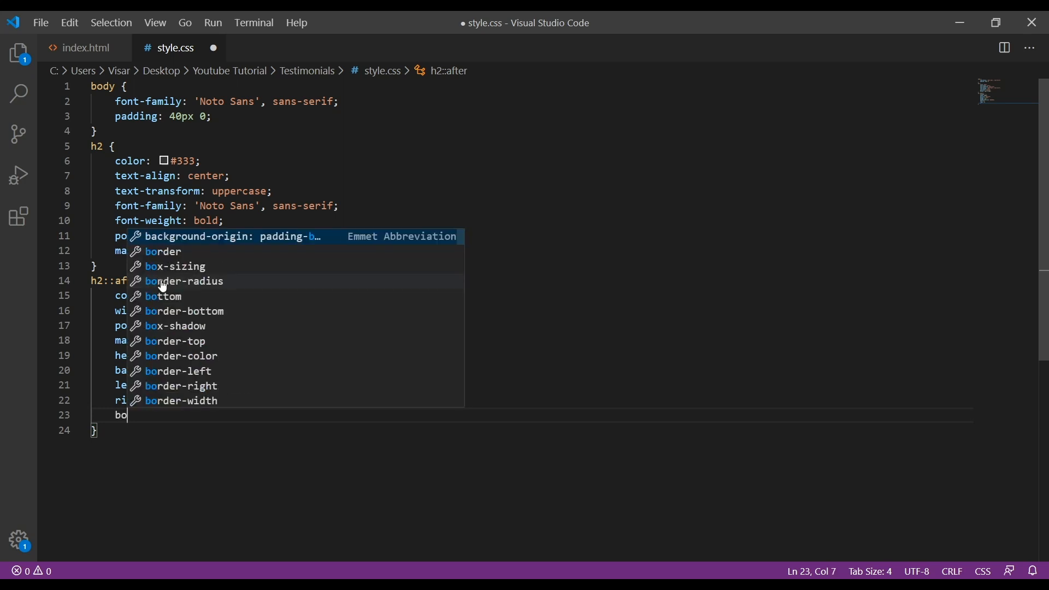
pyautogui.write('ttom: -10px;')
pyautogui.write('opacity: ;')
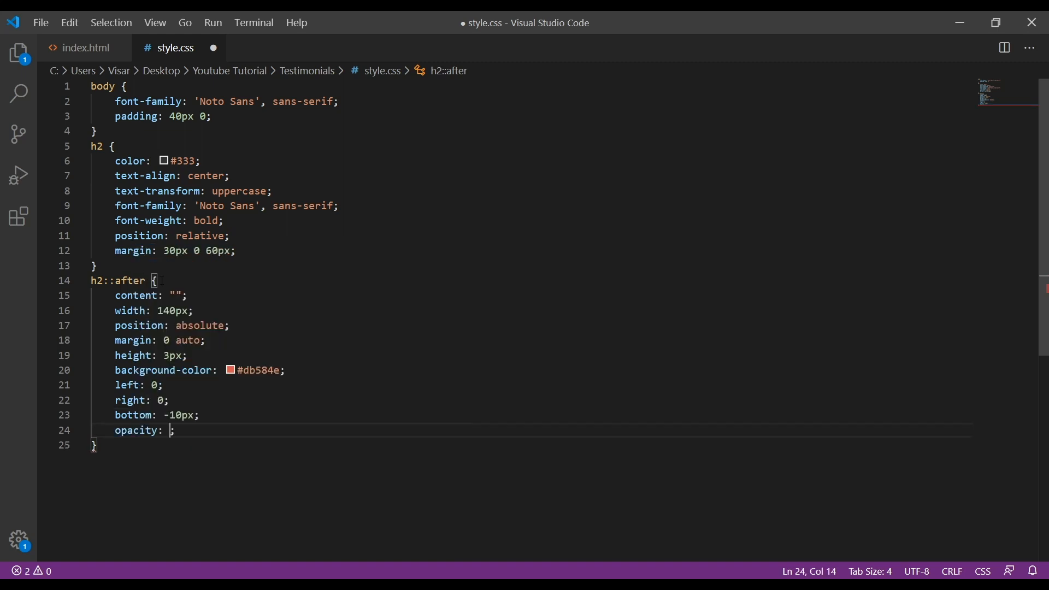
pyautogui.write('.')
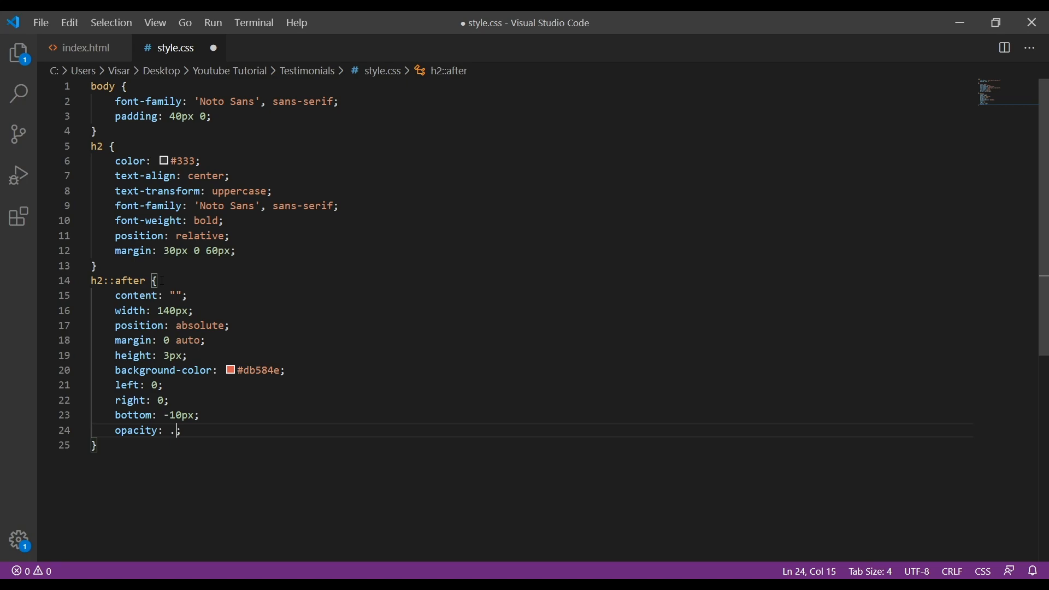
pyautogui.write('8')
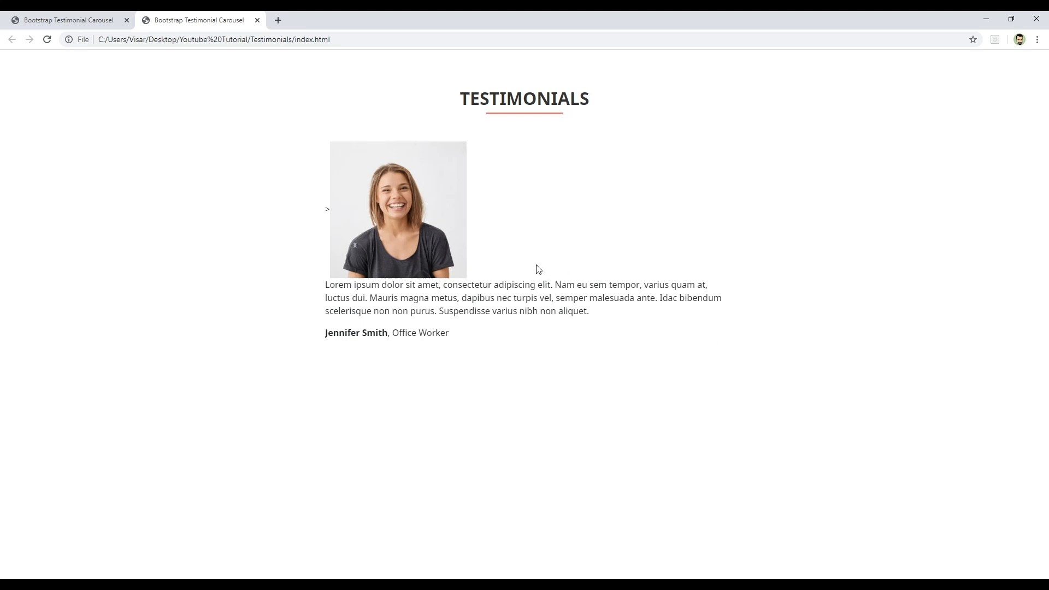
pyautogui.moveTo(427, 555)
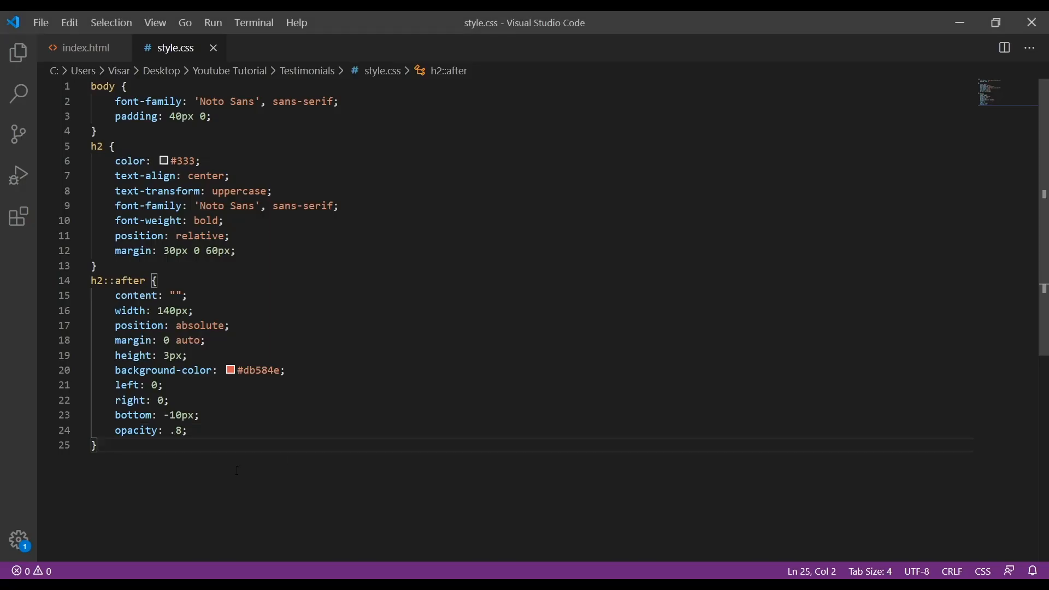
# Add .col-center with margin 0 auto and float none!important, then save the stylesheet
pyautogui.write('.co')
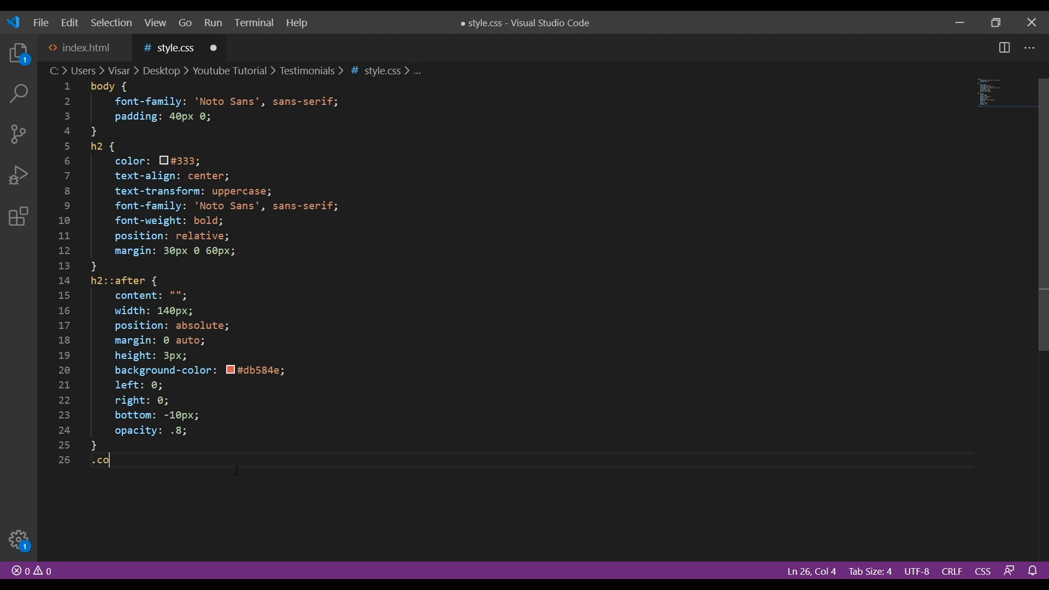
pyautogui.write('l-c')
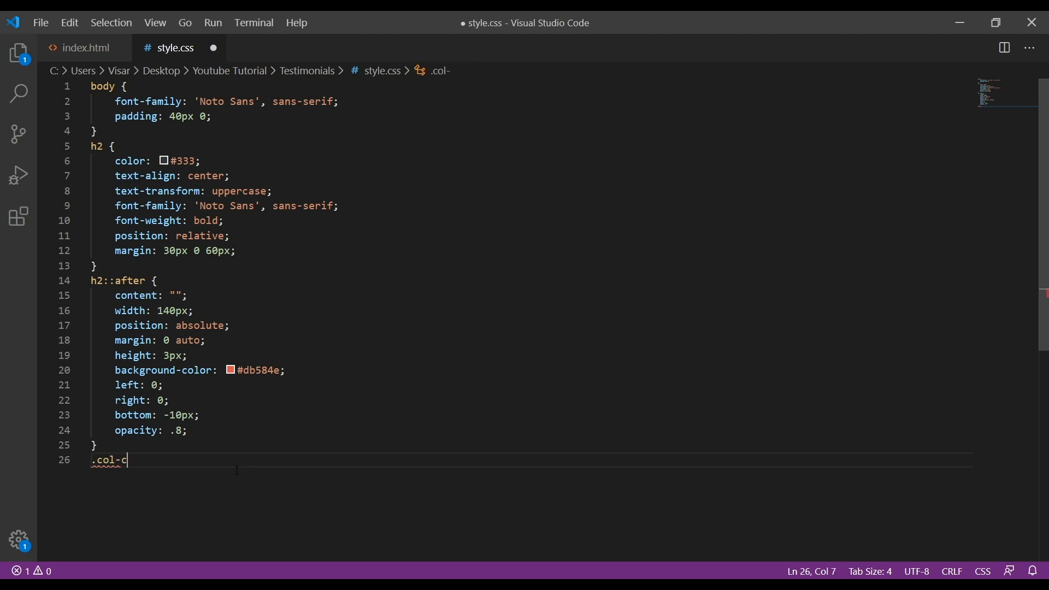
pyautogui.write('enter {')
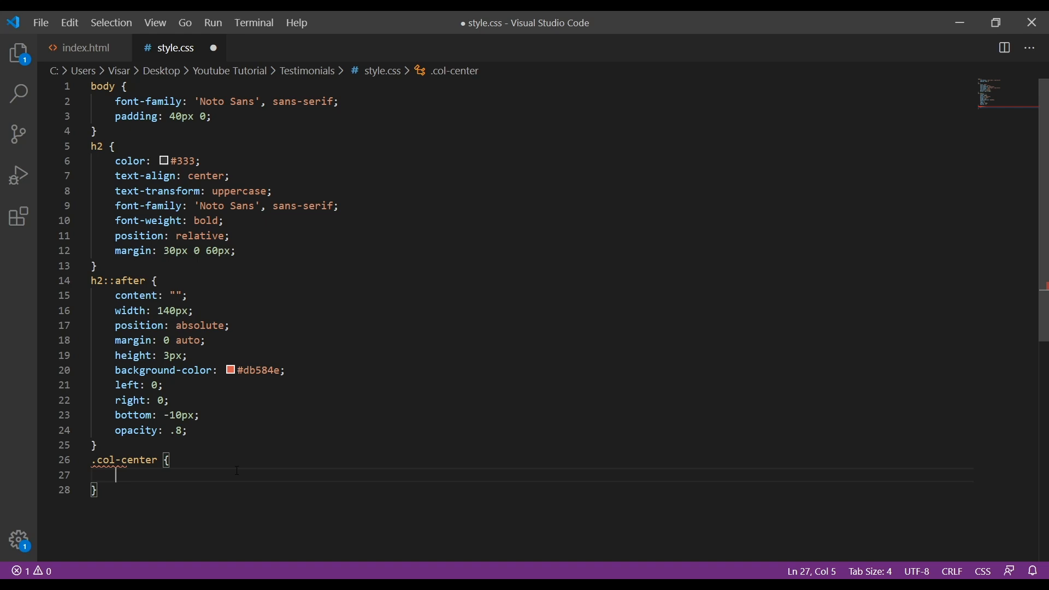
pyautogui.write('margin: 0 auto;')
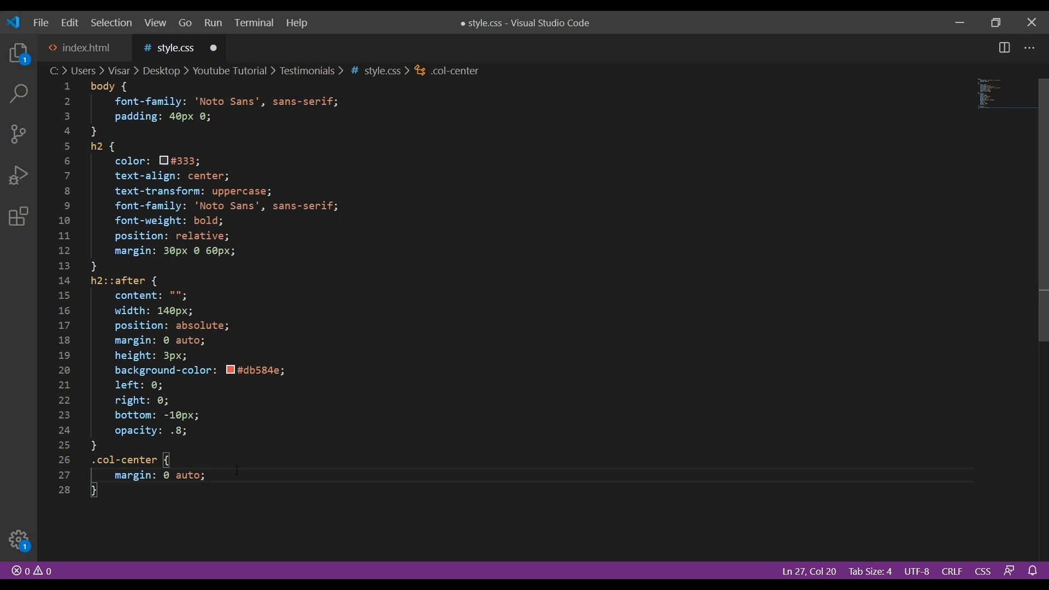
pyautogui.write('float: left;')
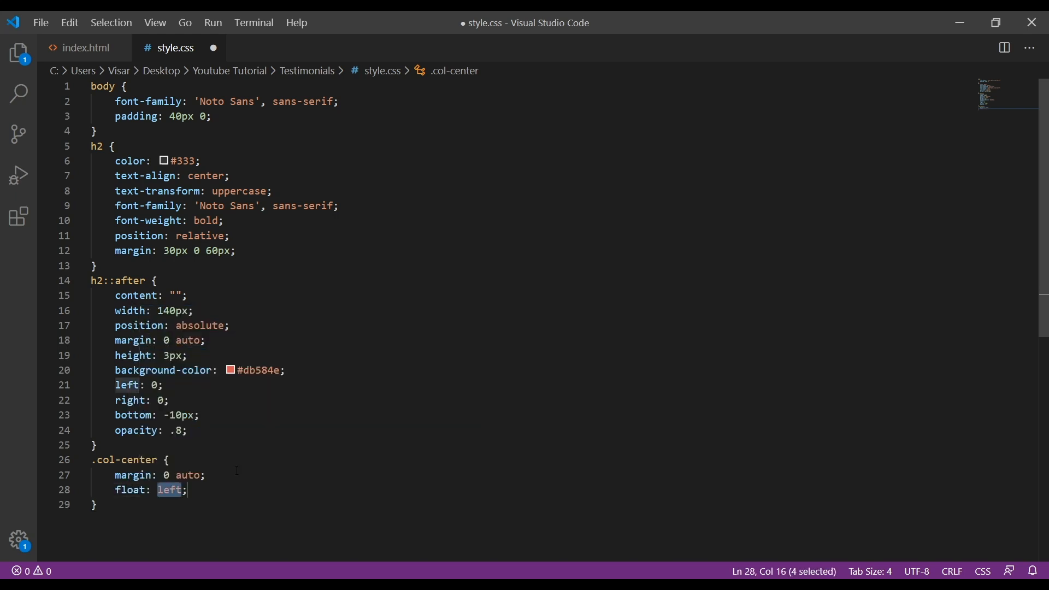
pyautogui.write('none')
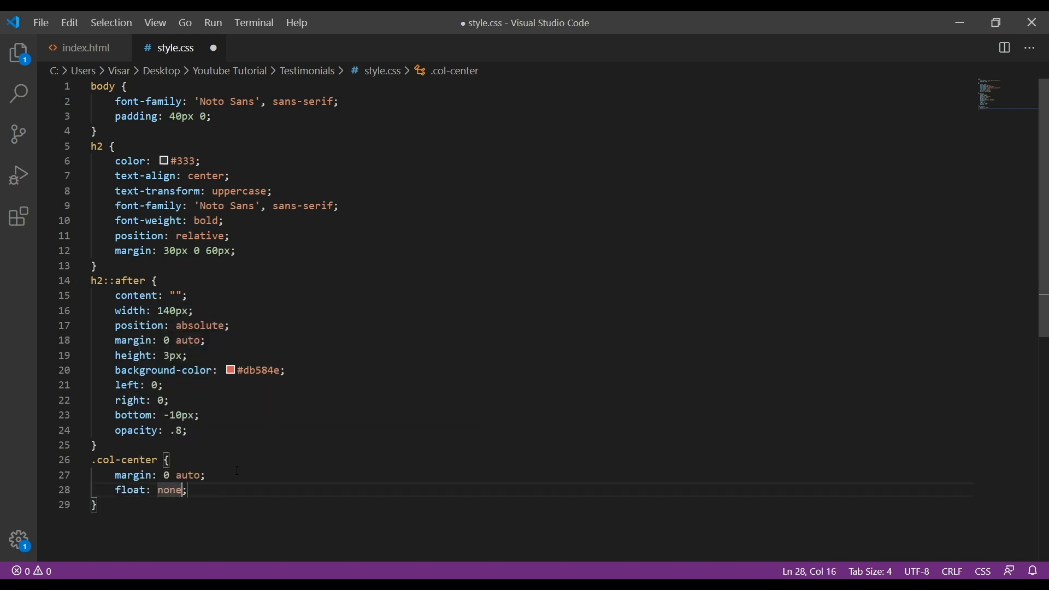
pyautogui.write('!important')
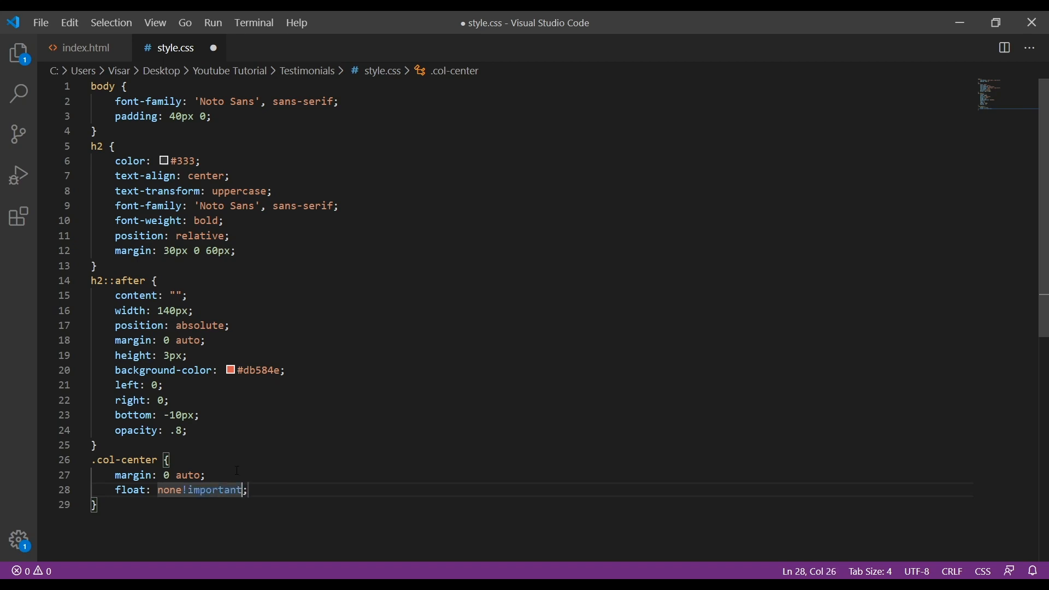
pyautogui.press('Ctrl+s')
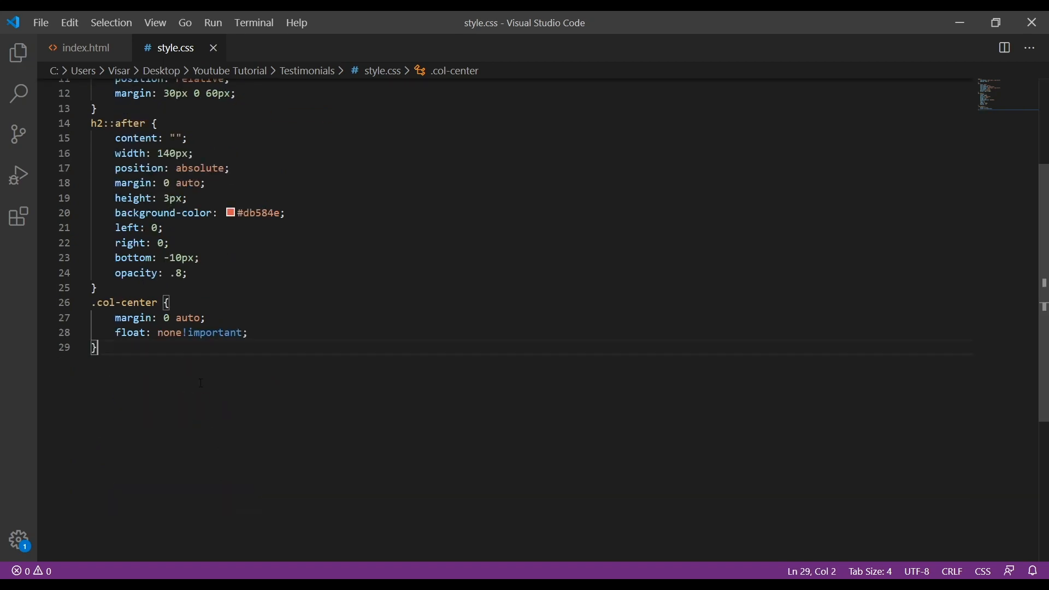
pyautogui.press('Enter')
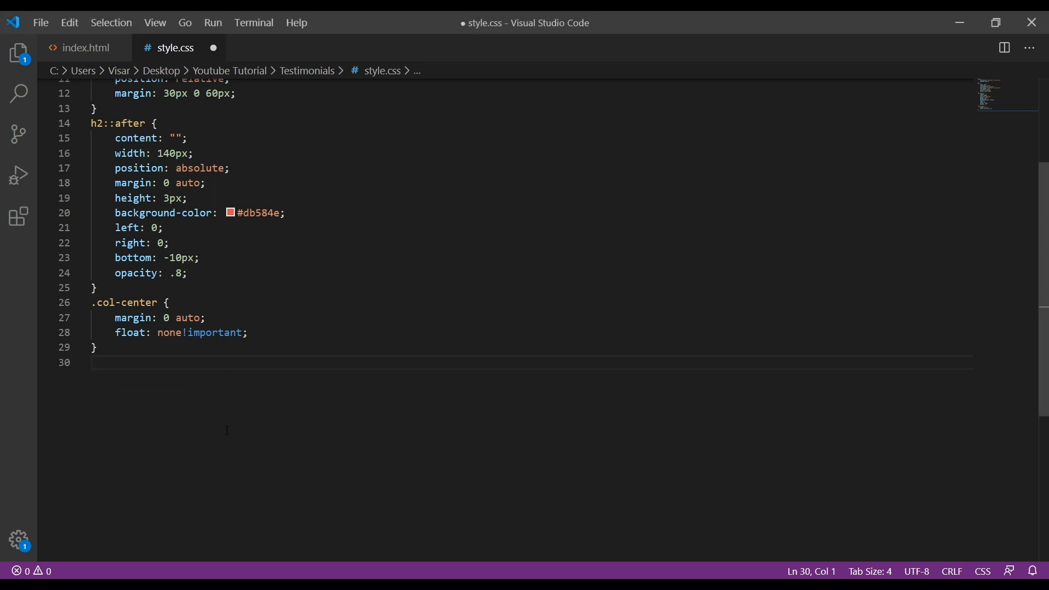
# Add a .carousel rule with margin 50px auto and padding 0 70px
pyautogui.write('.carousel')
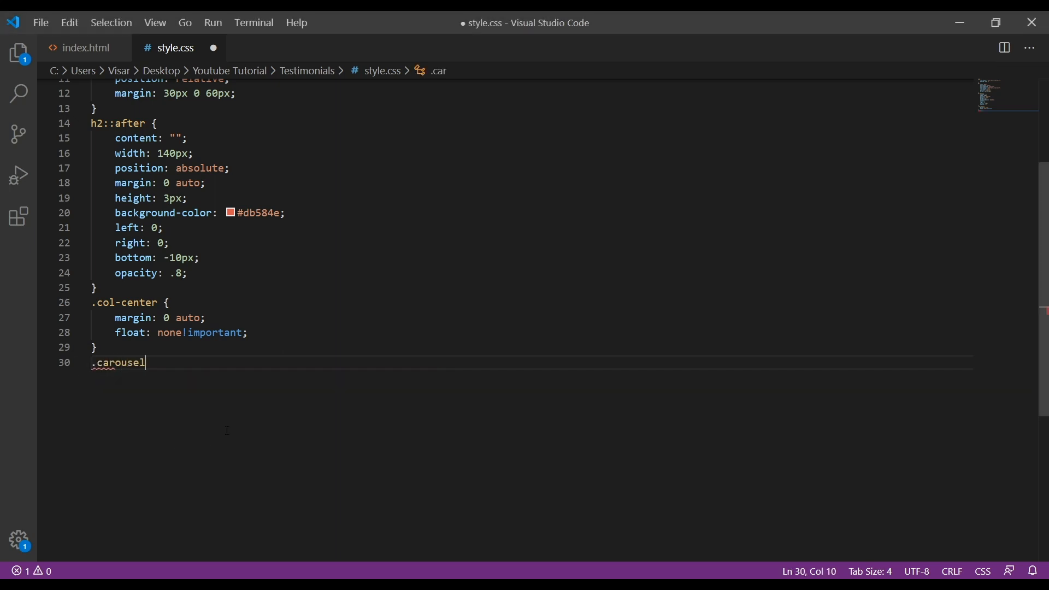
pyautogui.write('{')
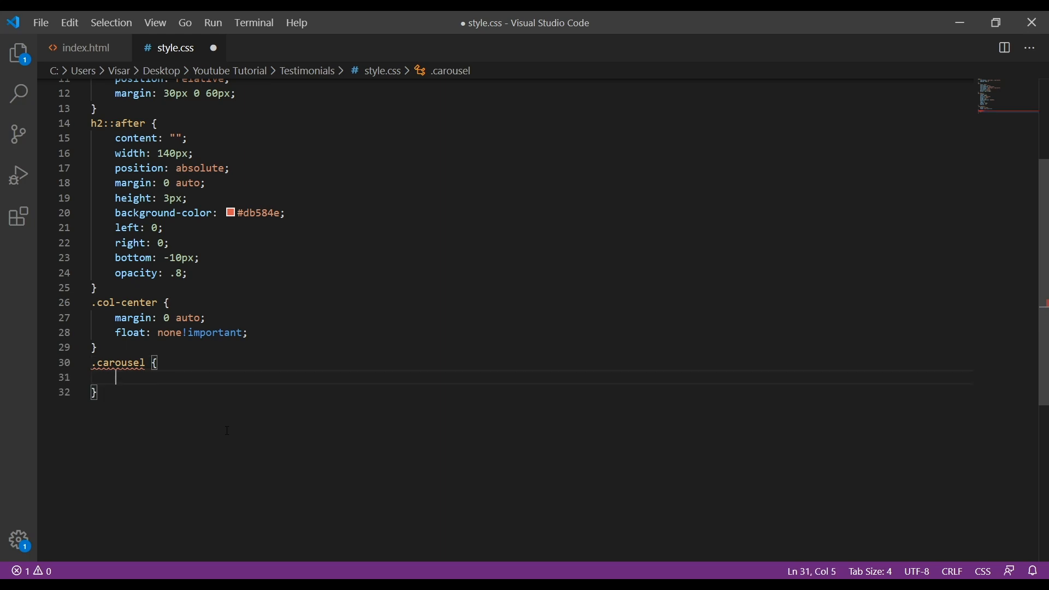
pyautogui.write('margin: 50px;')
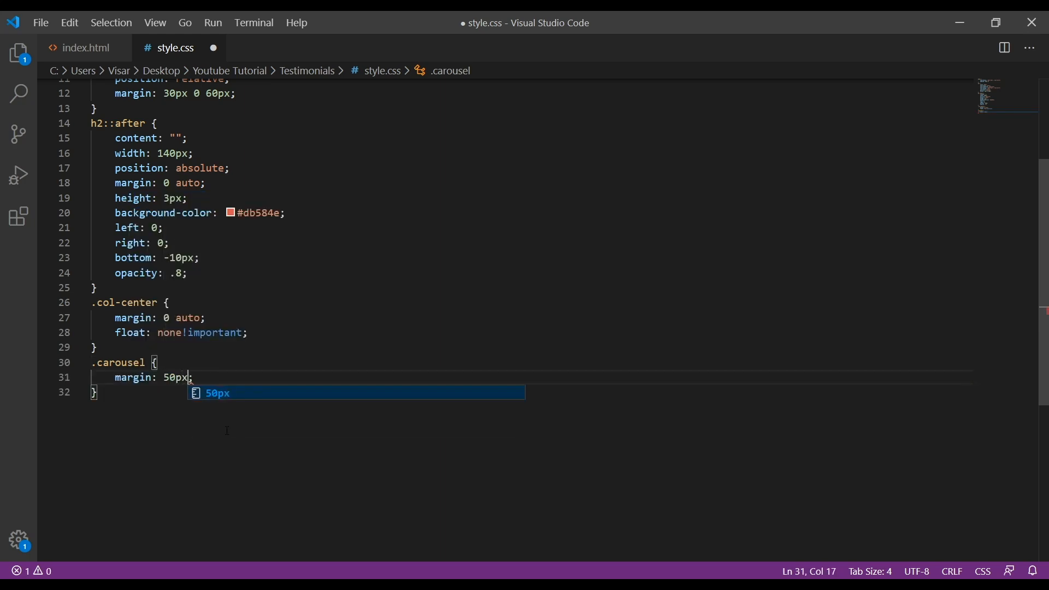
pyautogui.write('auto')
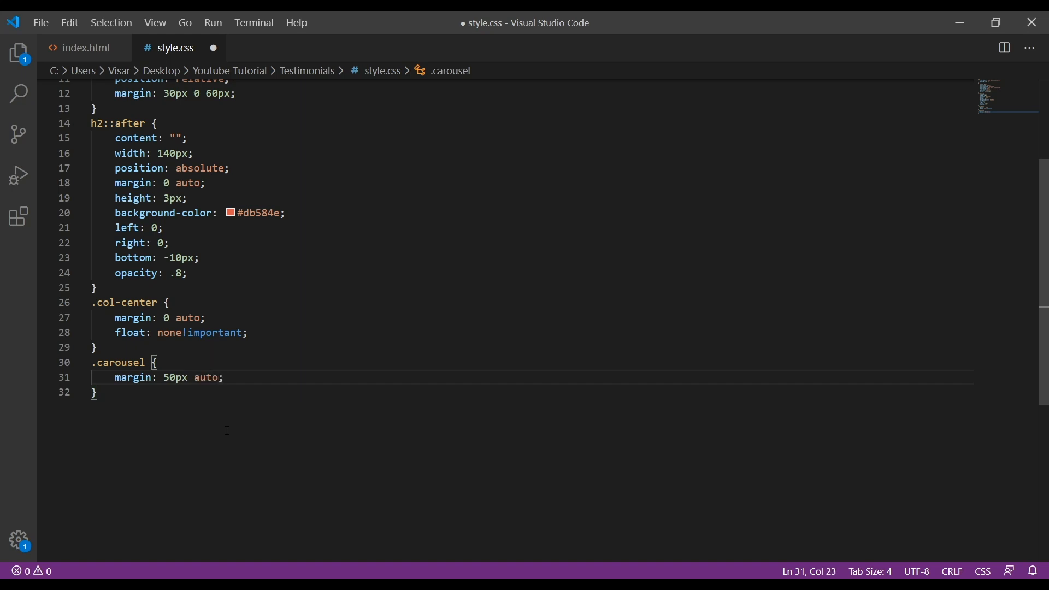
pyautogui.write('padding: ;')
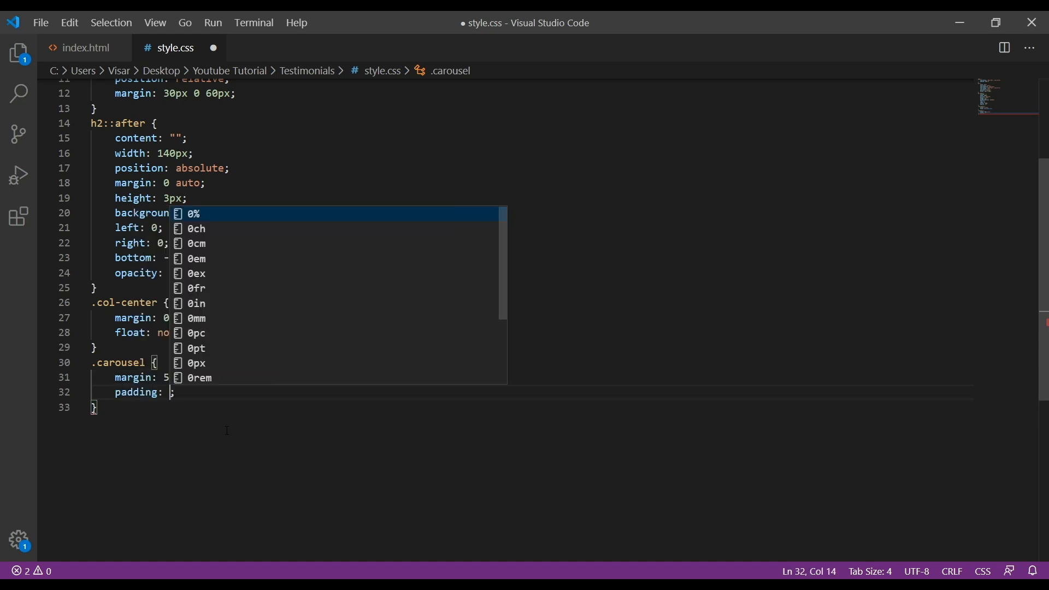
pyautogui.write('0 70px')
pyautogui.write('.')
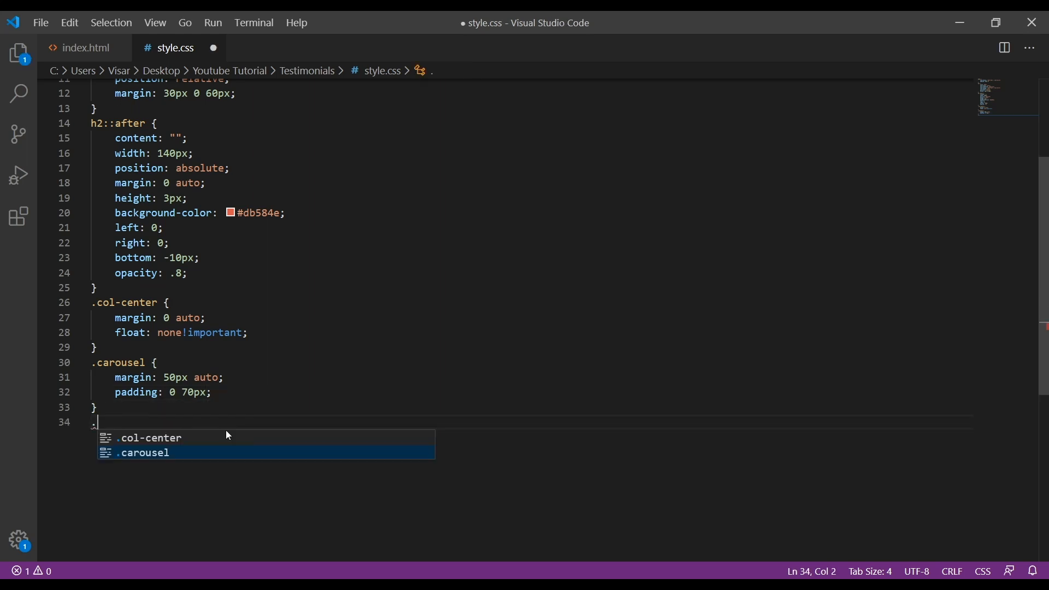
# Start .carousel-item with color #999 and font-size 14px
pyautogui.write('carousel-item {')
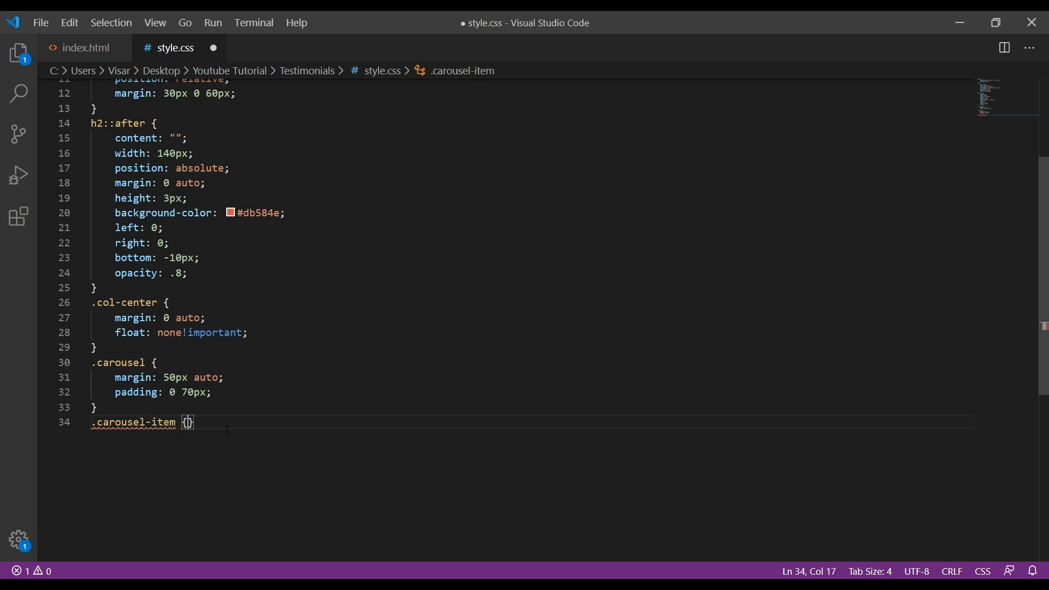
pyautogui.write('color: #000;')
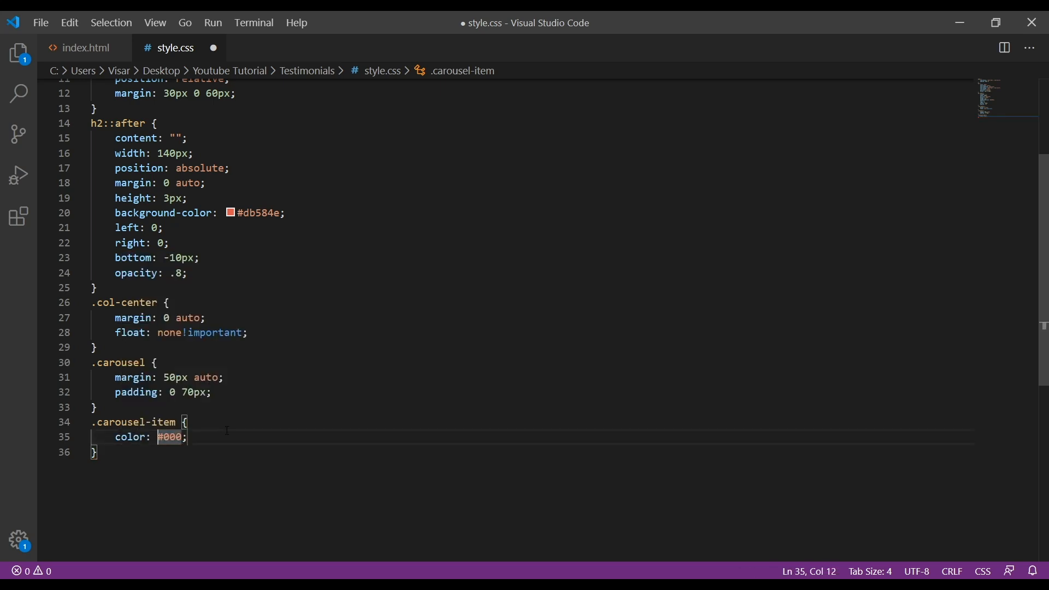
pyautogui.doubleClick(169, 437)
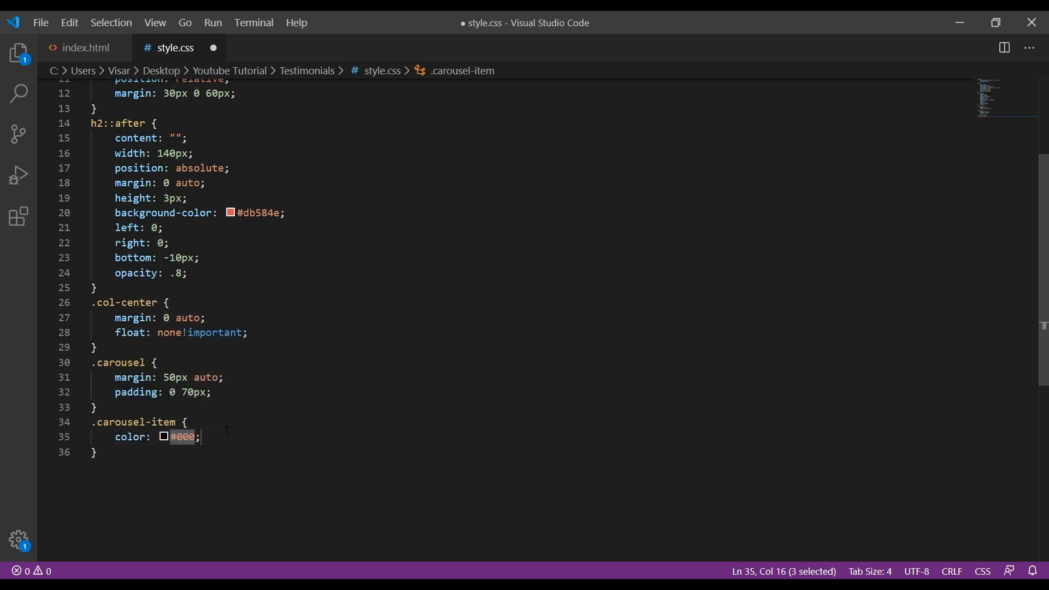
pyautogui.write('#')
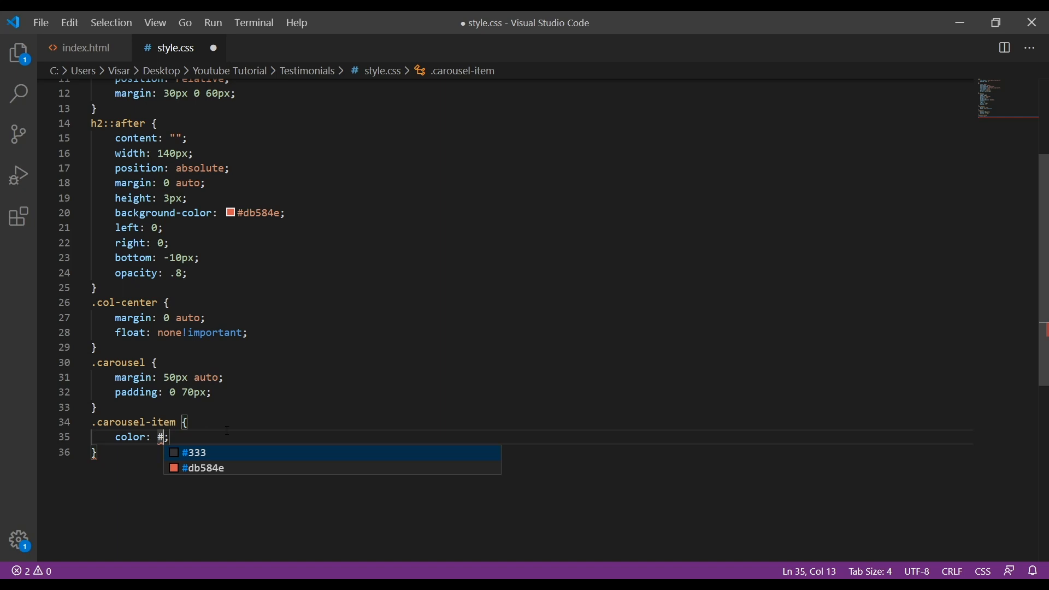
pyautogui.write('999;')
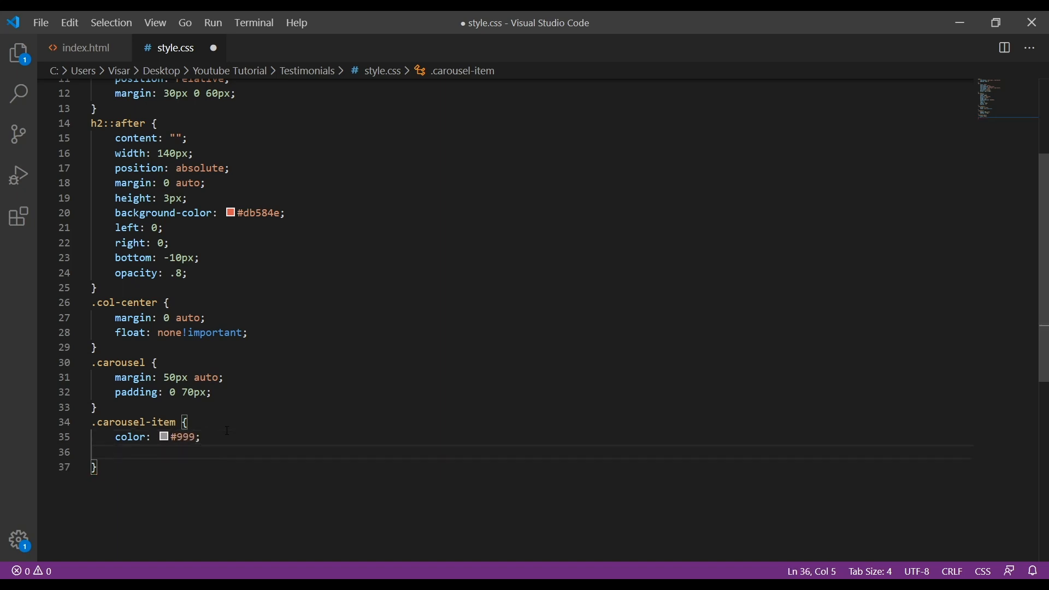
pyautogui.write('fon')
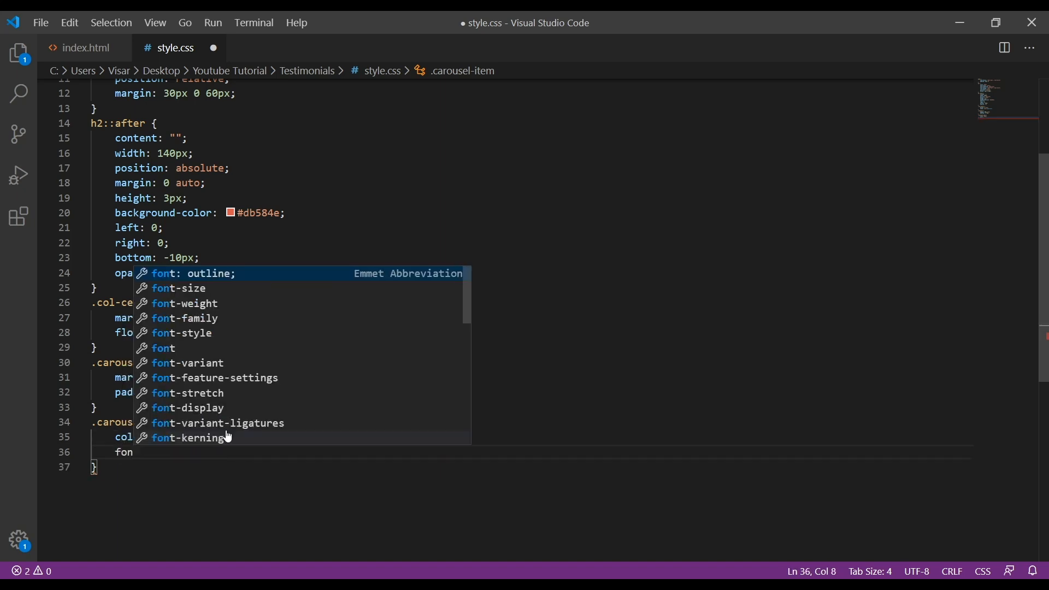
pyautogui.write('font-size: 14px;')
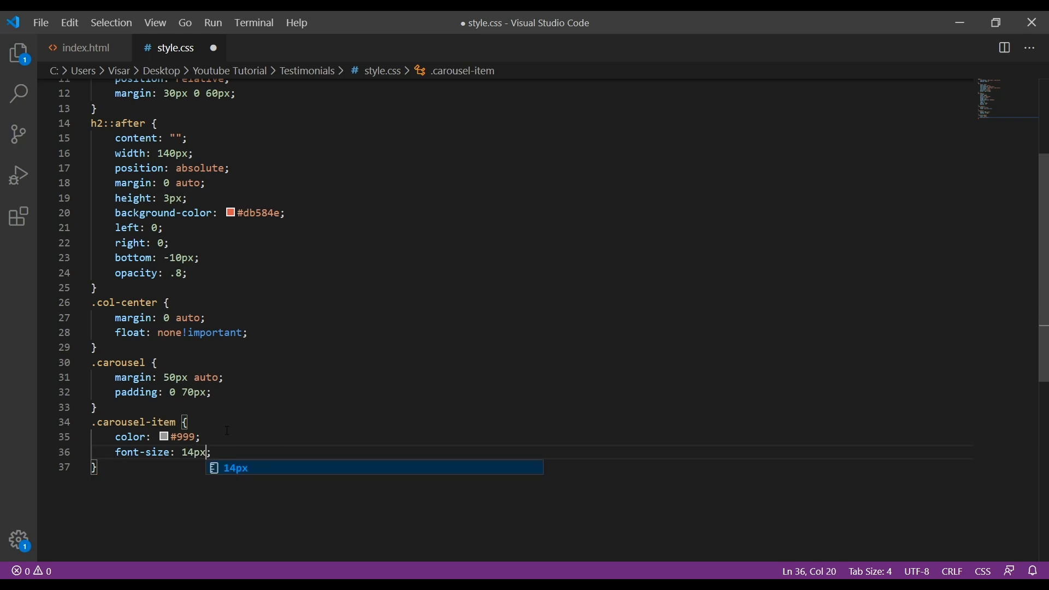
# Add text-align center, overflow hidden and min-height 290px to .carousel-item
pyautogui.press('Enter')
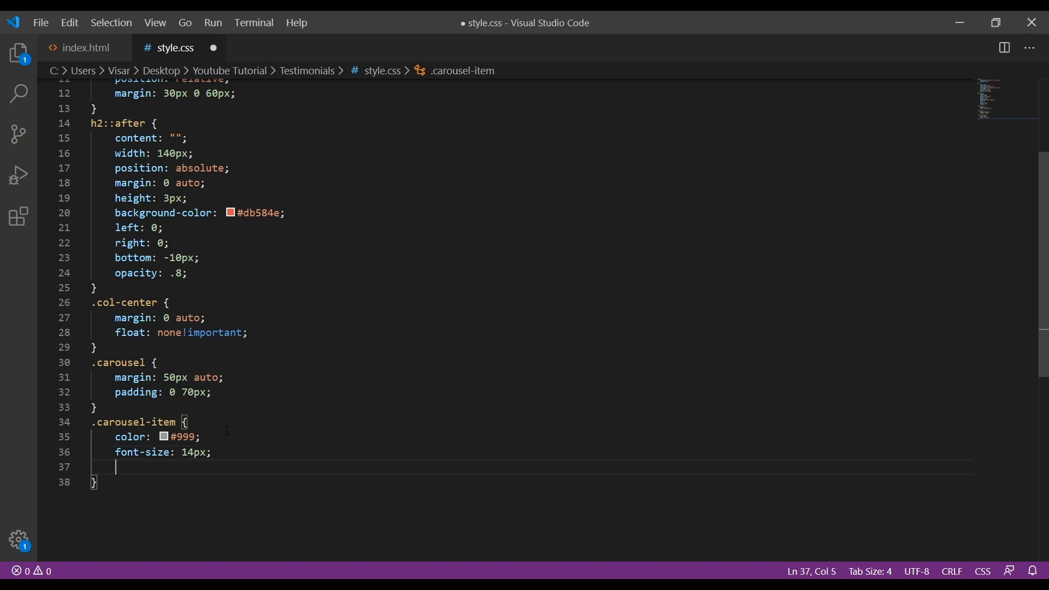
pyautogui.write('text-align: c;')
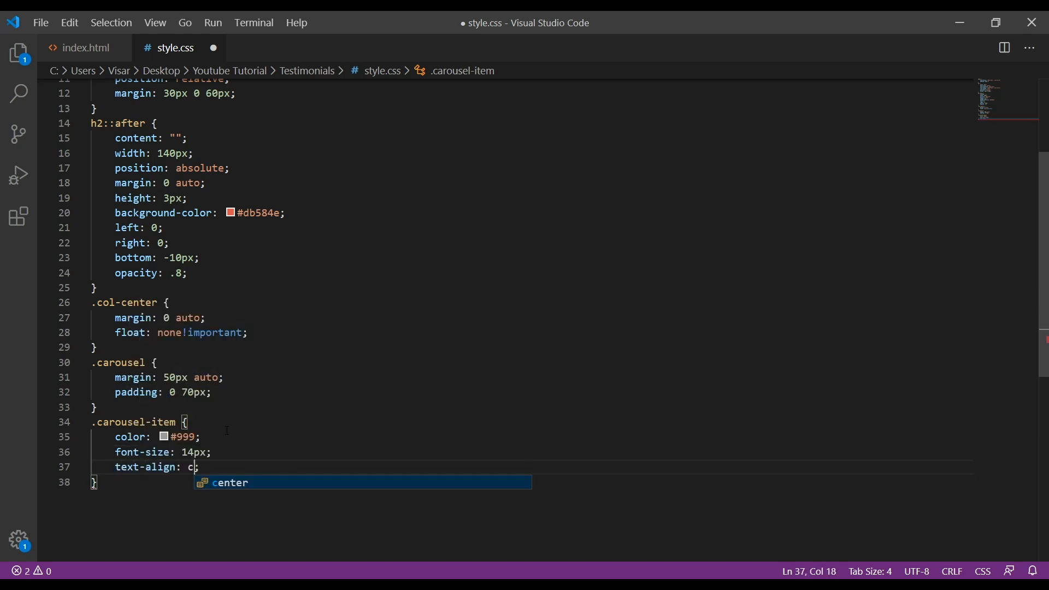
pyautogui.press('Enter')
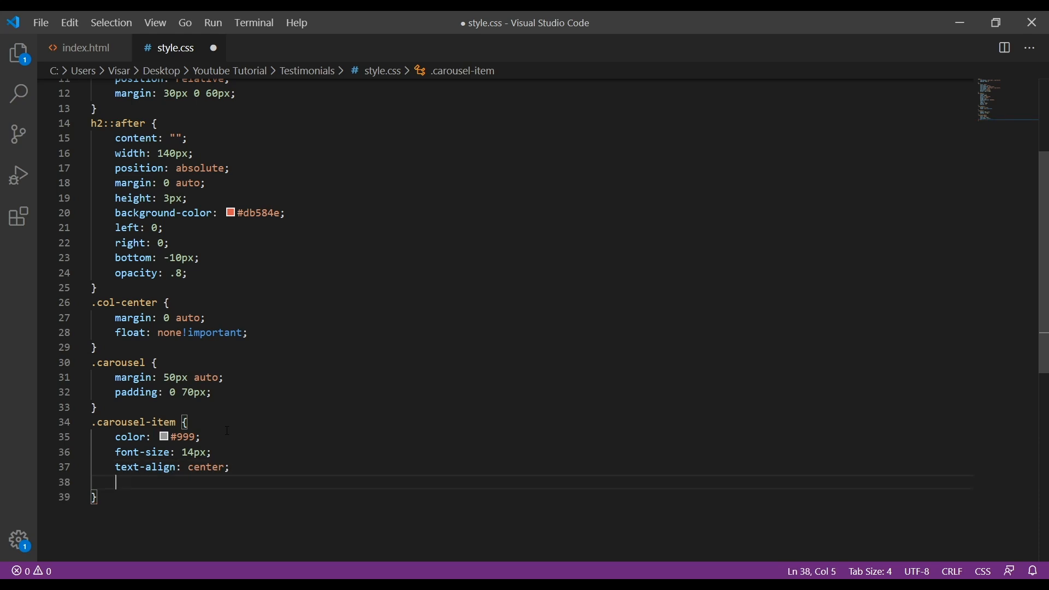
pyautogui.write('overflow: hidden;')
pyautogui.write('m')
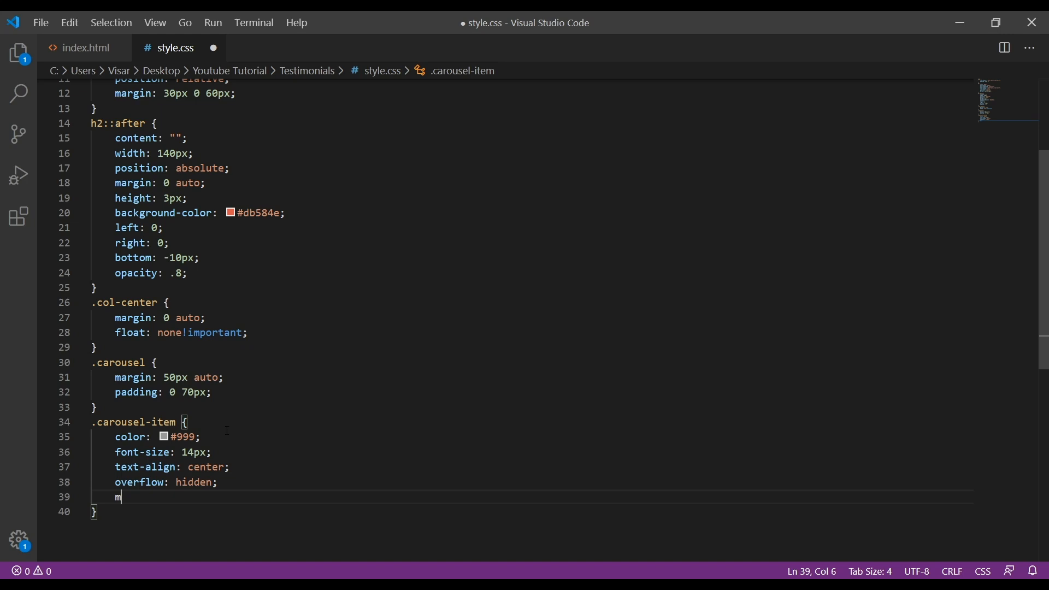
pyautogui.write('in-height: 290;')
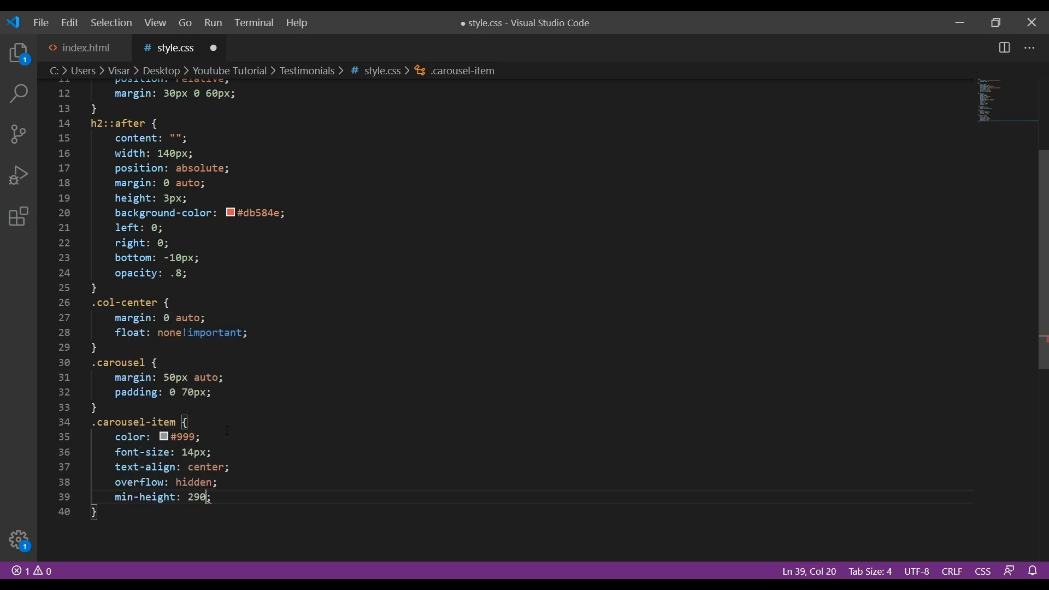
pyautogui.write('px')
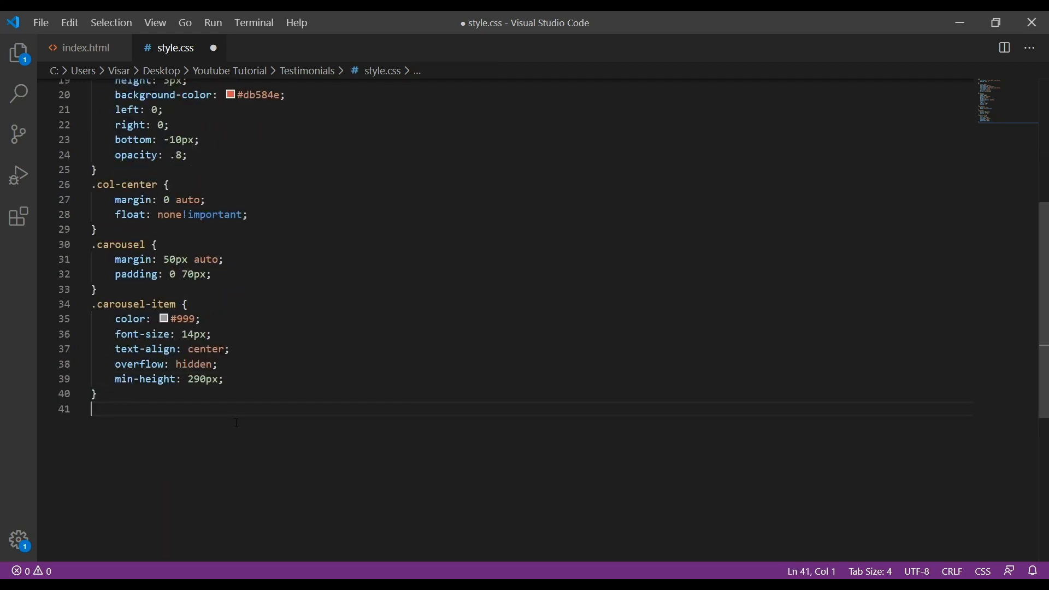
pyautogui.write('.car')
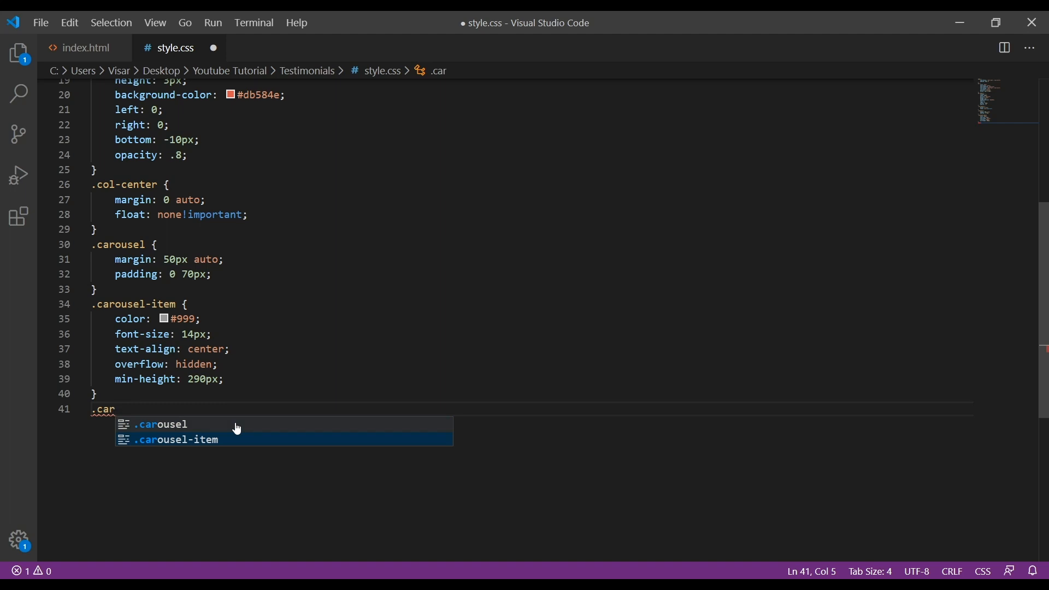
# Start .carousel .item .img-box as a 135px square with auto margin
pyautogui.click(160, 424)
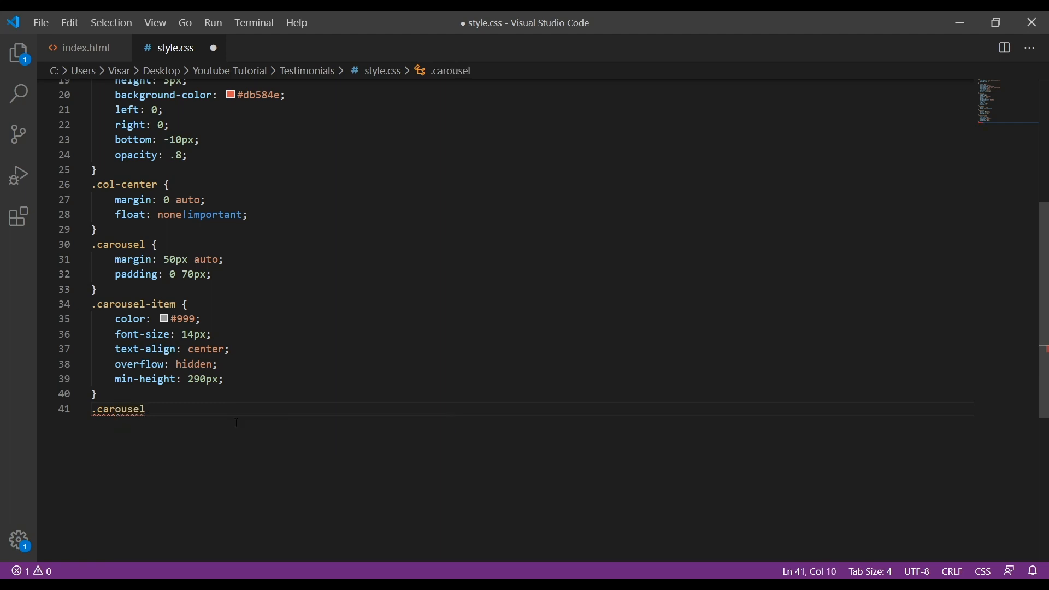
pyautogui.write('.item')
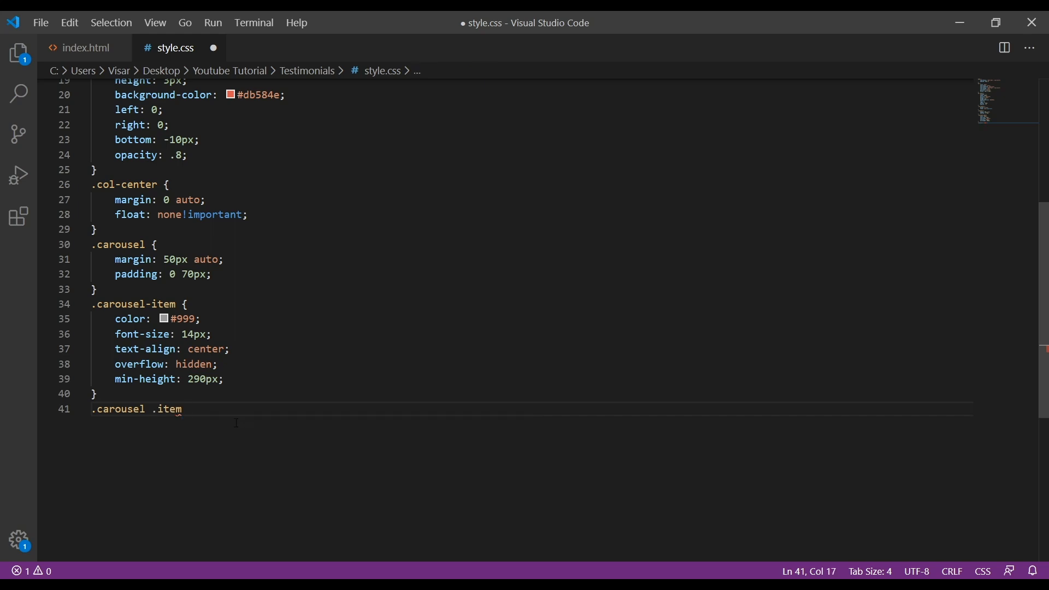
pyautogui.write('.img')
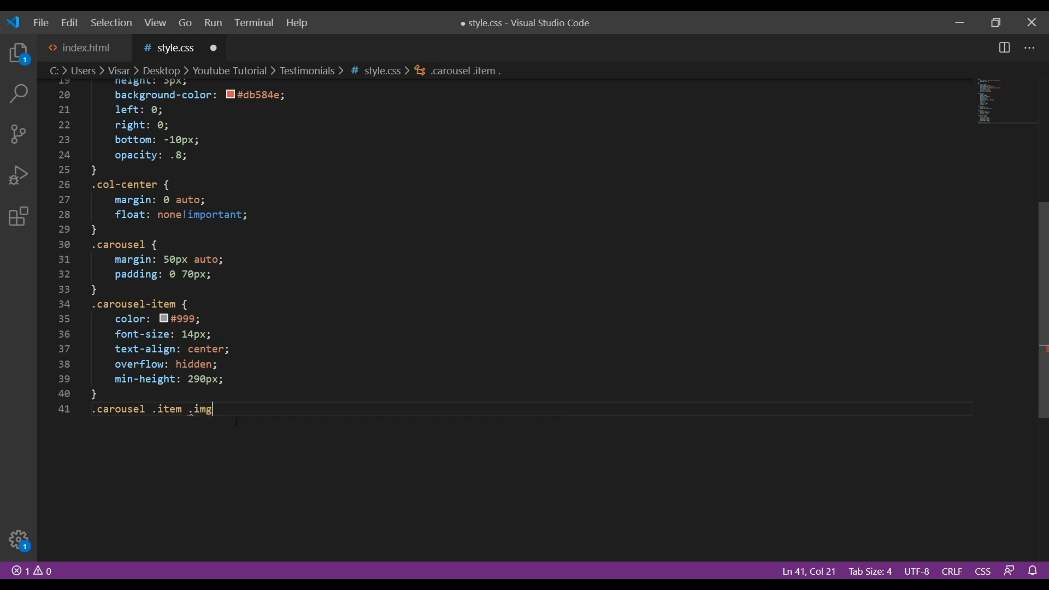
pyautogui.write('-box {')
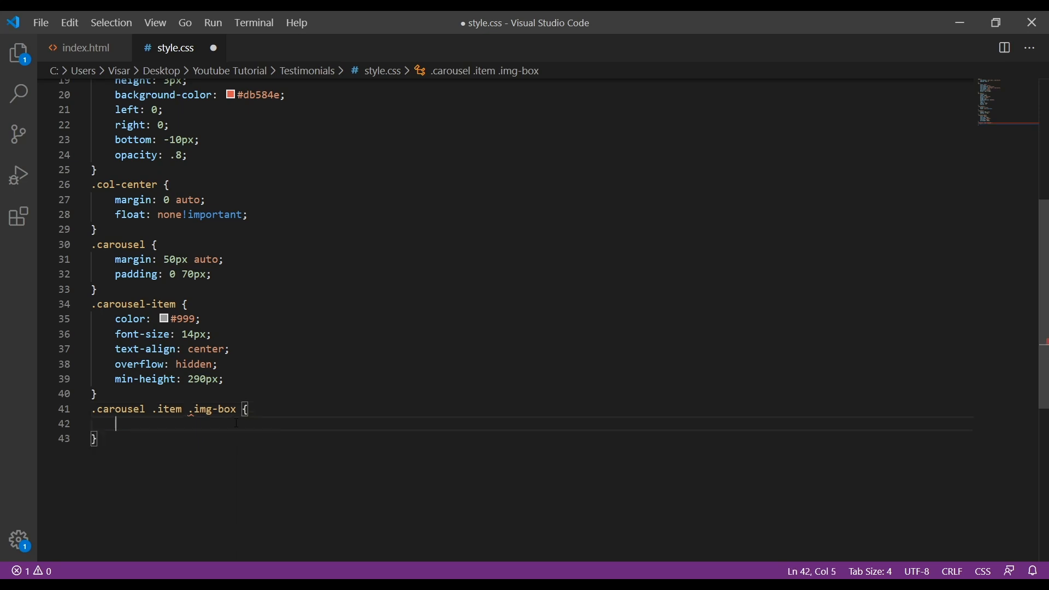
pyautogui.write('width: 13;')
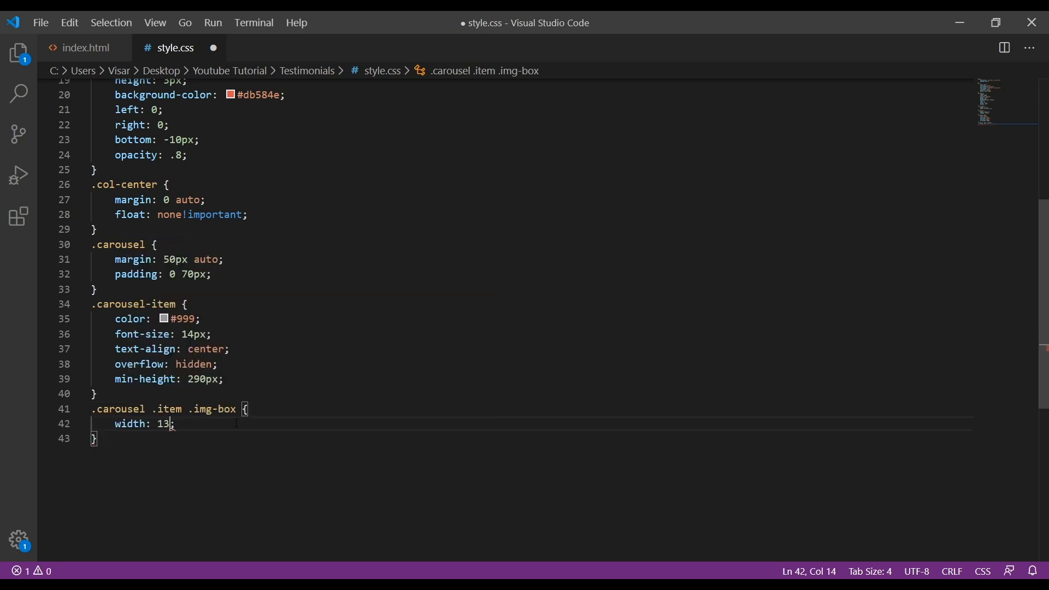
pyautogui.write('5px;')
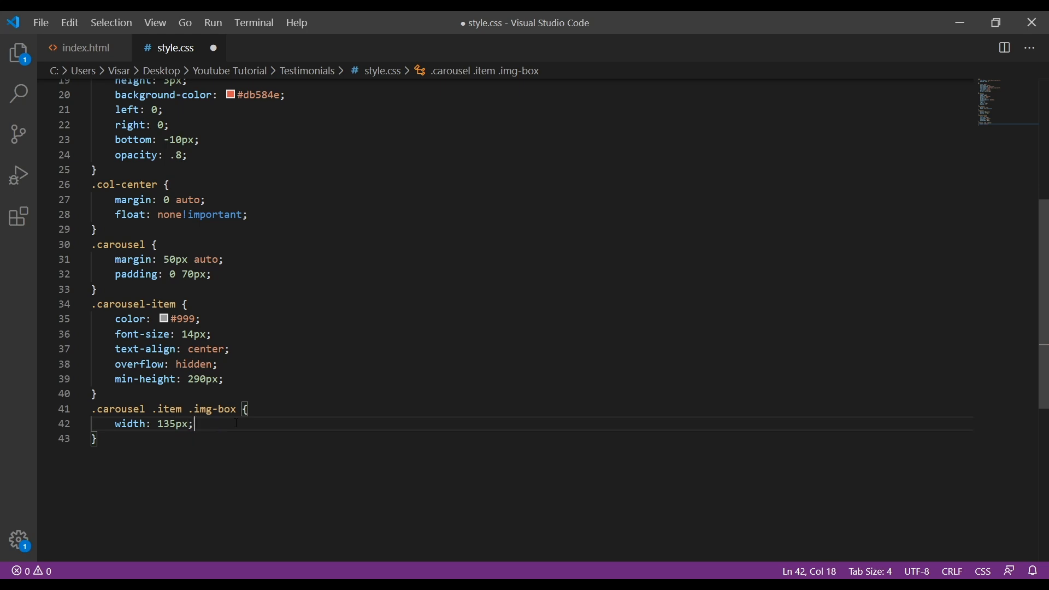
pyautogui.write('height: 135px;')
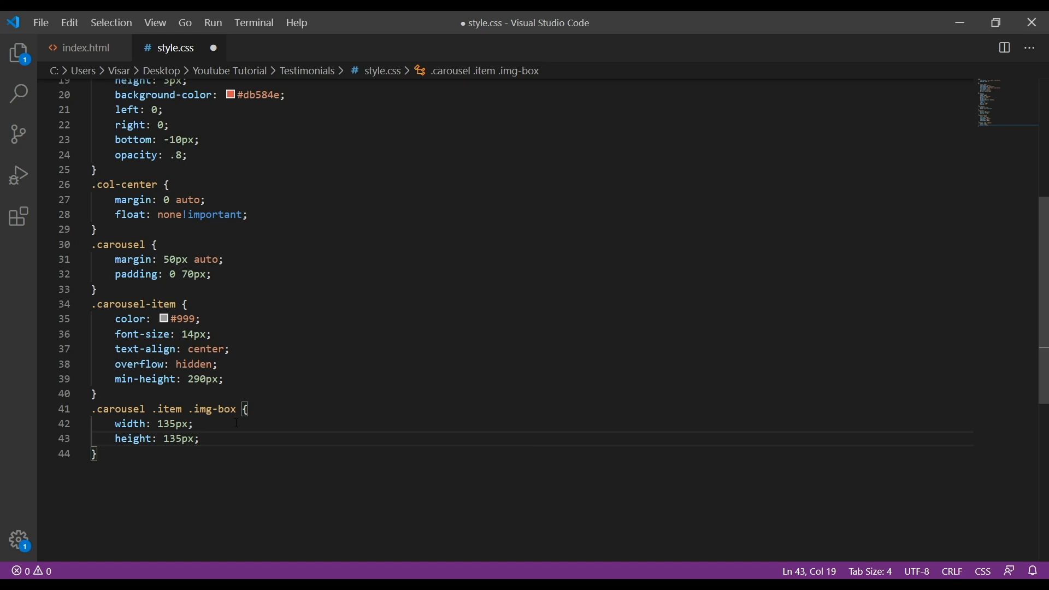
pyautogui.write('margin: 0 auto;')
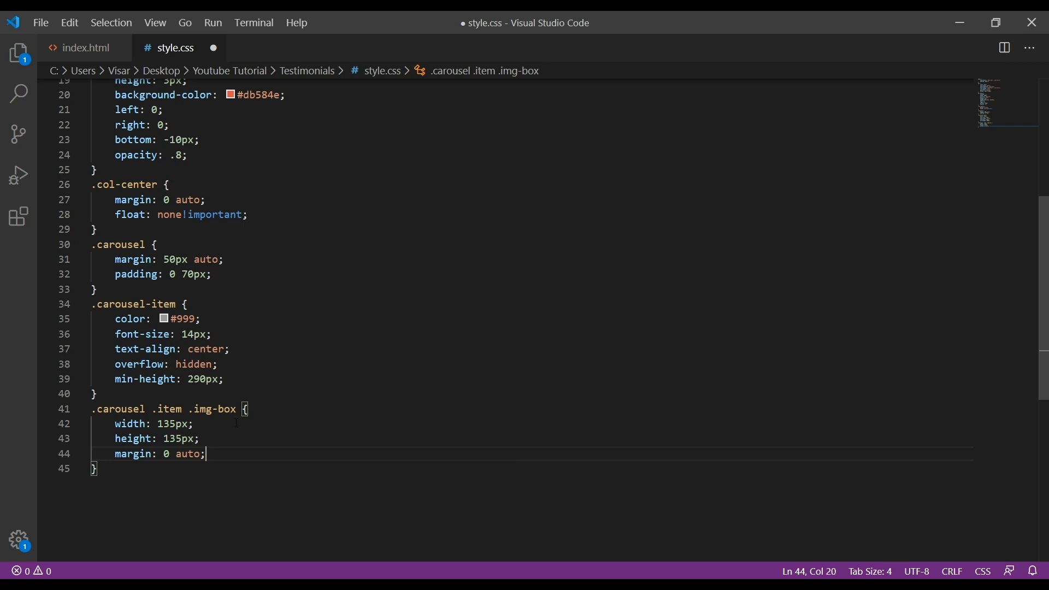
# Give the image box 5px padding, a thin #ddd border and 50% border-radius
pyautogui.write('padding: 5px;')
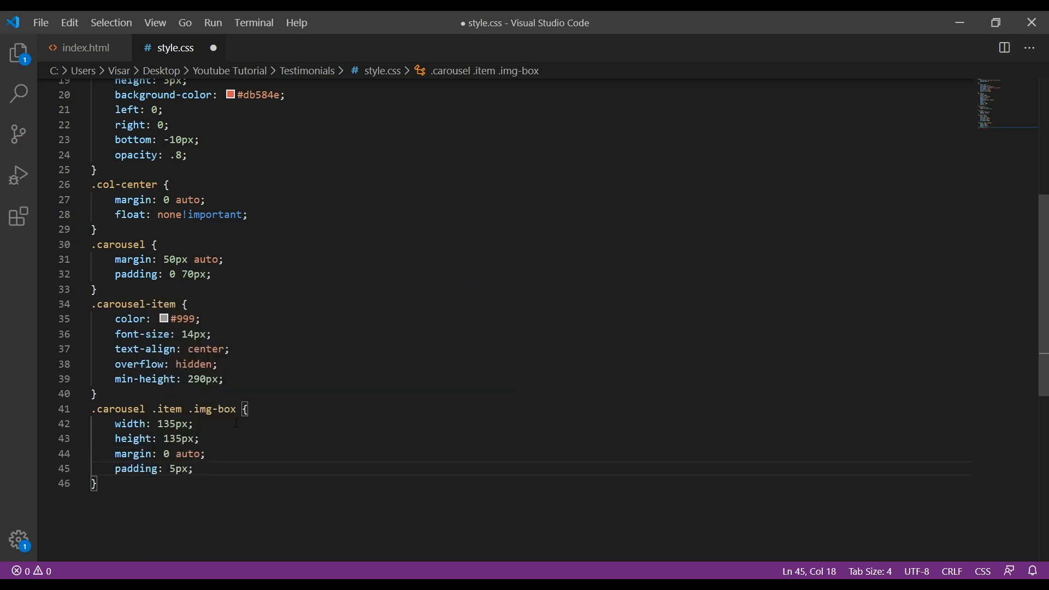
pyautogui.write('border: 1px solid #;')
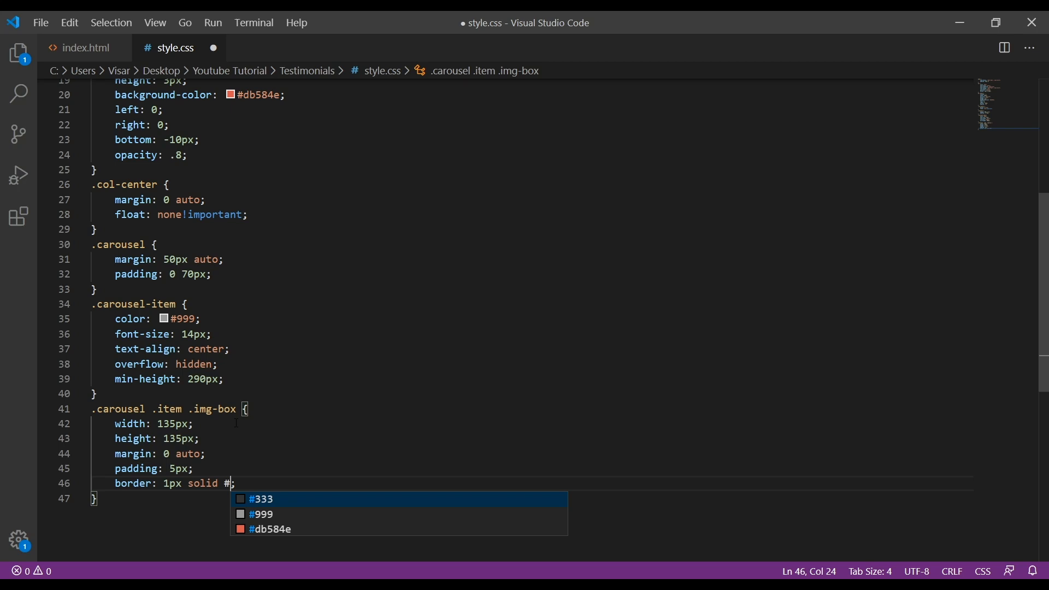
pyautogui.write('ddd')
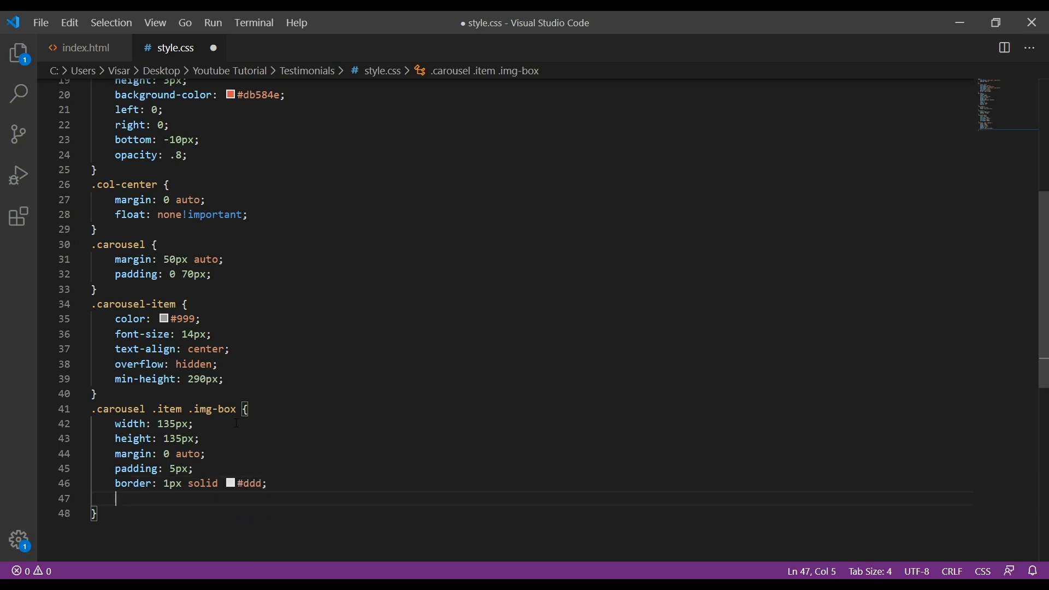
pyautogui.write('border-radius: ;')
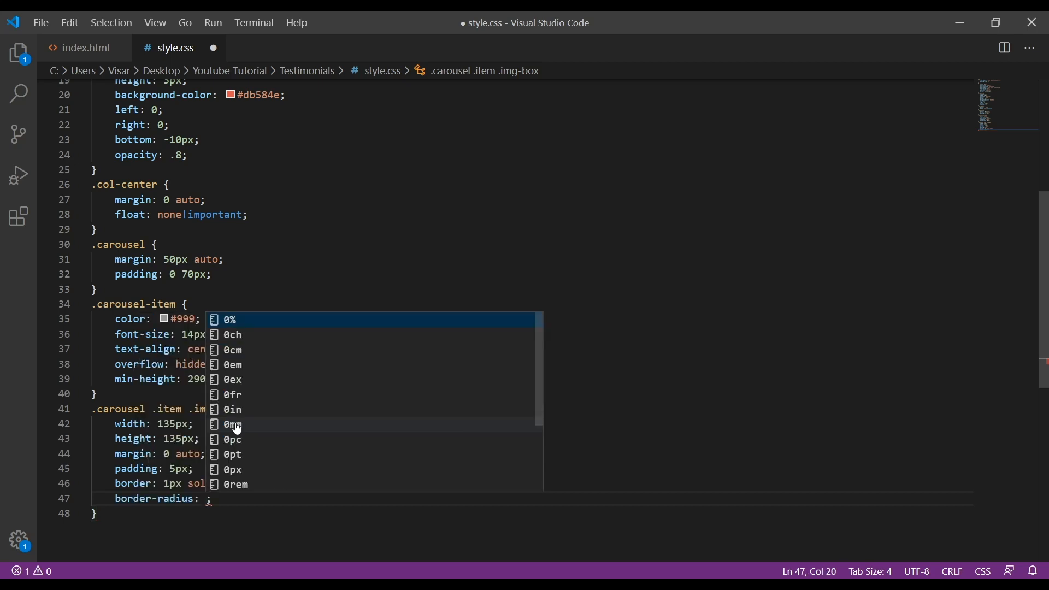
pyautogui.write('50')
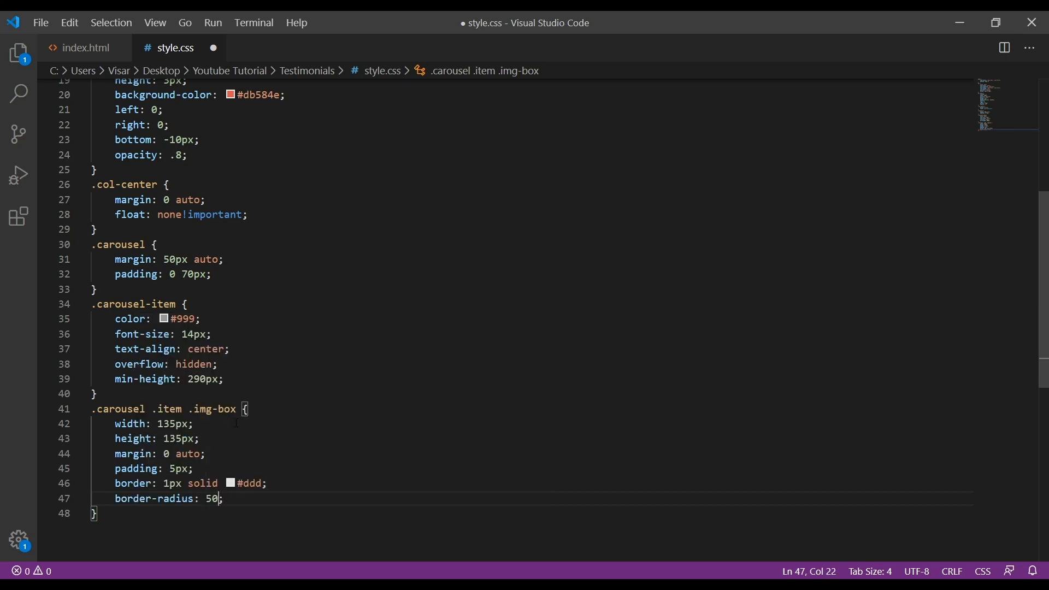
pyautogui.write('%;')
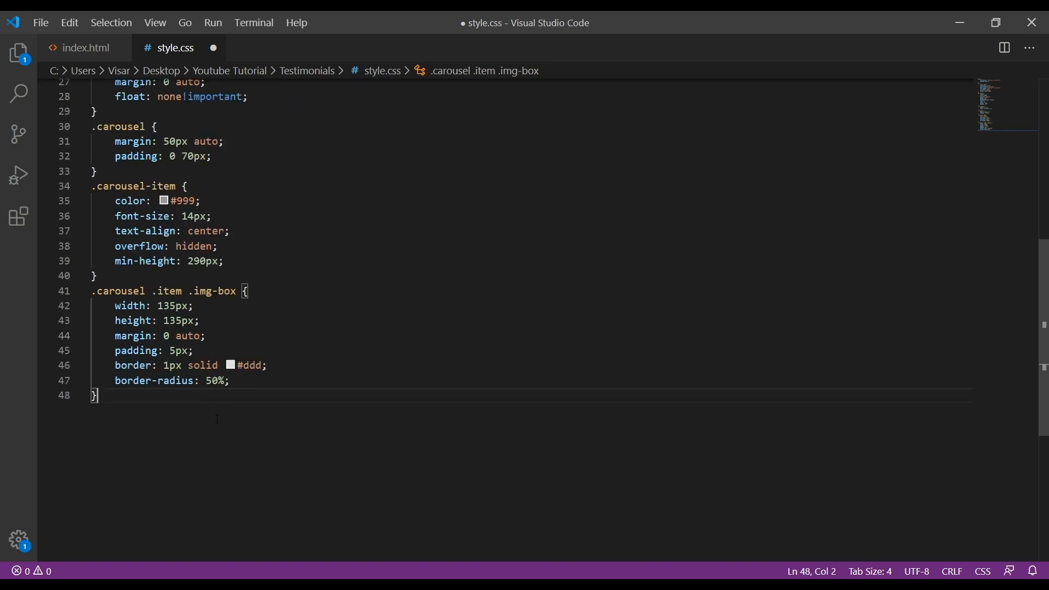
pyautogui.press('Enter')
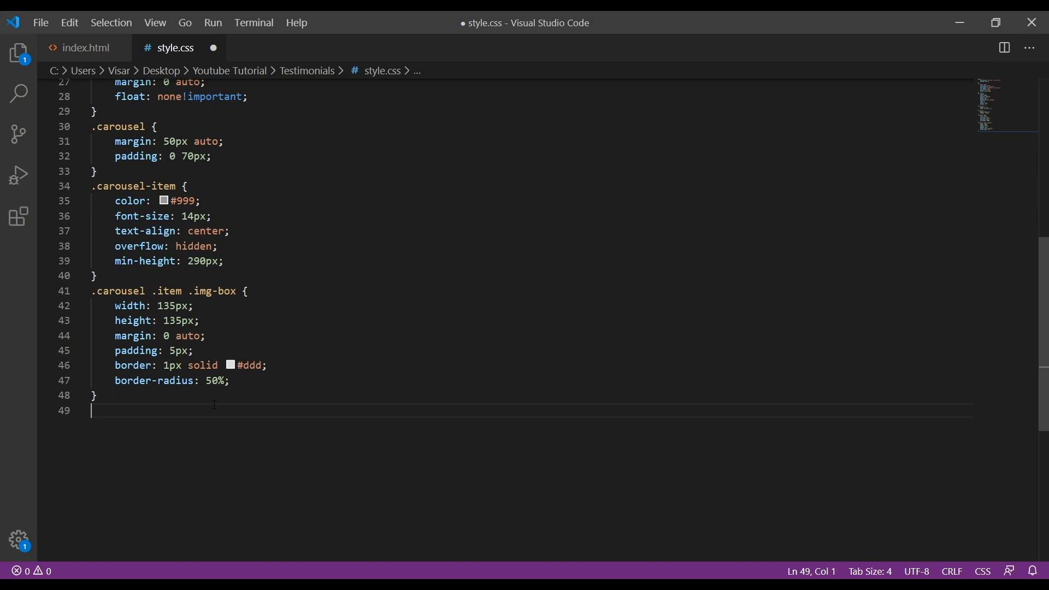
# Start .carousel .img-box img with 100% width and height and display block
pyautogui.write('.va')
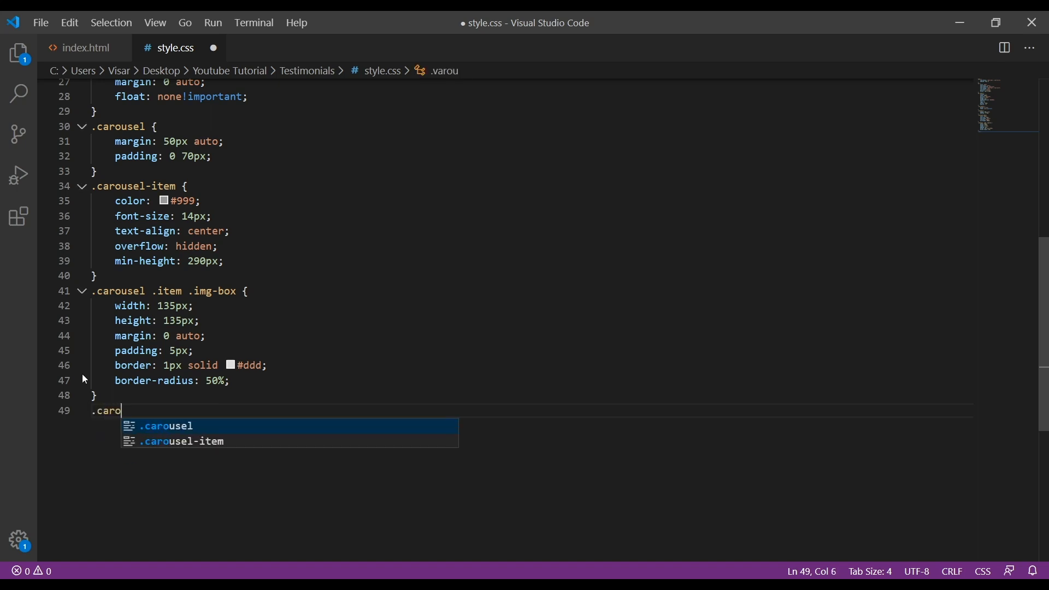
pyautogui.write('usel .im')
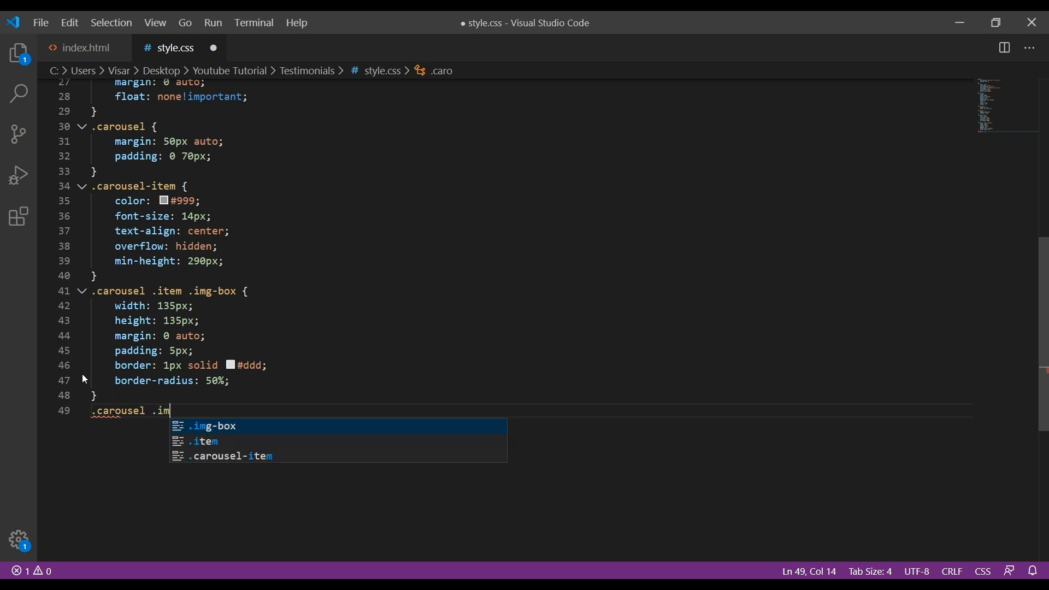
pyautogui.press('Tab')
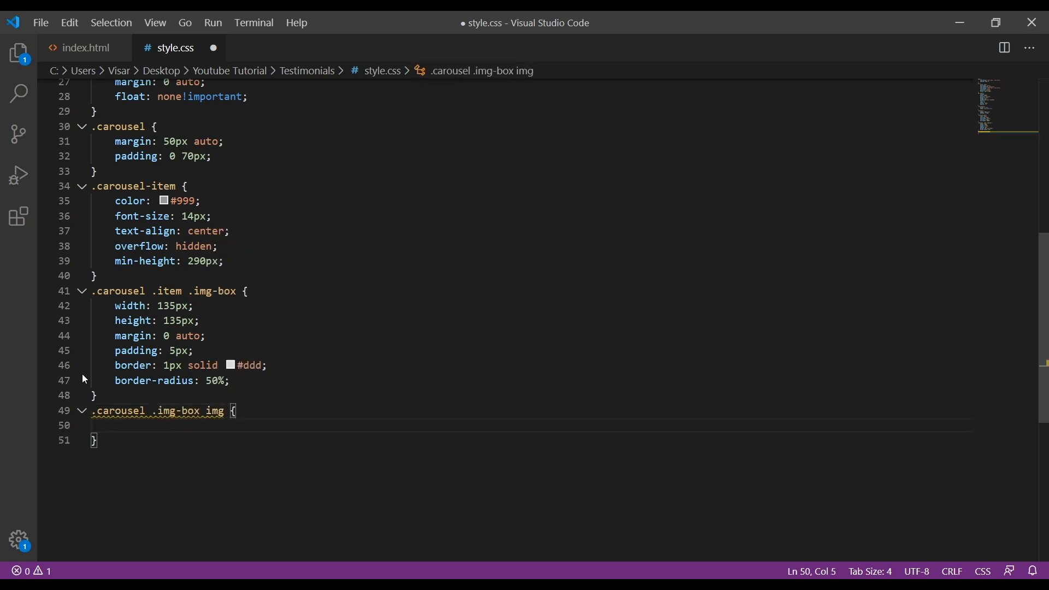
pyautogui.write('width: 100%;')
pyautogui.write('height: 100%;')
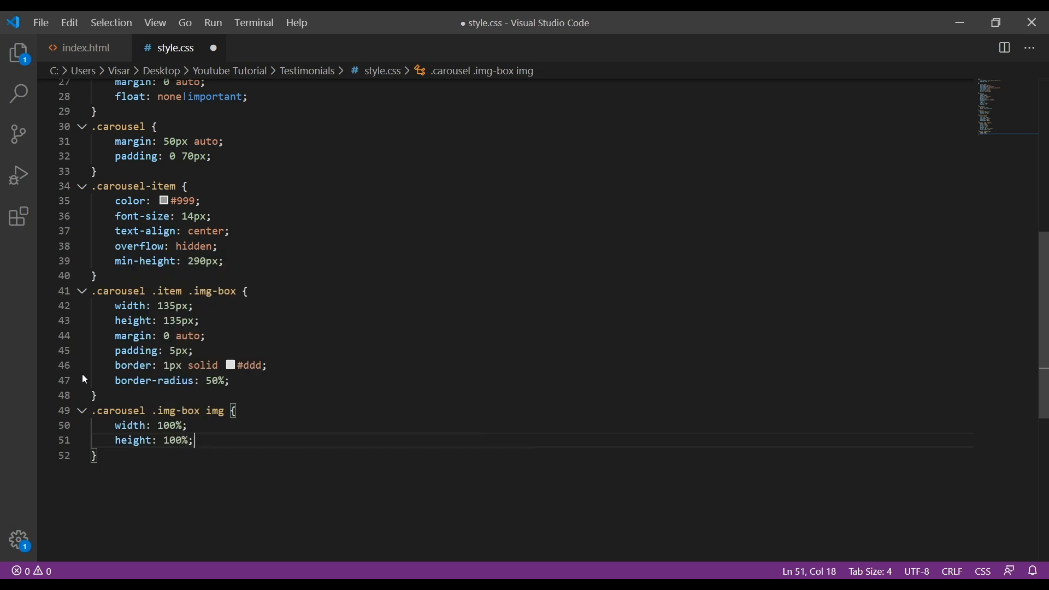
pyautogui.press('Enter')
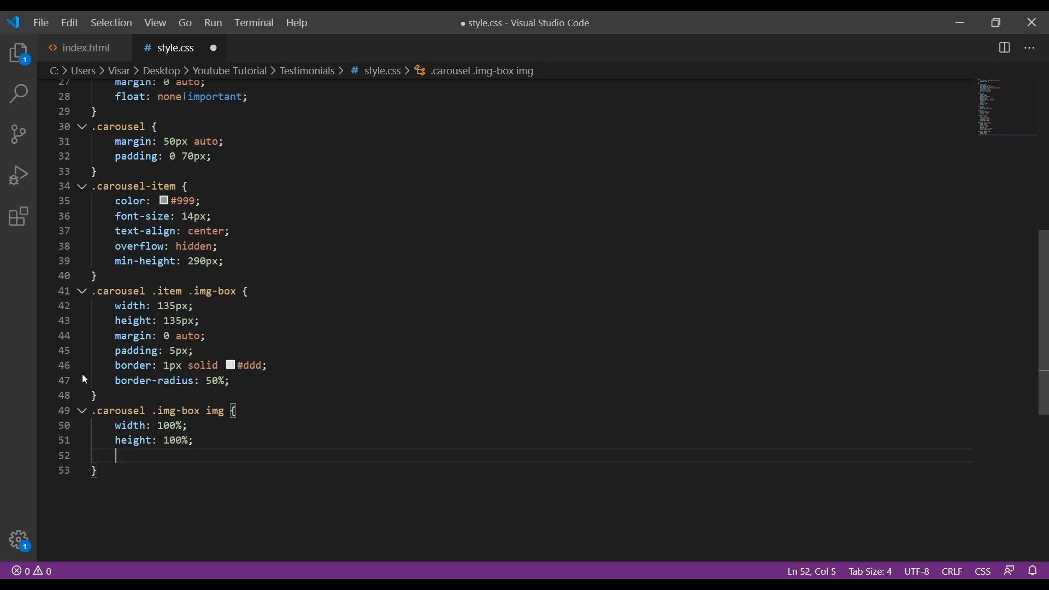
pyautogui.write('display: f;')
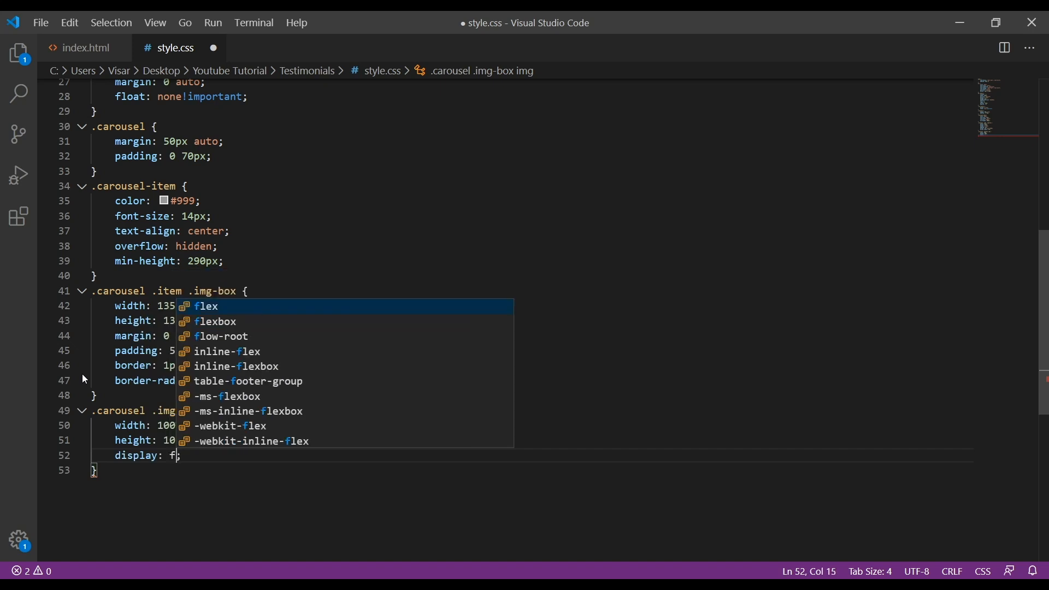
pyautogui.write('block;')
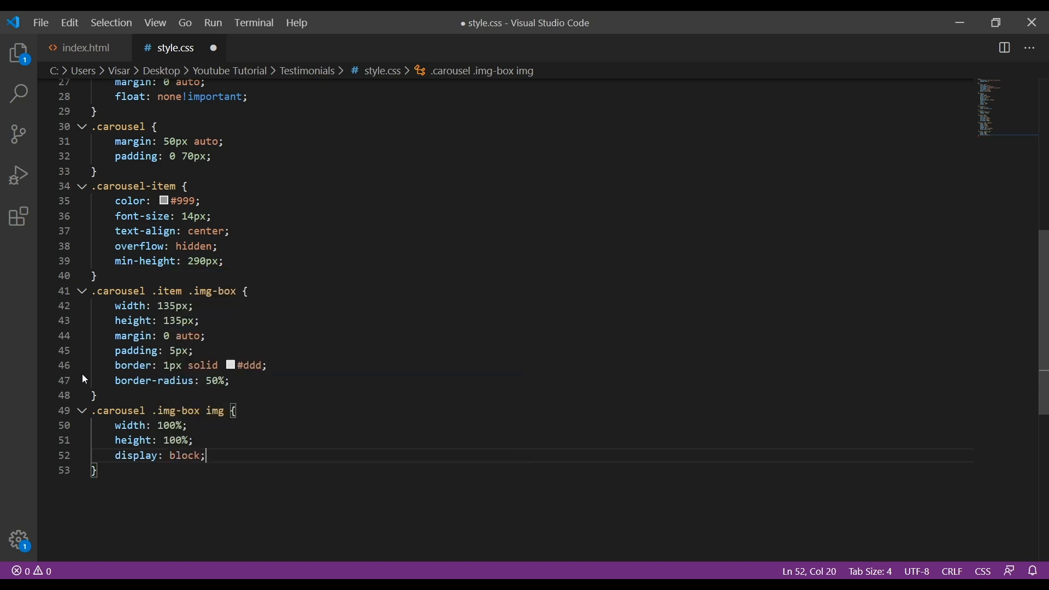
# Add border-radius 50% to the image rule and save the stylesheet
pyautogui.write('bord')
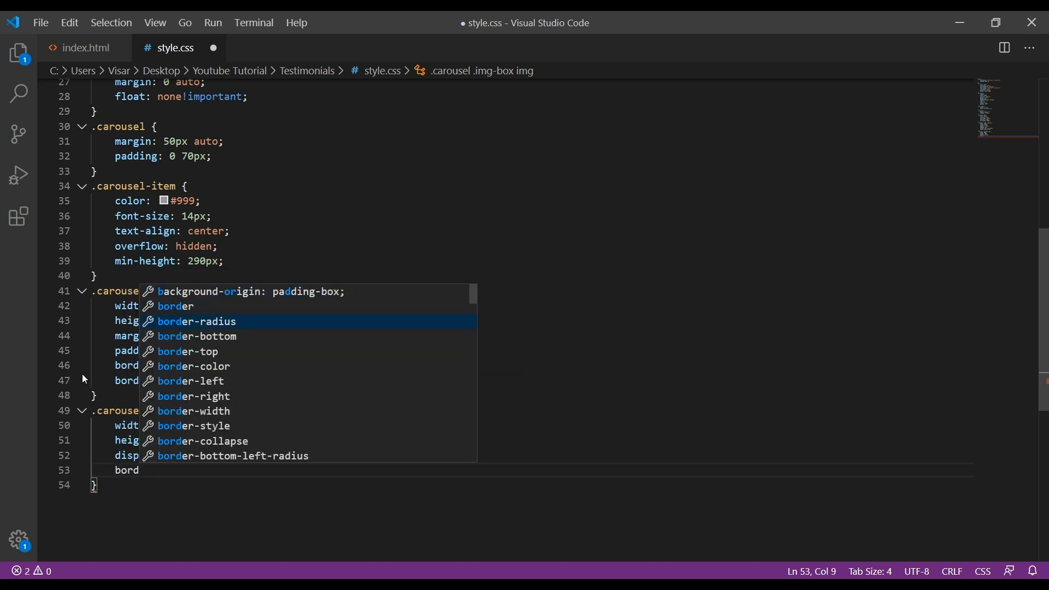
pyautogui.write('border-radius: 50%;')
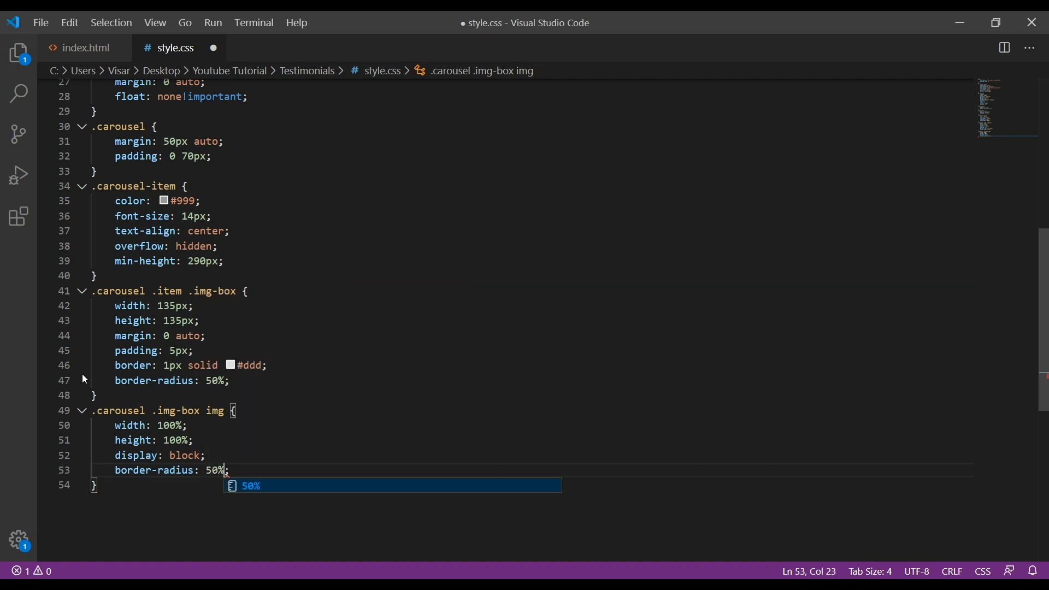
pyautogui.press('Ctrl+s')
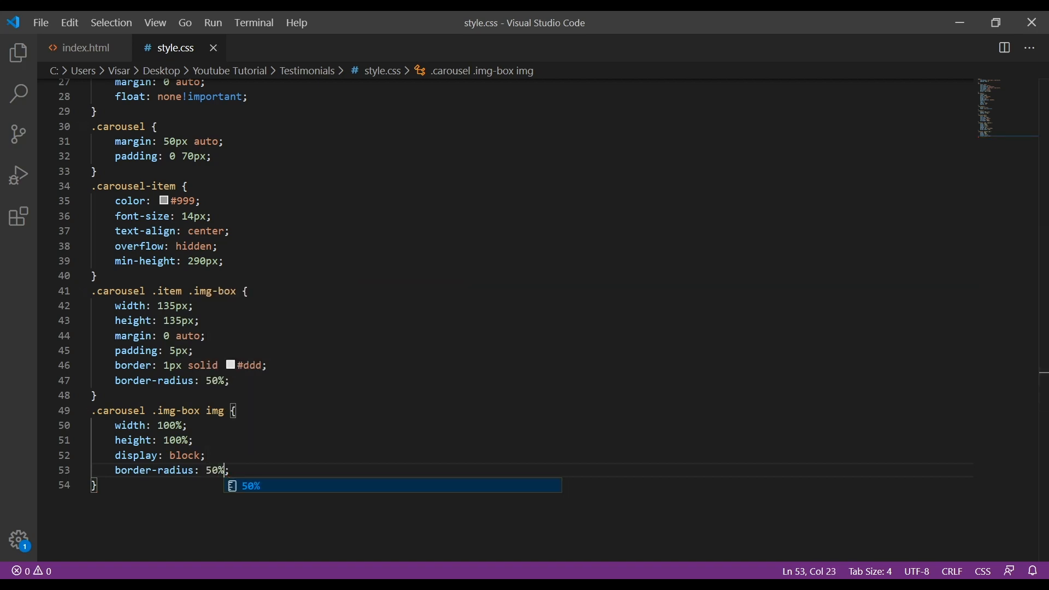
pyautogui.press('Escape')
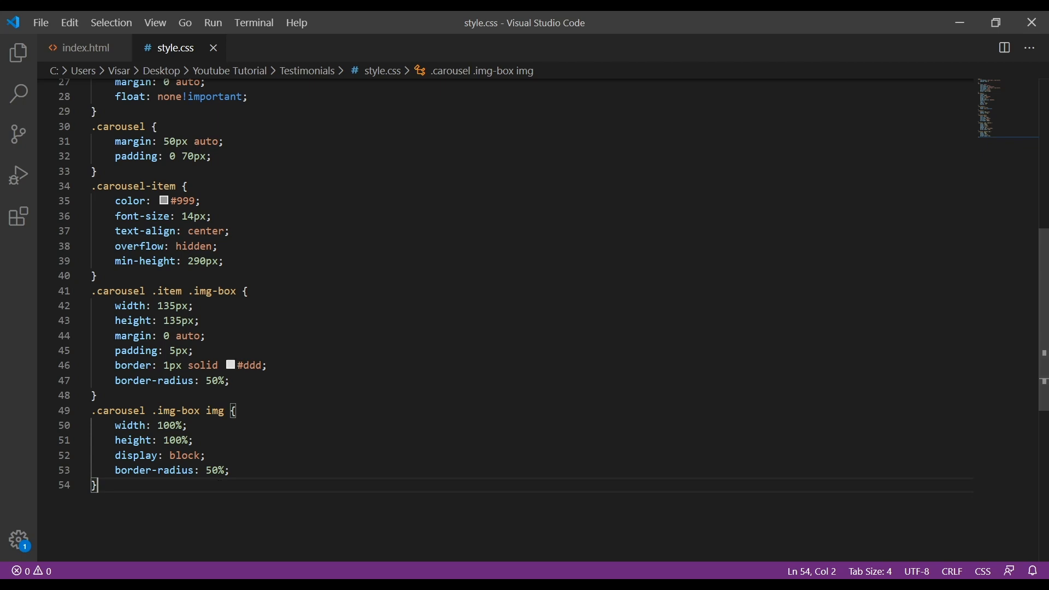
pyautogui.click(141, 470)
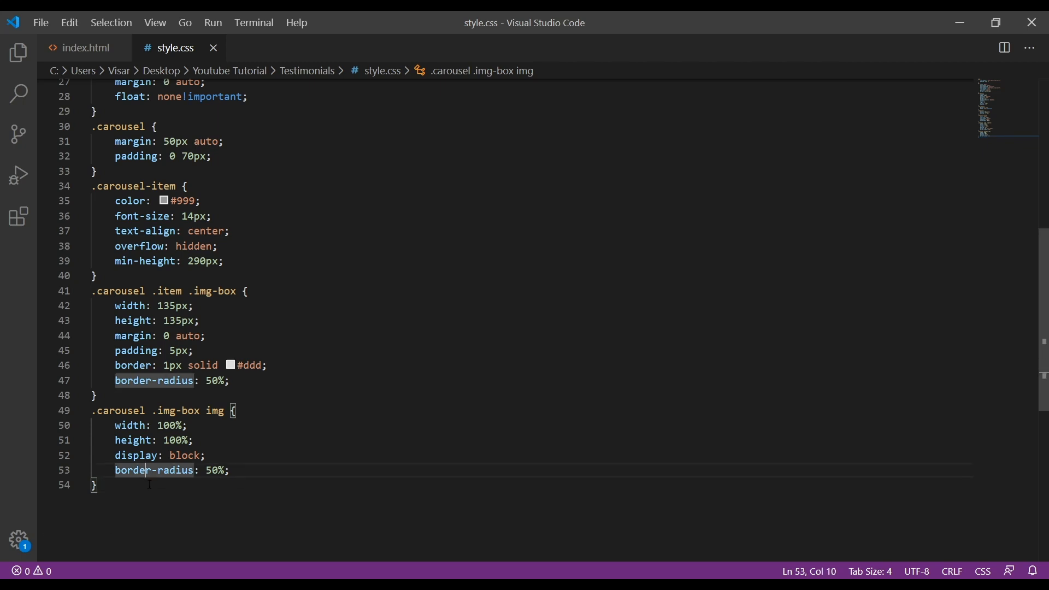
pyautogui.write('.carousel')
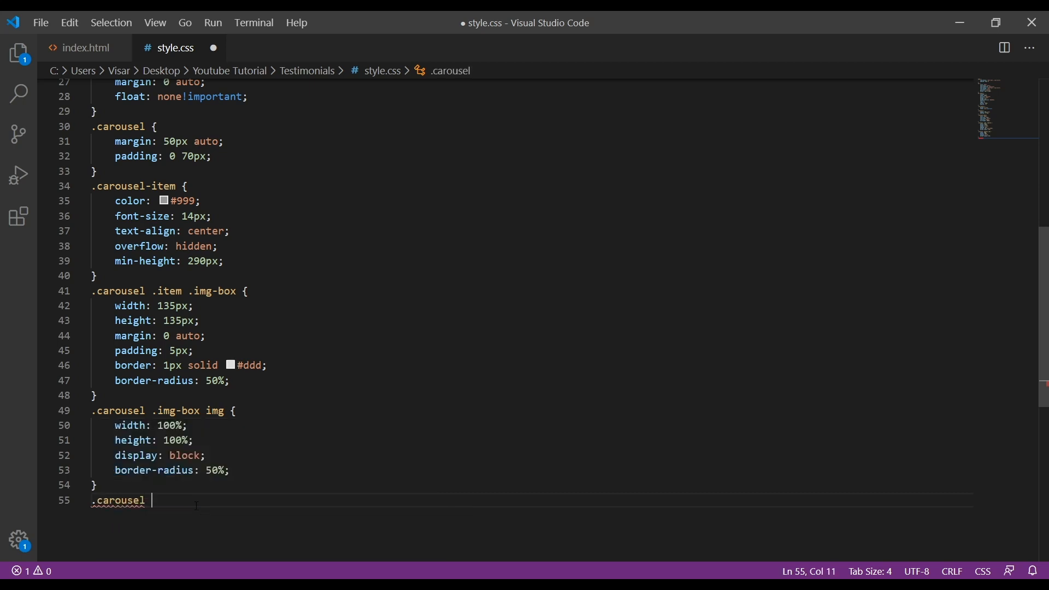
# Add .carousel .testimonial with padding 30px 0 10px
pyautogui.write('.test')
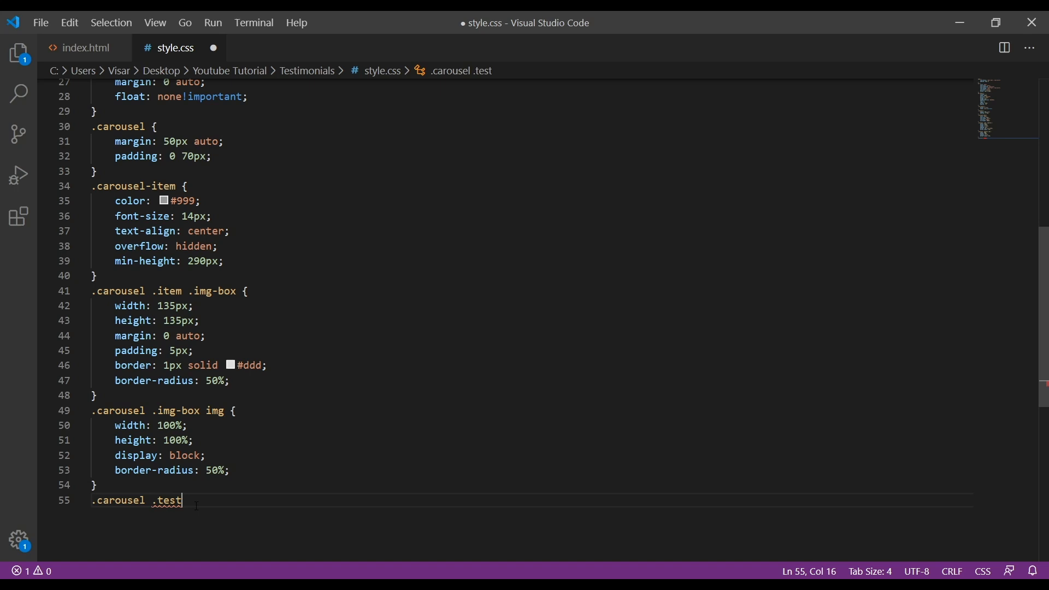
pyautogui.write('im')
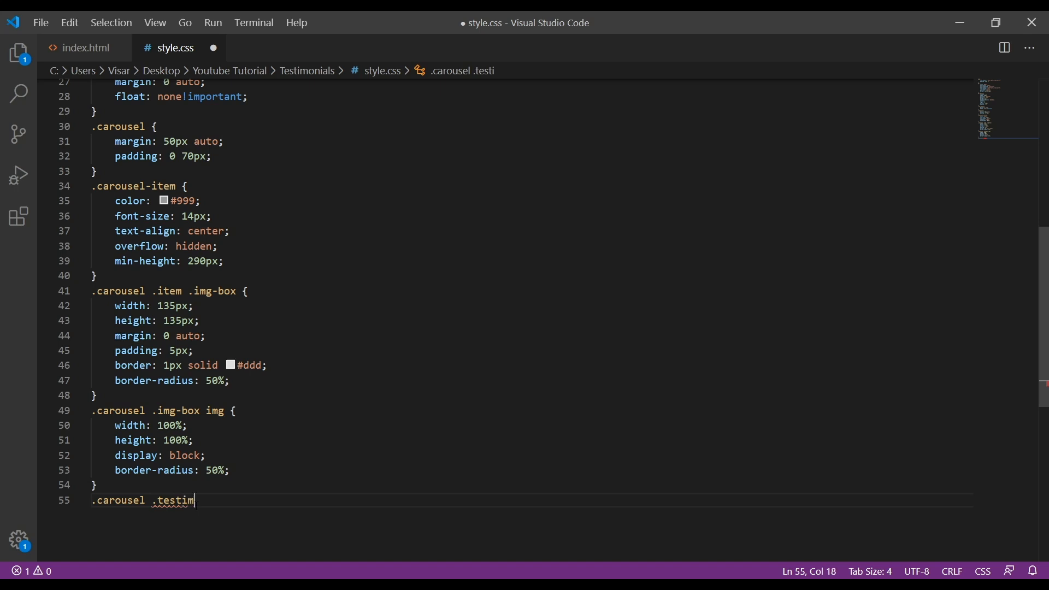
pyautogui.write('onial {')
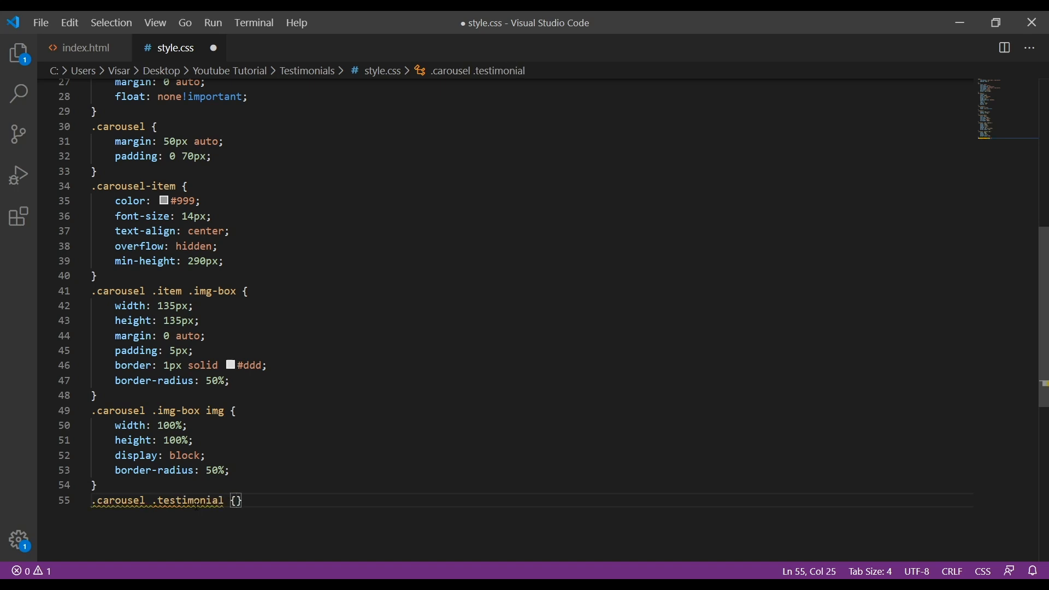
pyautogui.write('padding: 30px 0 ;')
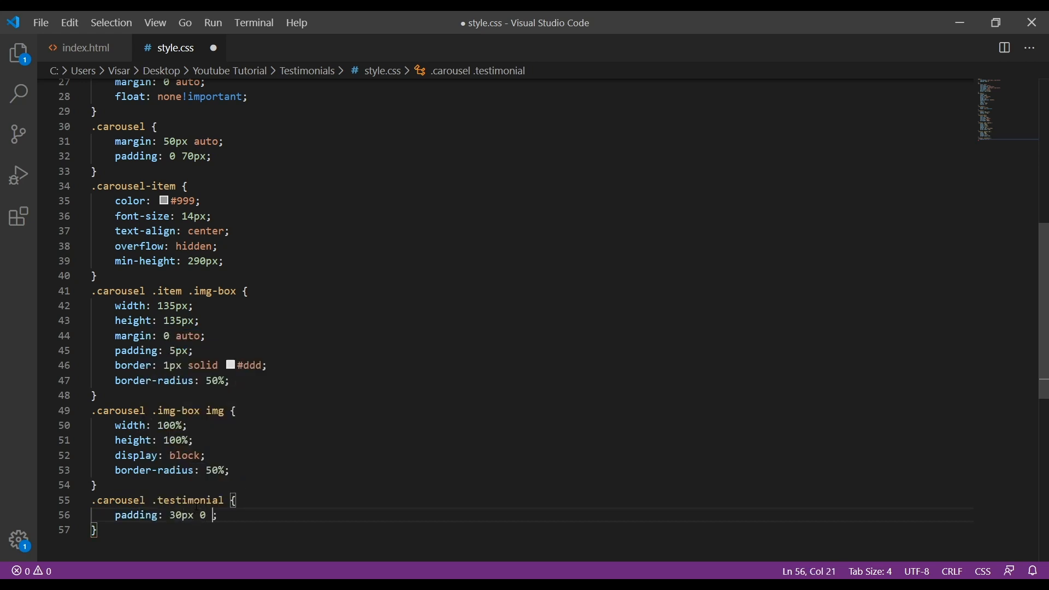
pyautogui.write('10px')
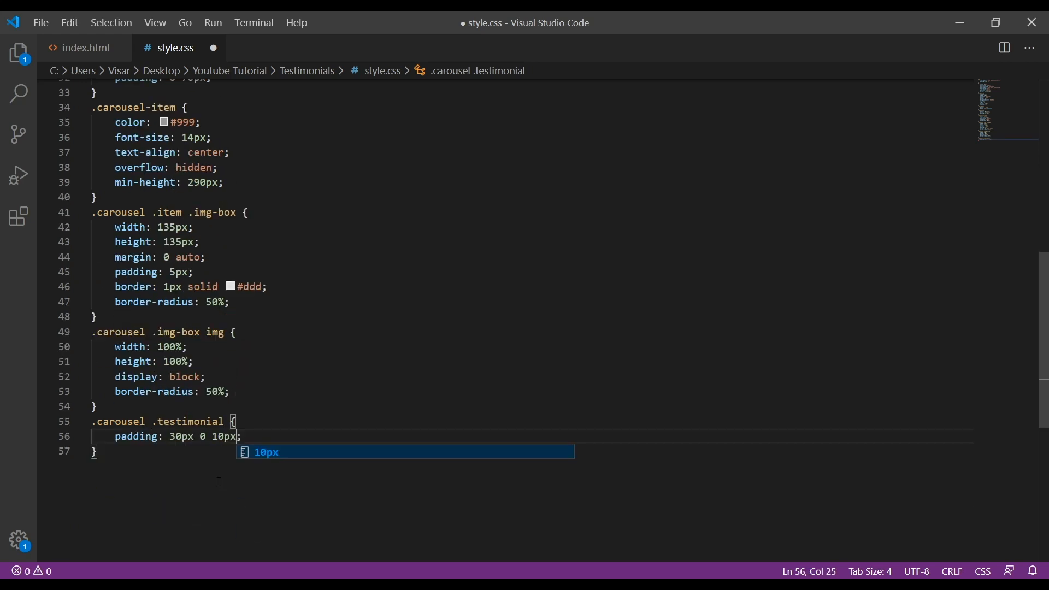
pyautogui.press('Escape')
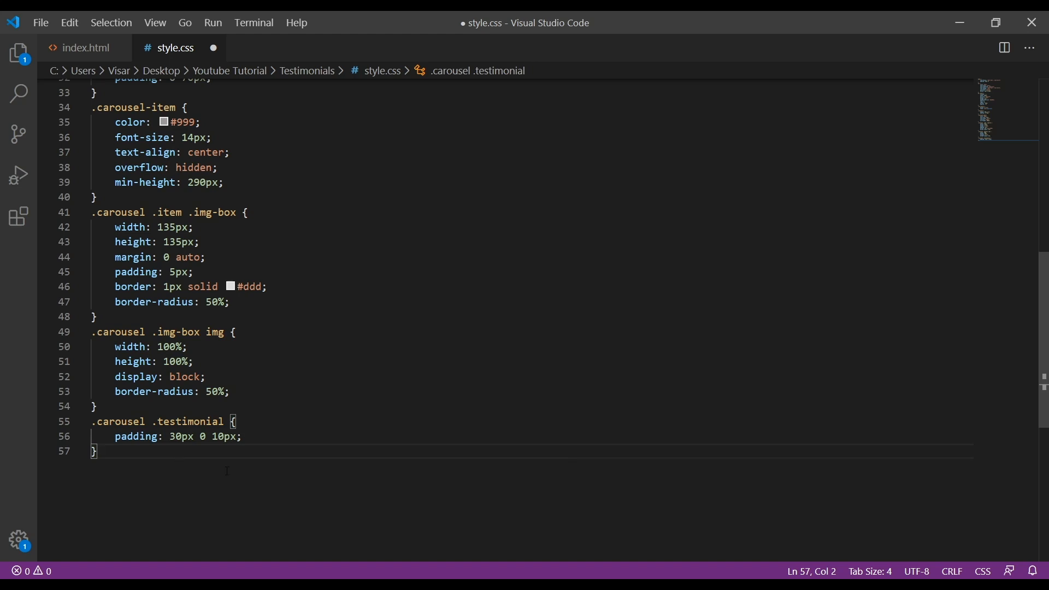
pyautogui.write('.carousel .ove')
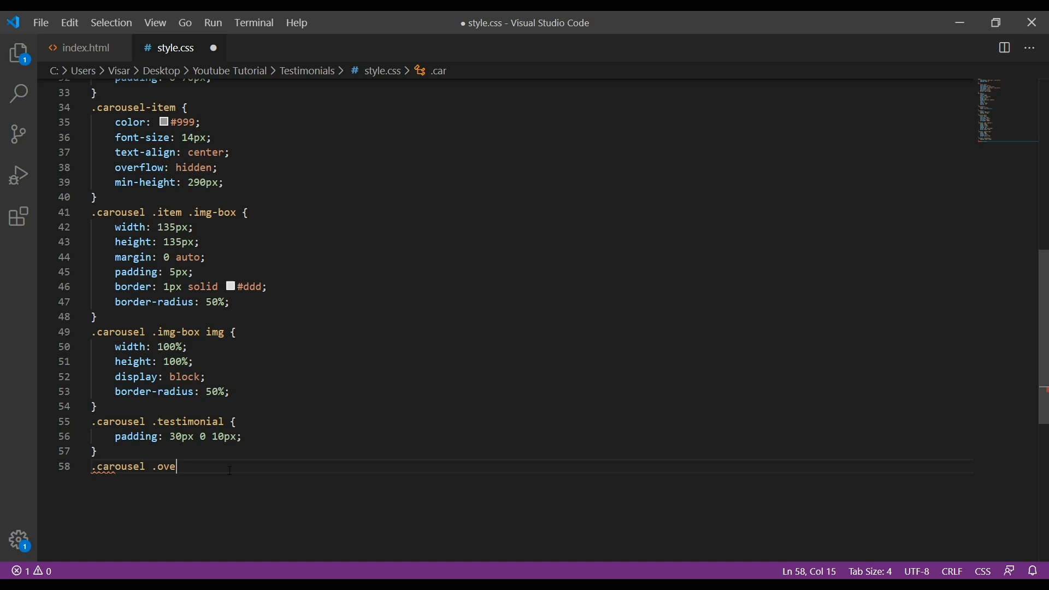
# Add .carousel .overview with font-style italic
pyautogui.write('rview {')
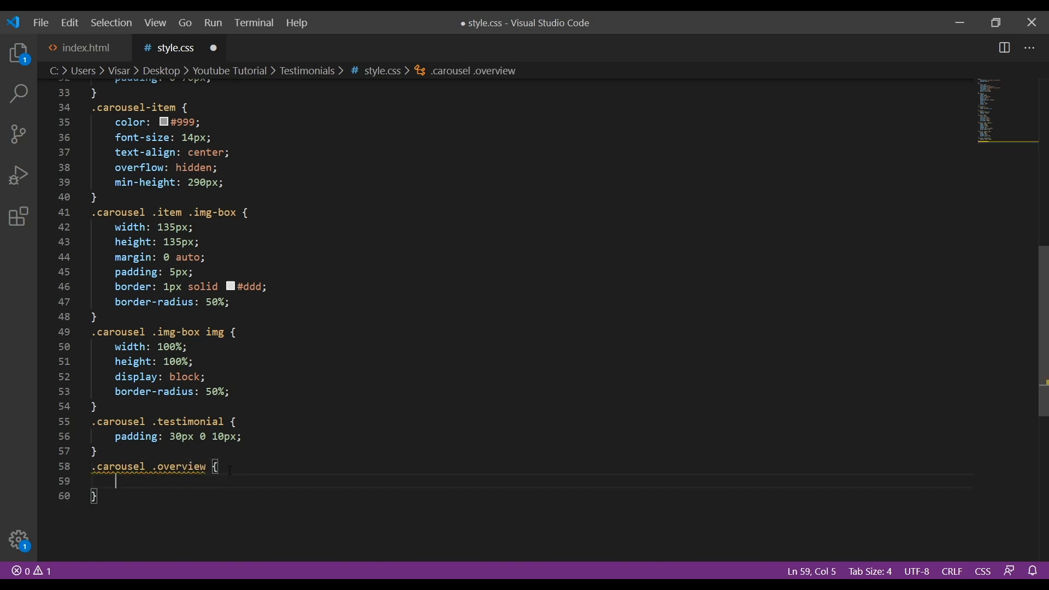
pyautogui.write('fon')
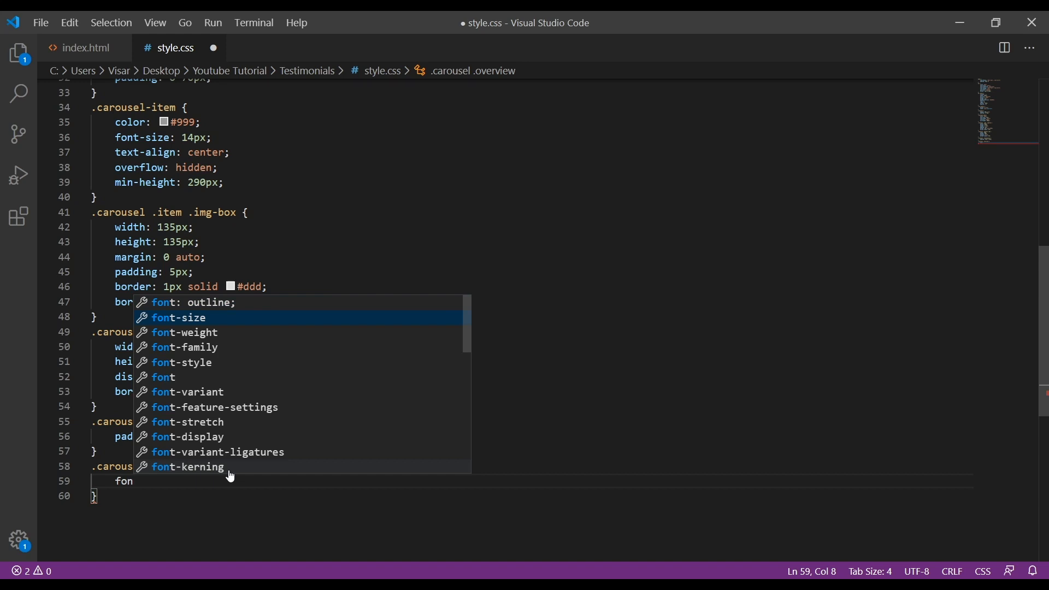
pyautogui.write('font-style: italic;')
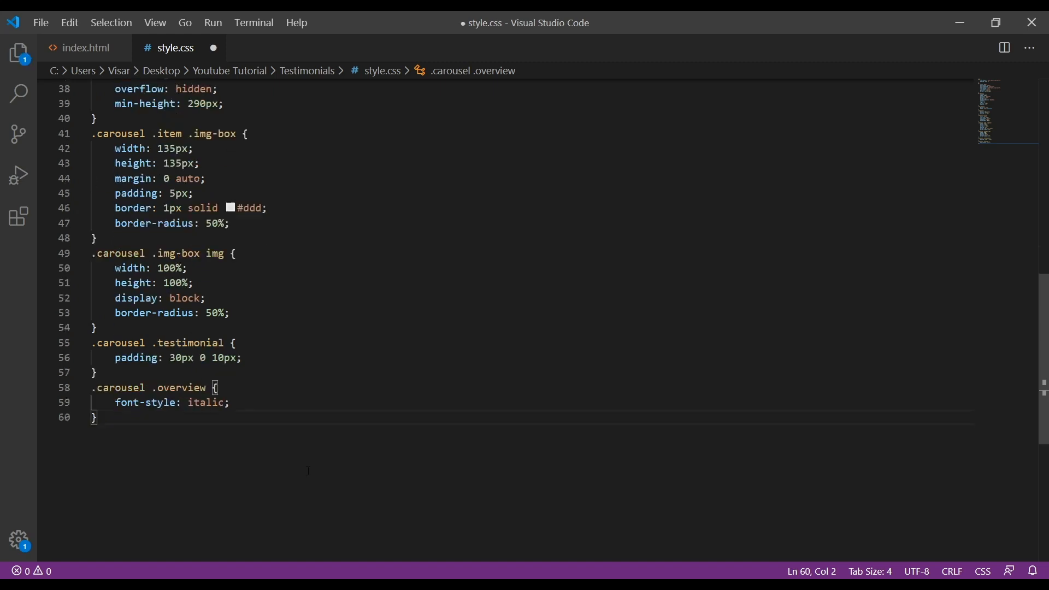
pyautogui.write('.car')
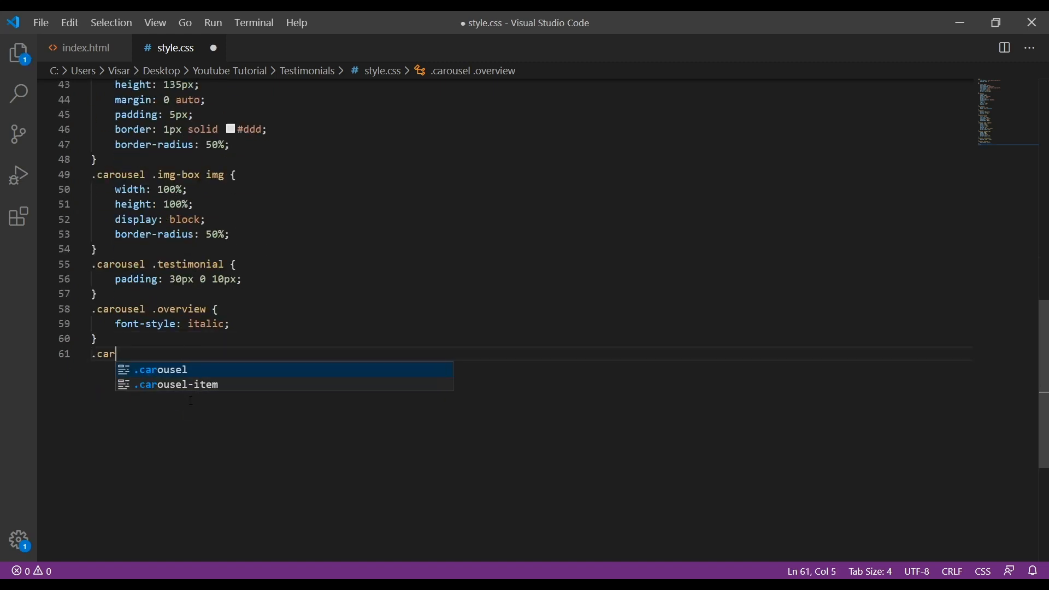
# Add .carousel .overview b with uppercase text-transform and color #db584e
pyautogui.write('ousel')
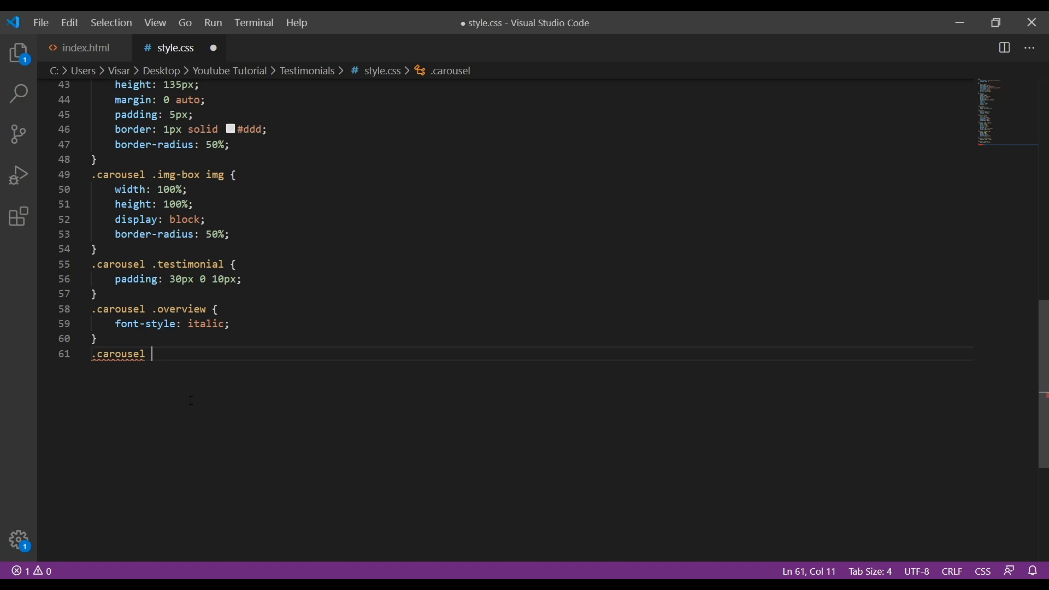
pyautogui.write('.overview')
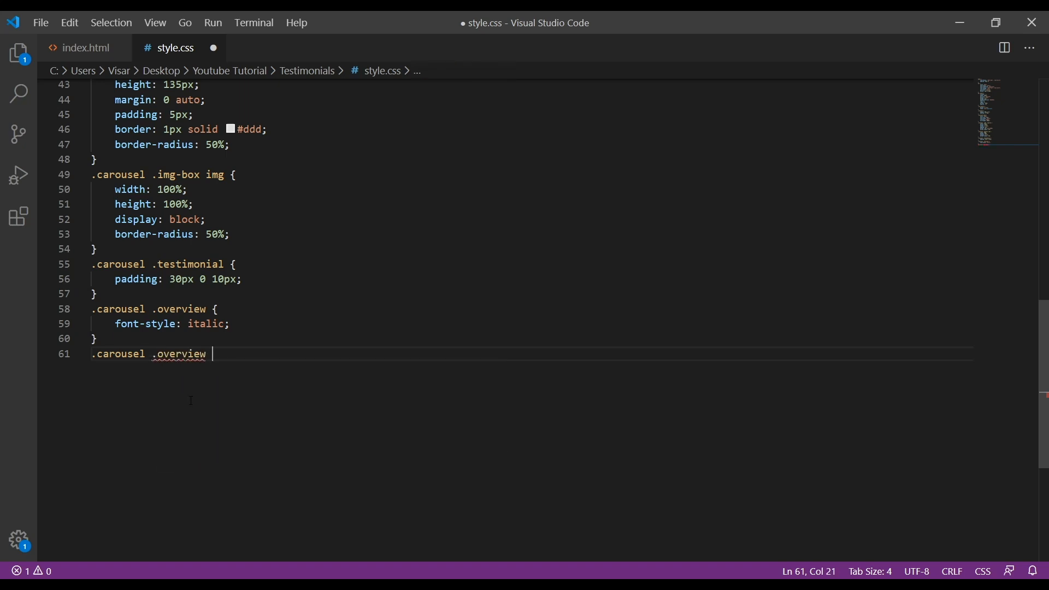
pyautogui.write('b {')
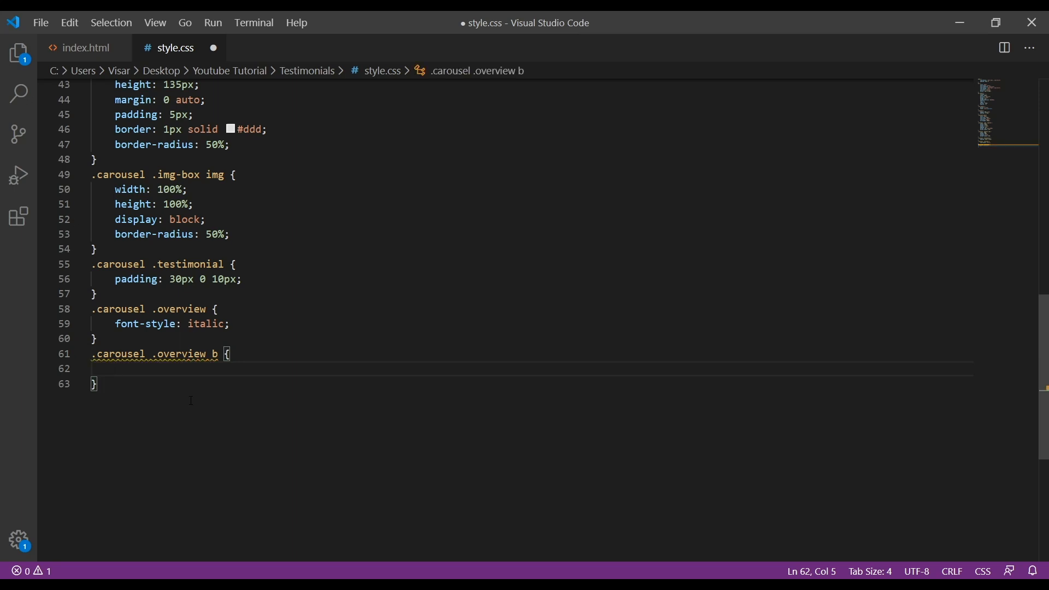
pyautogui.write('text-transform: ;')
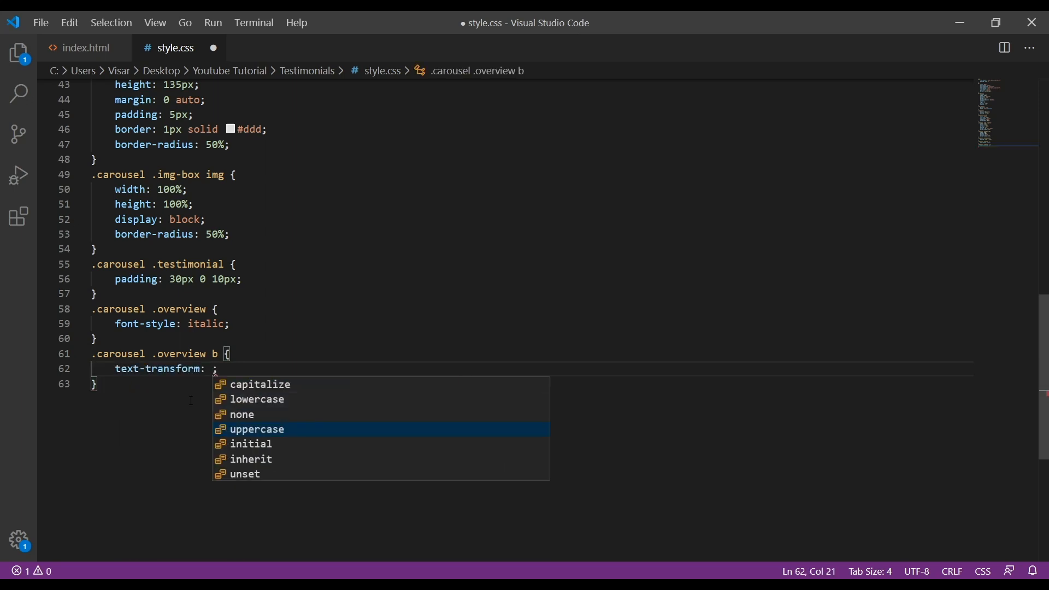
pyautogui.click(256, 429)
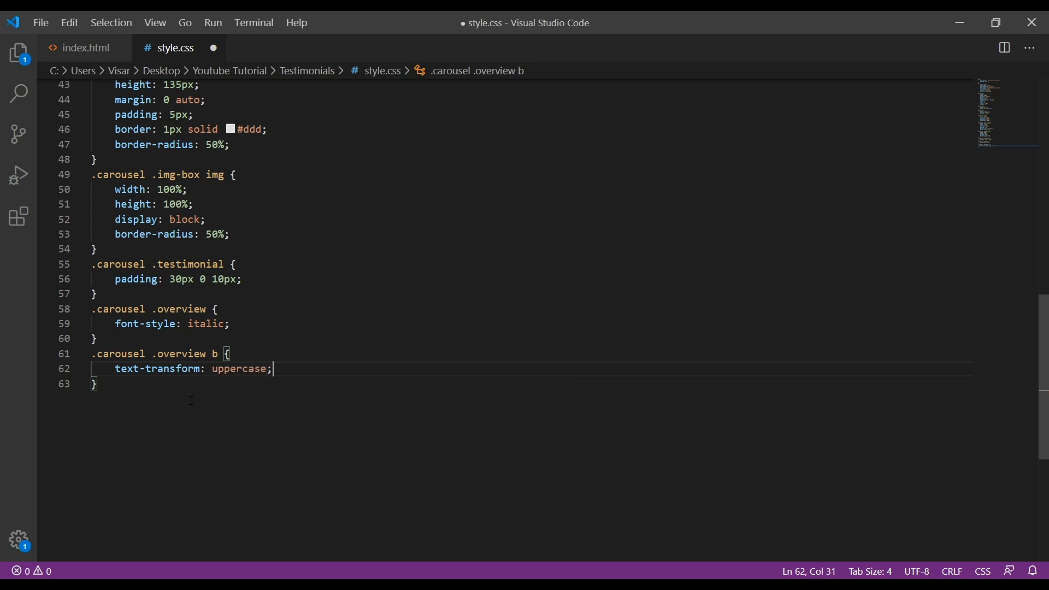
pyautogui.write('col')
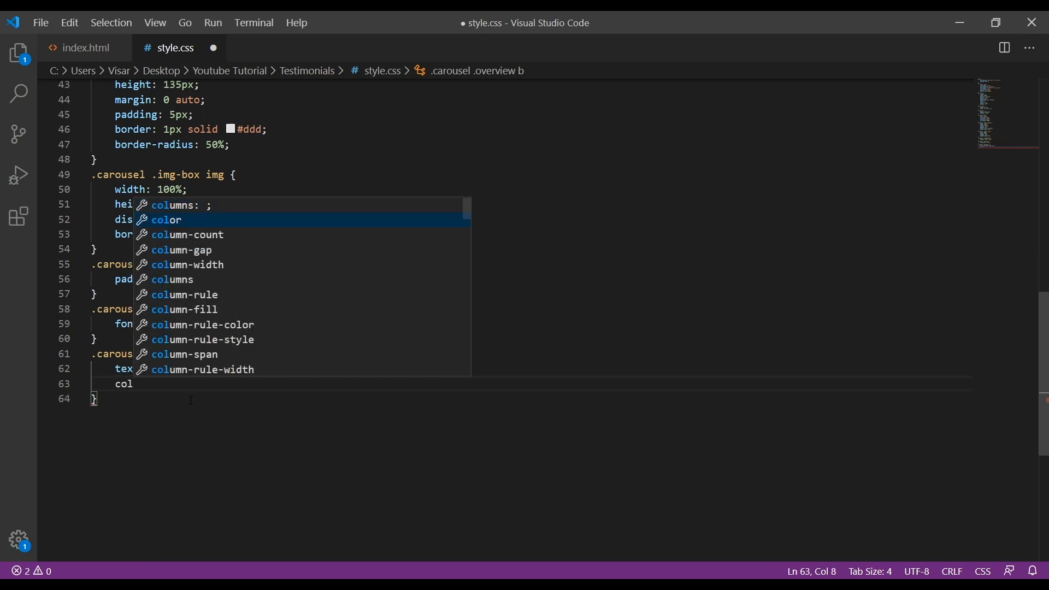
pyautogui.write('color: #db584e;')
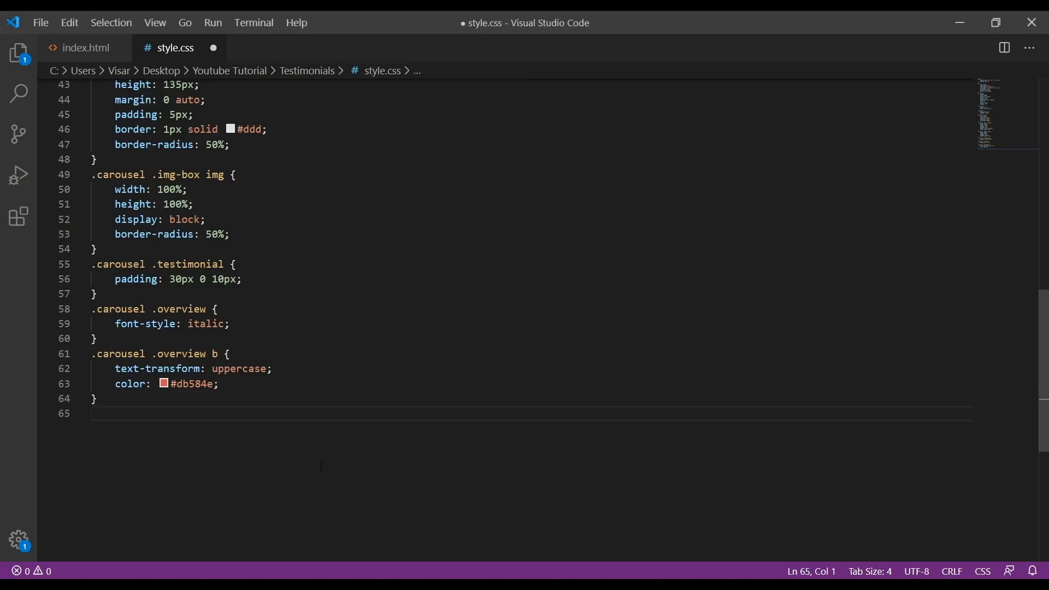
pyautogui.write('.carousel')
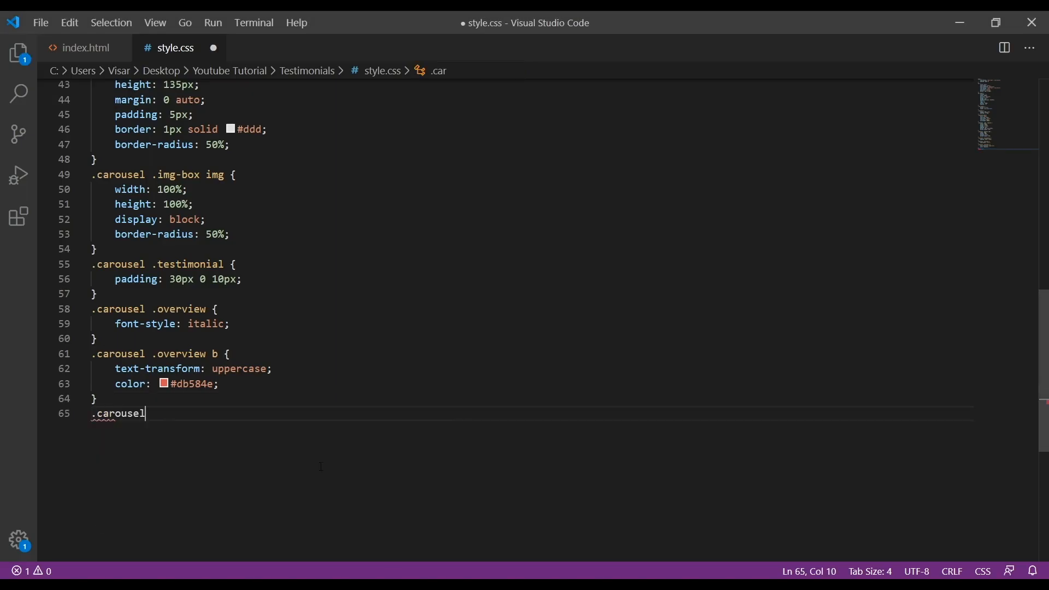
# Start a .carousel .carousel-control rule with width 40px and height 40px
pyautogui.write('.carousel')
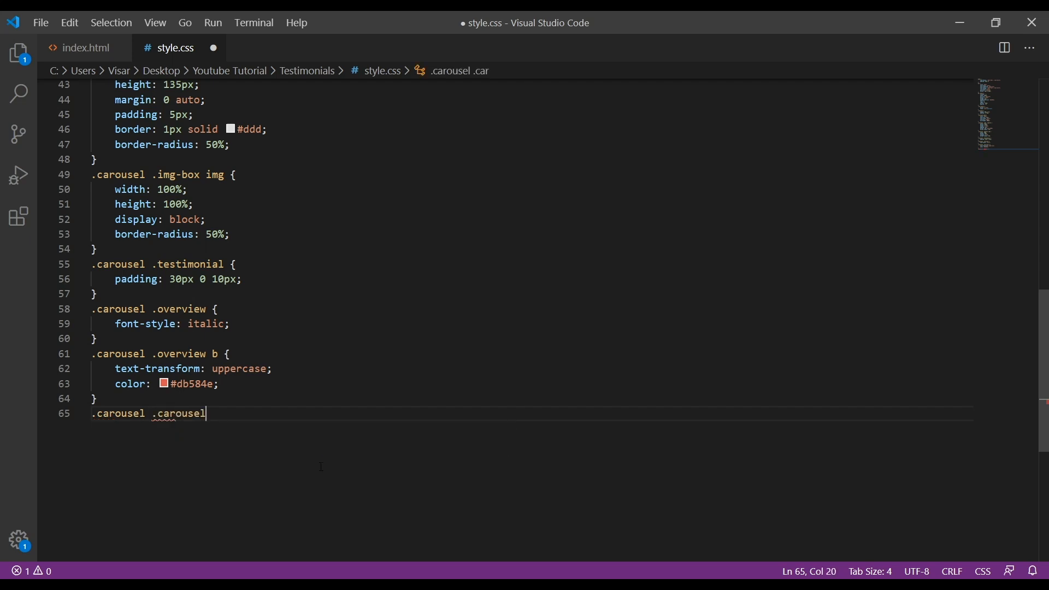
pyautogui.write('-control {')
pyautogui.write('w')
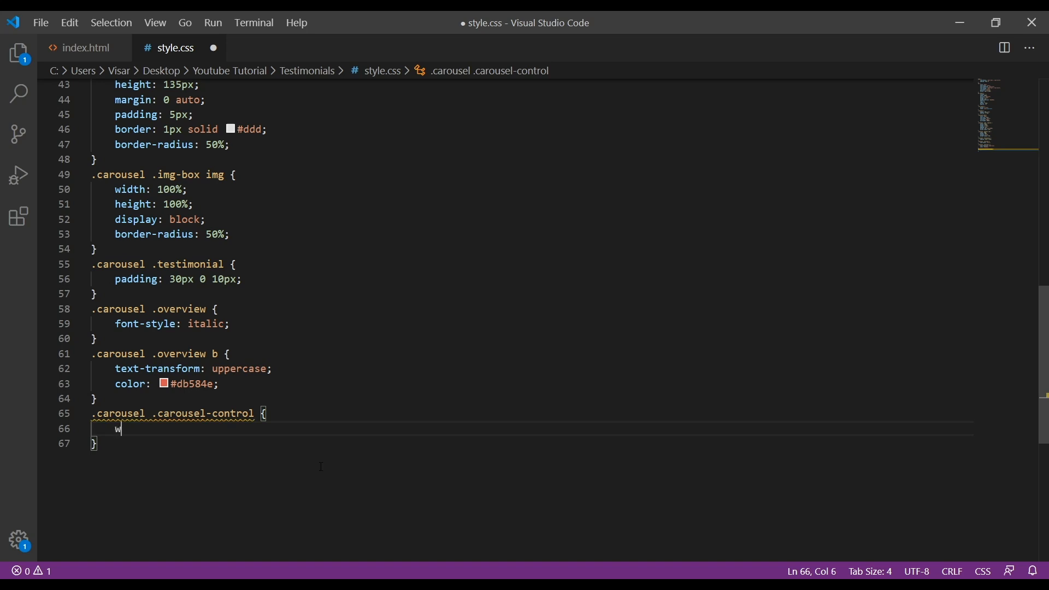
pyautogui.write('idth: 40p')
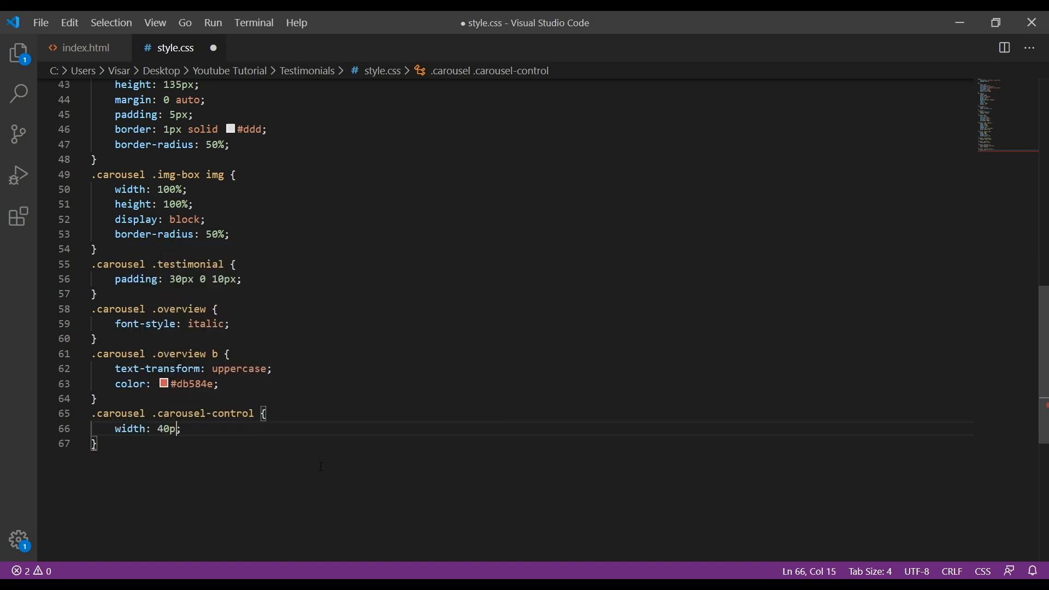
pyautogui.write('x;')
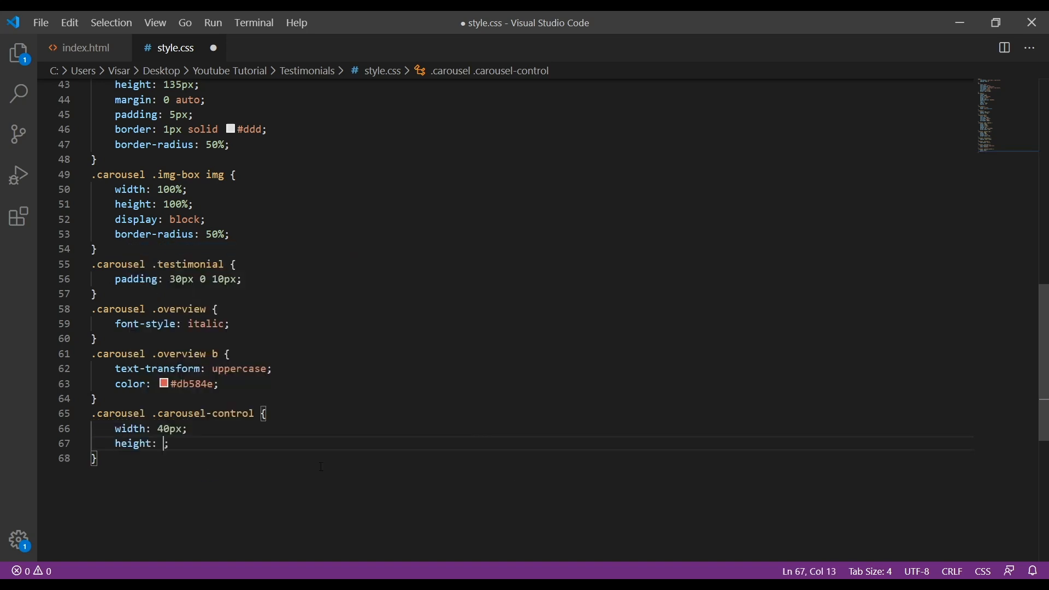
pyautogui.write('40px')
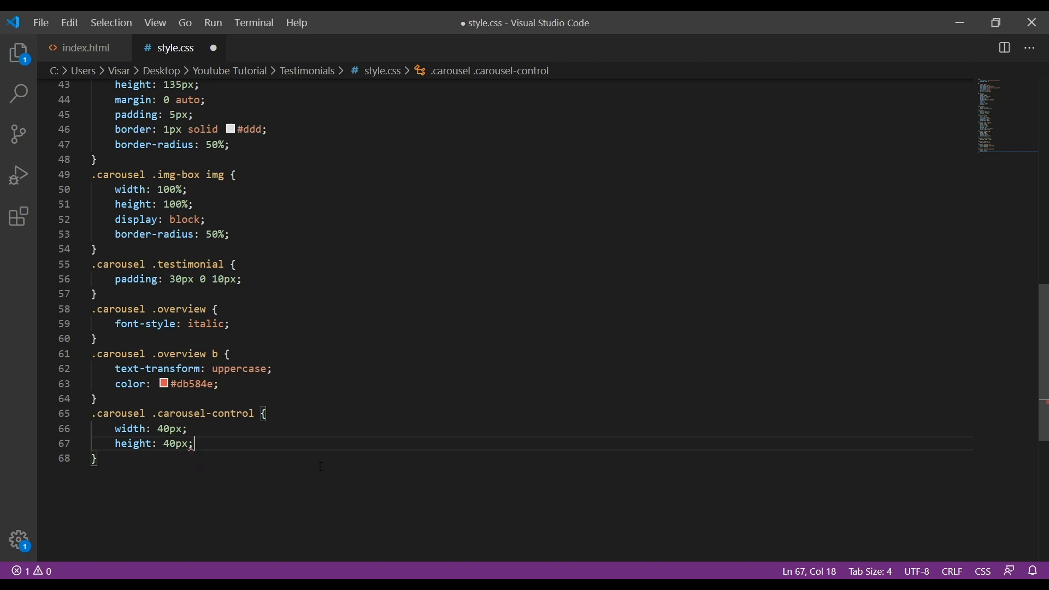
# Add margin-top -20px, top 50% and background none to the control rule
pyautogui.write('margin-top: -;')
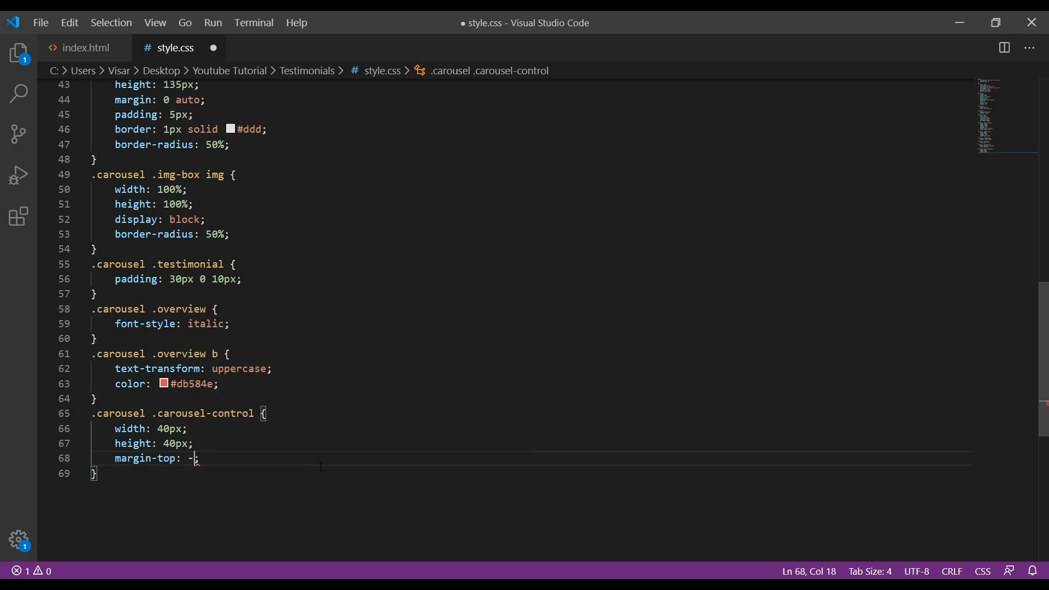
pyautogui.write('20p')
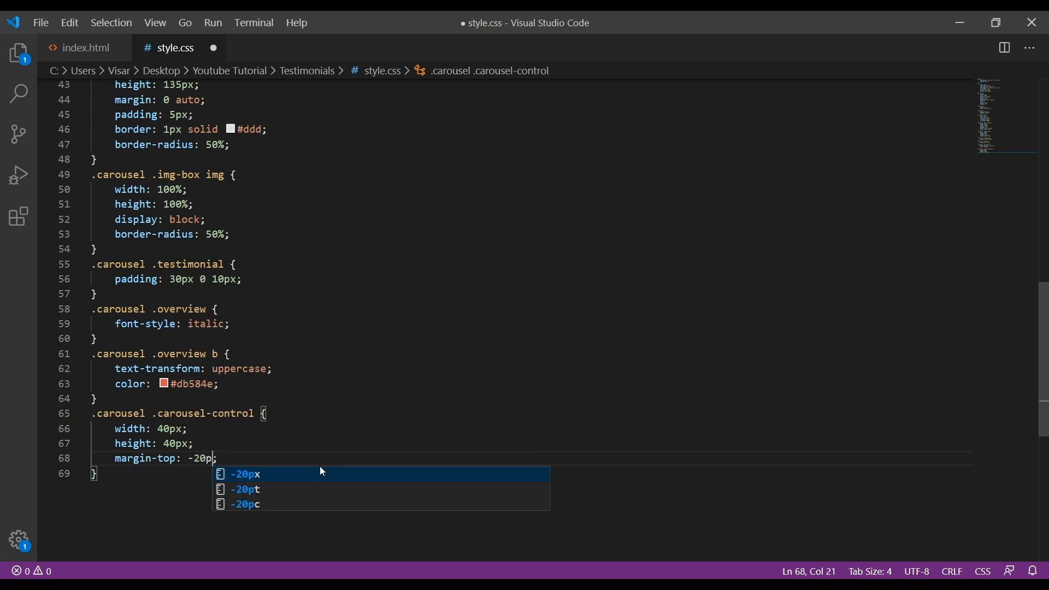
pyautogui.press('Enter')
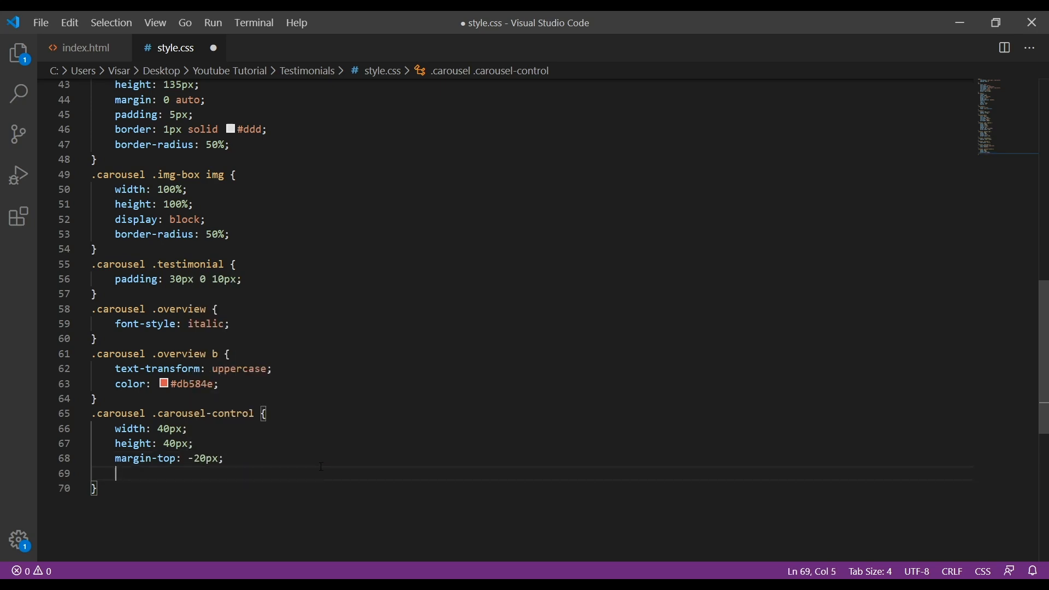
pyautogui.write('top: 60;')
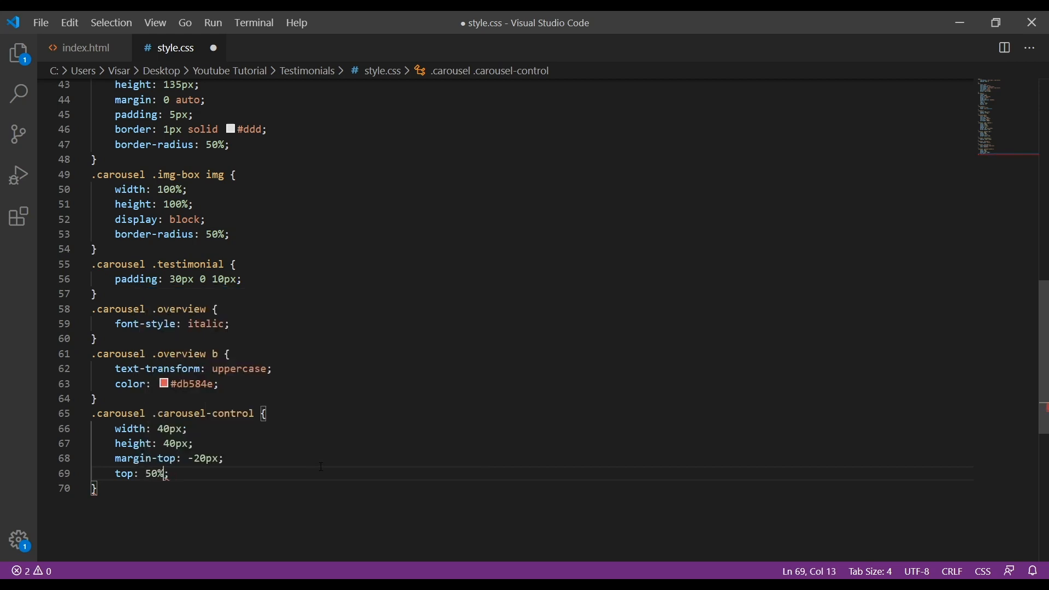
pyautogui.write('background: none;')
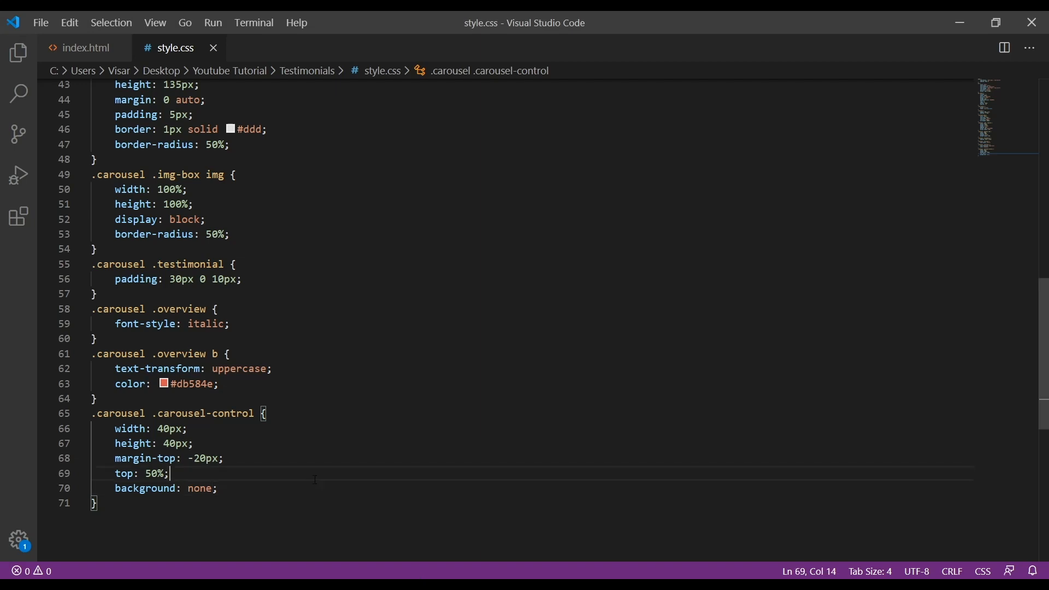
pyautogui.write('.carousel')
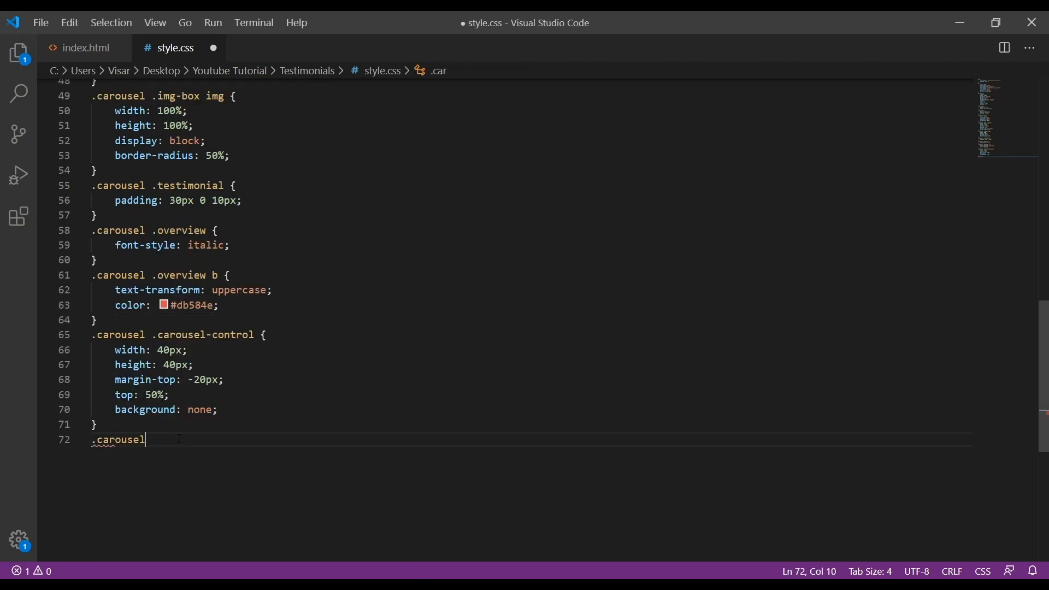
# Begin a .carousel-control i rule with font-size 68px and line-height 42px
pyautogui.write('-control i {')
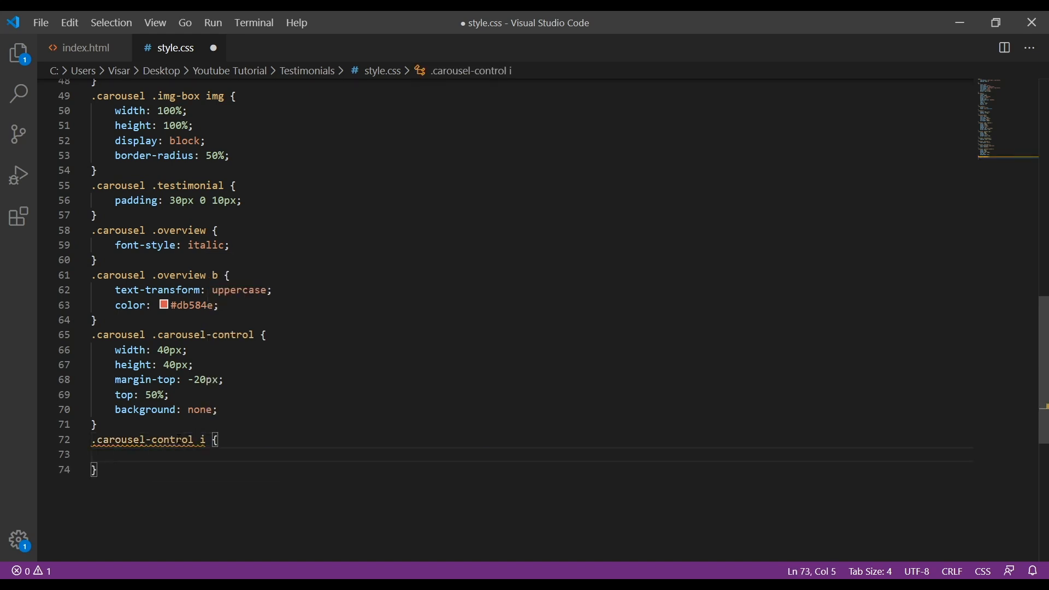
pyautogui.write('font-size: ;')
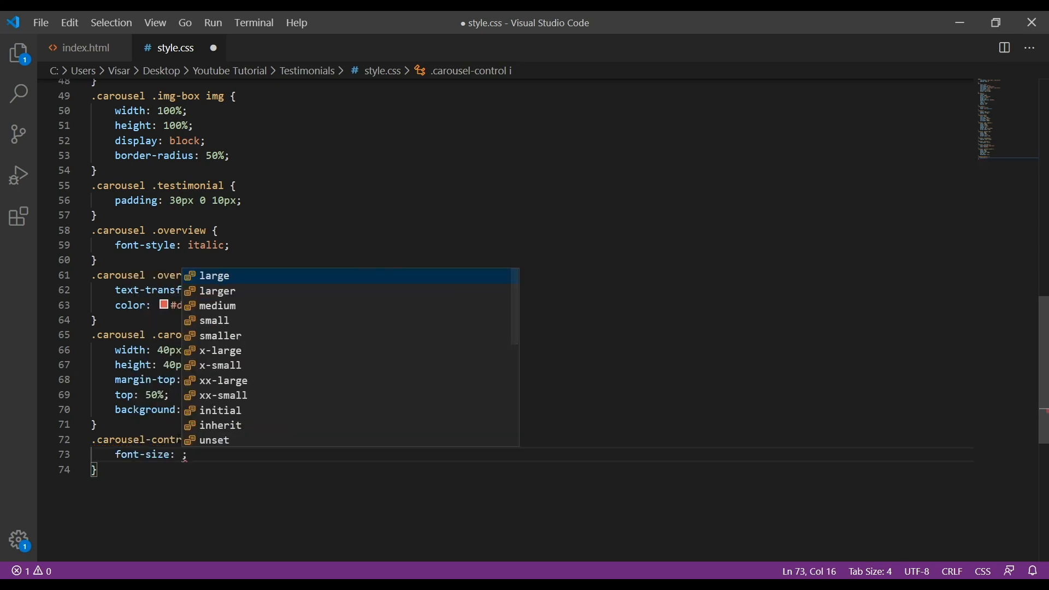
pyautogui.write('6')
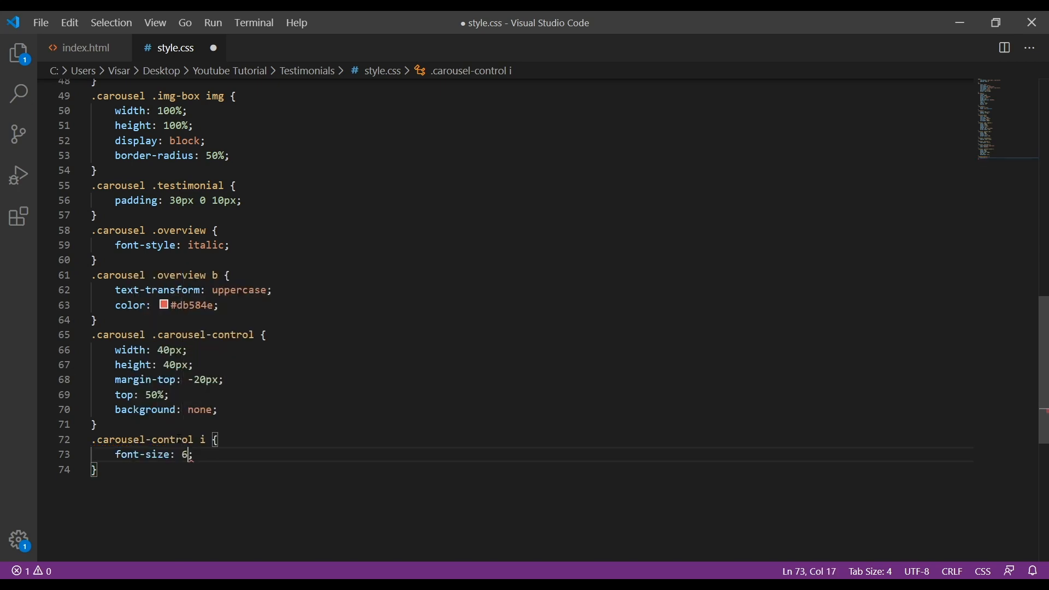
pyautogui.write('8px')
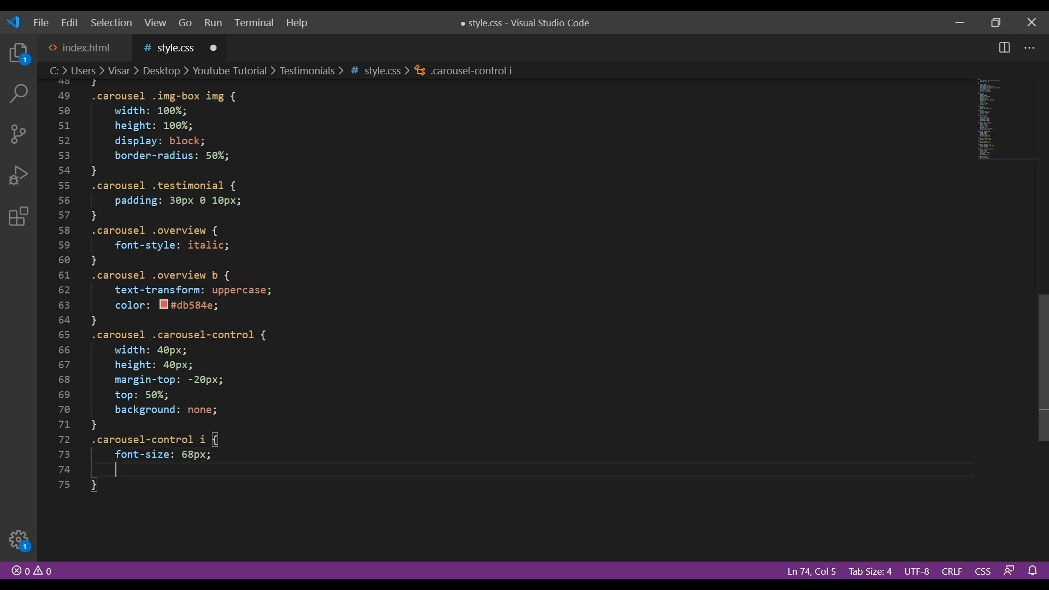
pyautogui.write('line')
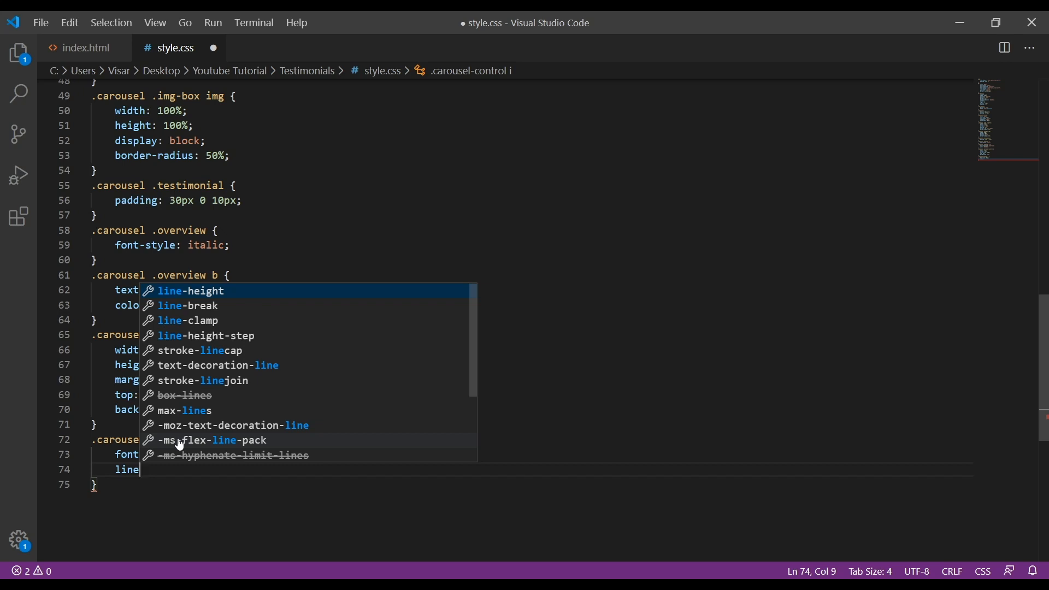
pyautogui.write('line-height: 42px;')
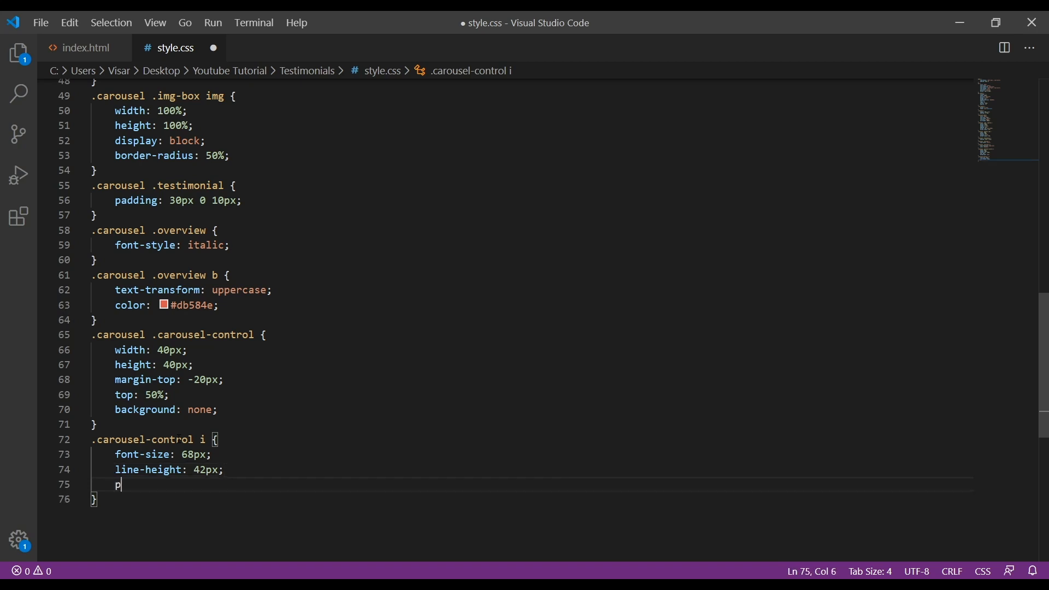
# Make the arrow icons absolutely positioned inline-block elements
pyautogui.write('osition: absolute;')
pyautogui.write('d')
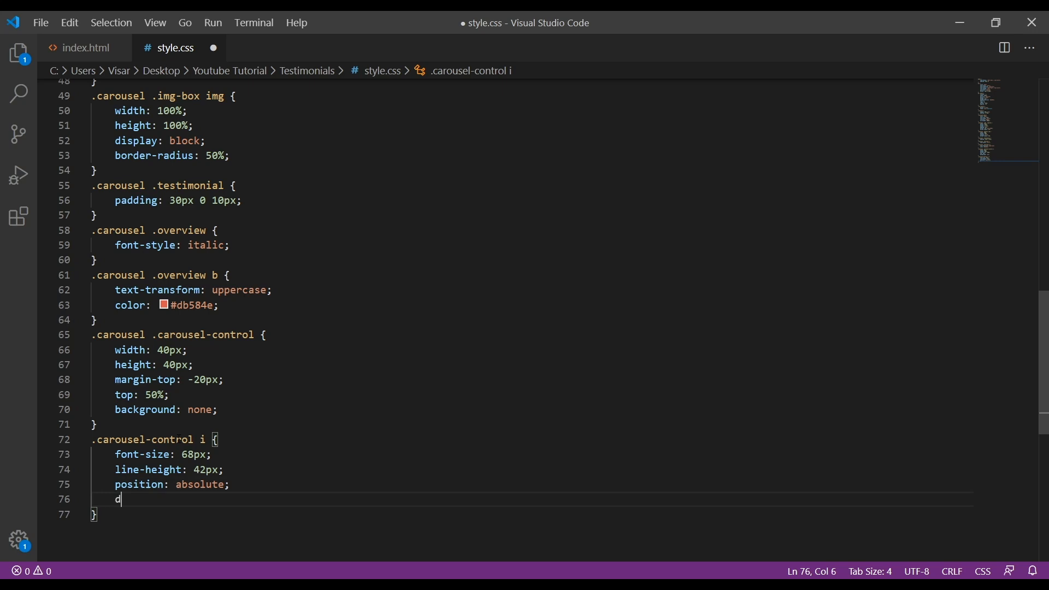
pyautogui.write('isplay: inline;')
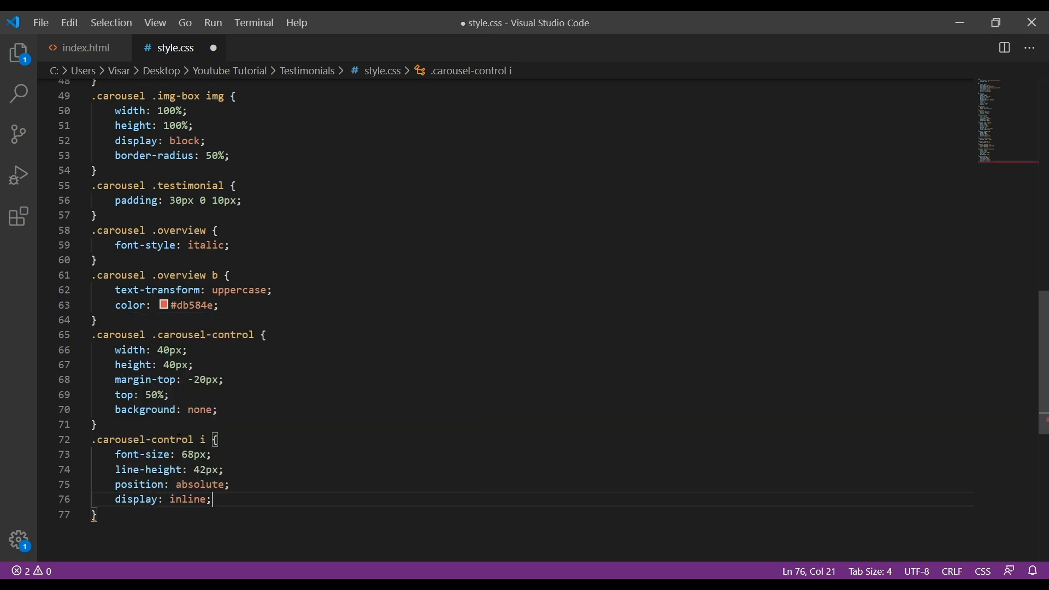
pyautogui.write('-block')
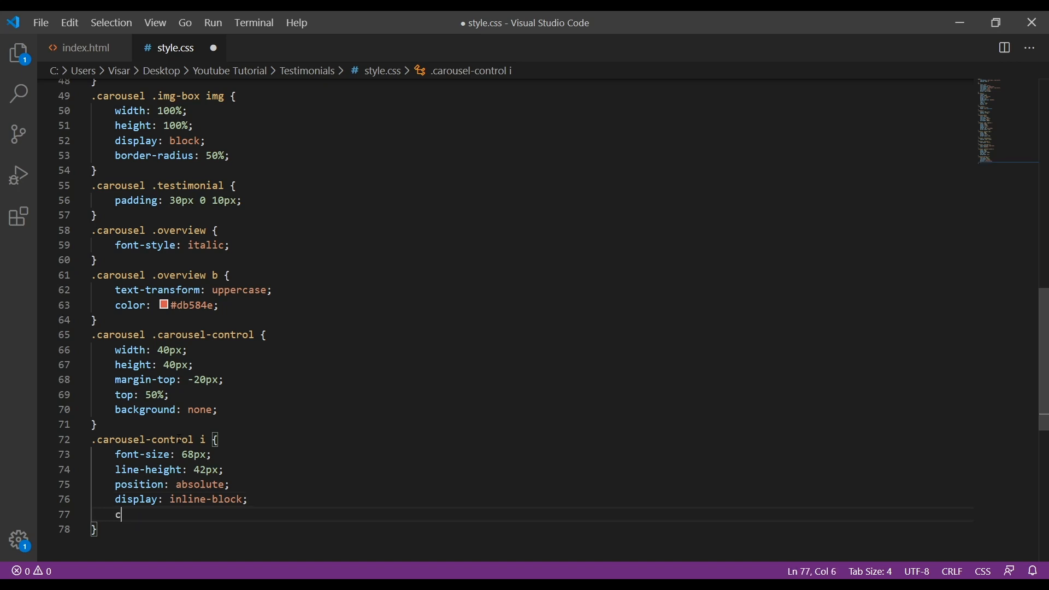
# Give the arrow icons the translucent colour rgba(0,0,0,0.8)
pyautogui.write('olo')
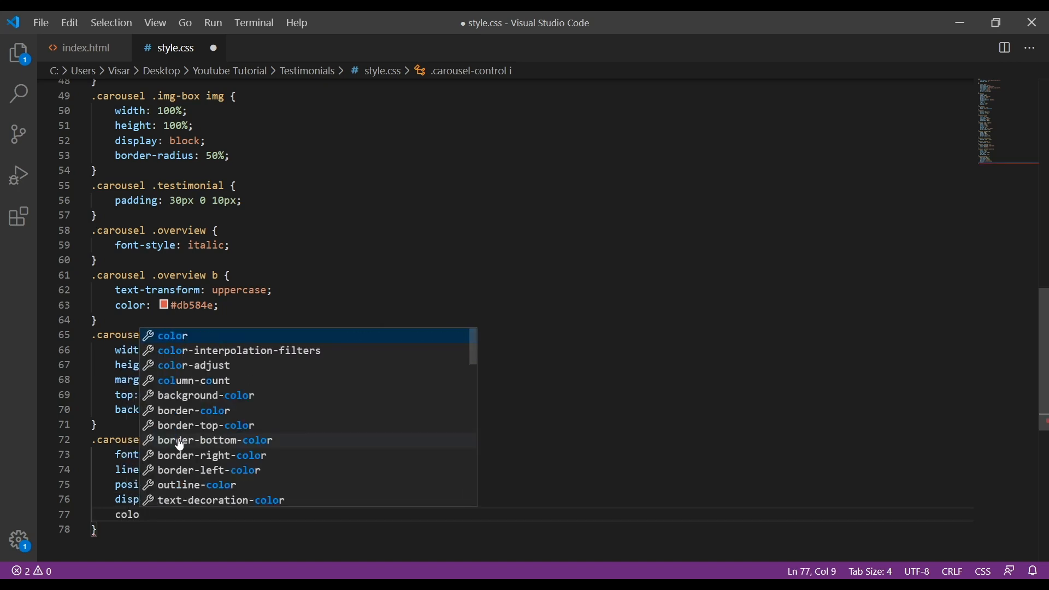
pyautogui.write('rgba();')
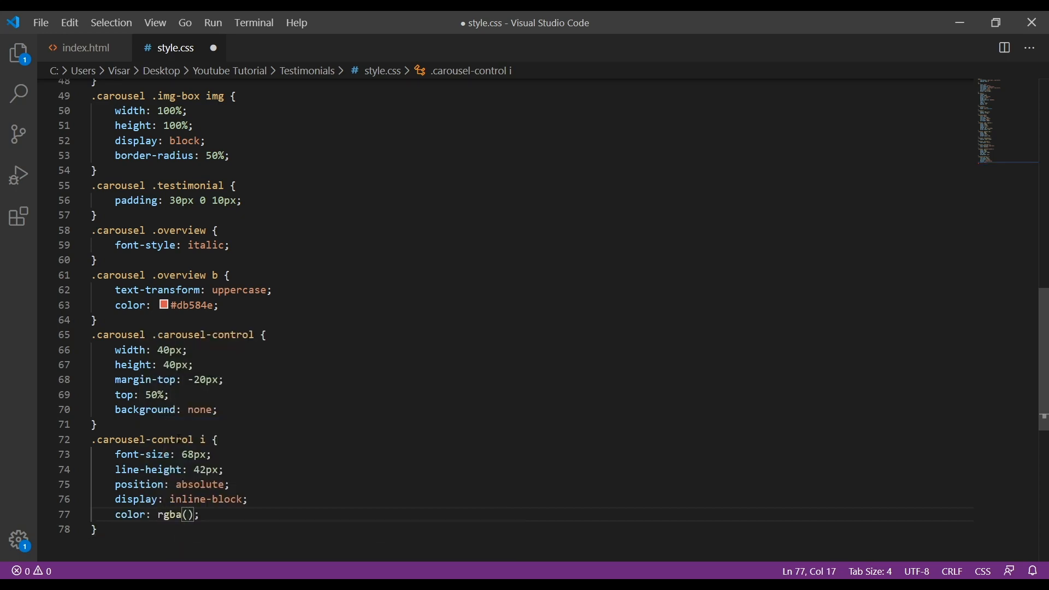
pyautogui.write('0')
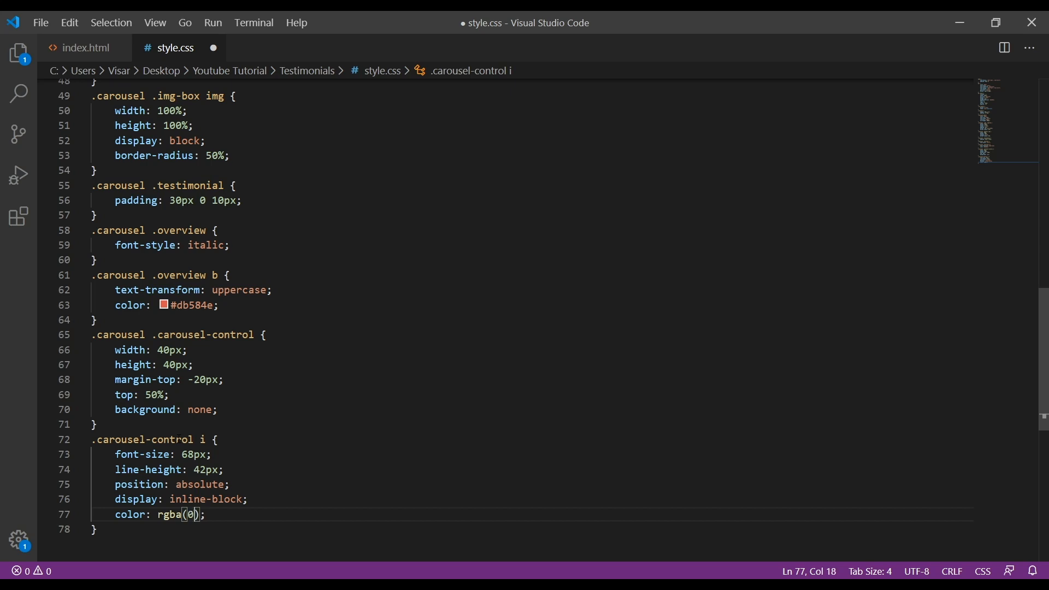
pyautogui.write(',0,0,')
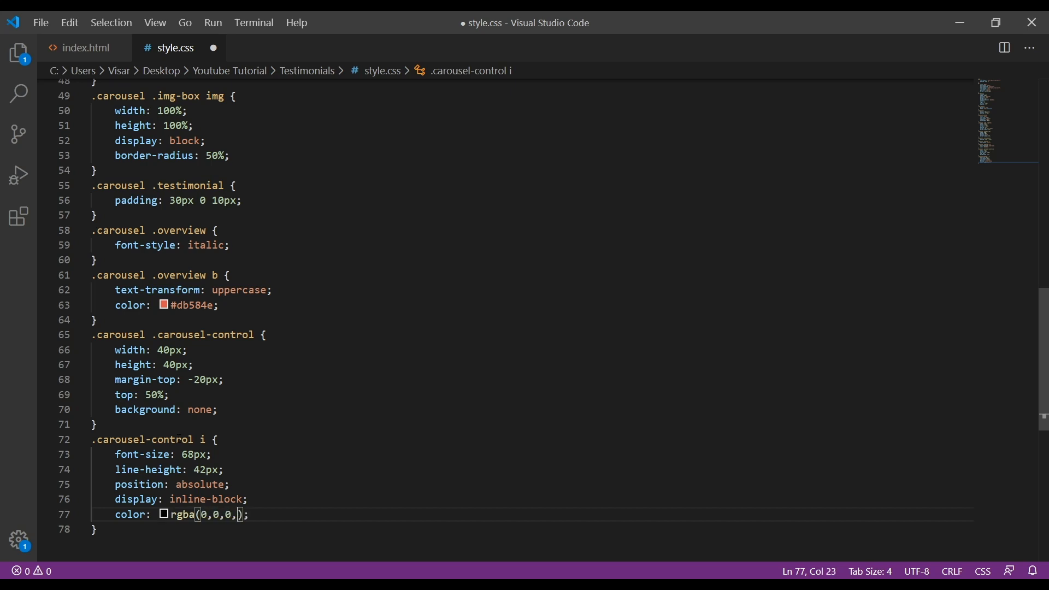
pyautogui.write('0')
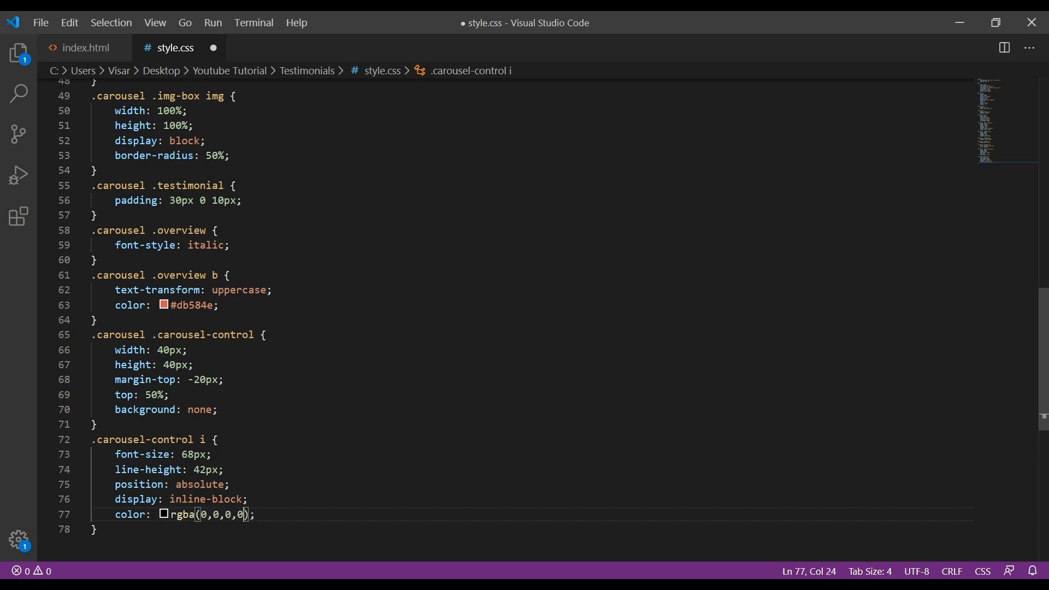
pyautogui.write('.8')
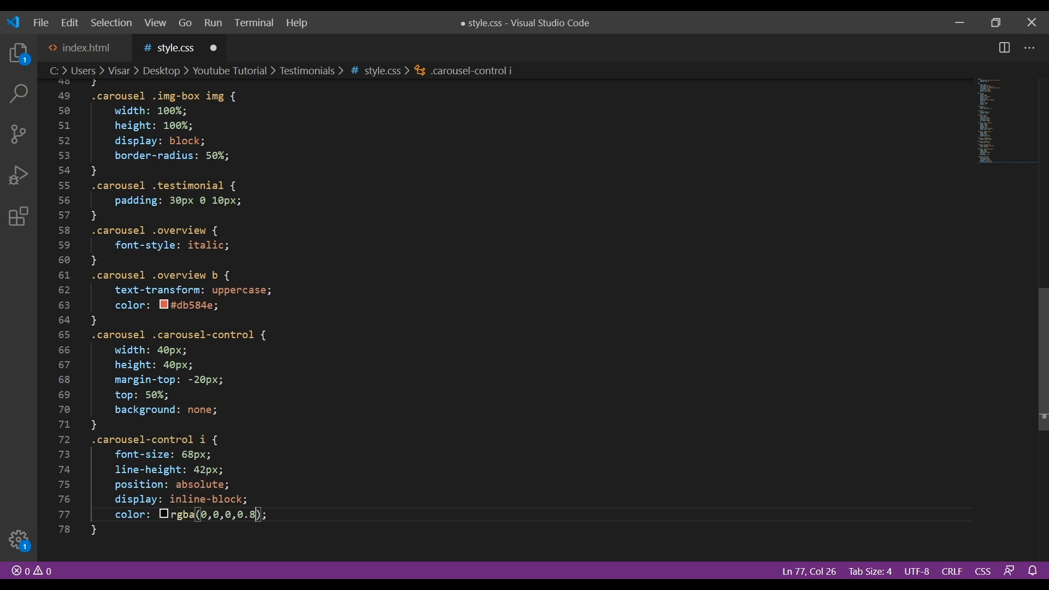
pyautogui.press('Enter')
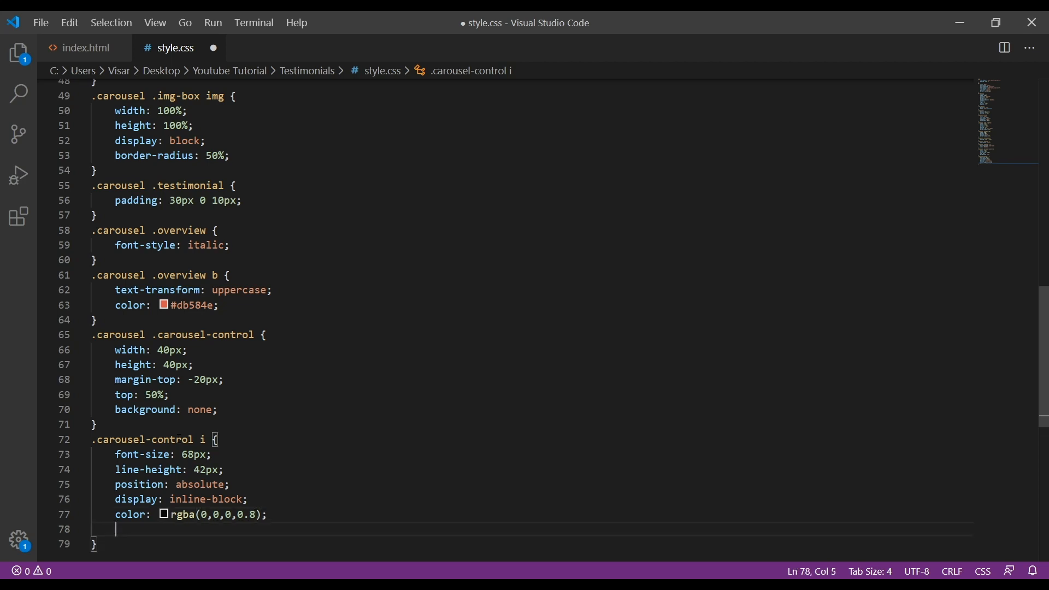
# Add text-shadow 0 3px 3px #e6e6e6, 0 0 0 #000 to the icons
pyautogui.write('text-shadow: 0 3px 3;')
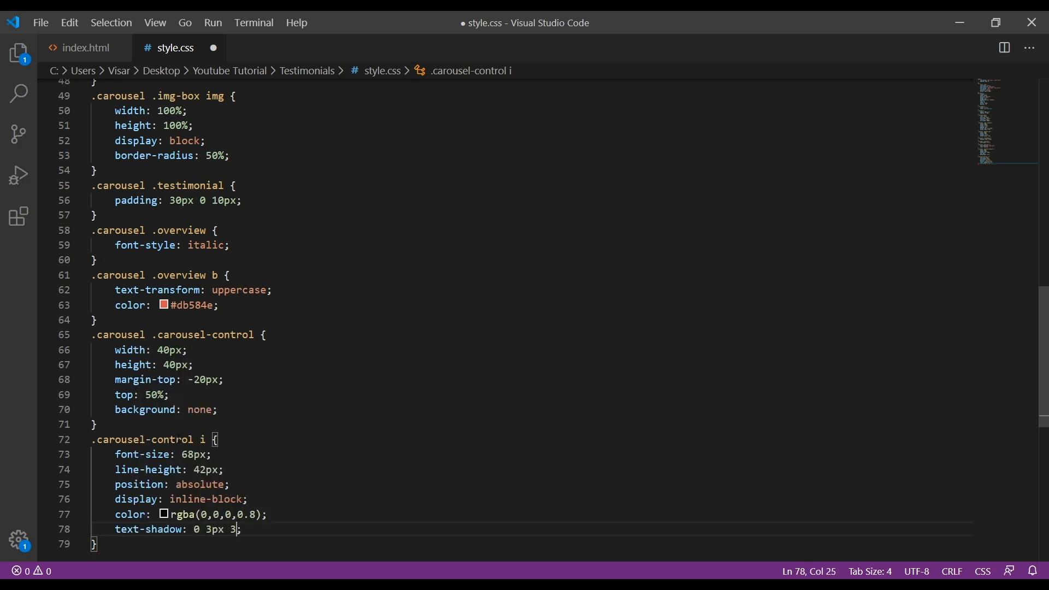
pyautogui.write('px #')
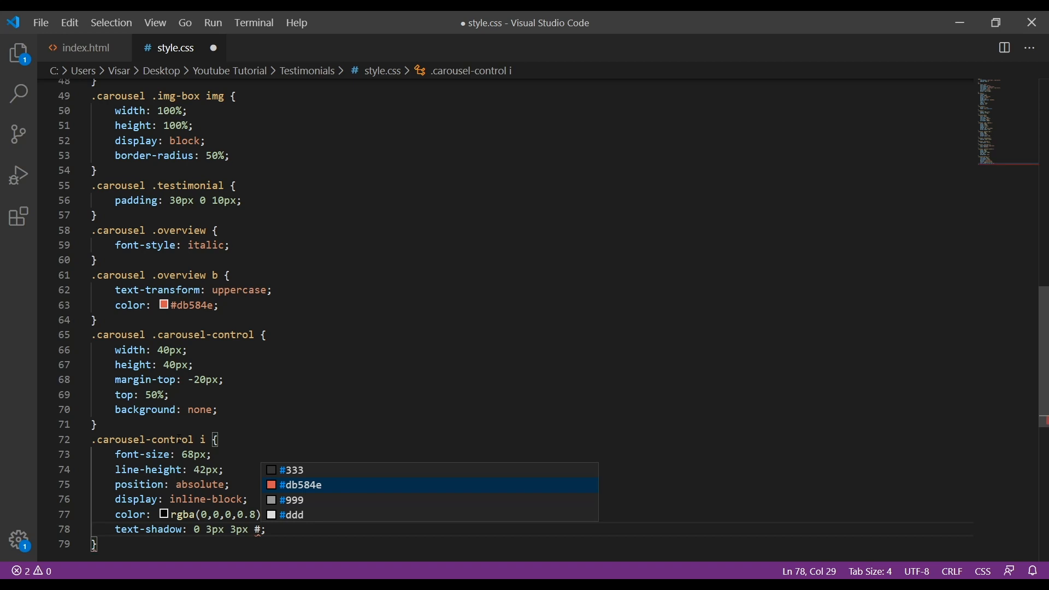
pyautogui.write('e6')
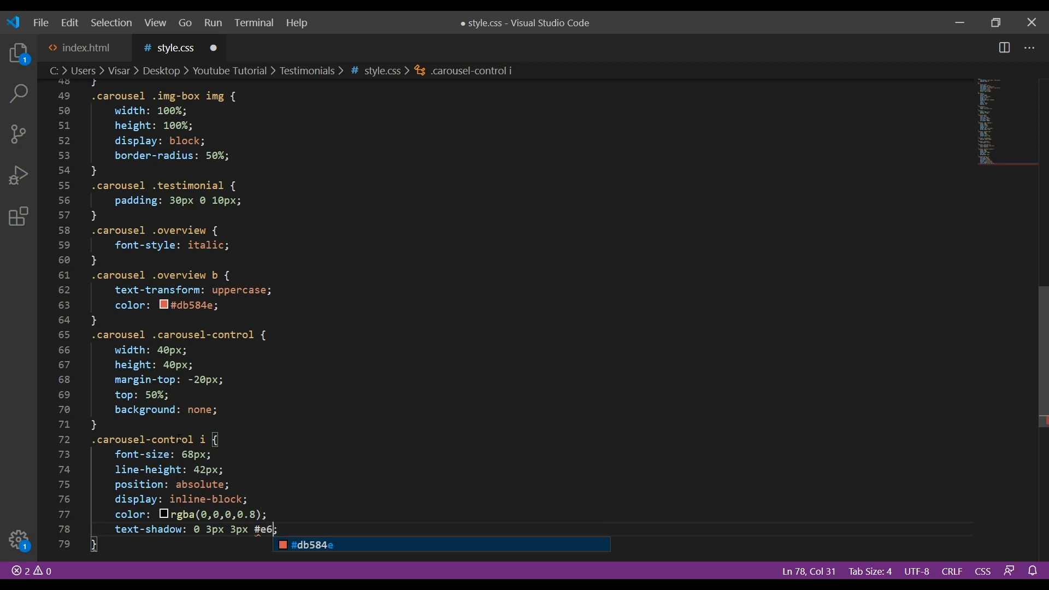
pyautogui.write('6e6, 0 0 0')
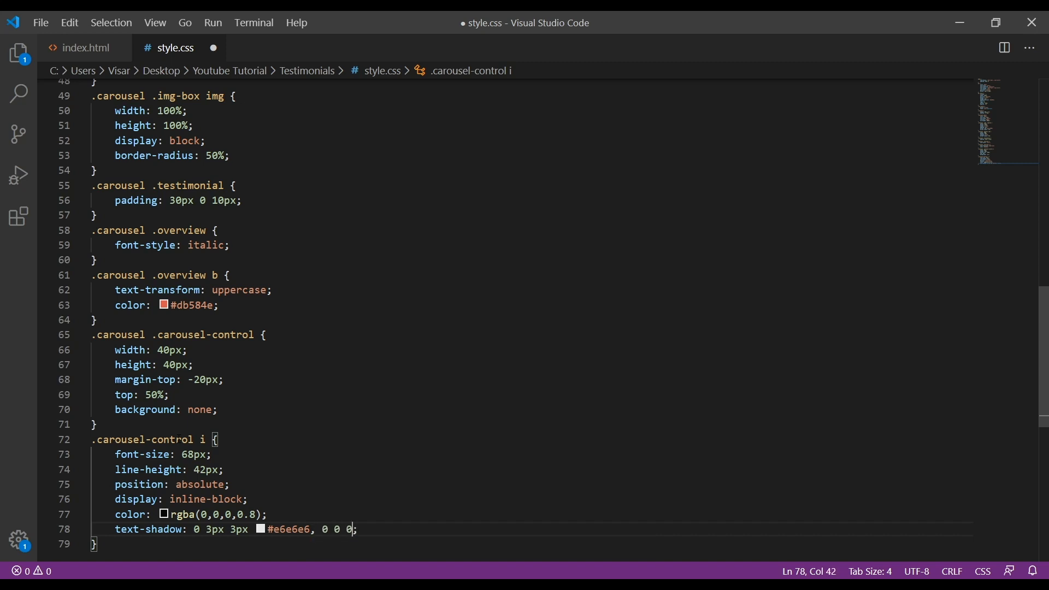
pyautogui.write('#000;')
pyautogui.write('.')
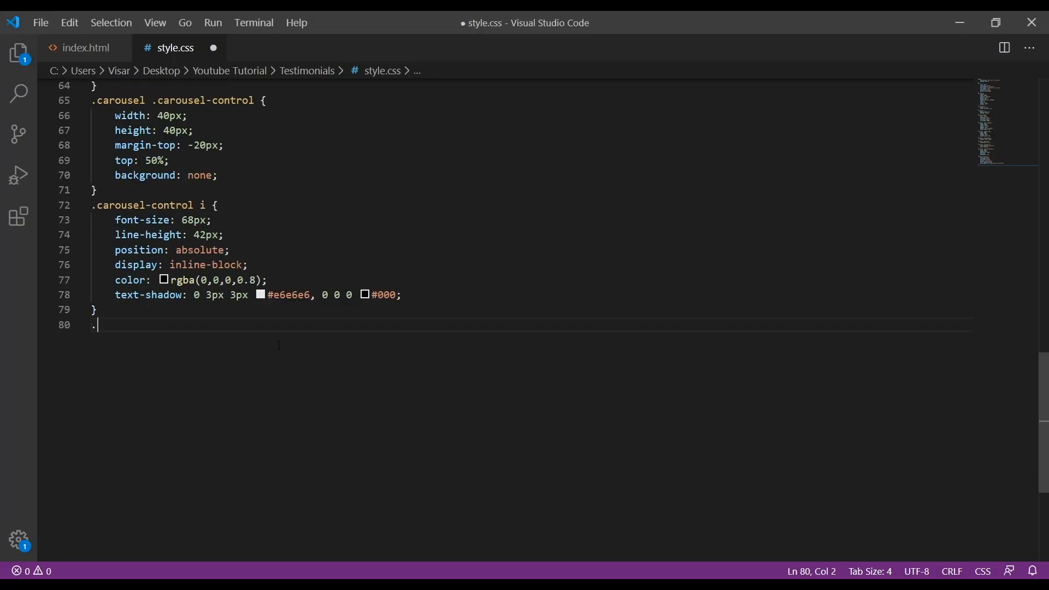
# Write a .carousel .carousel-indicators rule setting bottom to -40px
pyautogui.write('car')
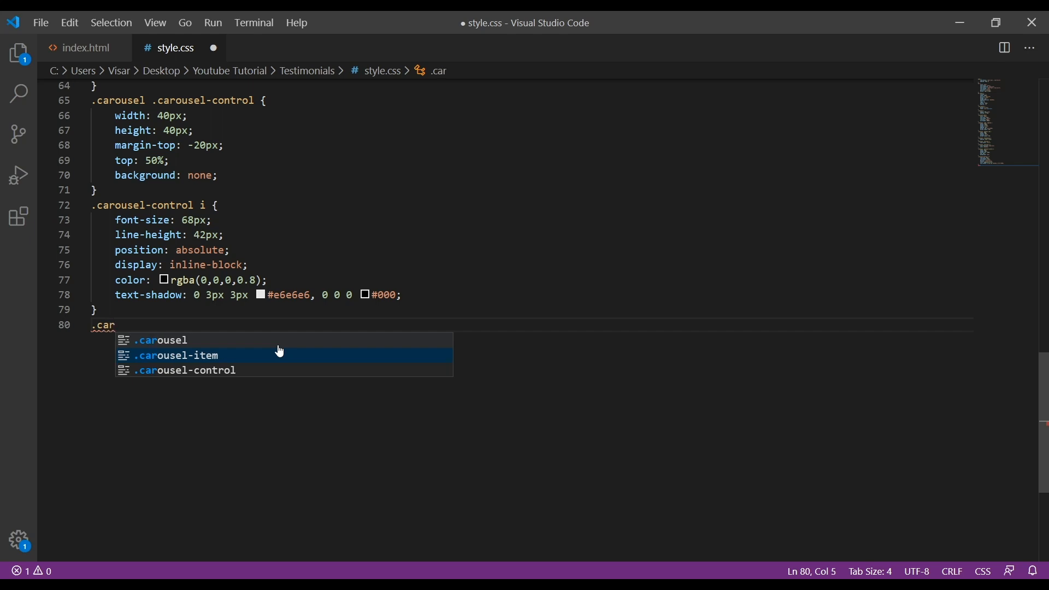
pyautogui.click(158, 340)
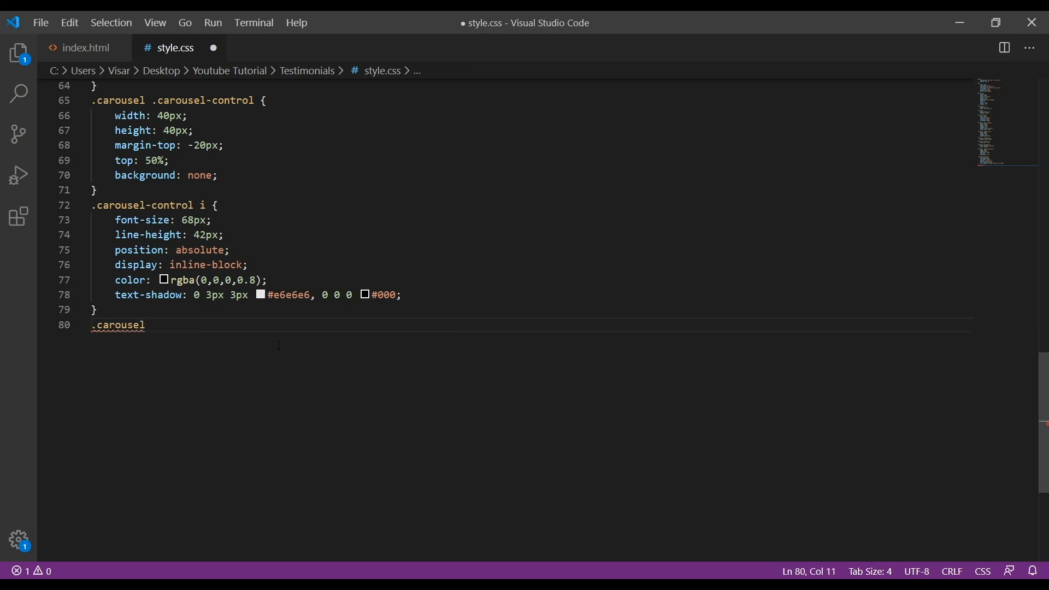
pyautogui.write('.carousel')
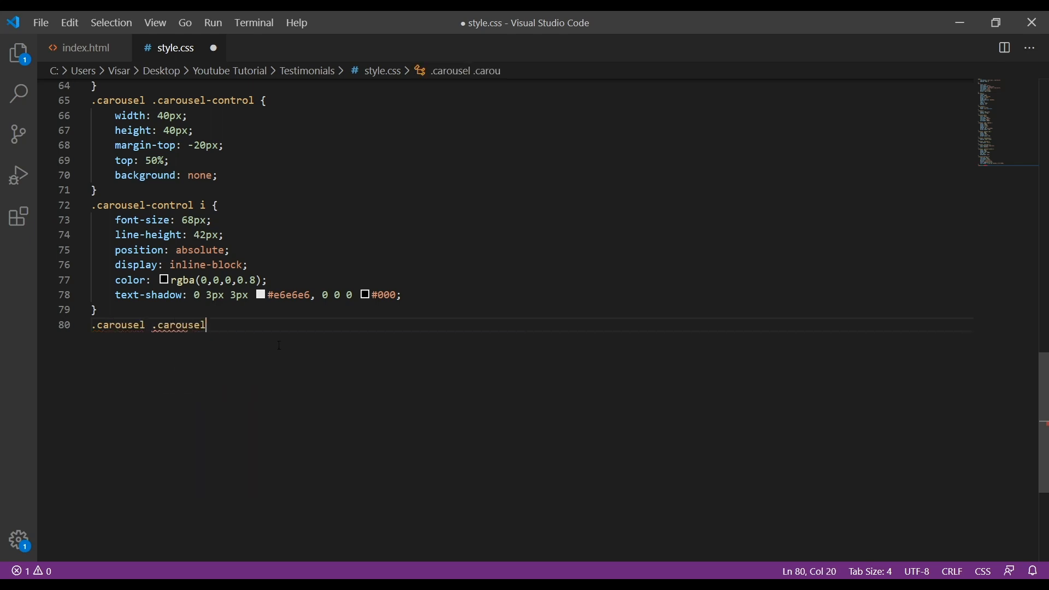
pyautogui.write('-ind')
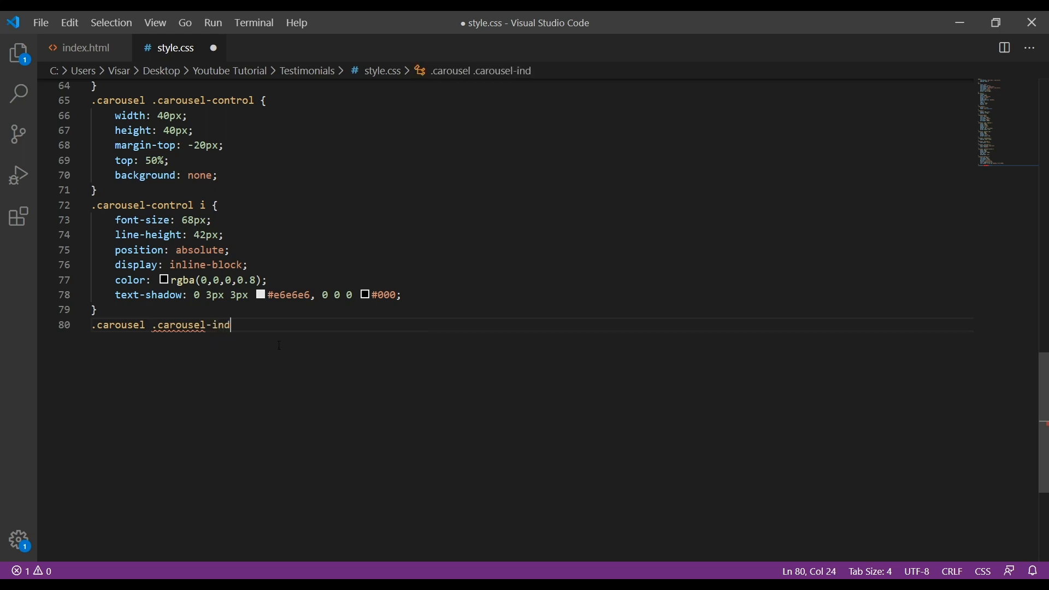
pyautogui.write('icators')
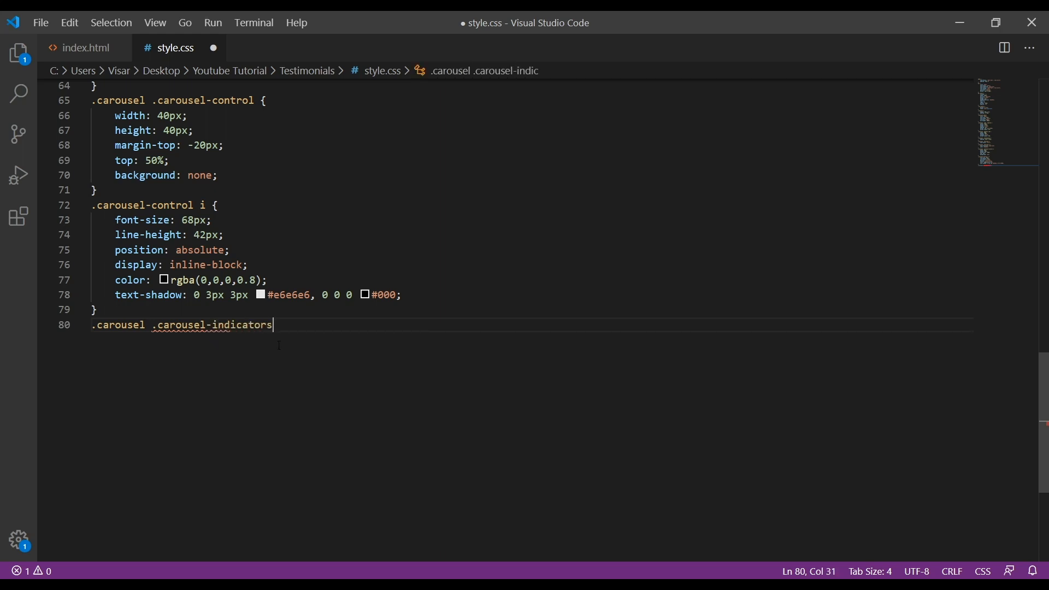
pyautogui.write('{')
pyautogui.write('bottom: -4;')
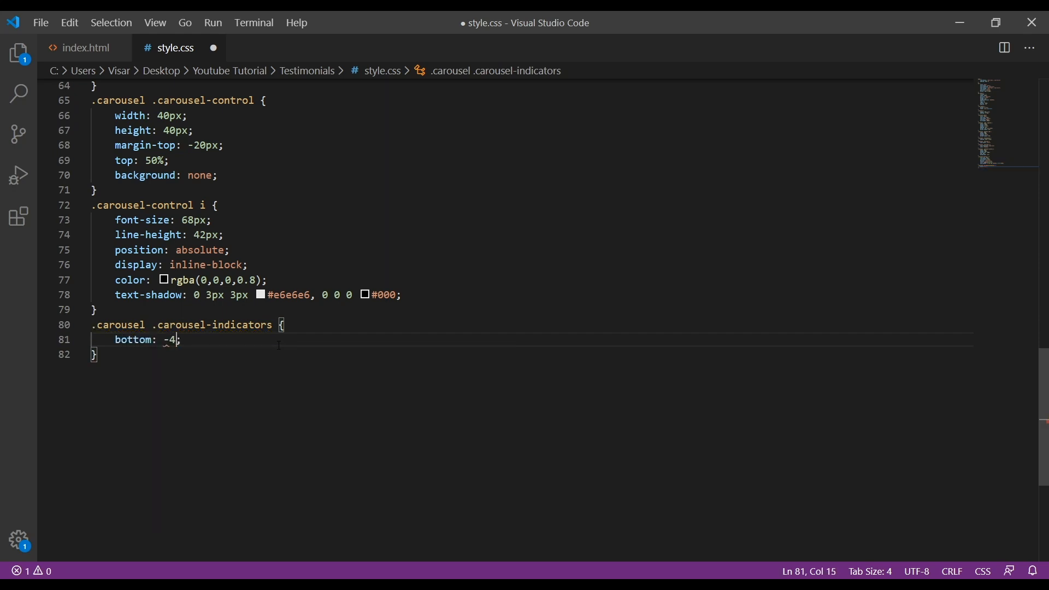
pyautogui.write('0px;')
pyautogui.write('.c')
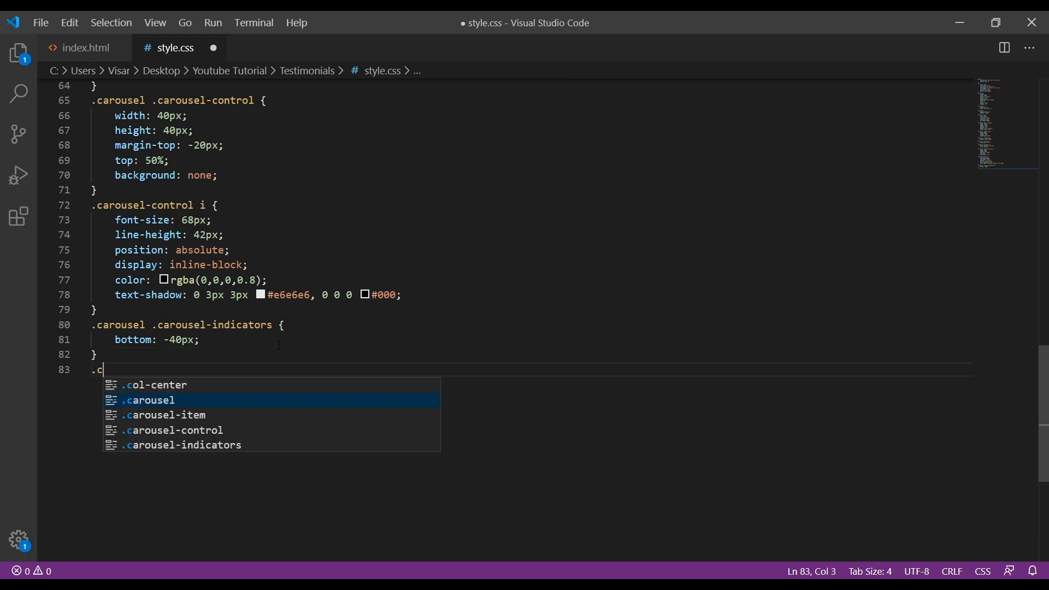
# Write the selector .carousel-indicators li, .carousel-indicators li.active
pyautogui.write('ar')
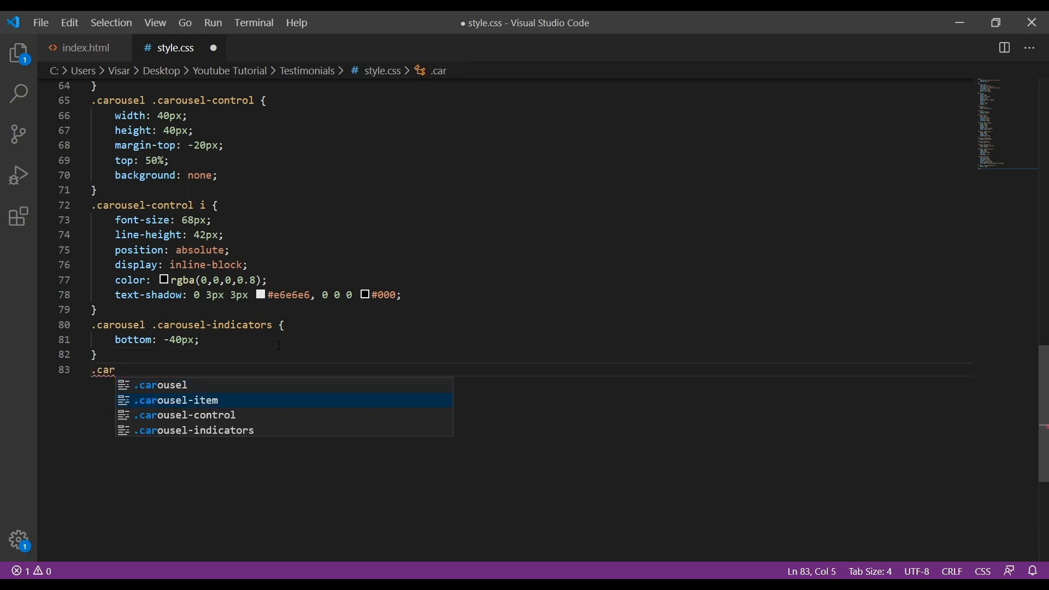
pyautogui.click(194, 430)
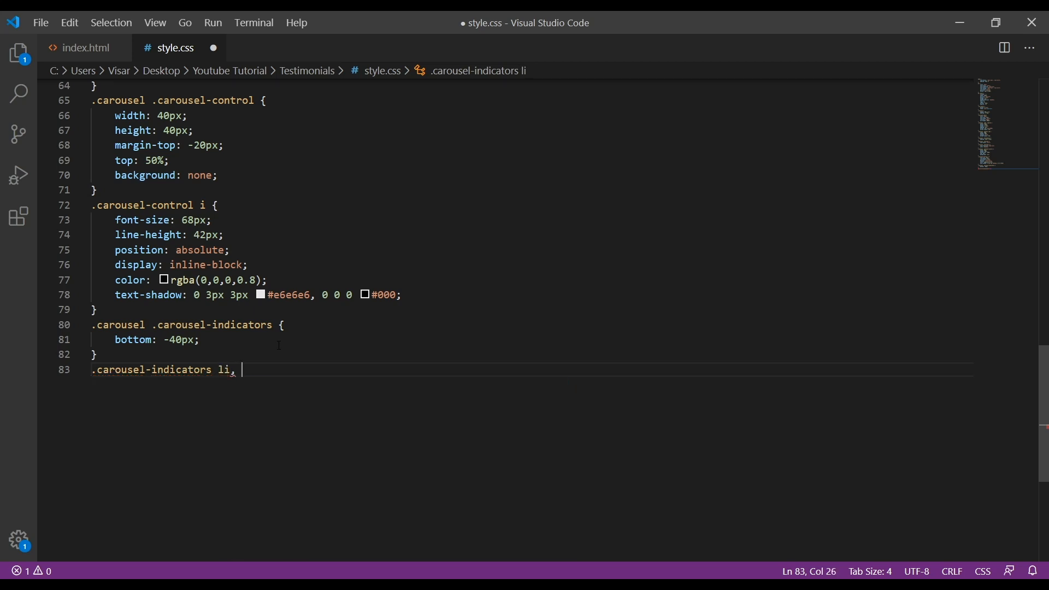
pyautogui.write('.carousel-indicators li.')
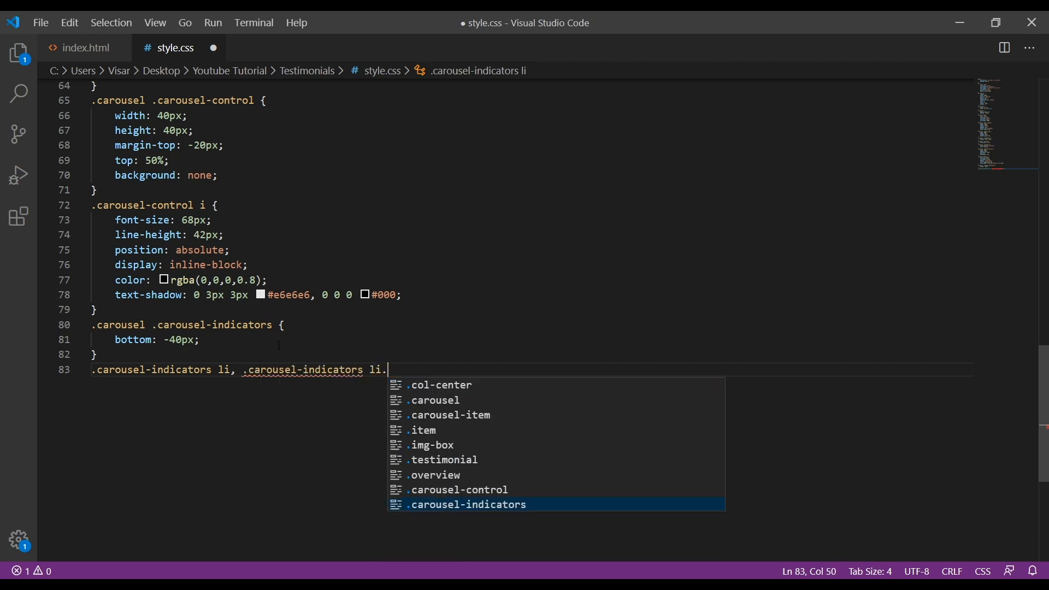
pyautogui.write('ac')
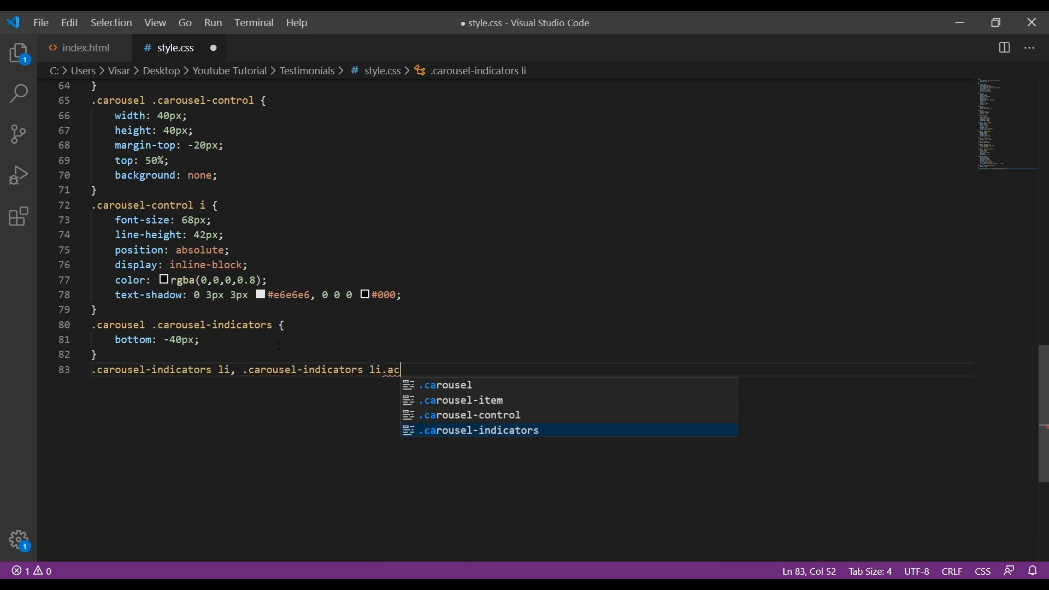
pyautogui.write('tive {')
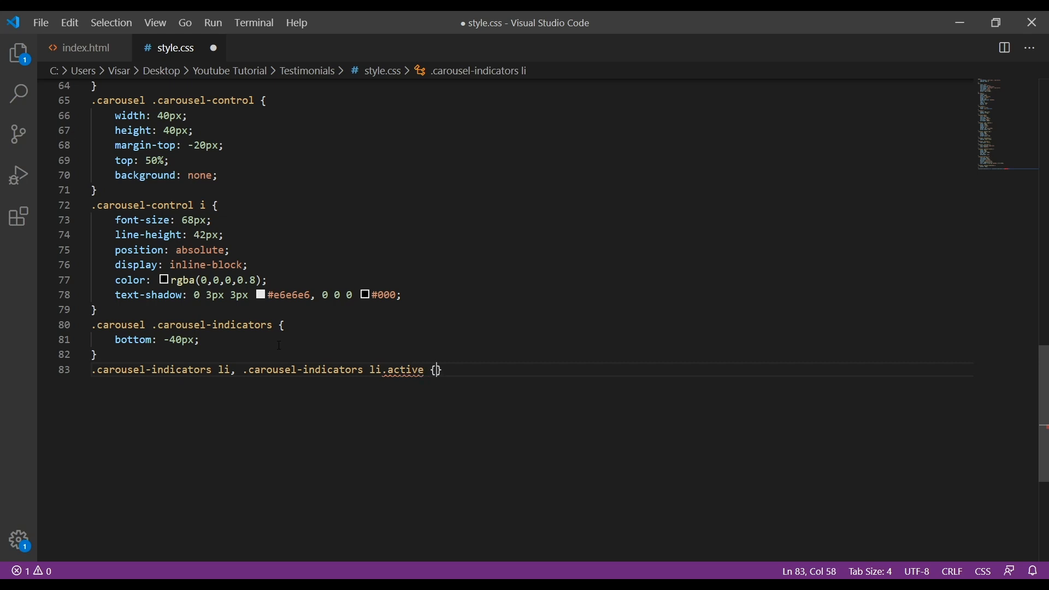
# Make the dots 10px wide and high with 1px 3px margin and 50% border-radius
pyautogui.write('wi')
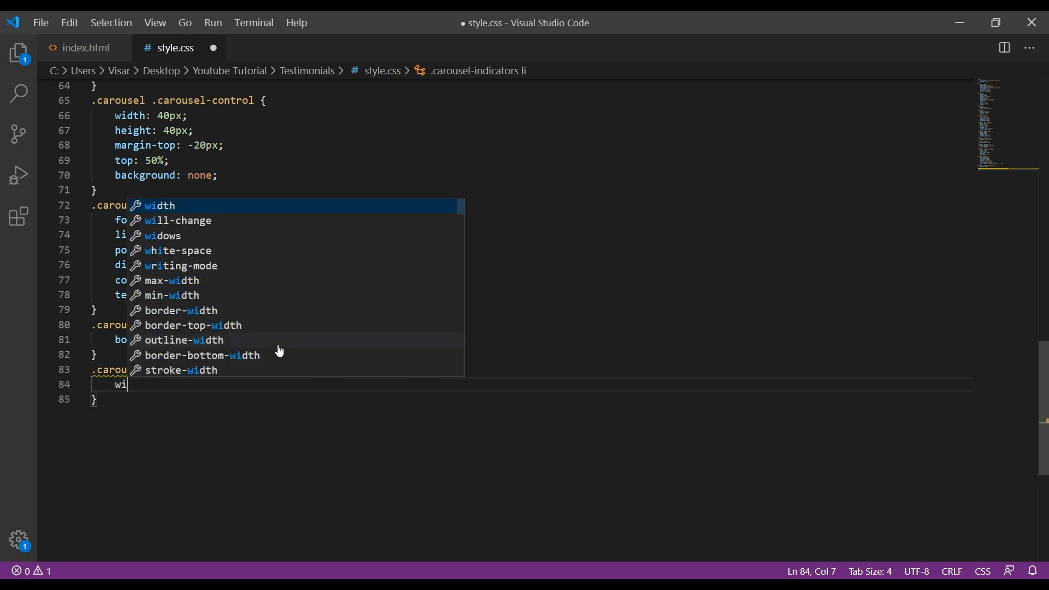
pyautogui.write('th: 10px;')
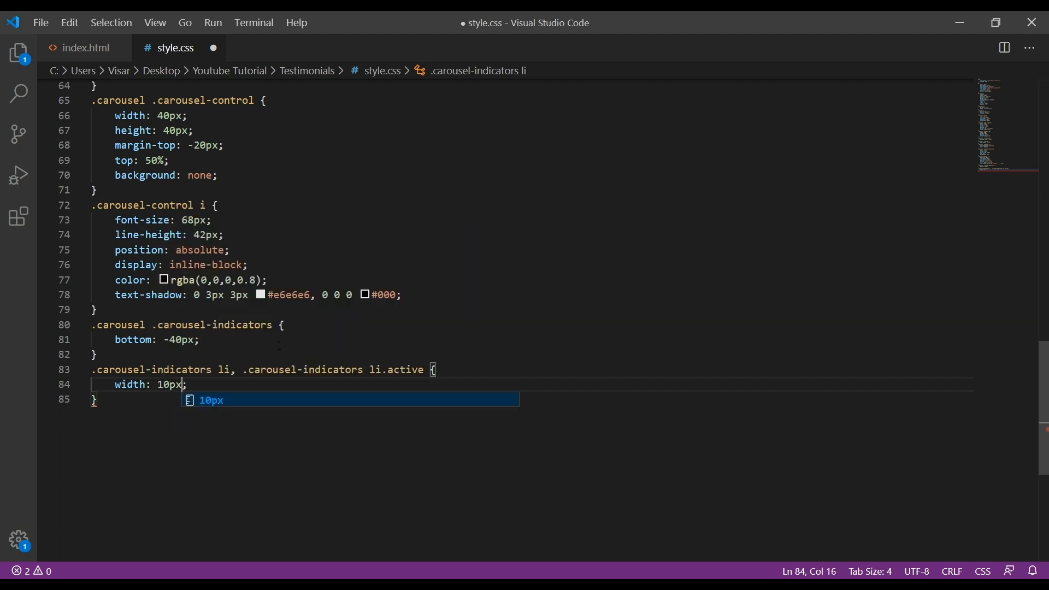
pyautogui.write('height: 10px;')
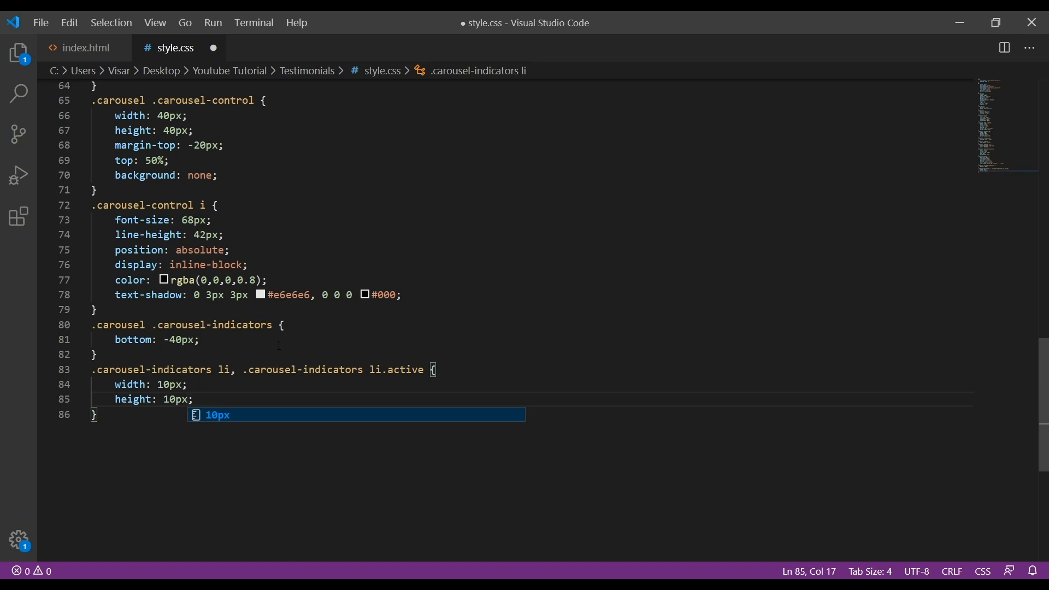
pyautogui.write('margin: 1px 3p;')
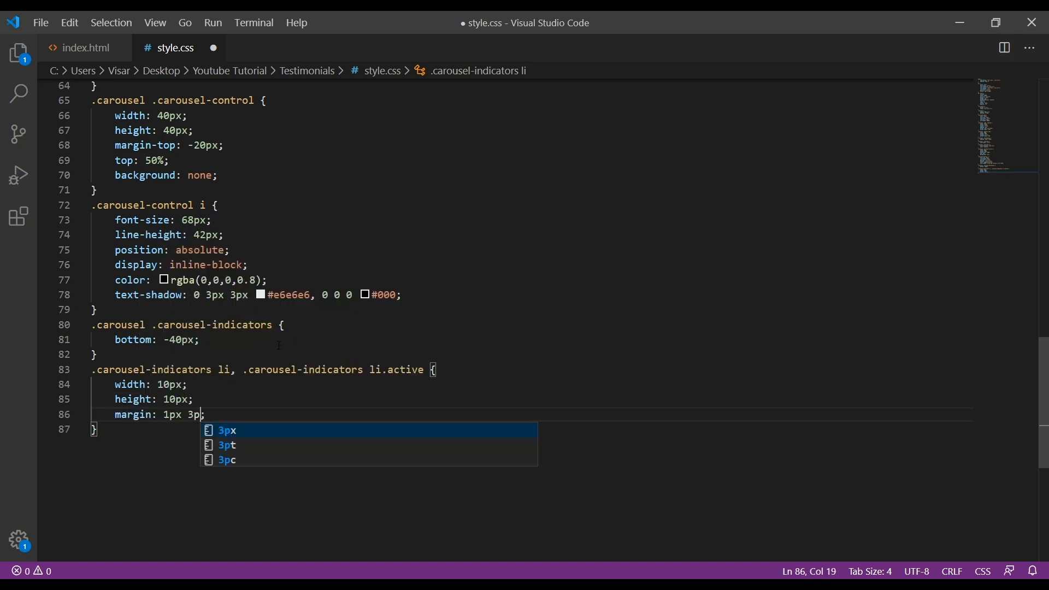
pyautogui.press('Enter')
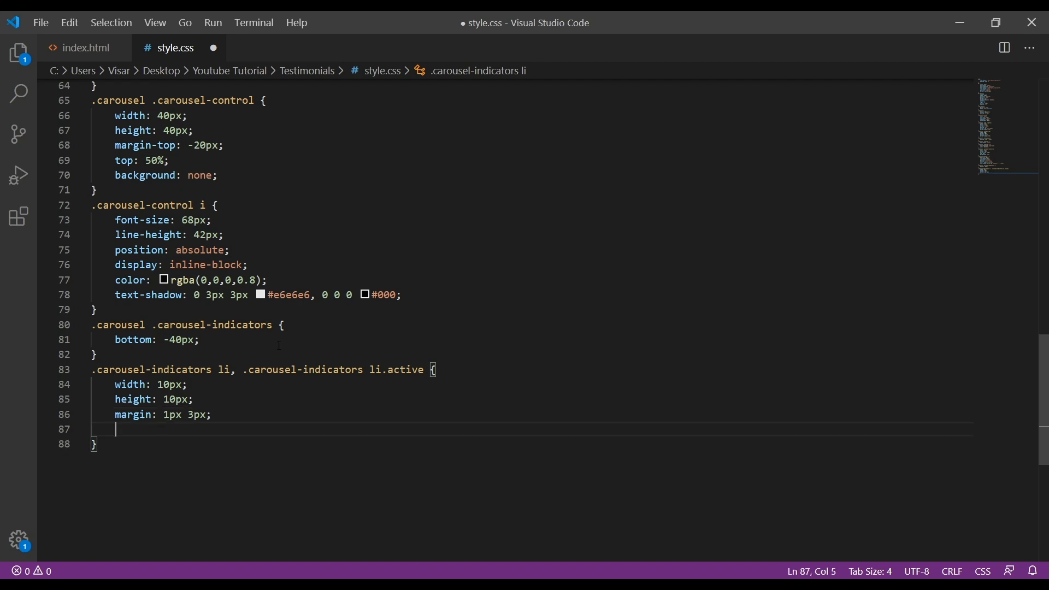
pyautogui.write('border-radius: 50;')
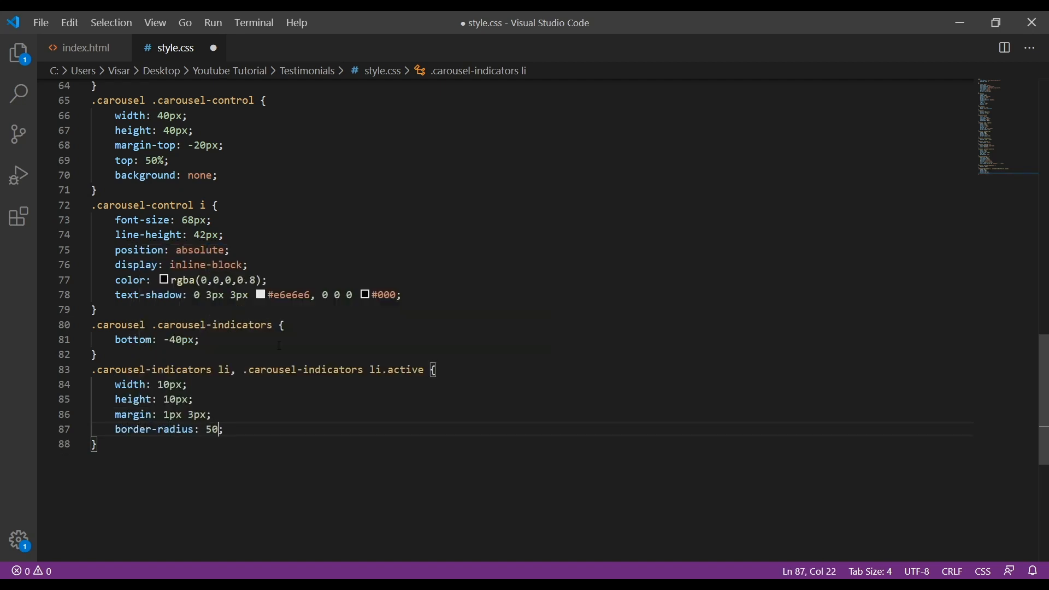
pyautogui.write('%;')
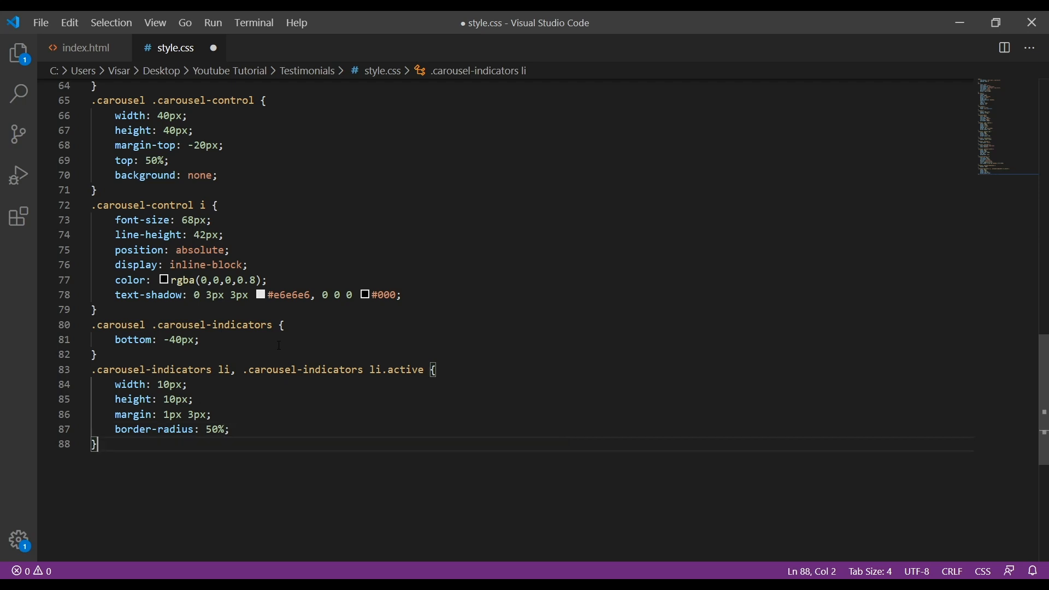
pyautogui.moveTo(208, 477)
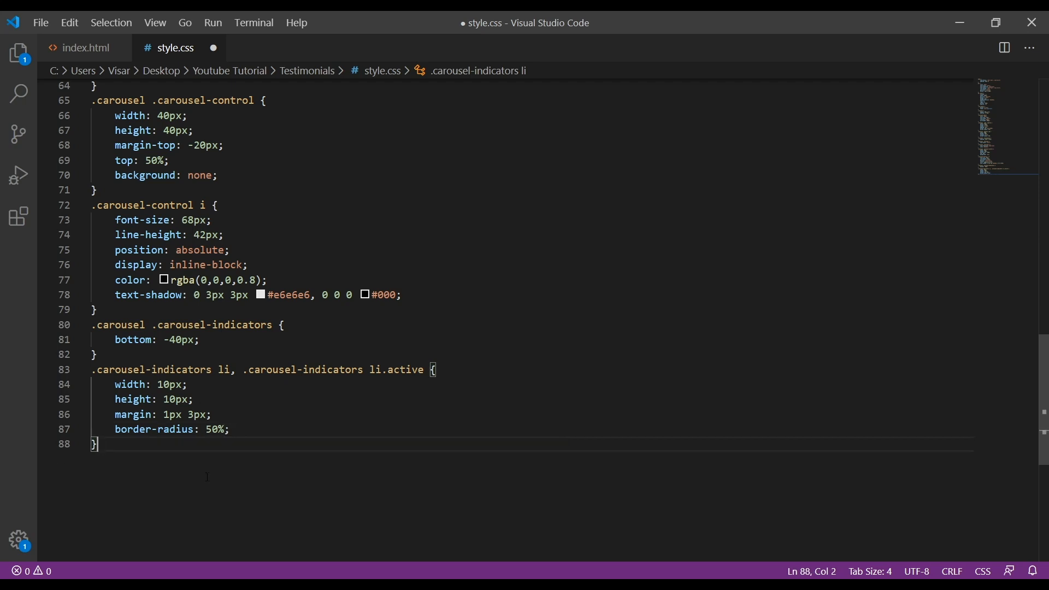
pyautogui.write('.carousel-indicators li {')
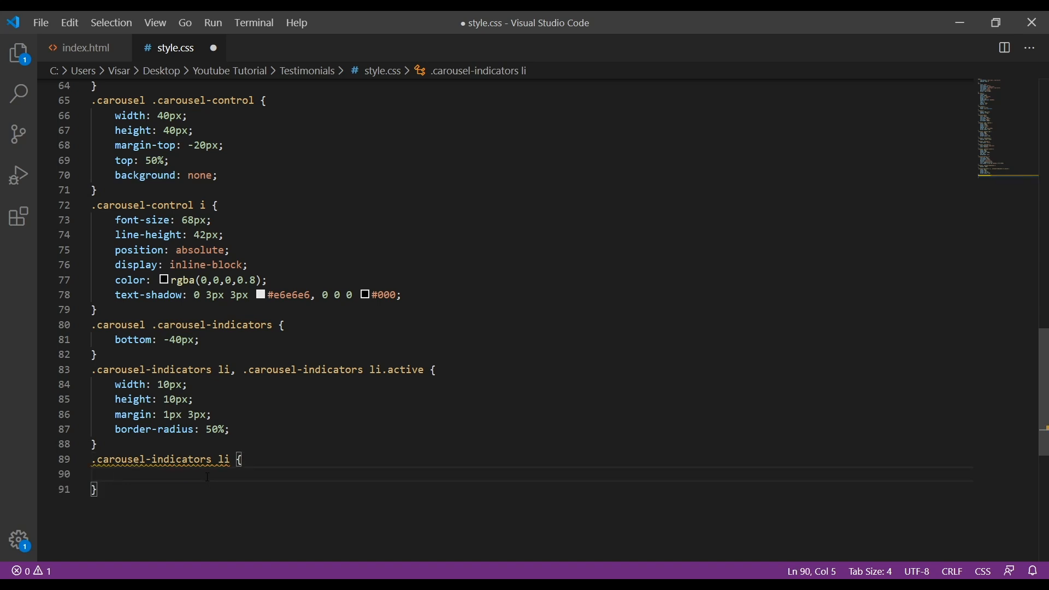
# Give .carousel-indicators li a #999 background and a transparent border
pyautogui.write('background: #9;')
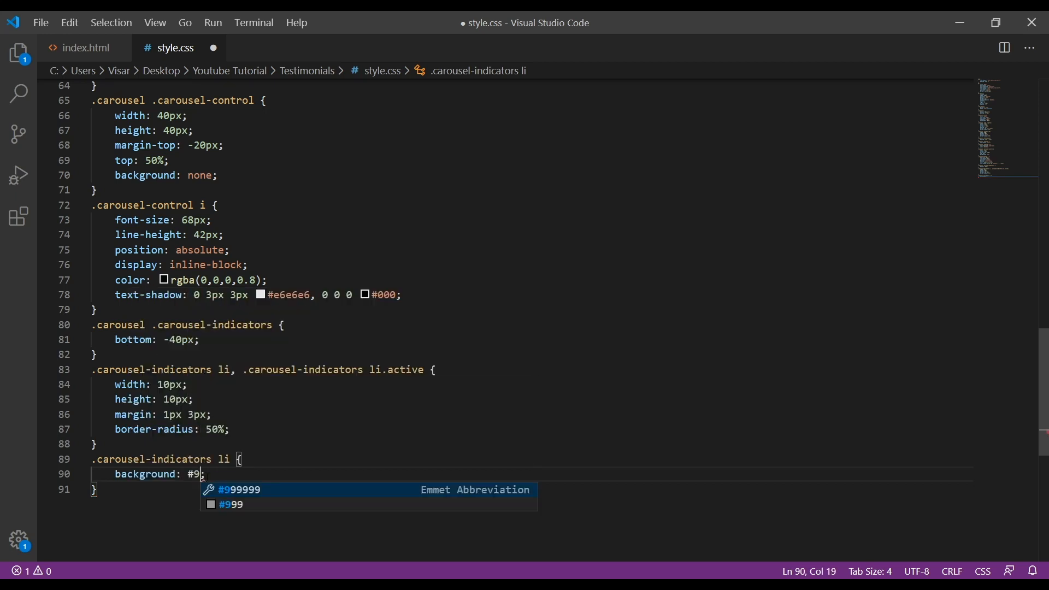
pyautogui.press('Enter')
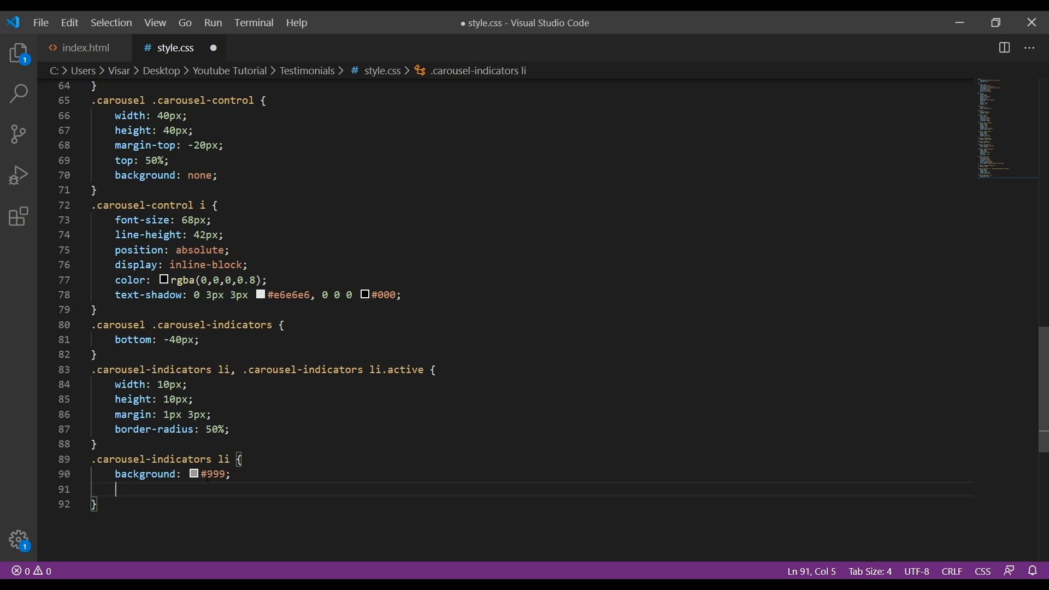
pyautogui.write('border-color: transparent;')
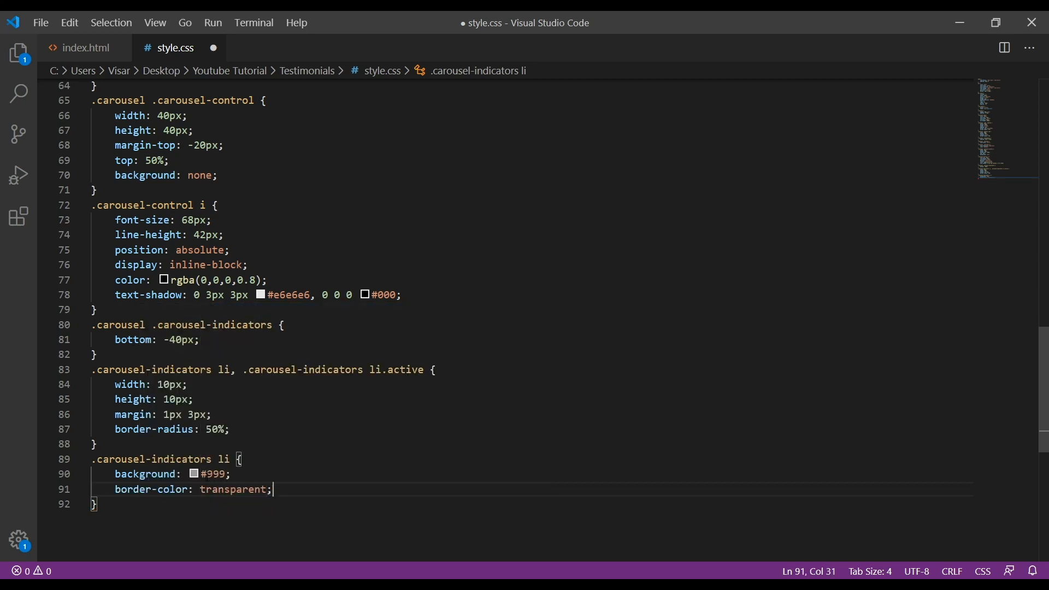
# Add box-shadow inset 0 2px 1px rgba(0,0,0,0.2) and save the stylesheet
pyautogui.write('box-shadow: ;')
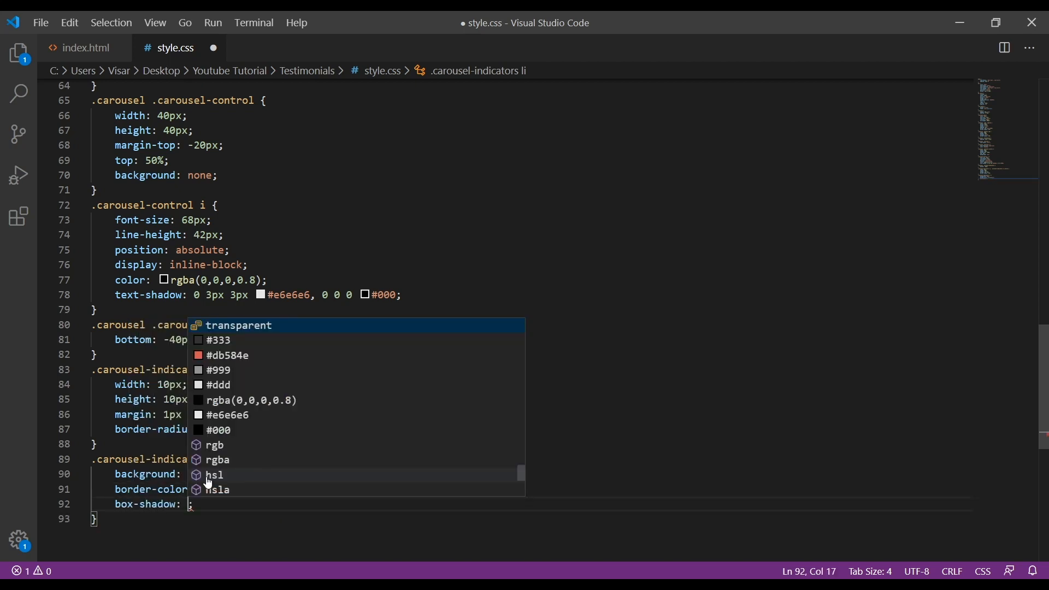
pyautogui.write('ins')
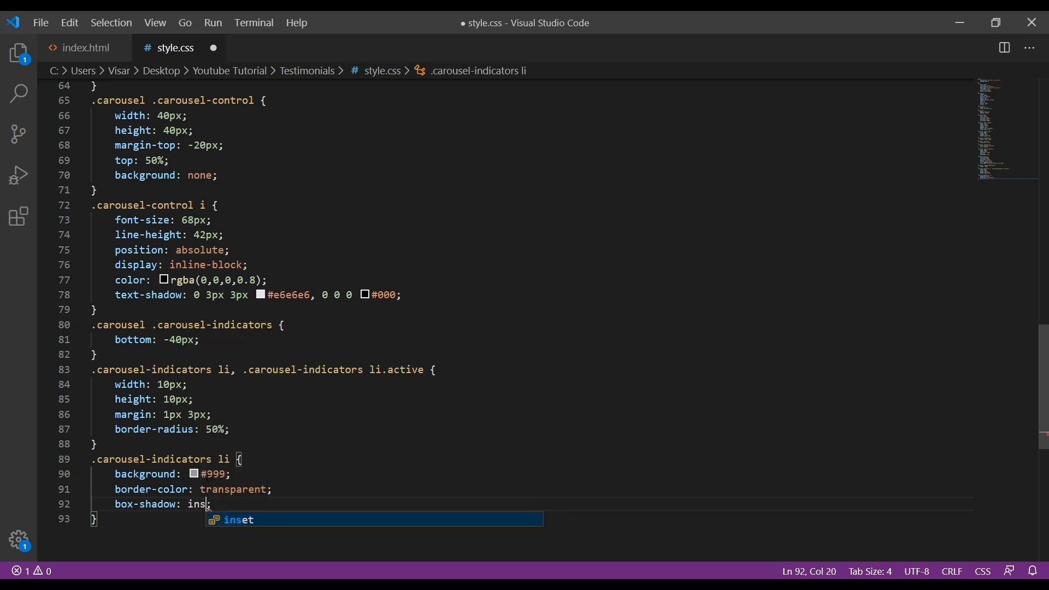
pyautogui.press('Tab')
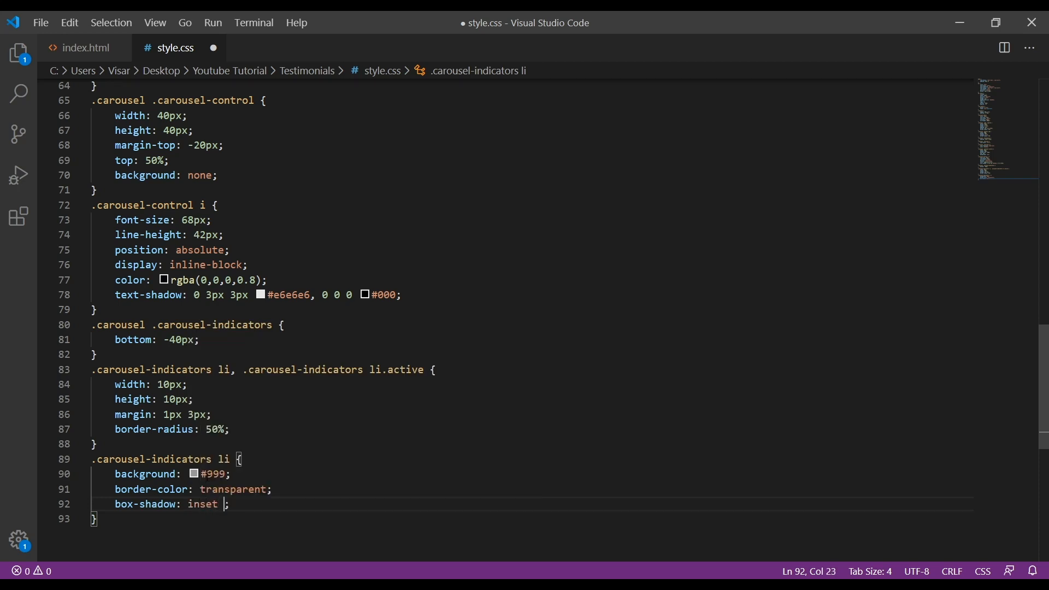
pyautogui.write('0 2')
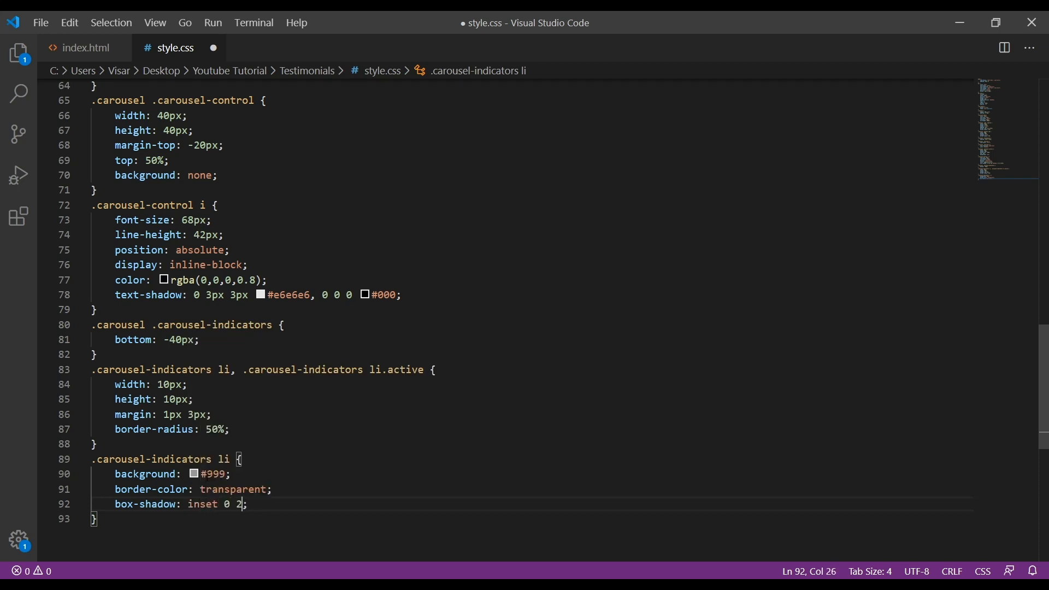
pyautogui.write('px 1px')
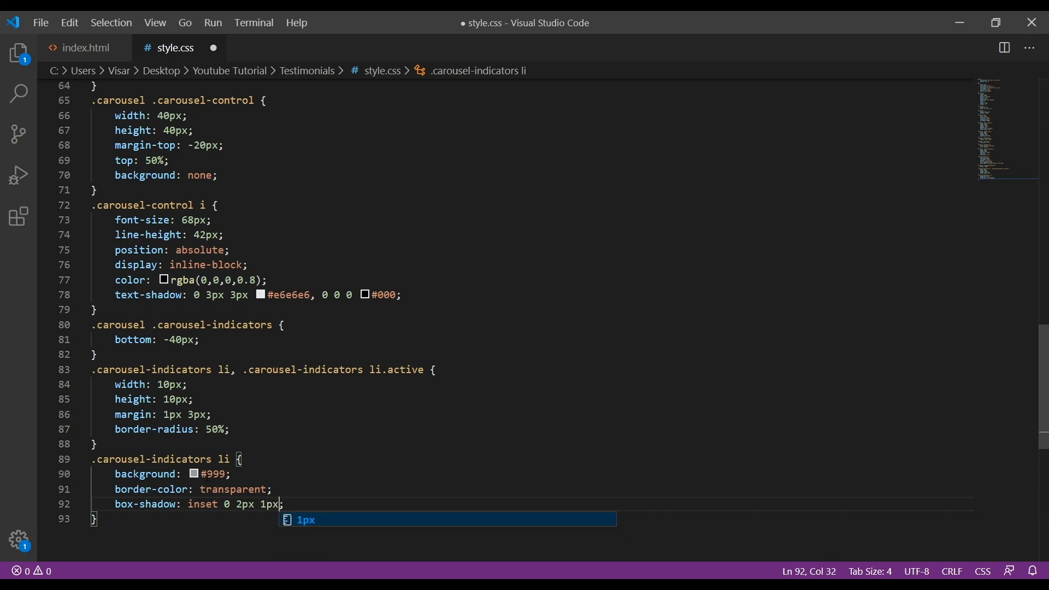
pyautogui.write('rgba(')
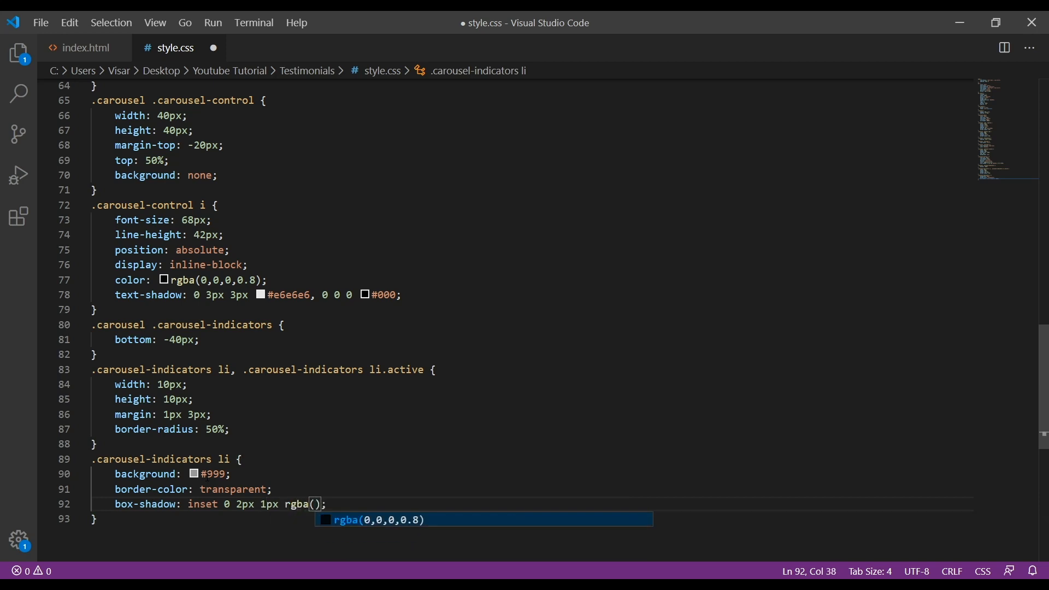
pyautogui.write('0,0,')
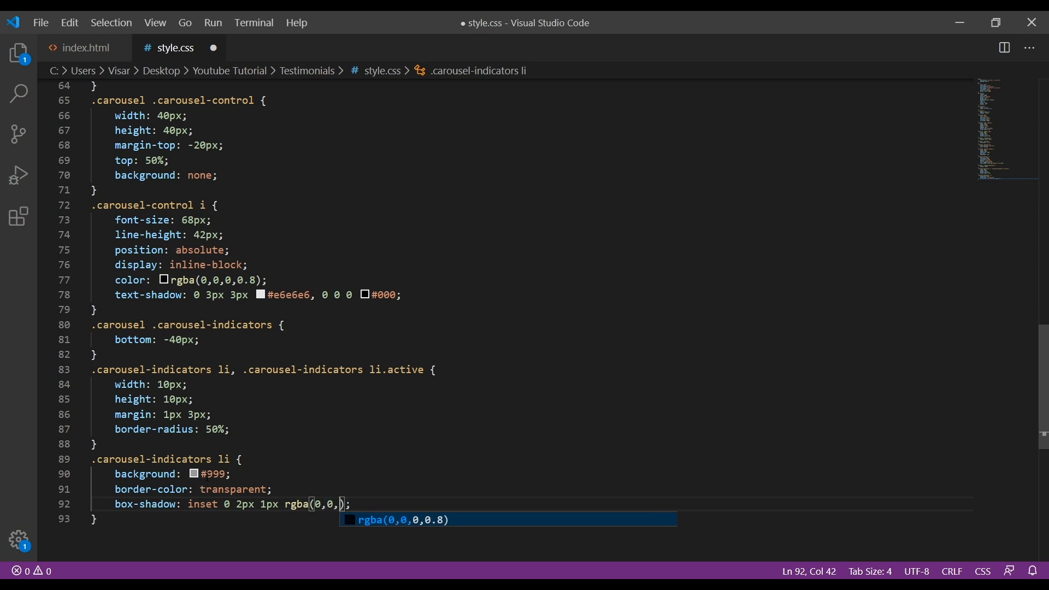
pyautogui.write('0,')
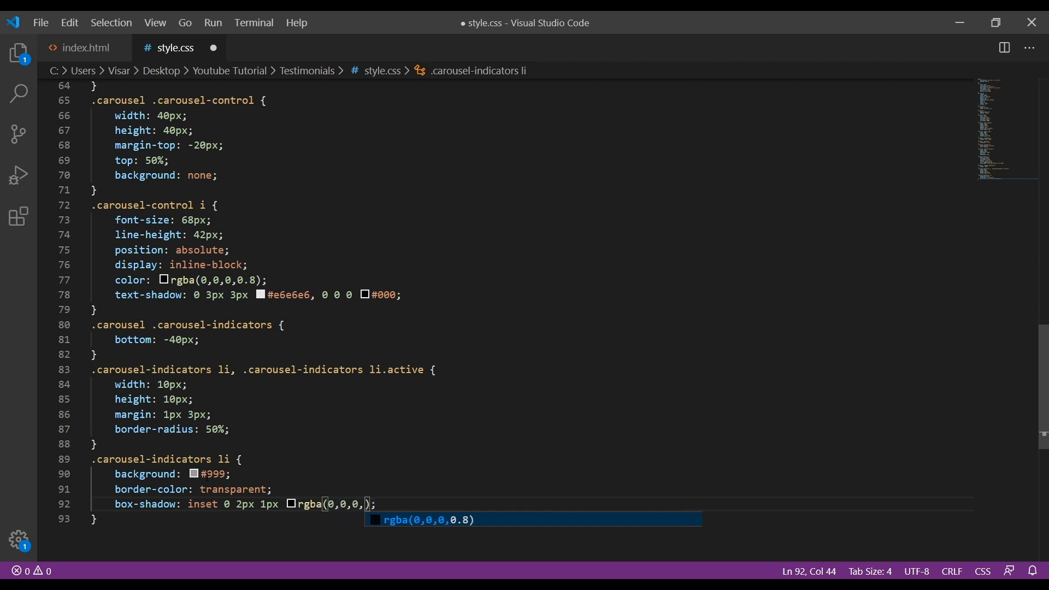
pyautogui.write('0.2')
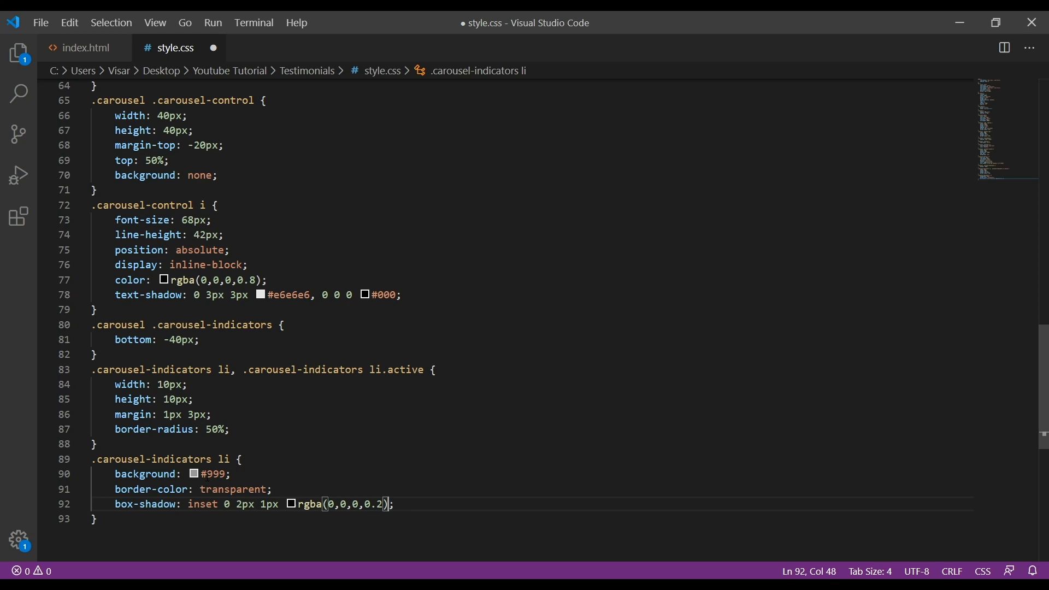
pyautogui.press('Enter')
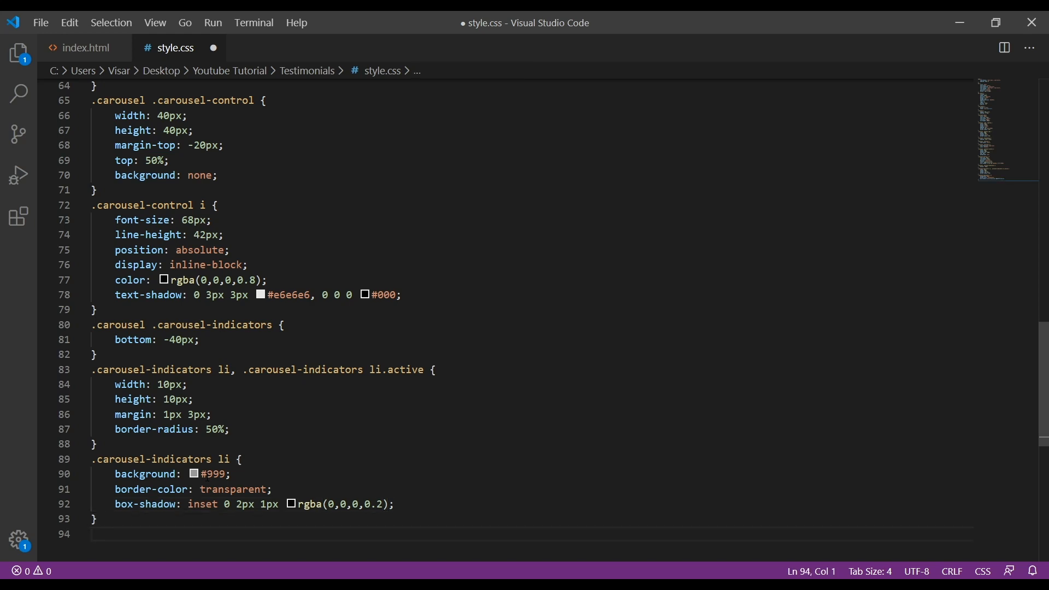
pyautogui.write('.c')
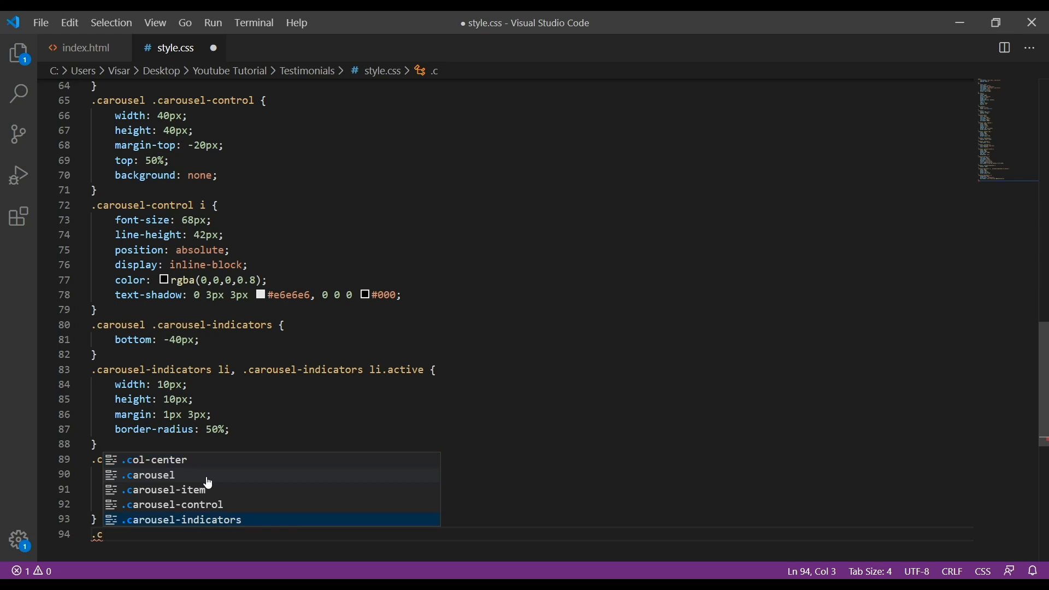
# Add .carousel-indicators li.active with #555 background and the inset shadow, then save
pyautogui.click(182, 521)
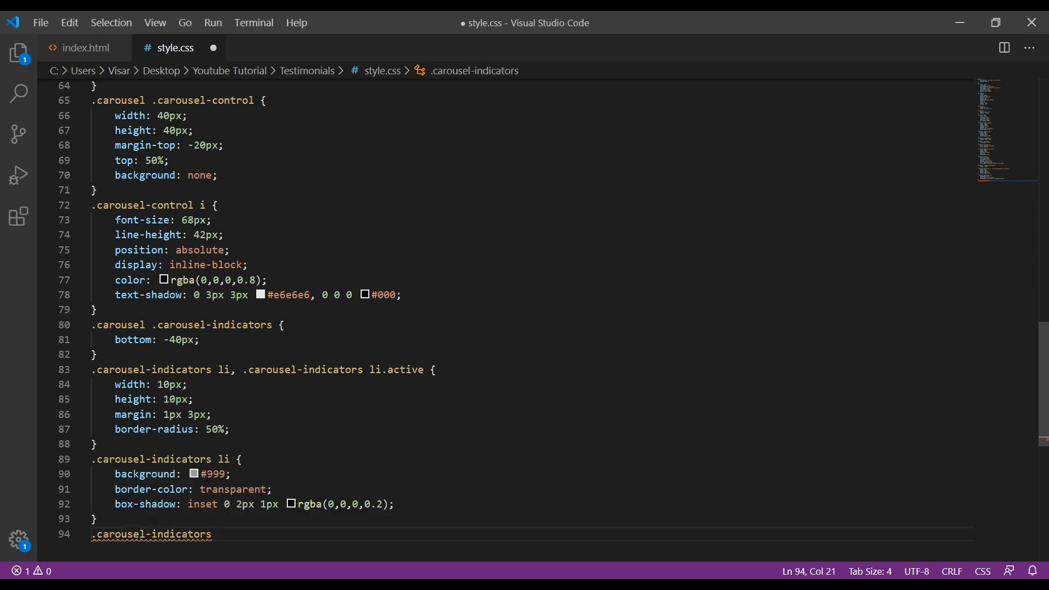
pyautogui.write('li.')
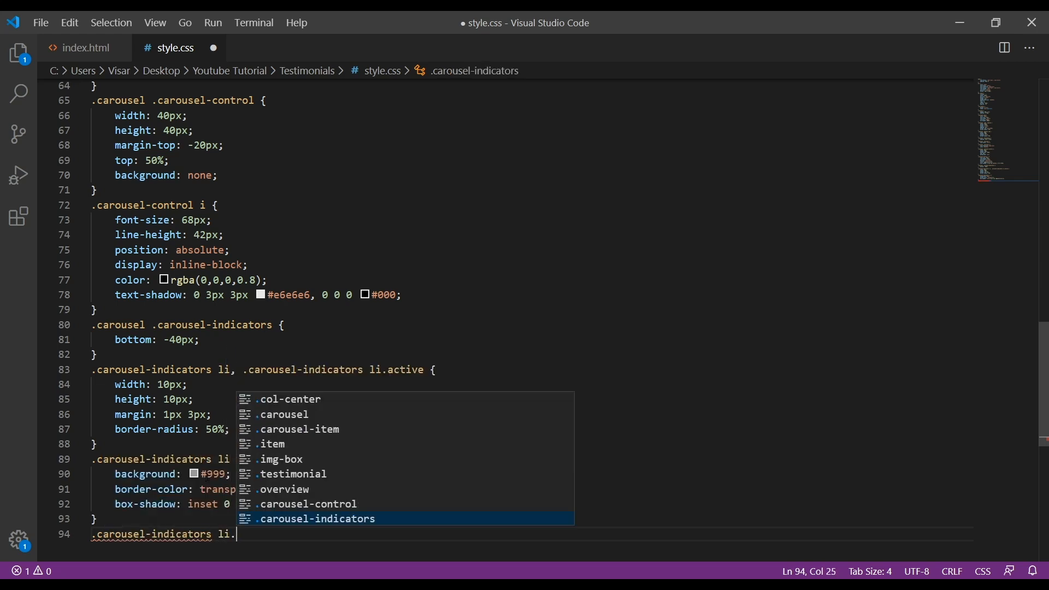
pyautogui.write('a')
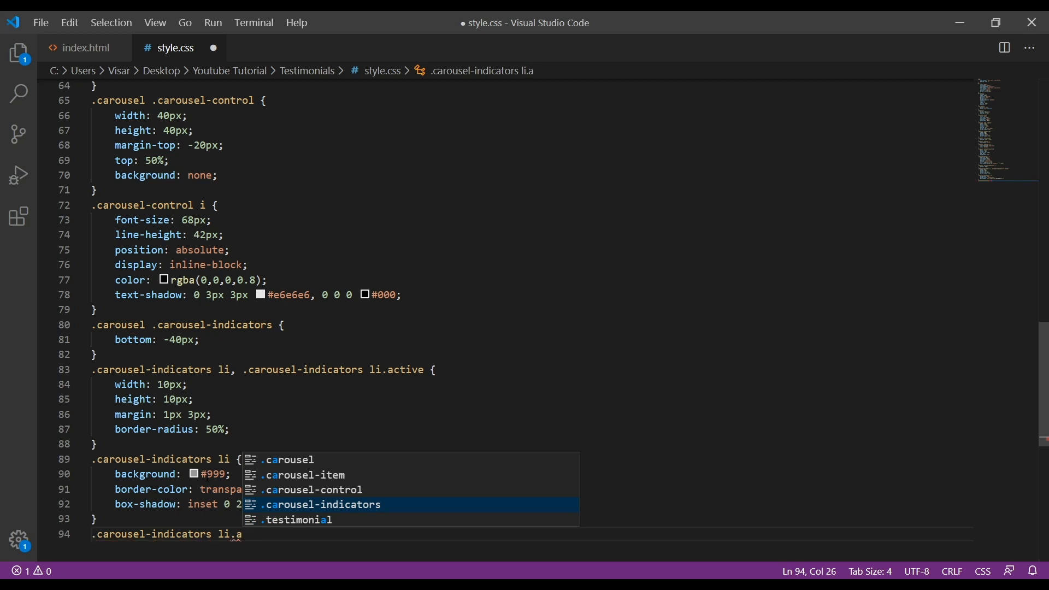
pyautogui.write('ctive')
pyautogui.write('ba')
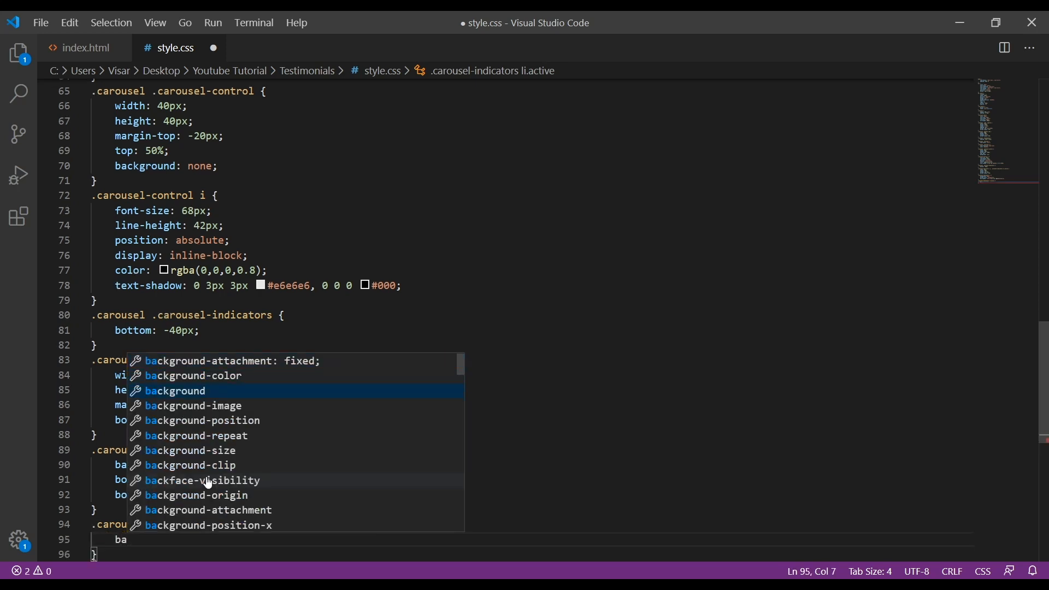
pyautogui.write('#555;')
pyautogui.write('box-shadow: inset 0 2px 1px rgba(0,0,0,0.2);')
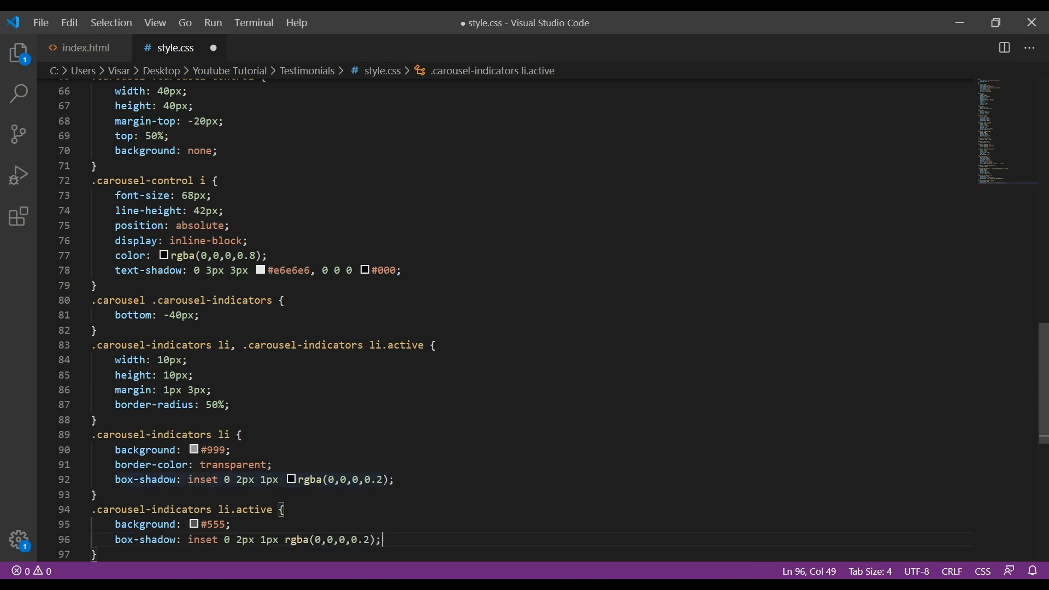
pyautogui.press('Ctrl+s')
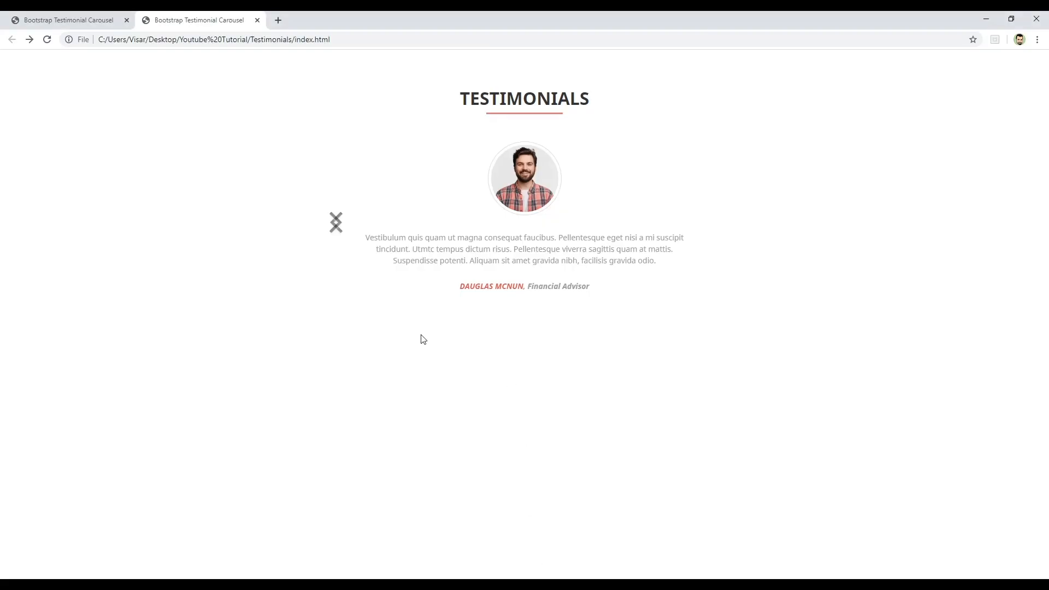
pyautogui.click(335, 223)
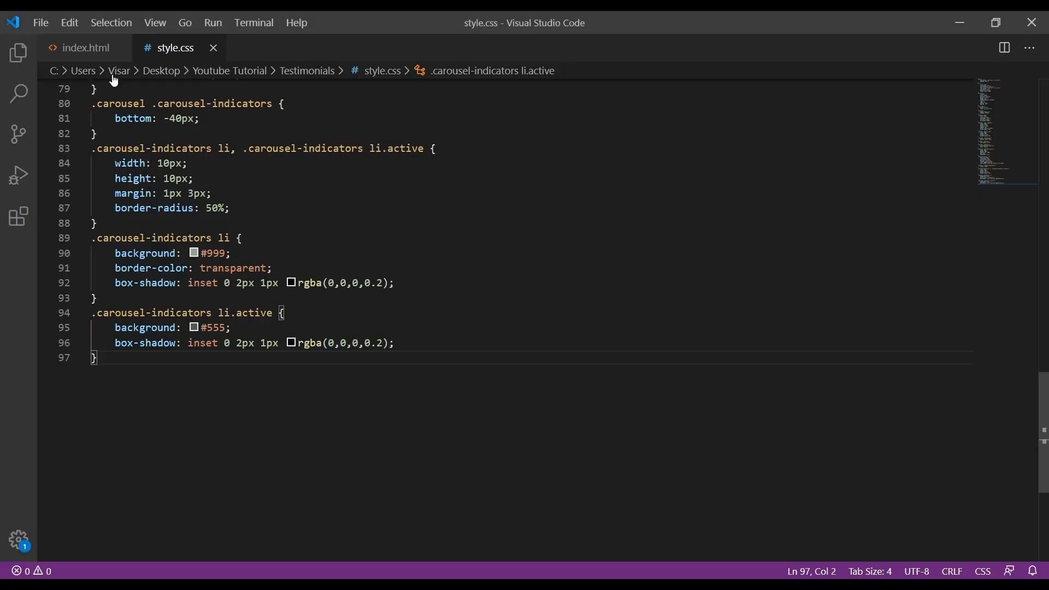
# In index.html change the right control's data-slide from prev to next
pyautogui.click(80, 47)
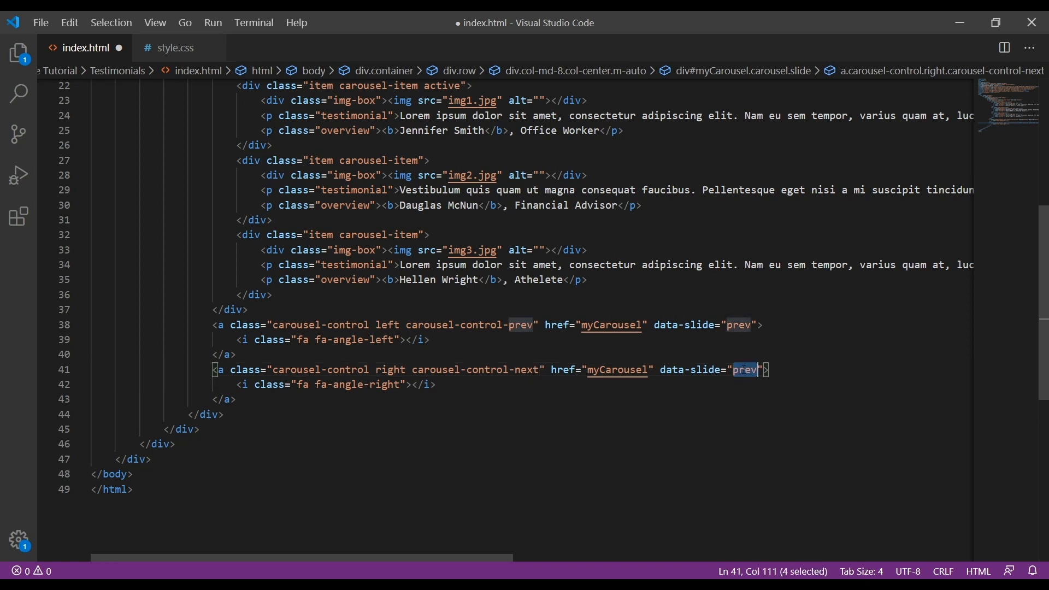
pyautogui.write('nexty')
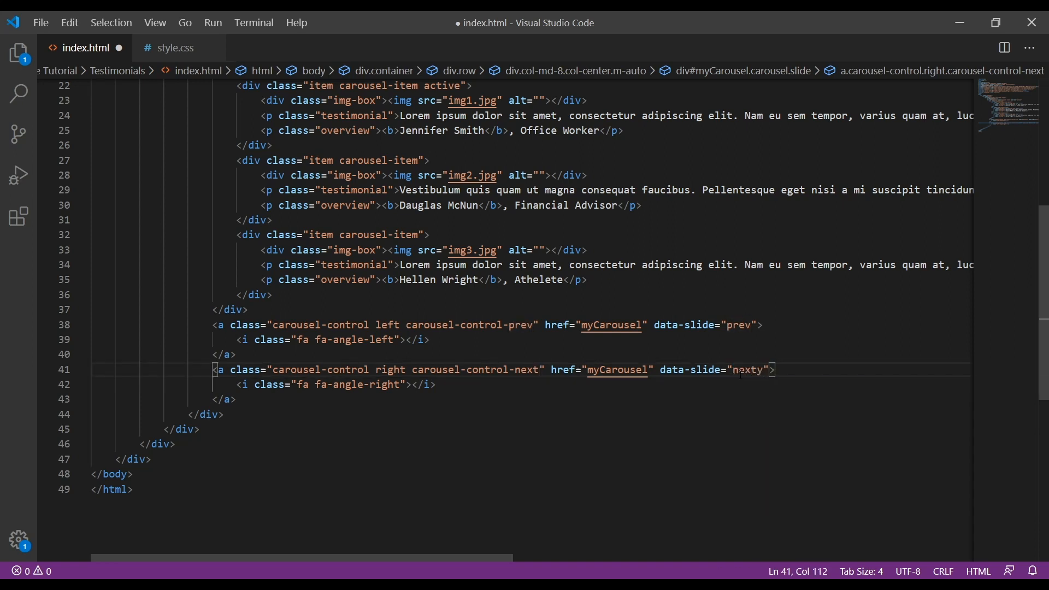
pyautogui.press('Backspace')
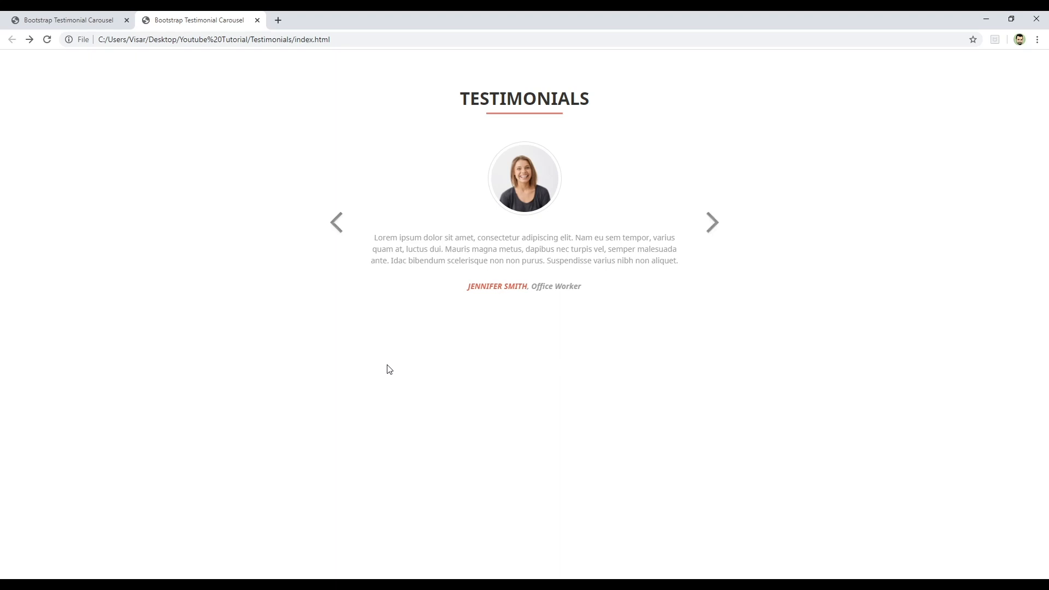
pyautogui.moveTo(599, 17)
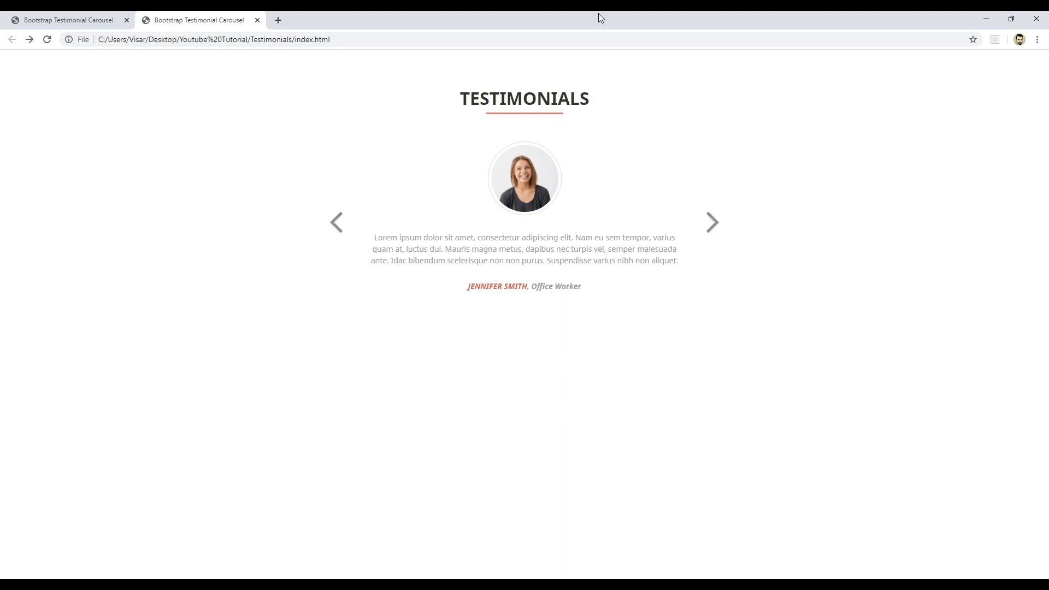